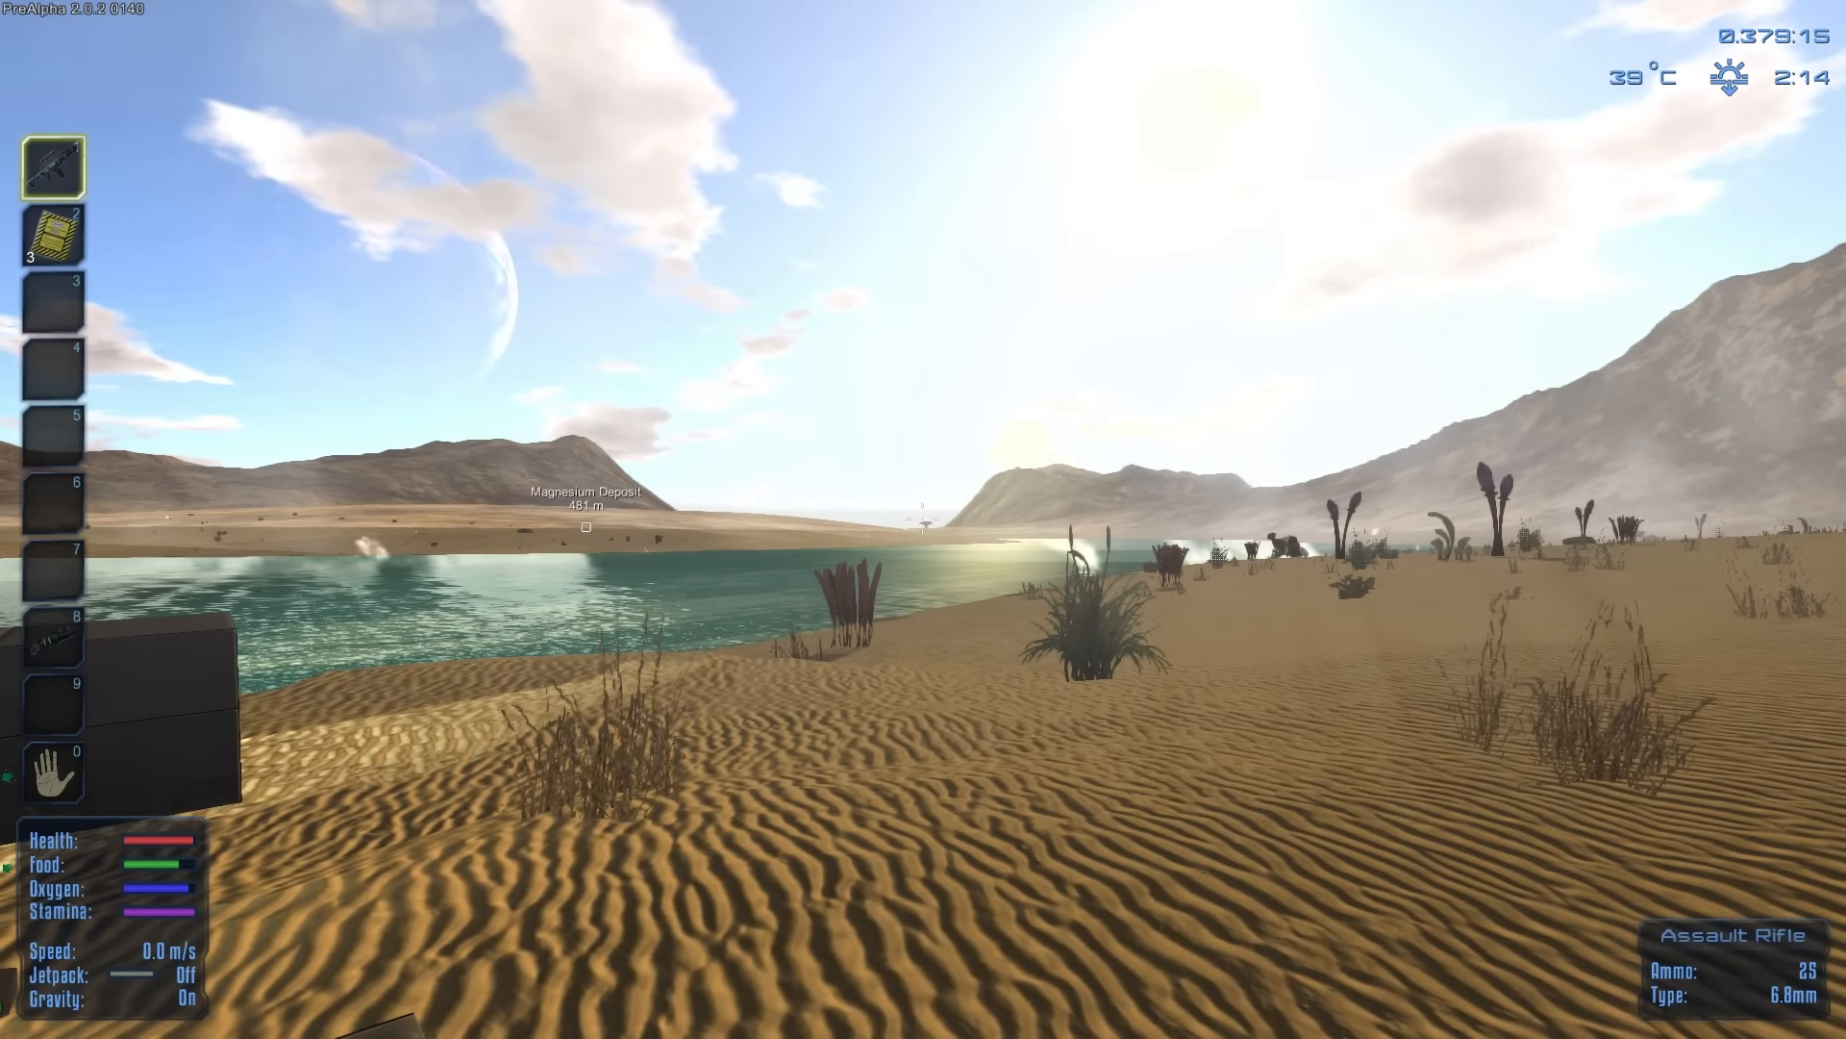
Step: Fire a scoped rifle shot at the distant target, then board the small armed vessel
{"action": "right_click", "coordinate": [923, 519]}
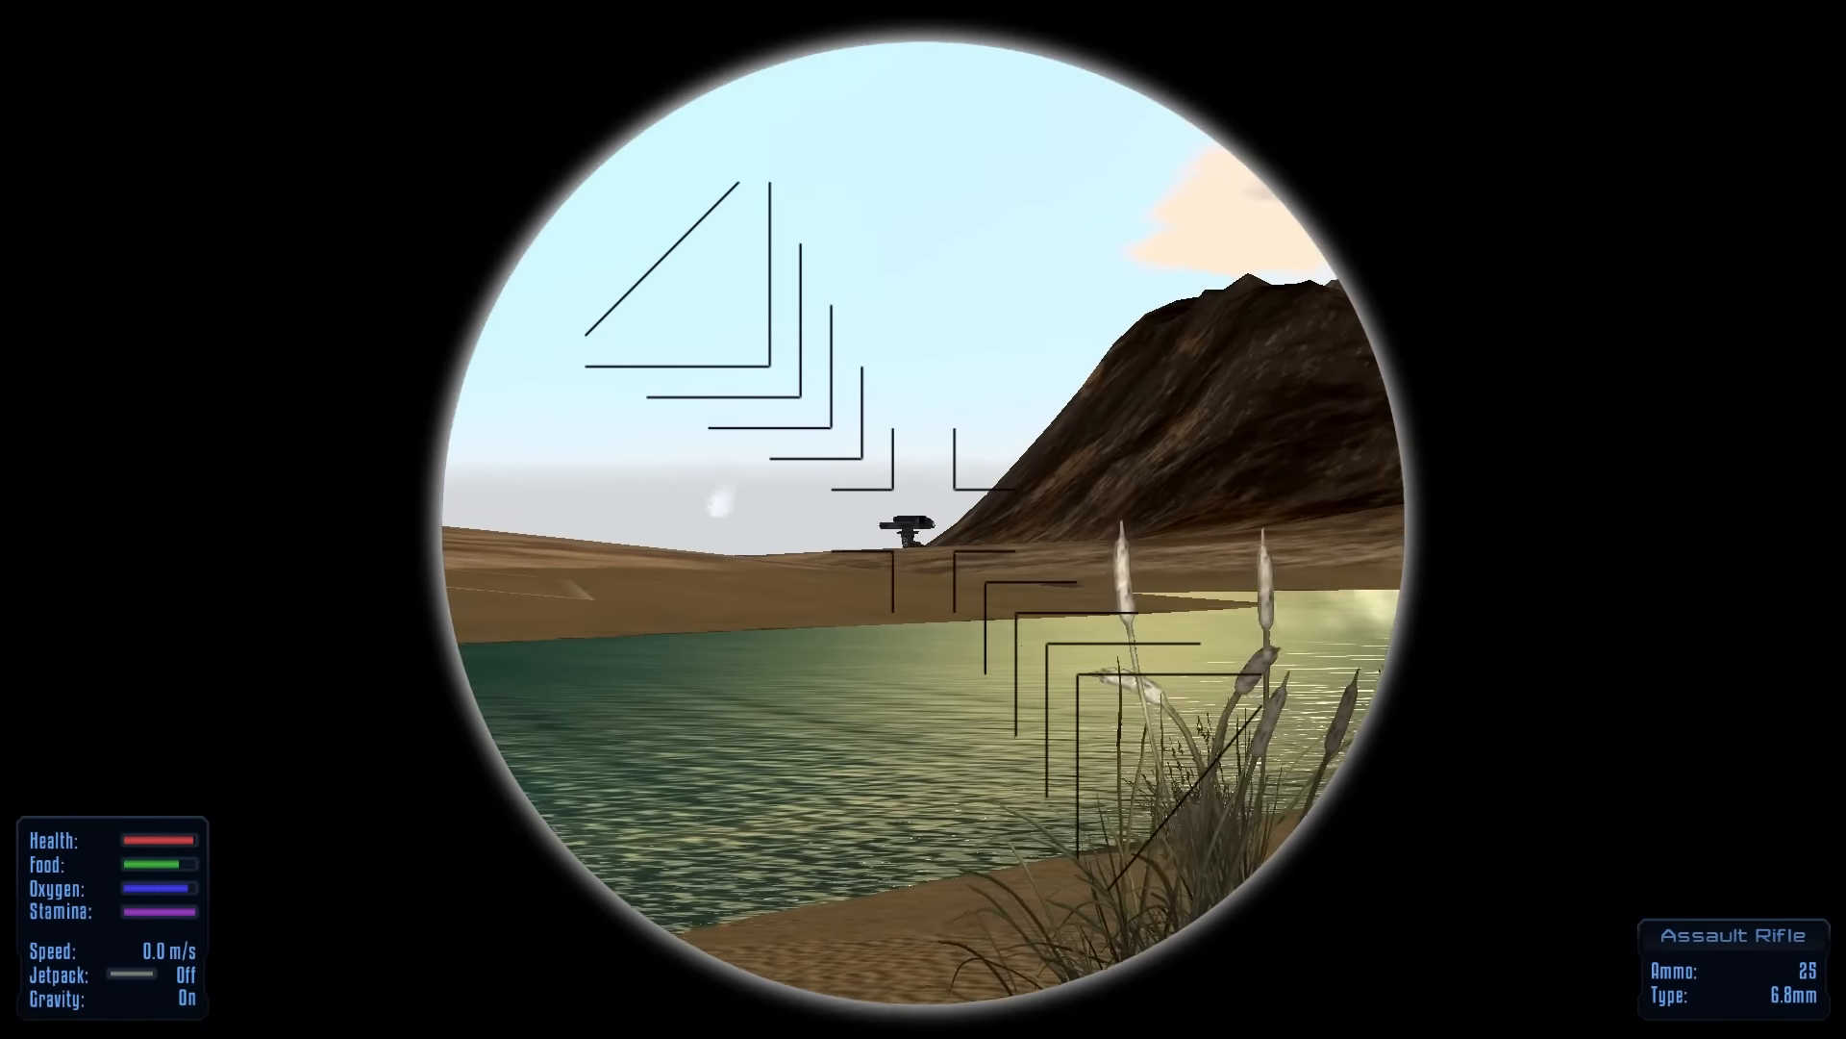
{"action": "left_click", "coordinate": [924, 519]}
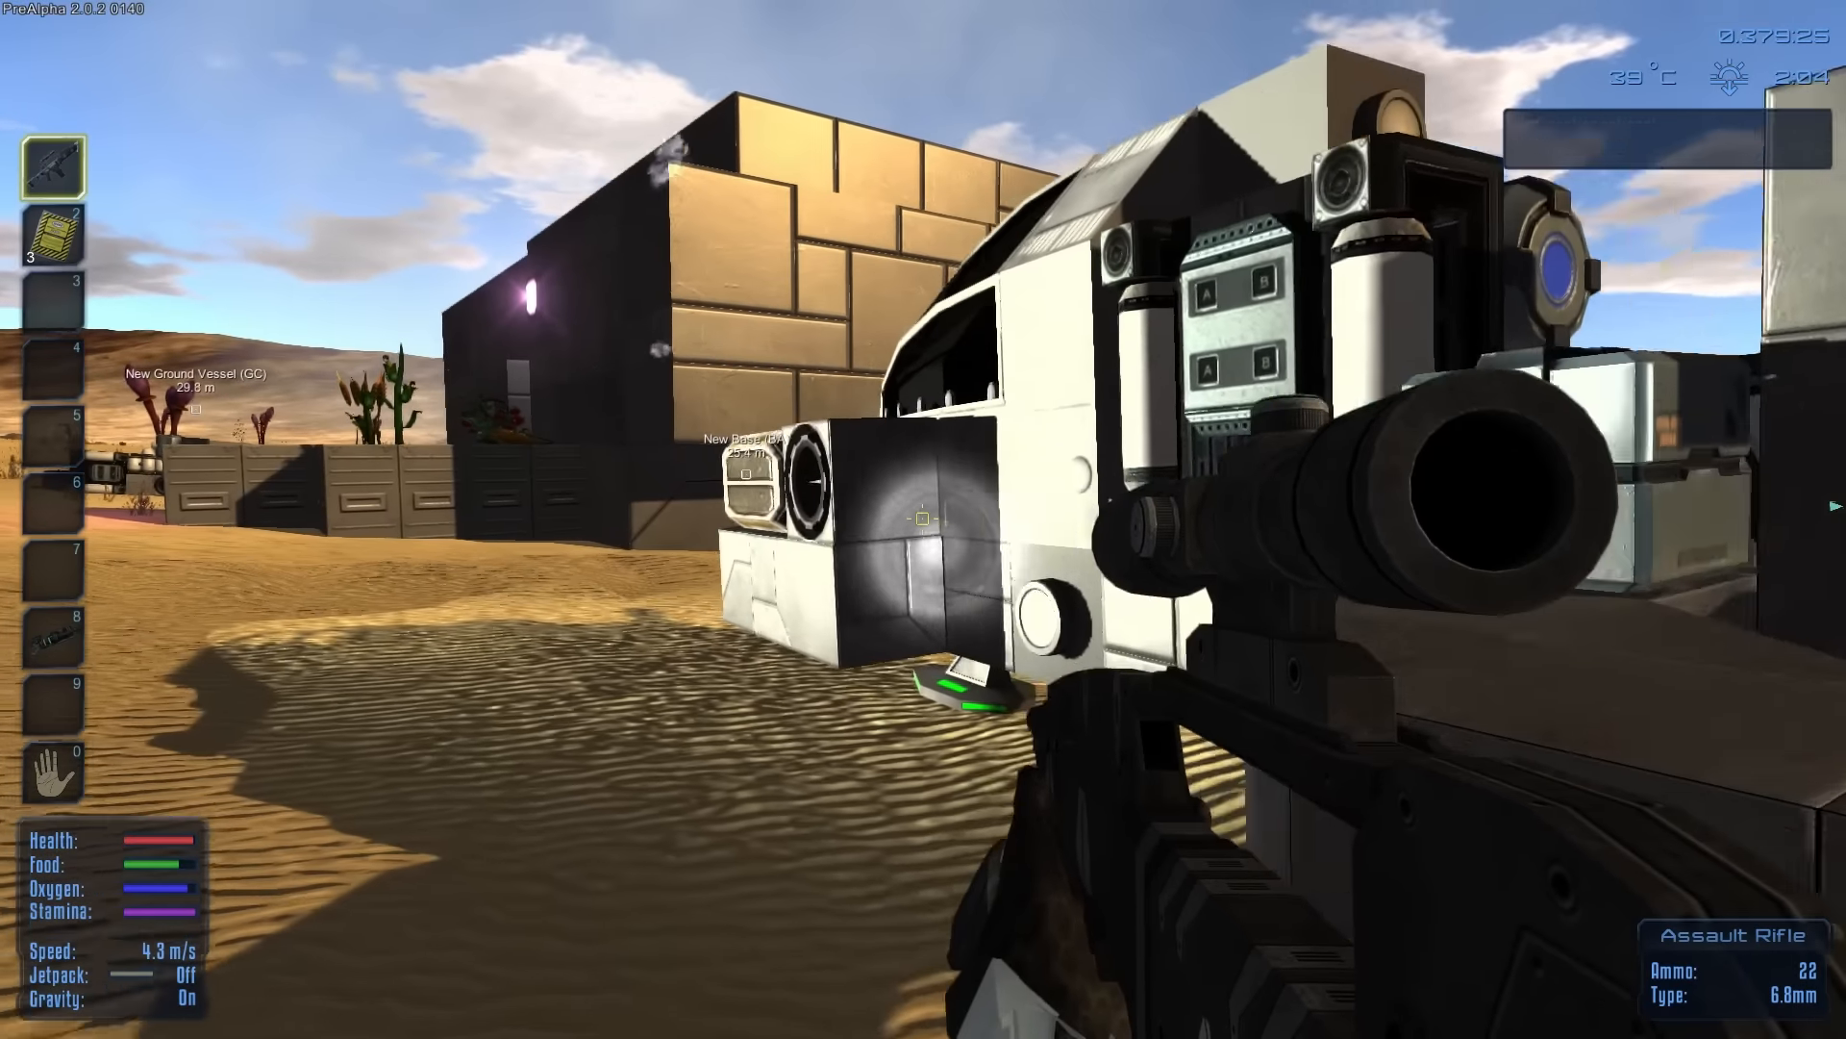
{"action": "key", "text": "t"}
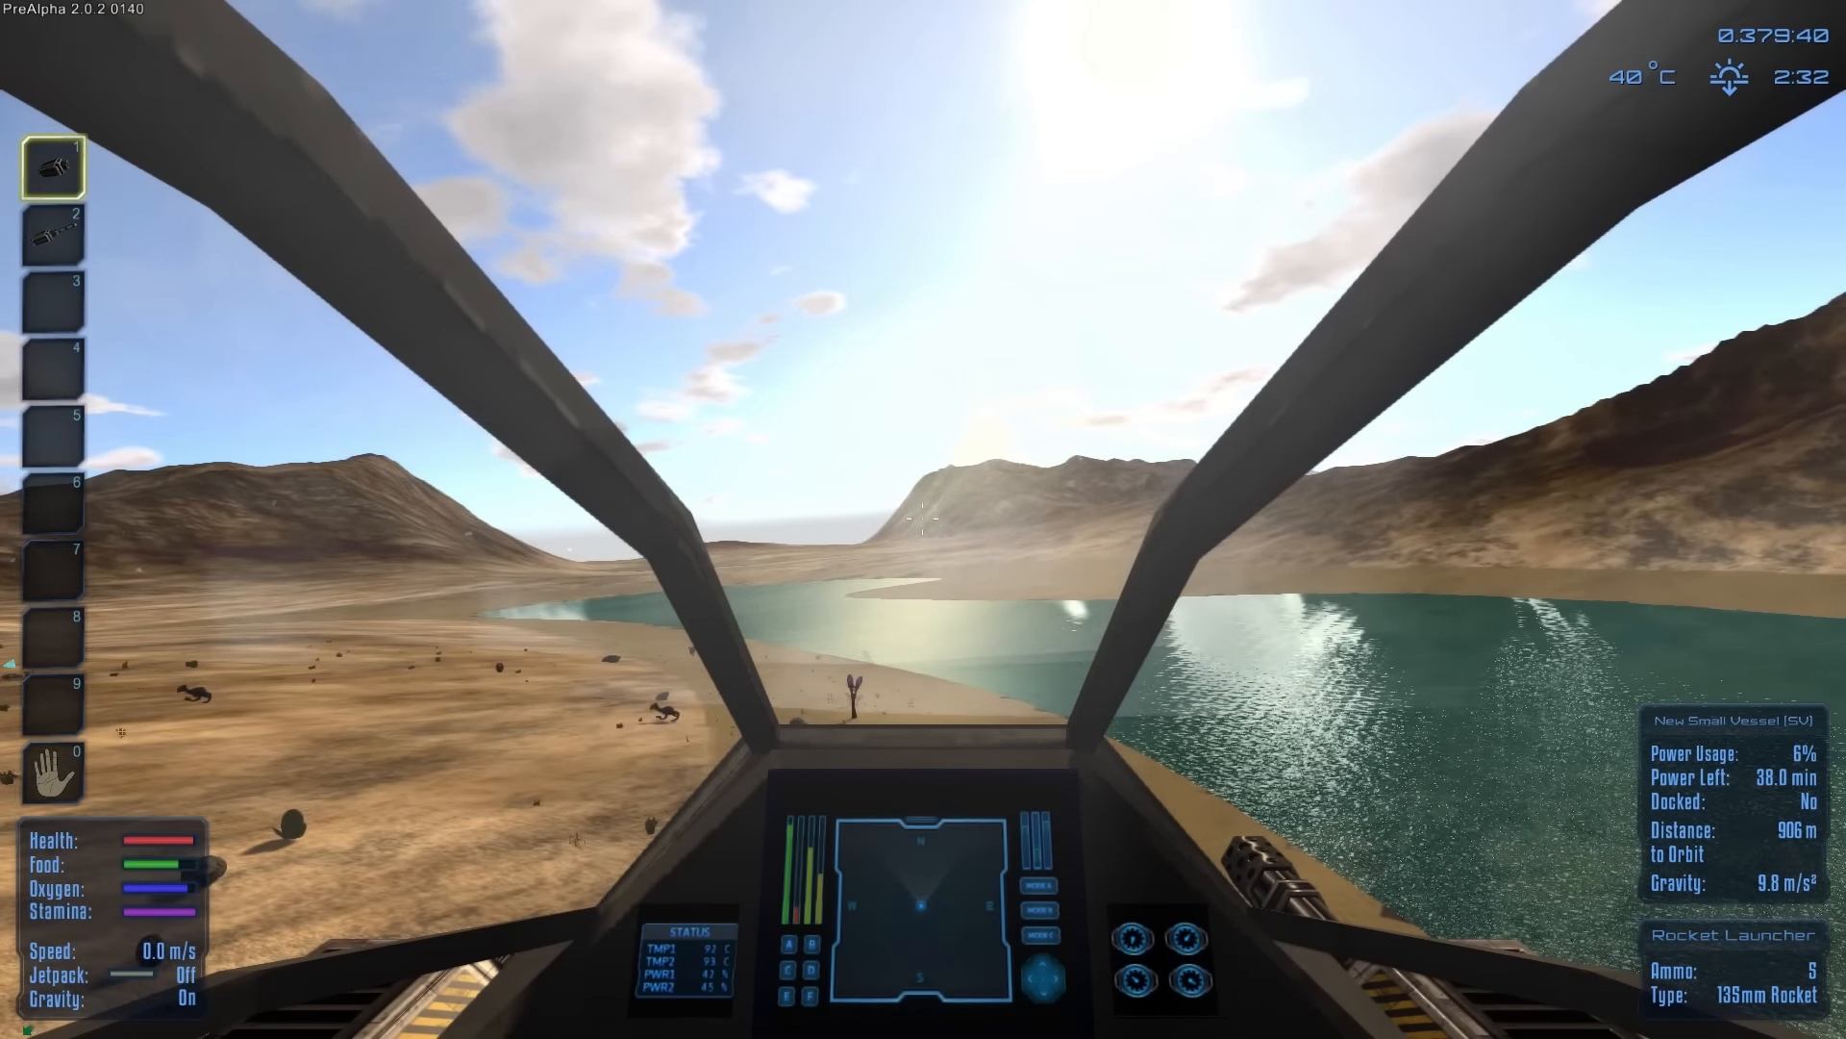
{"action": "key", "text": "i"}
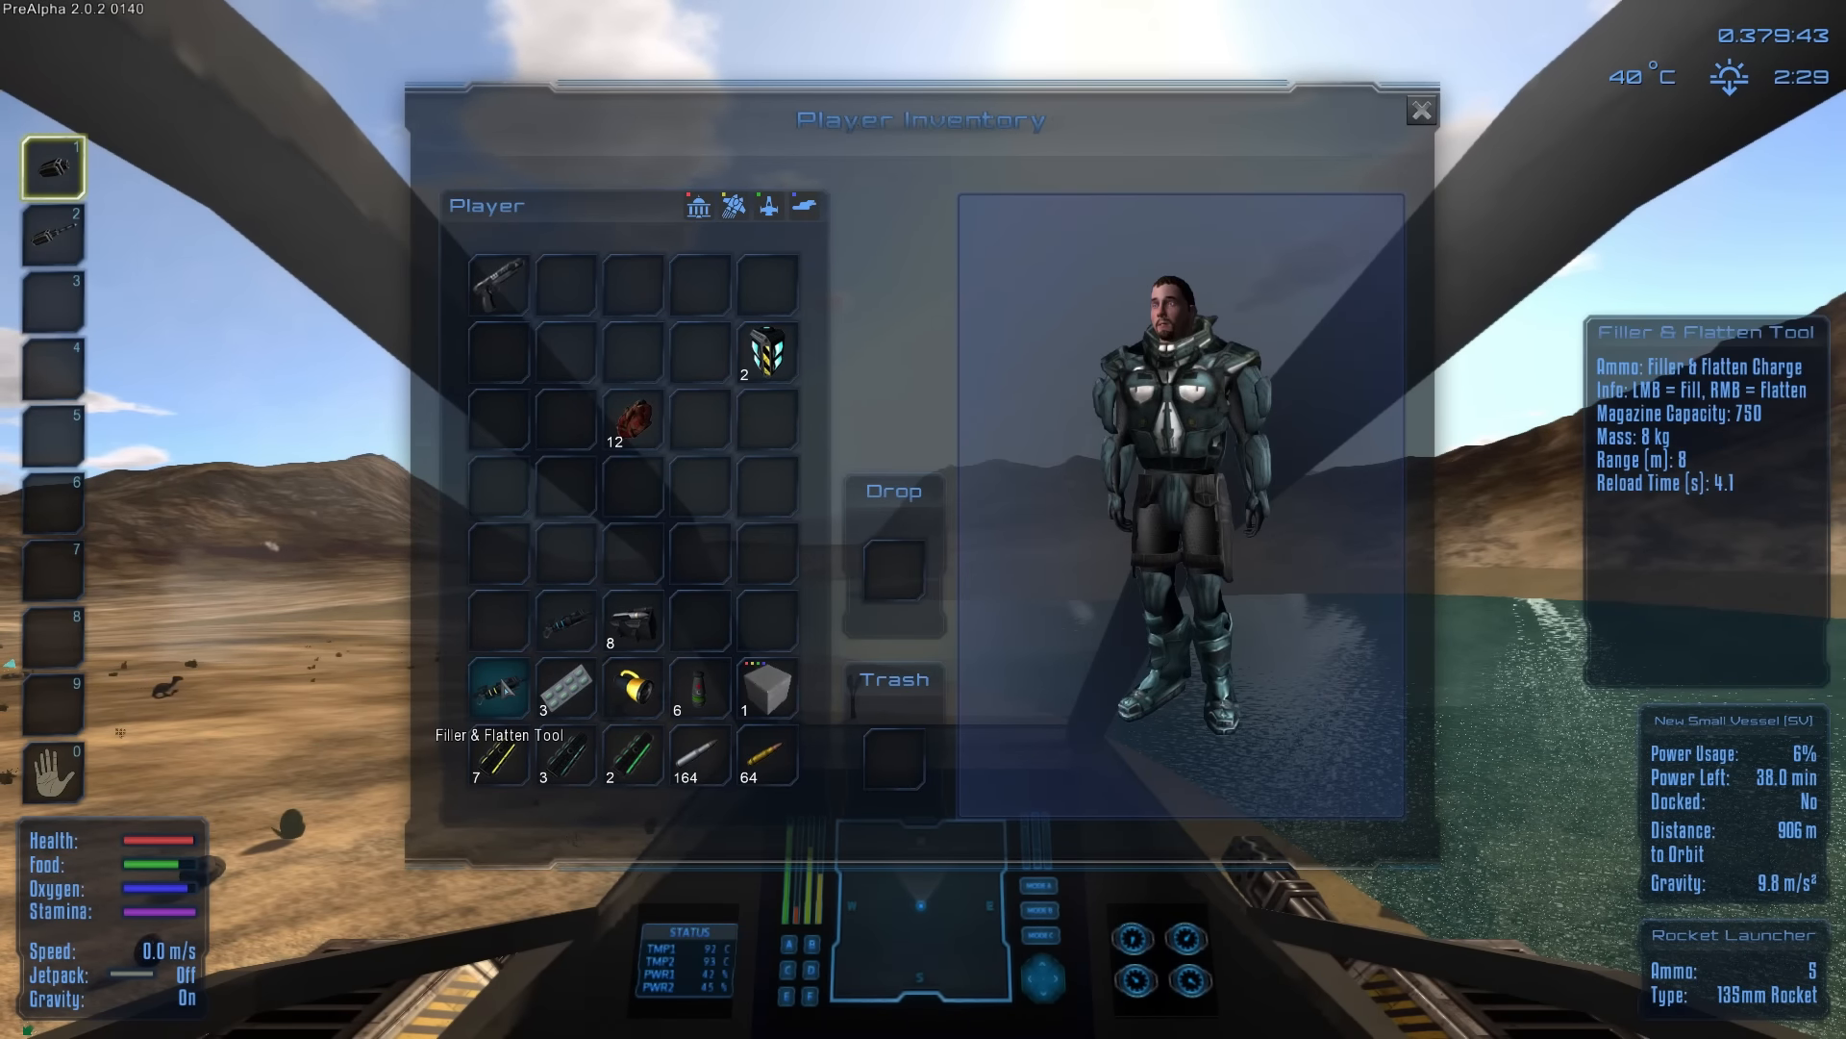
{"action": "mouse_move", "coordinate": [698, 760]}
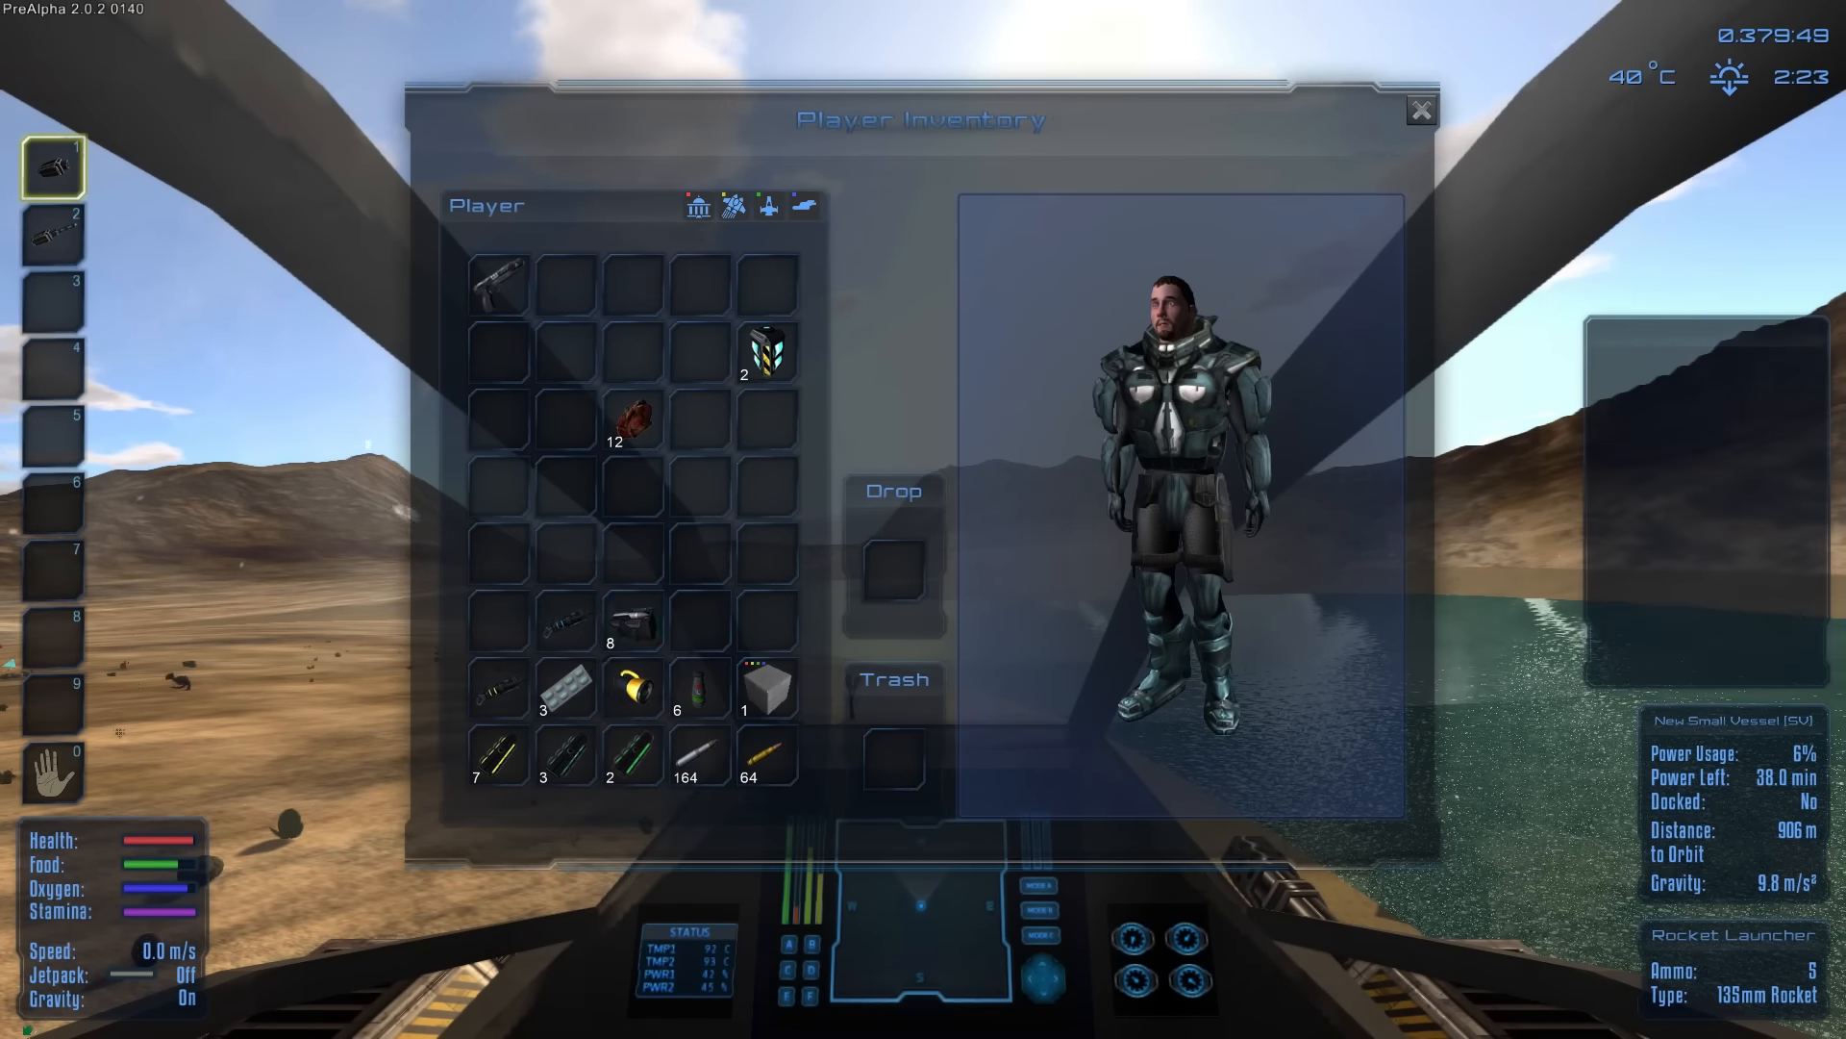
{"action": "left_click", "coordinate": [1421, 109]}
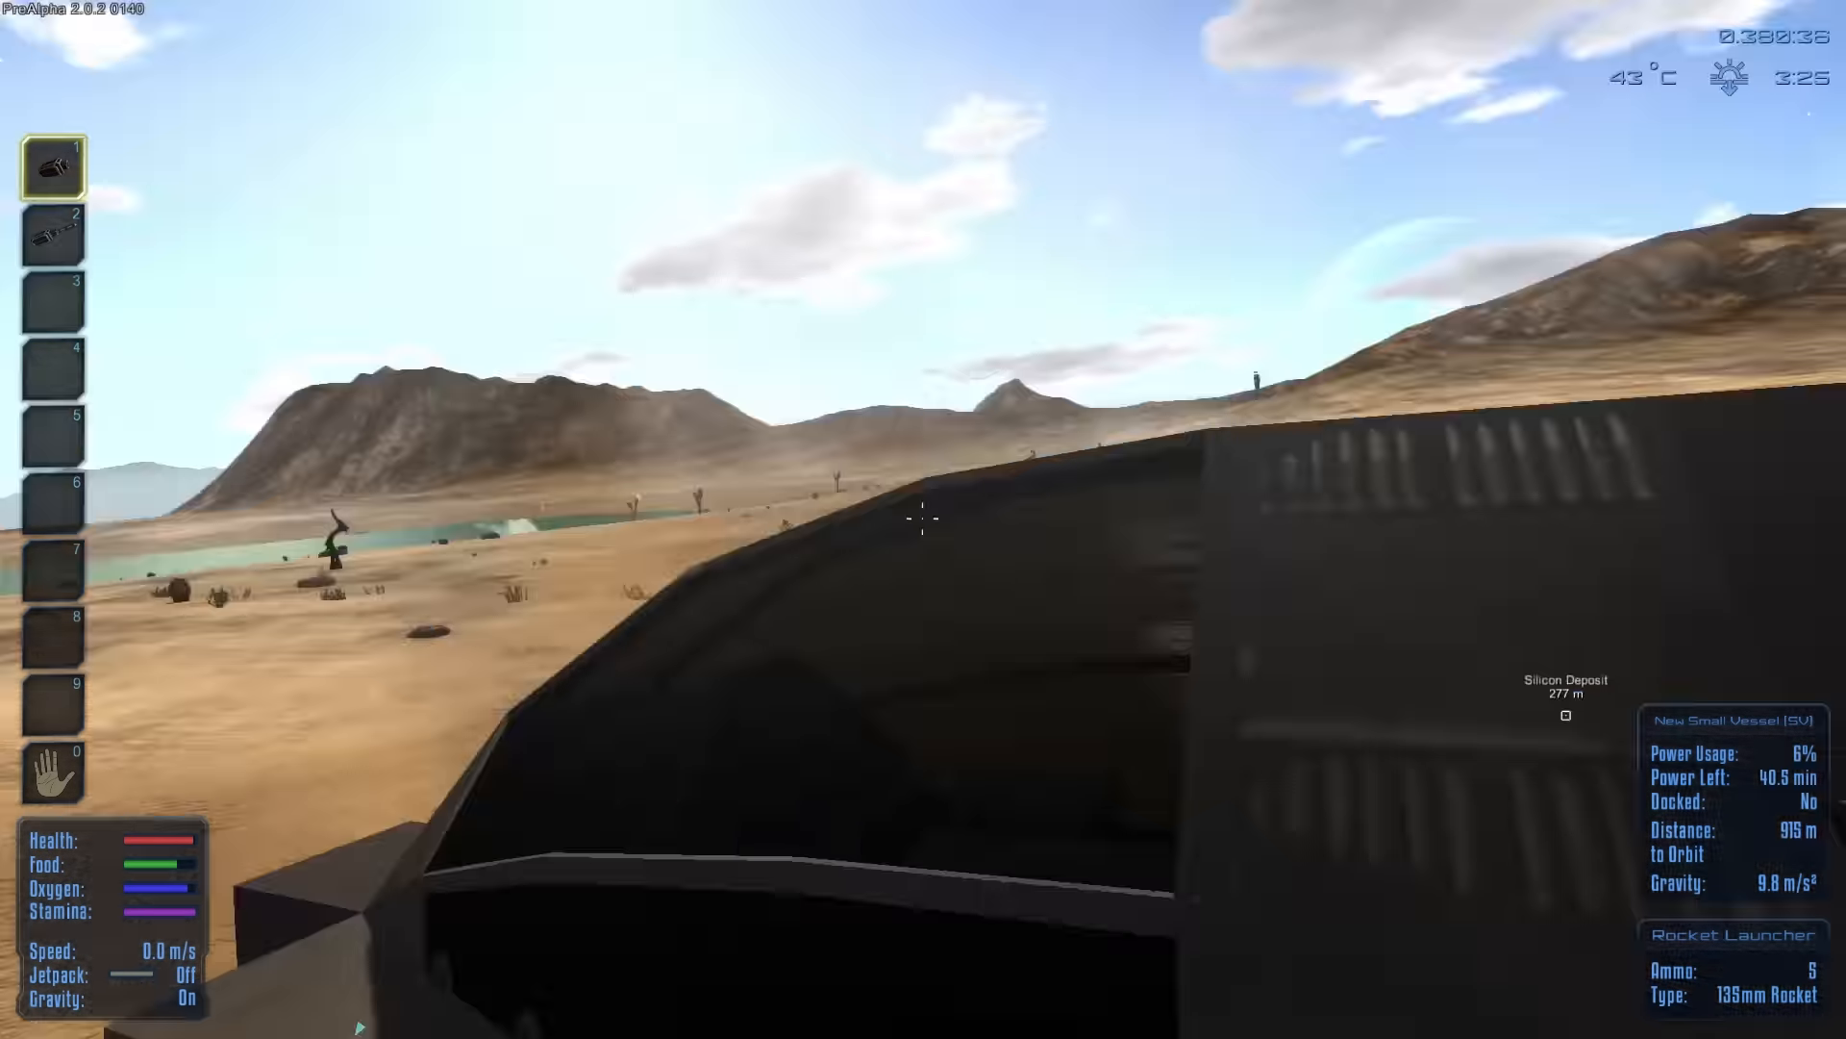
Step: Take off and fly forward over the rocky hills toward the towers on the horizon
{"action": "key", "text": "t"}
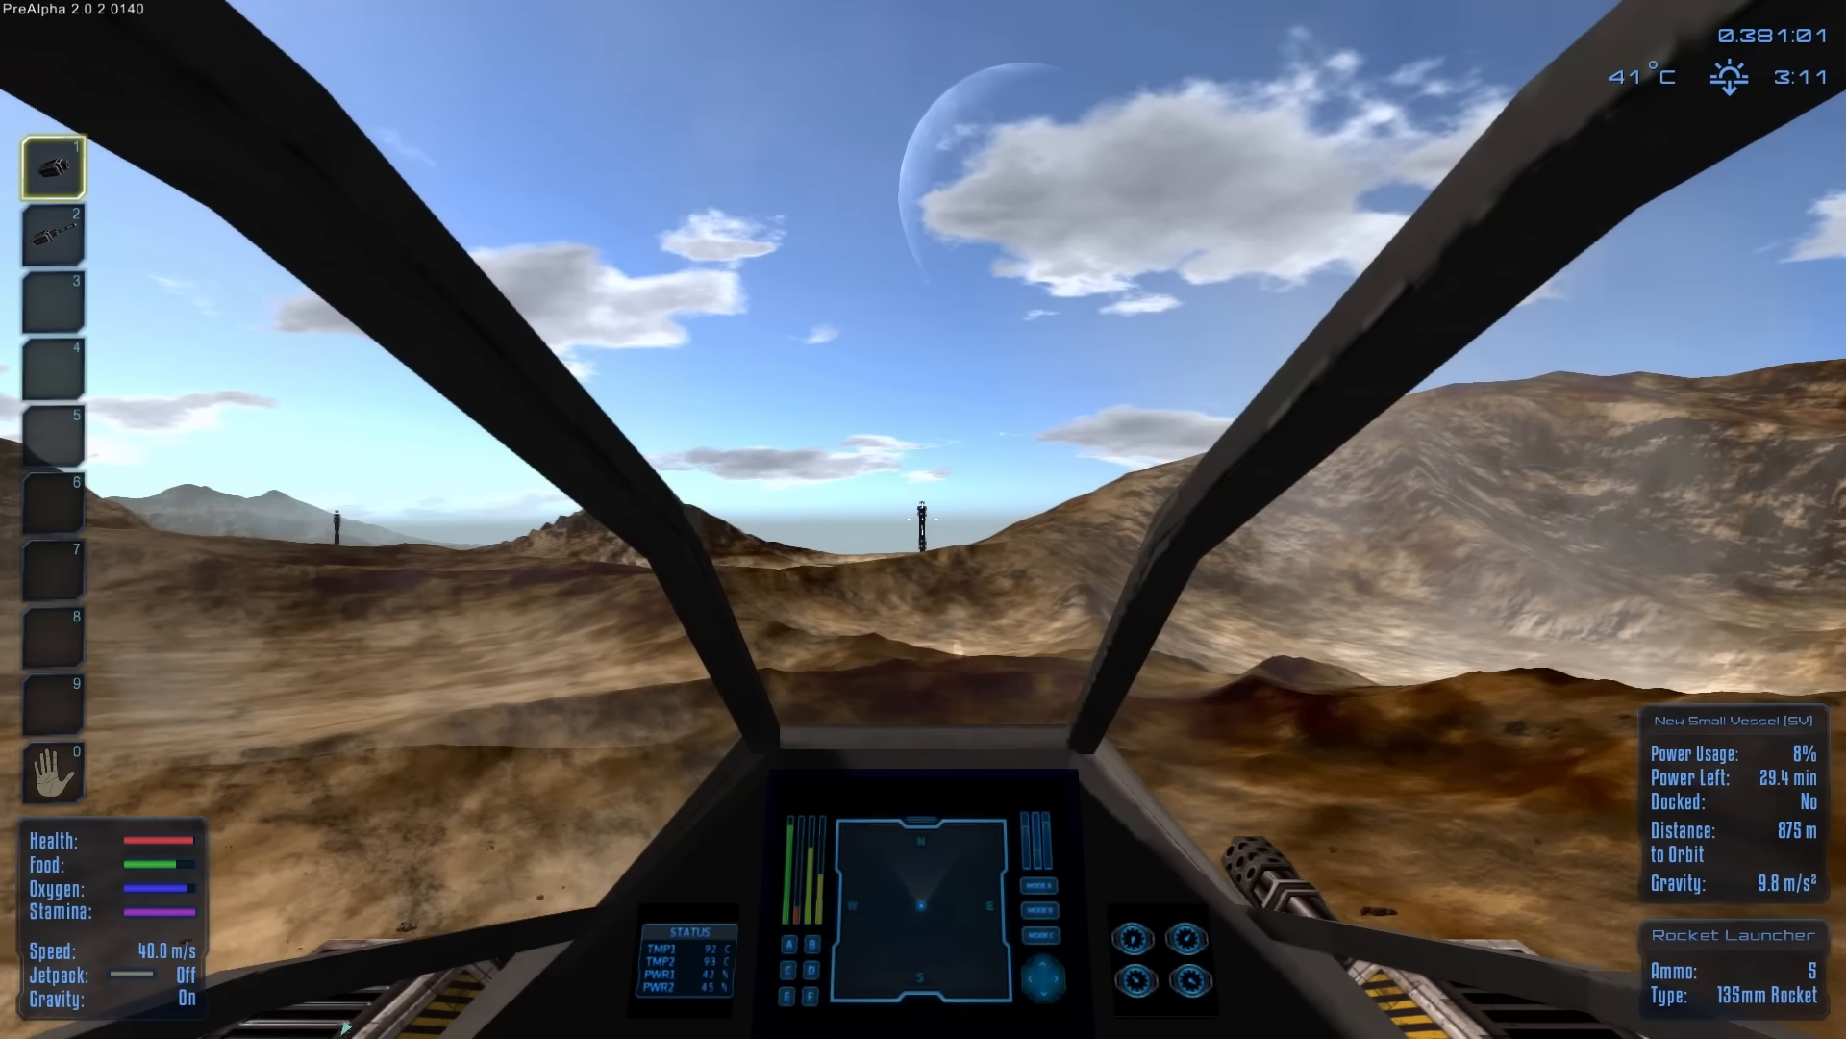
Step: Select the AX-12 Minigun (slot 2) while heading for the tall tower among the lakes
{"action": "key", "text": "2"}
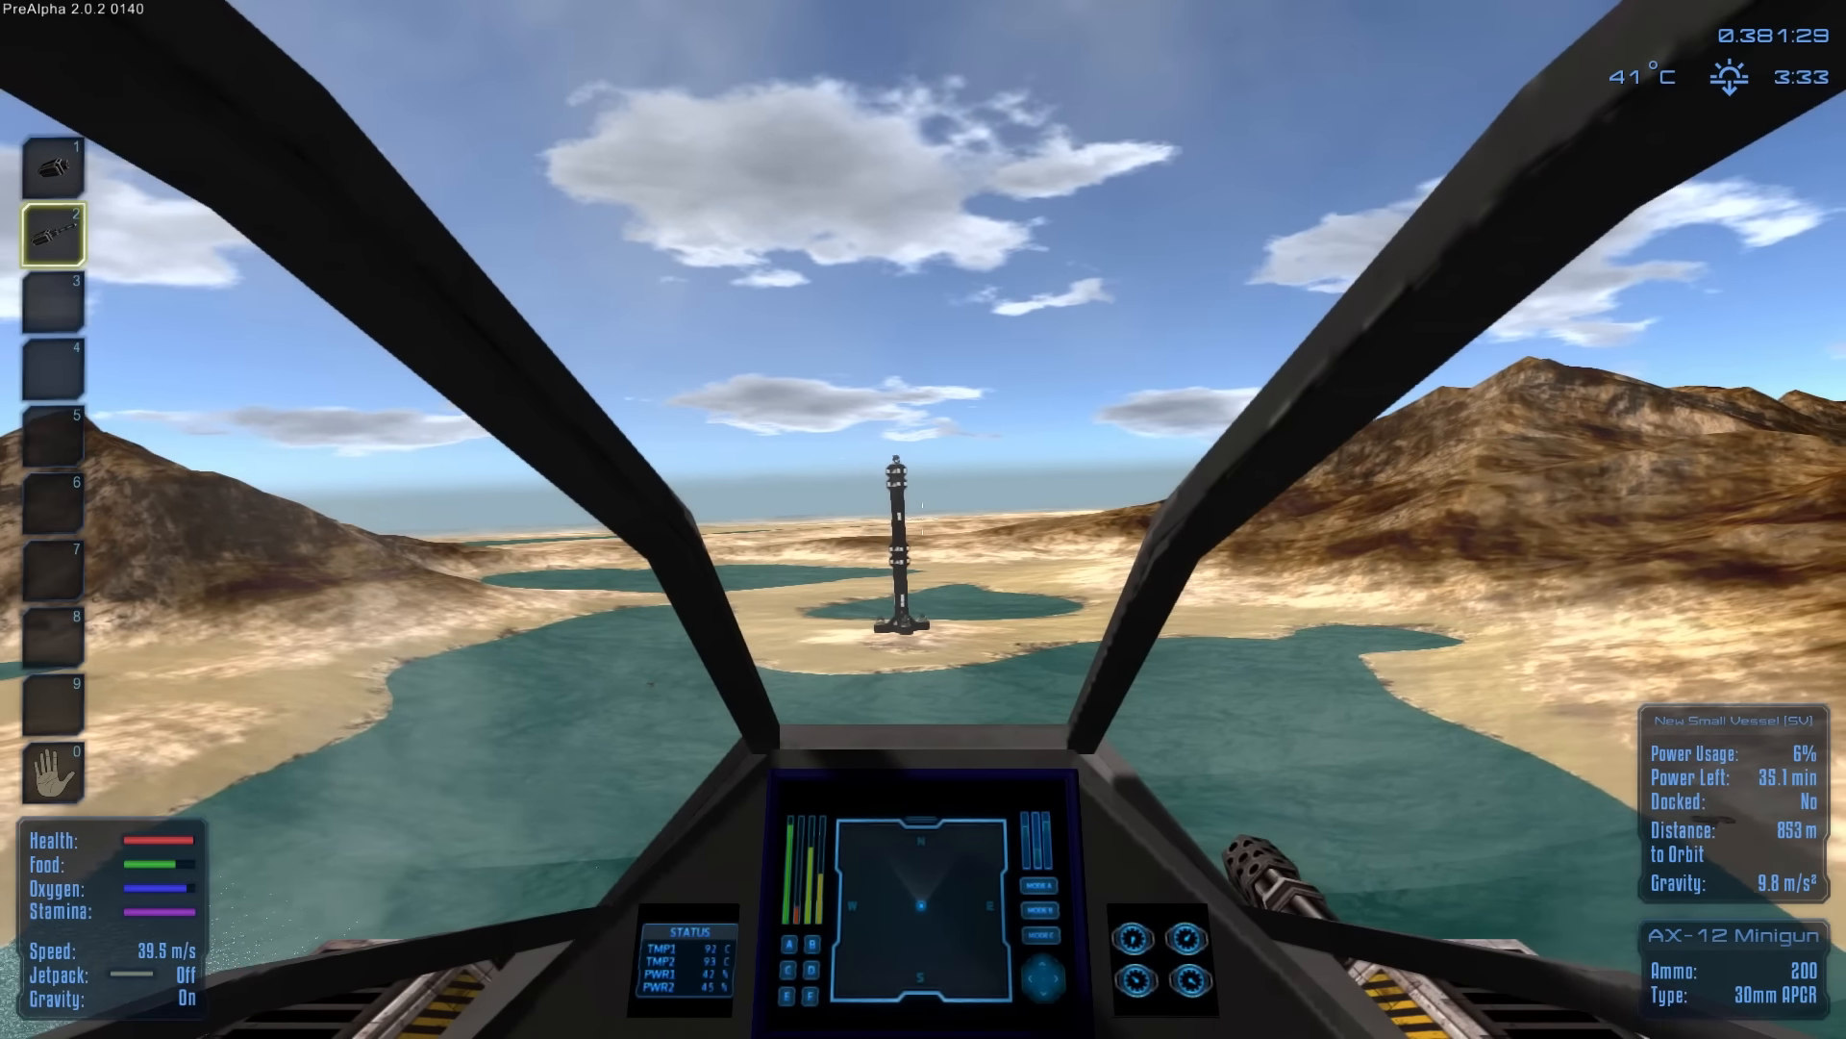
Step: Switch back to the Rocket Launcher (slot 1) while closing in on the tower's drones
{"action": "key", "text": "1"}
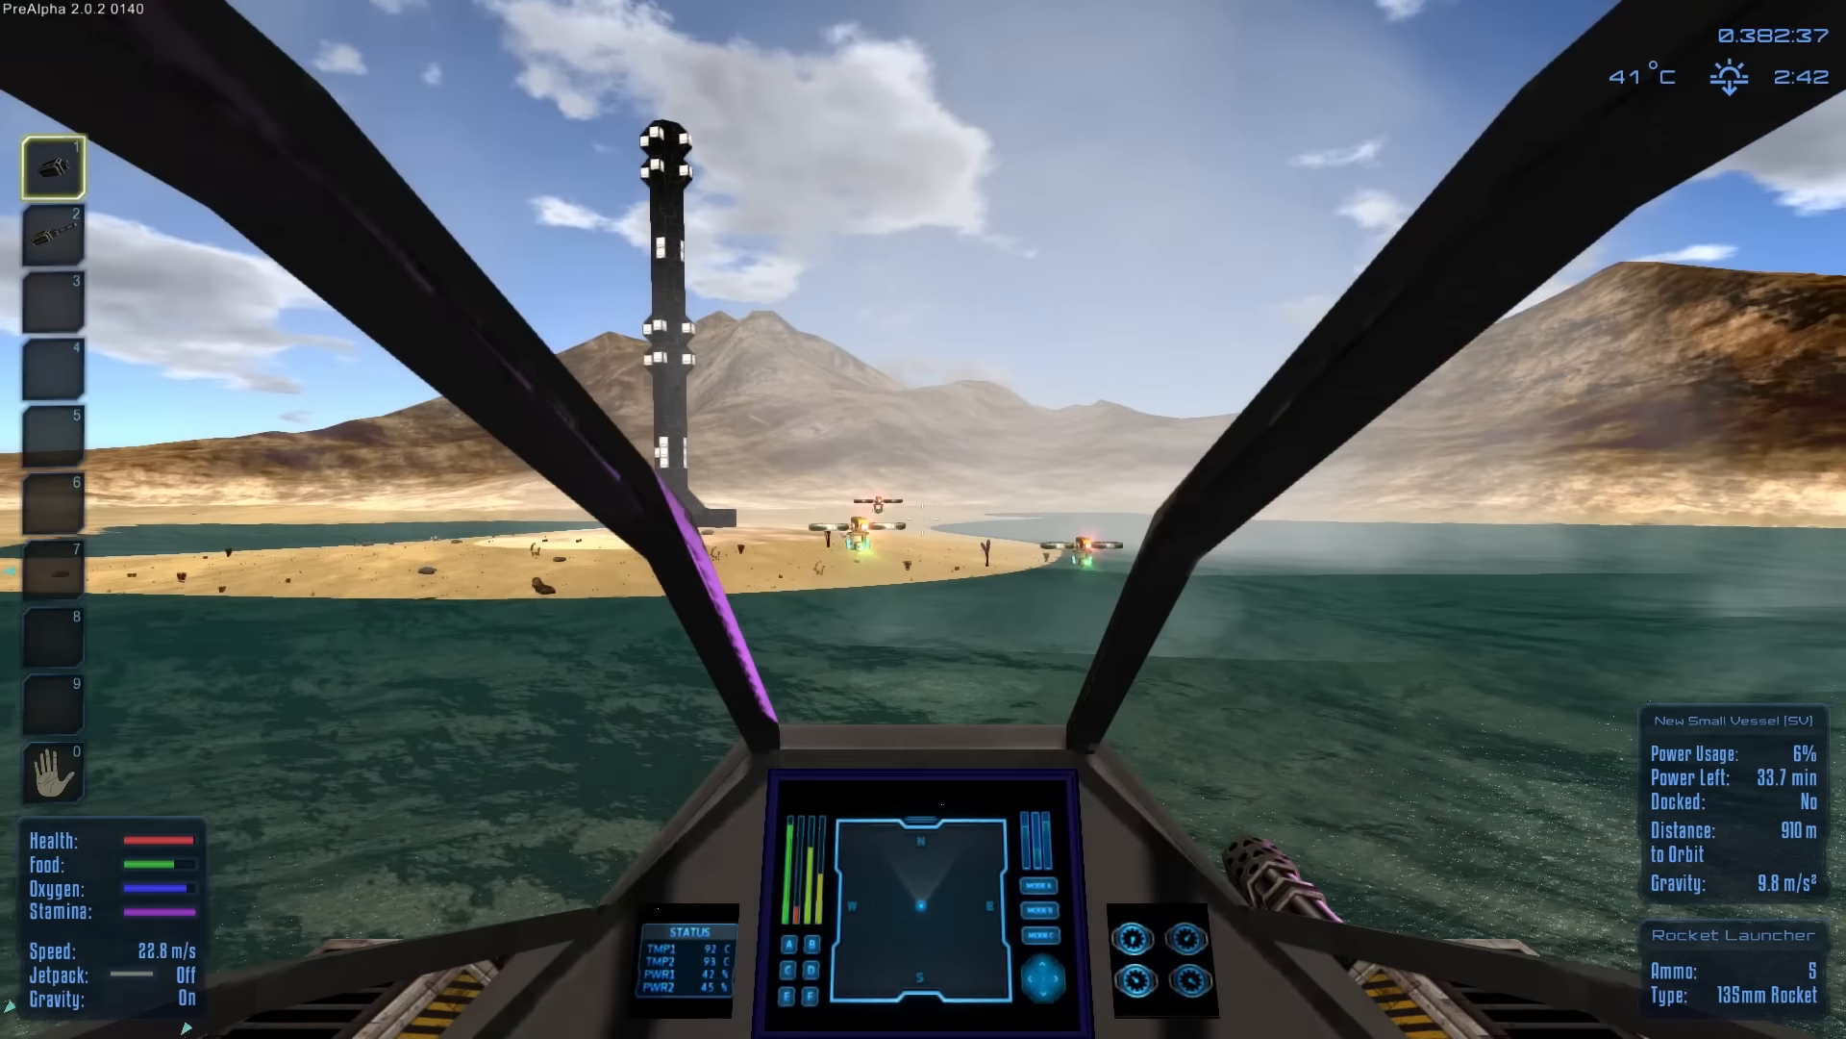
Step: Engage the drones over the lake, swapping between the minigun and rocket launcher
{"action": "key", "text": "2"}
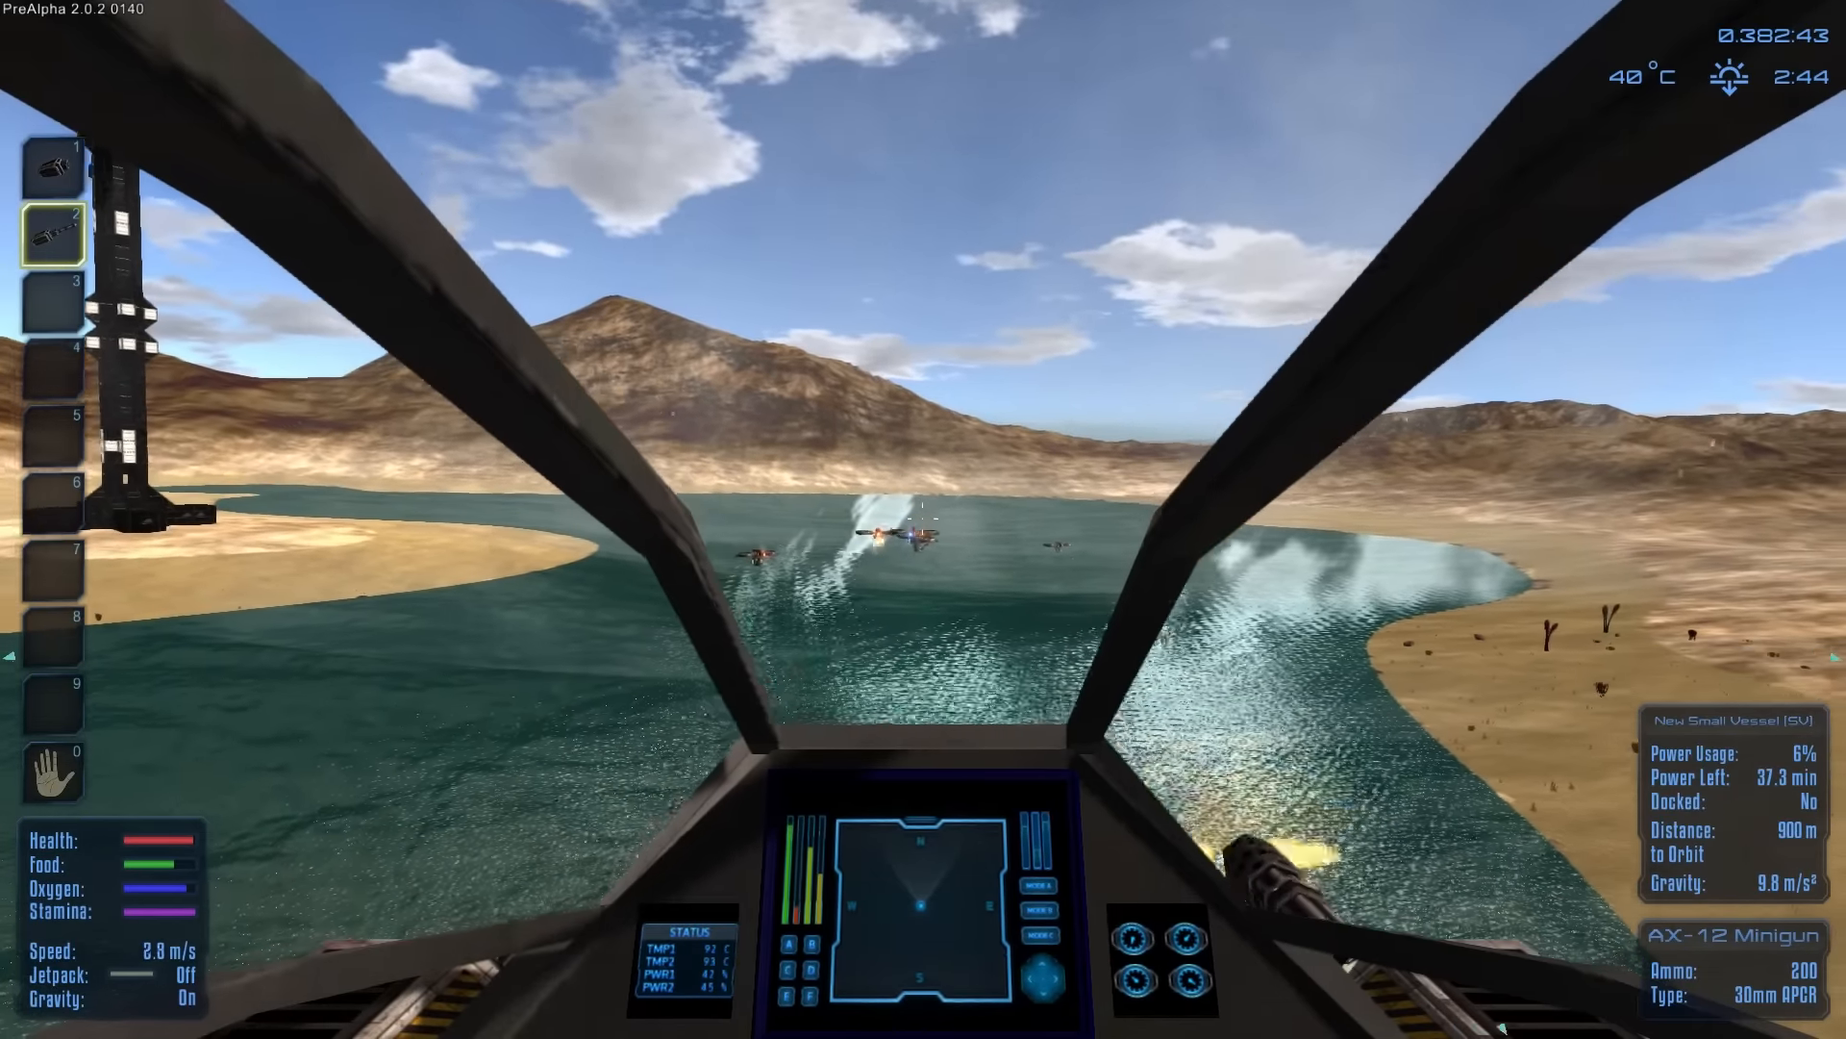
{"action": "key", "text": "1"}
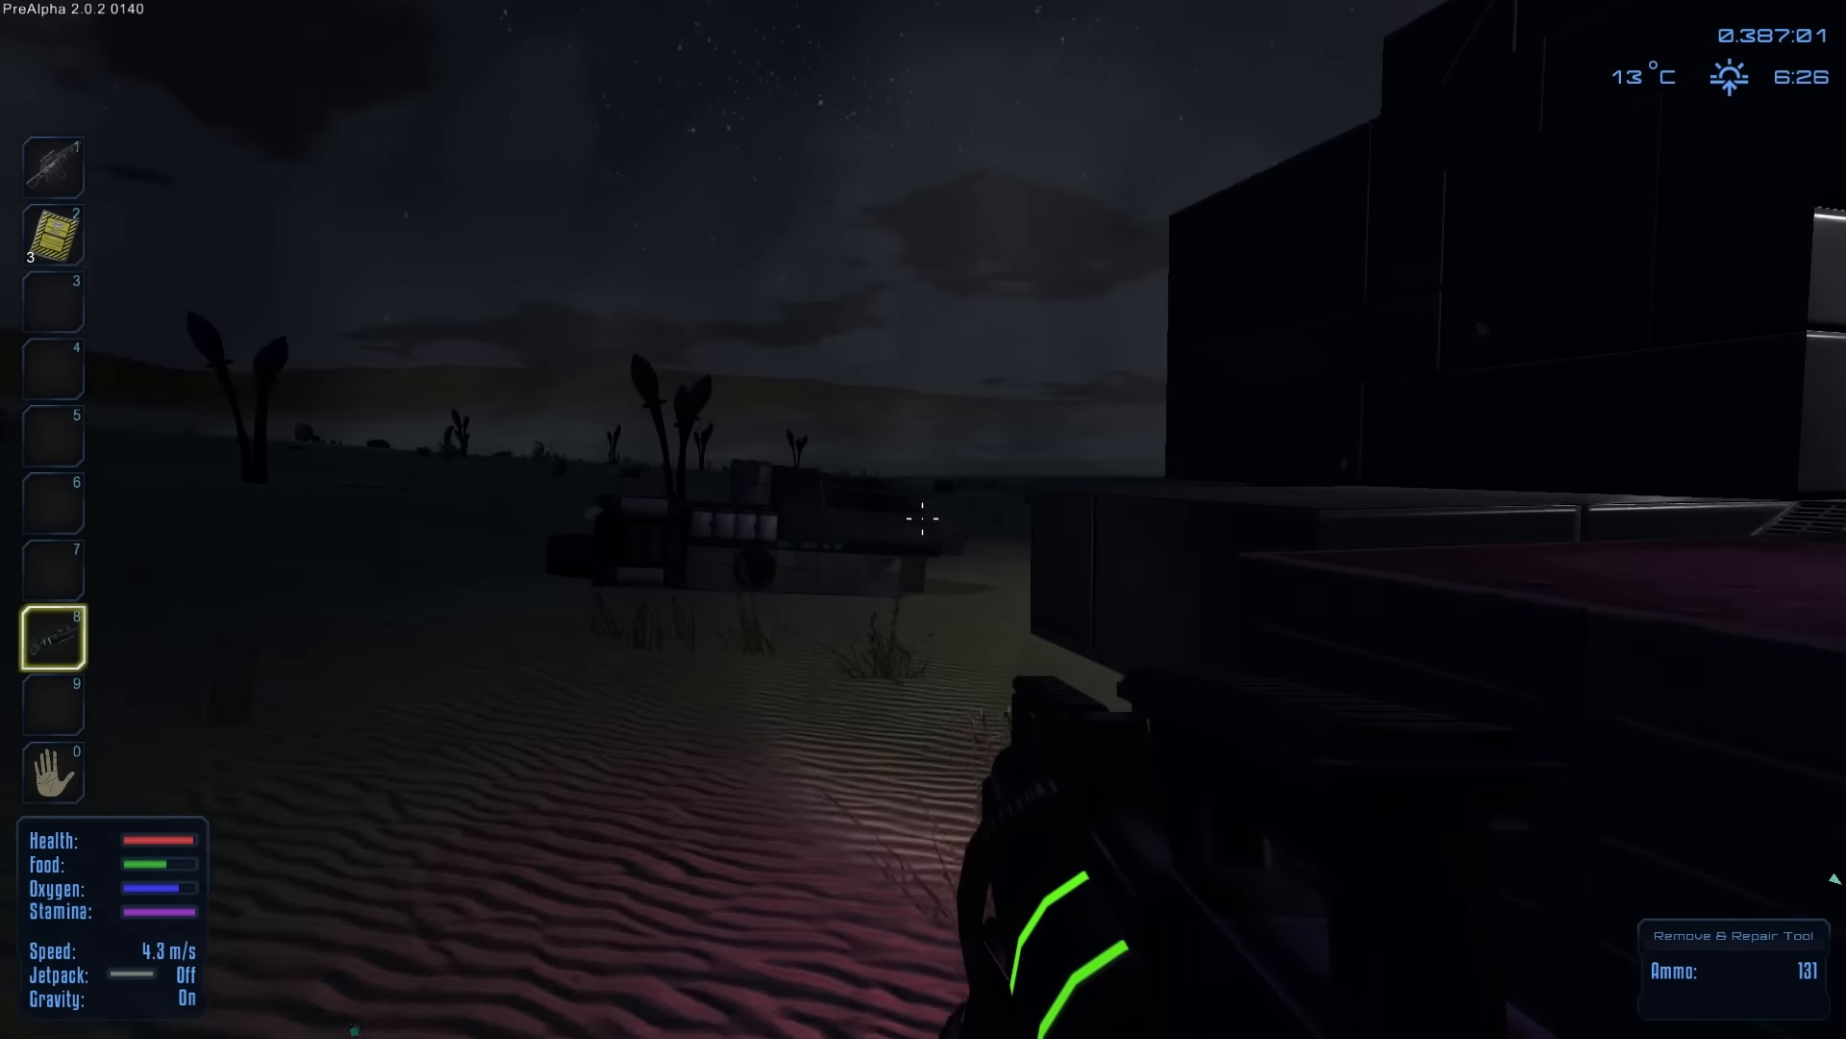
{"action": "mouse_move", "coordinate": [923, 519]}
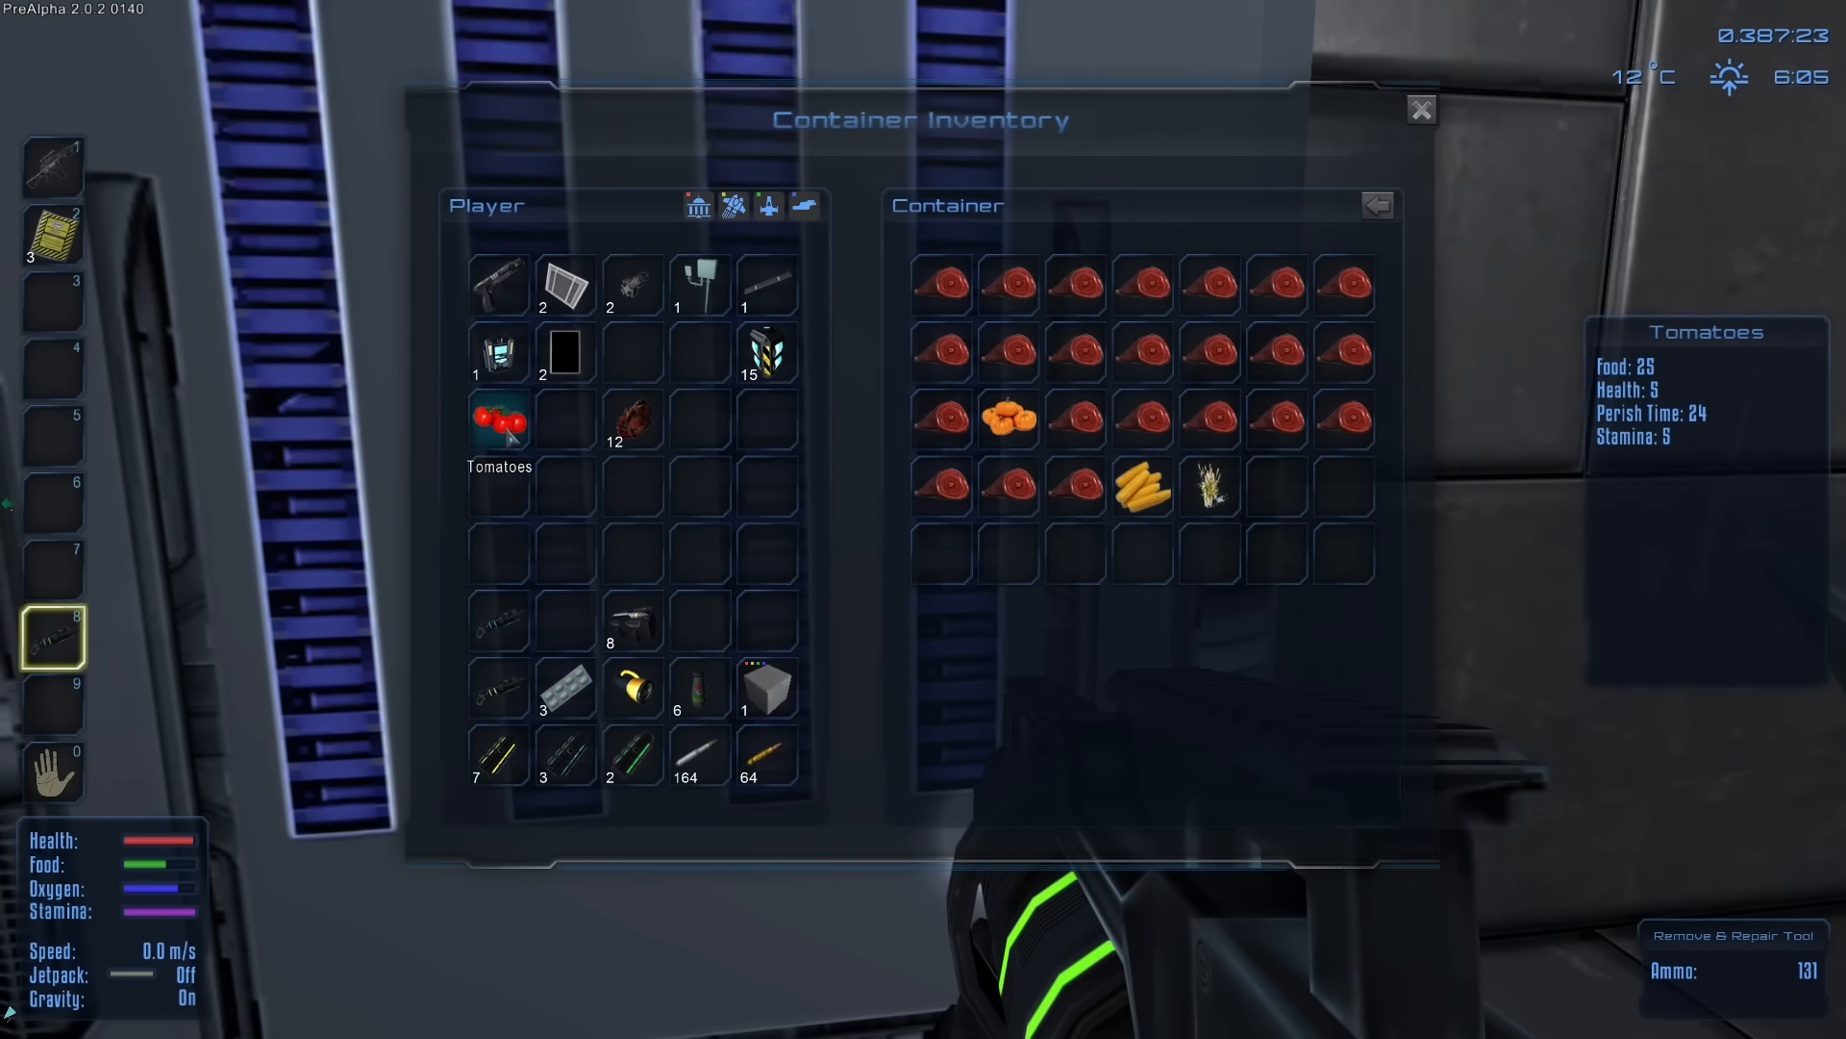
Step: Move the tomatoes into the food container and shift the stack of 12 to another slot
{"action": "left_click_drag", "start_coordinate": [498, 421], "coordinate": [1277, 486]}
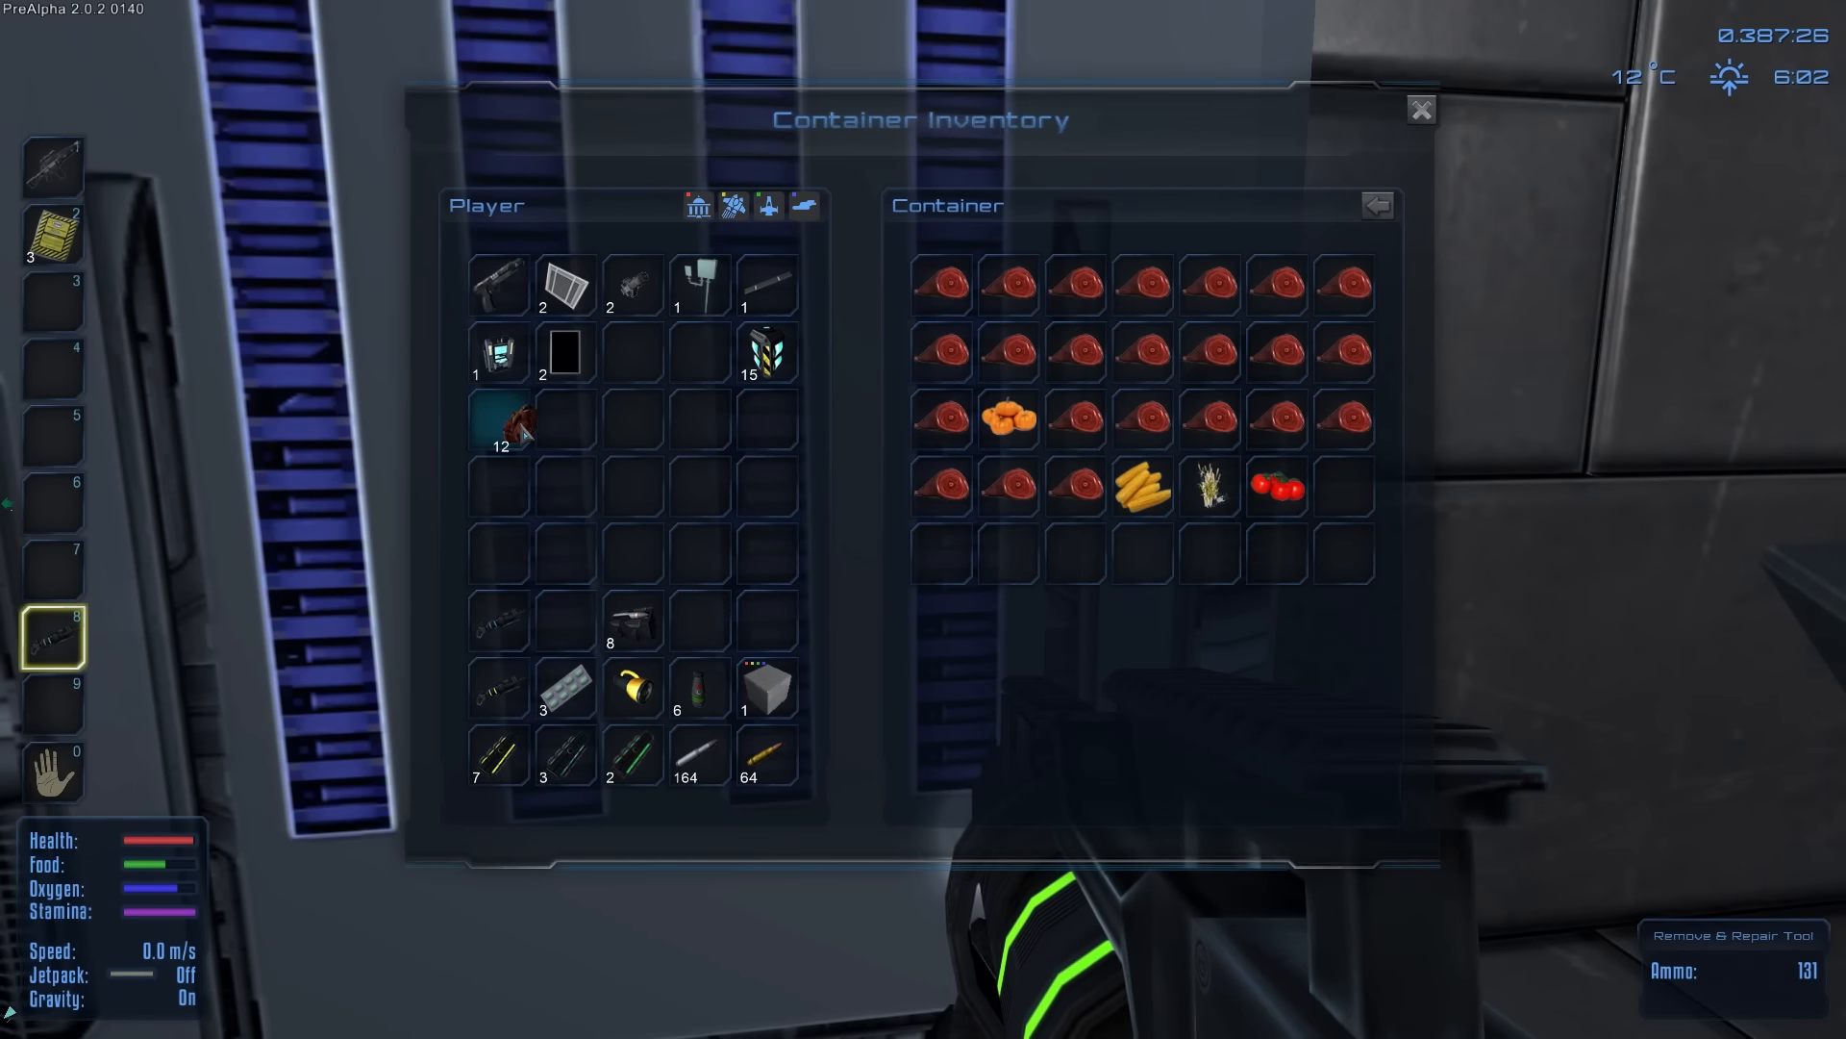
{"action": "left_click_drag", "start_coordinate": [500, 423], "coordinate": [632, 353]}
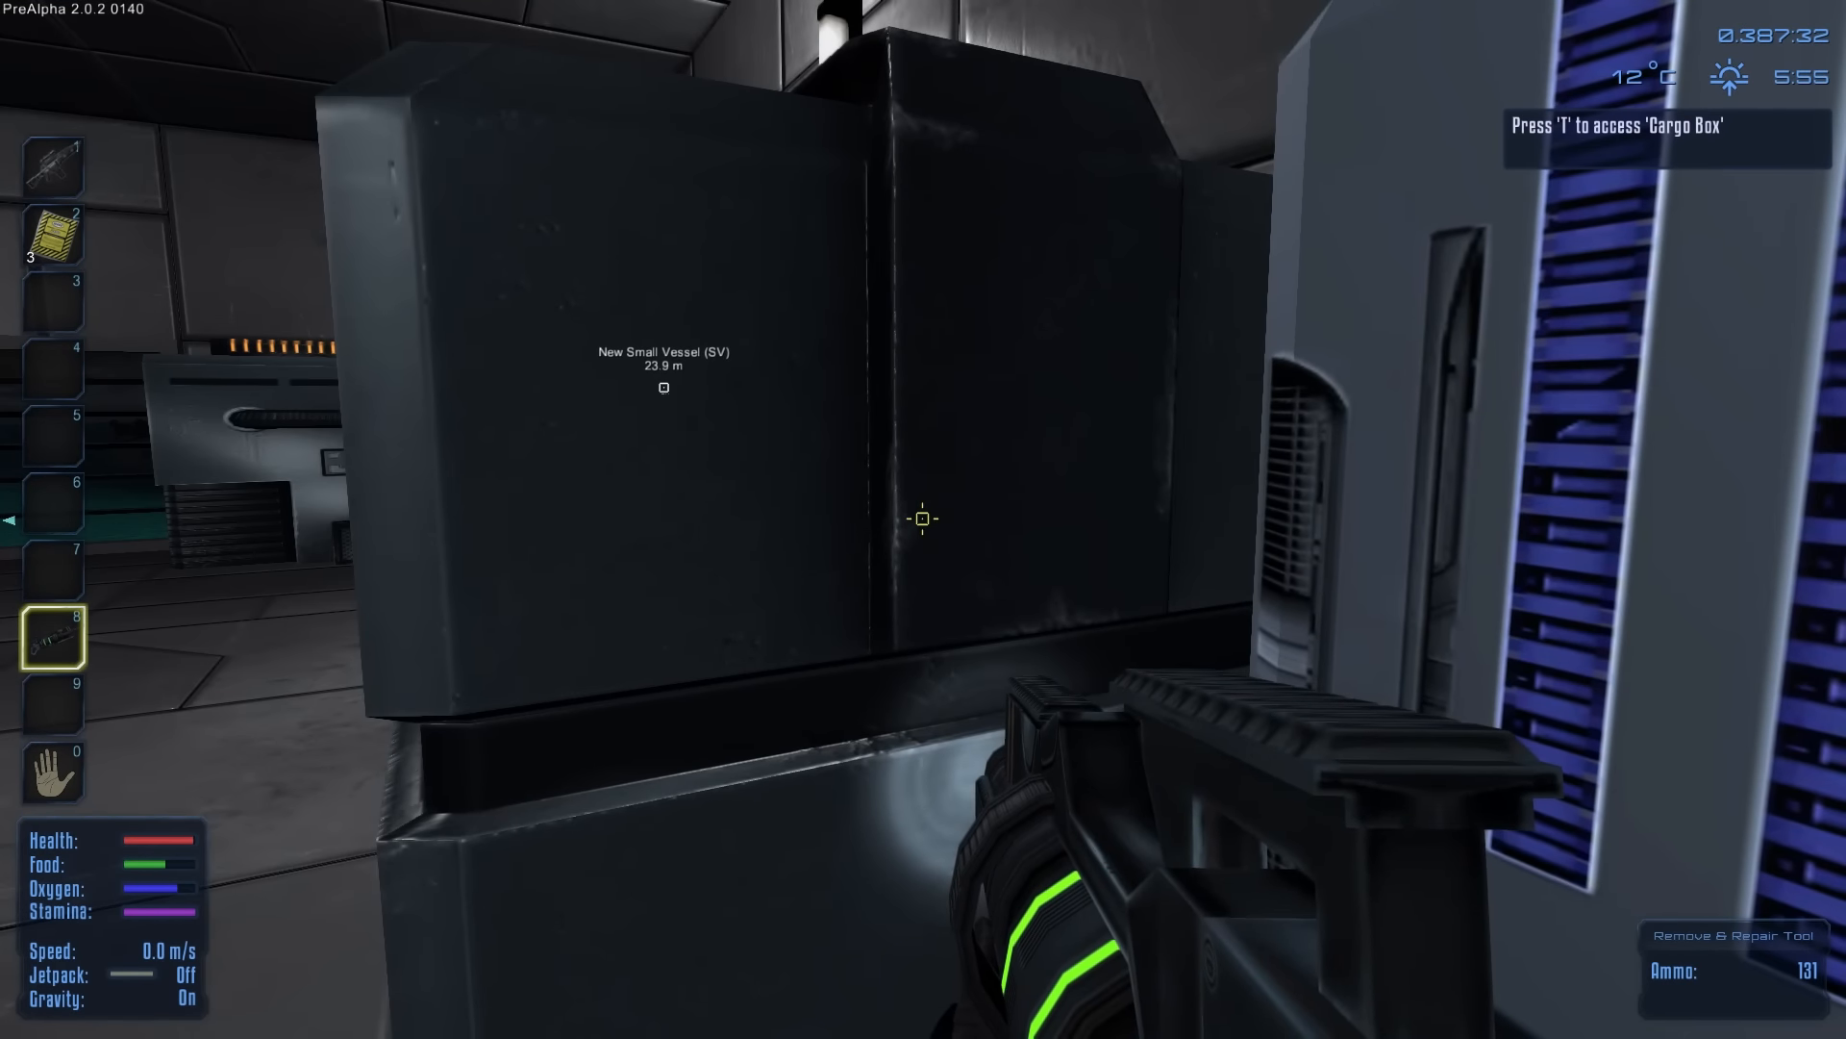
Step: Look through the cargo box's supplies and close its inventory window
{"action": "key", "text": "t"}
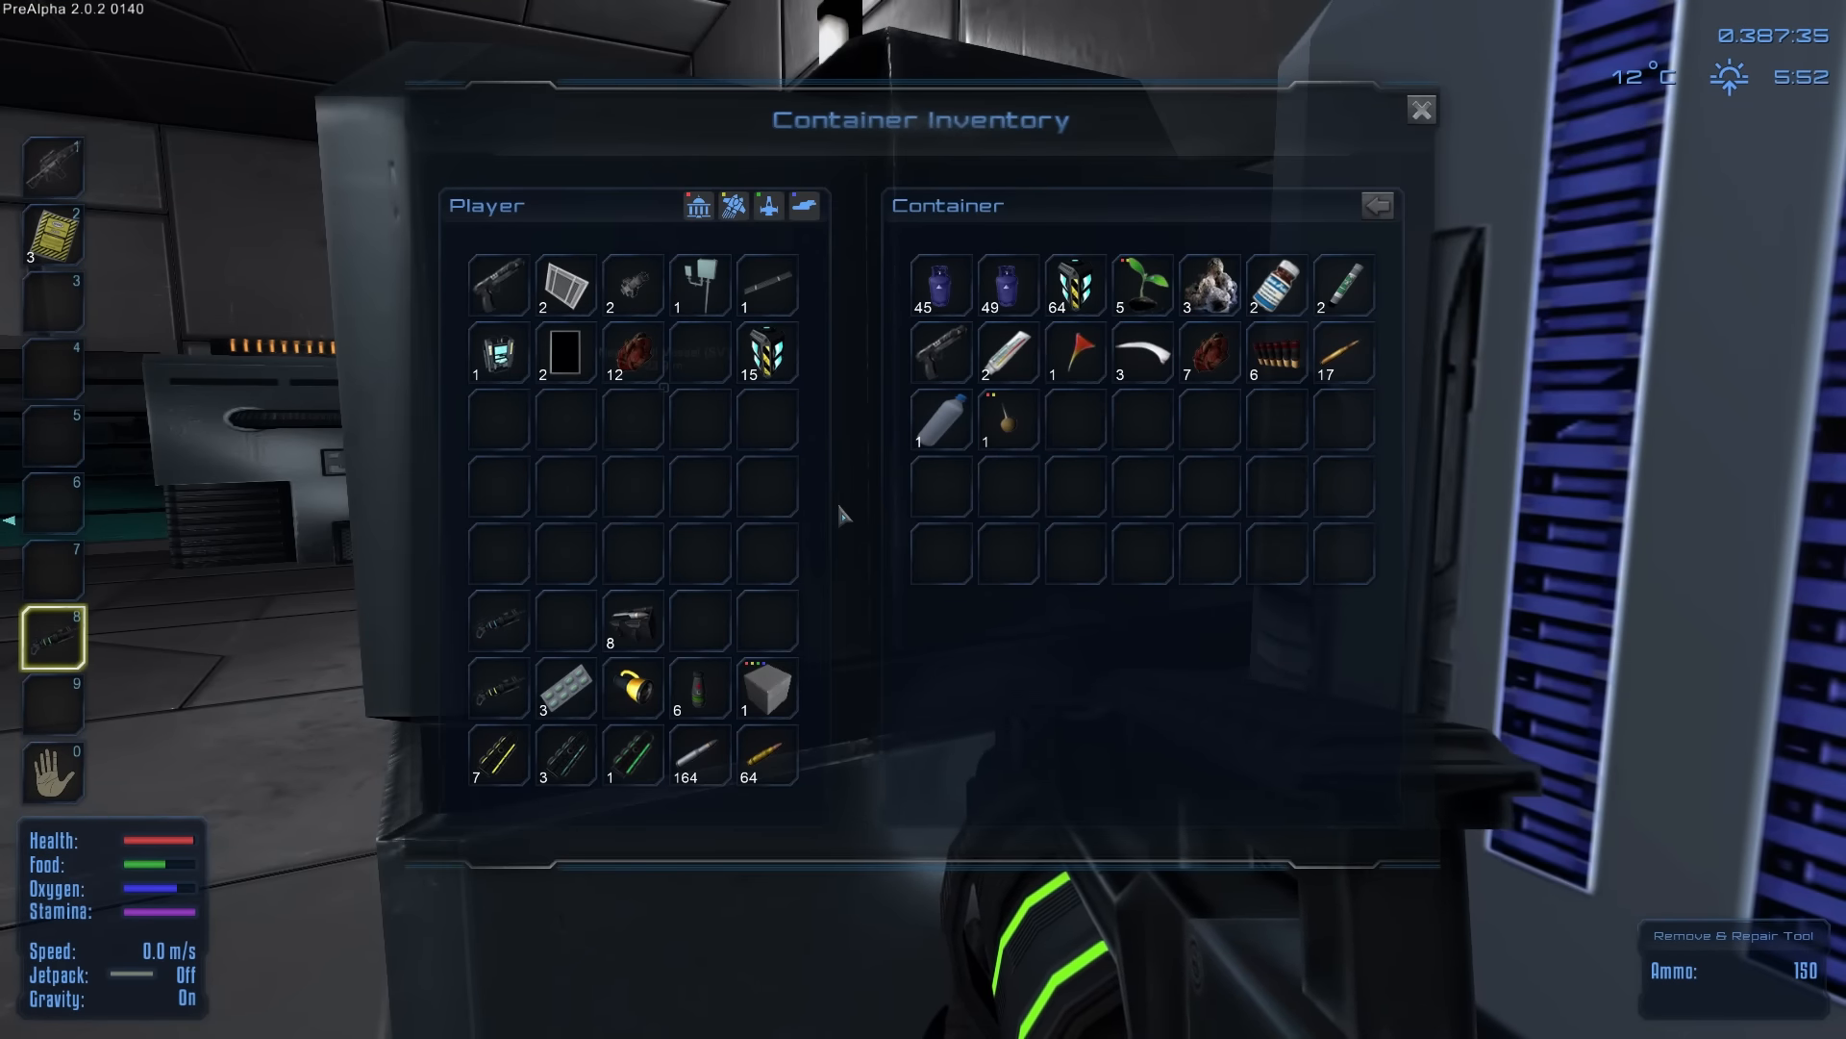
{"action": "left_click", "coordinate": [1419, 108]}
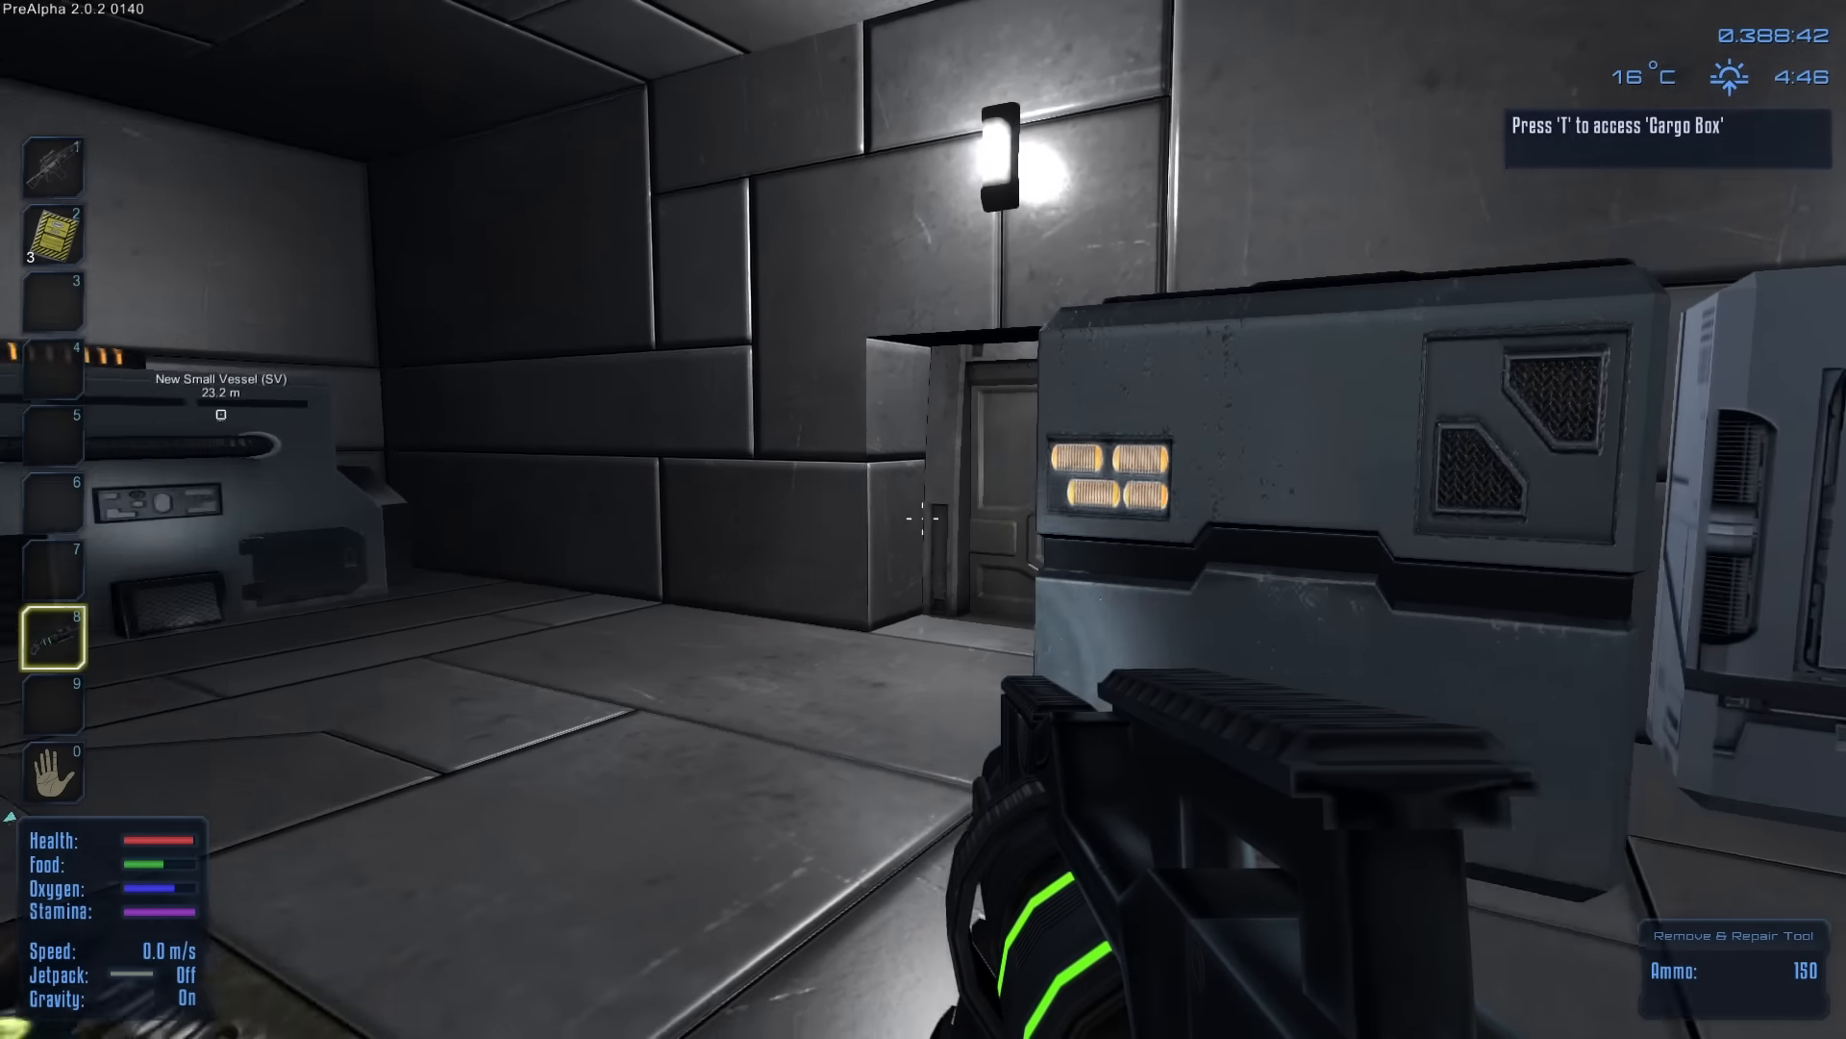
{"action": "mouse_move", "coordinate": [923, 520]}
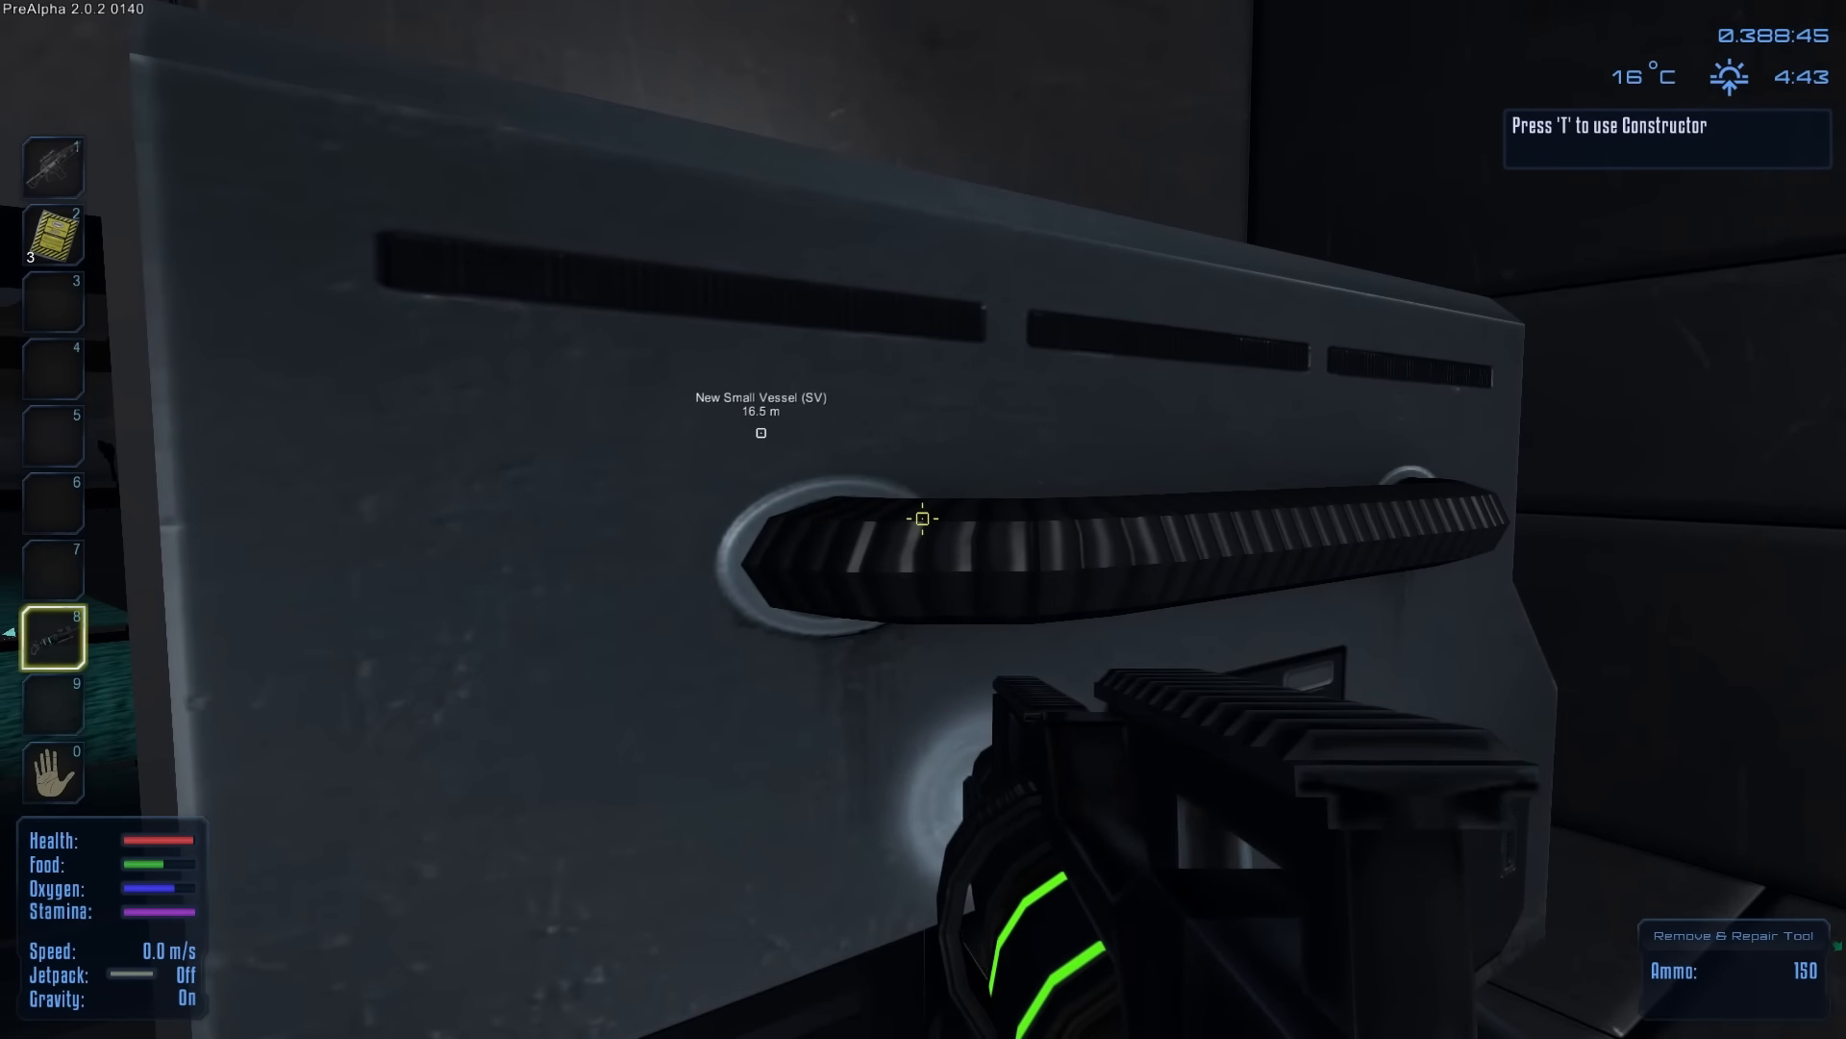
{"action": "mouse_move", "coordinate": [923, 517]}
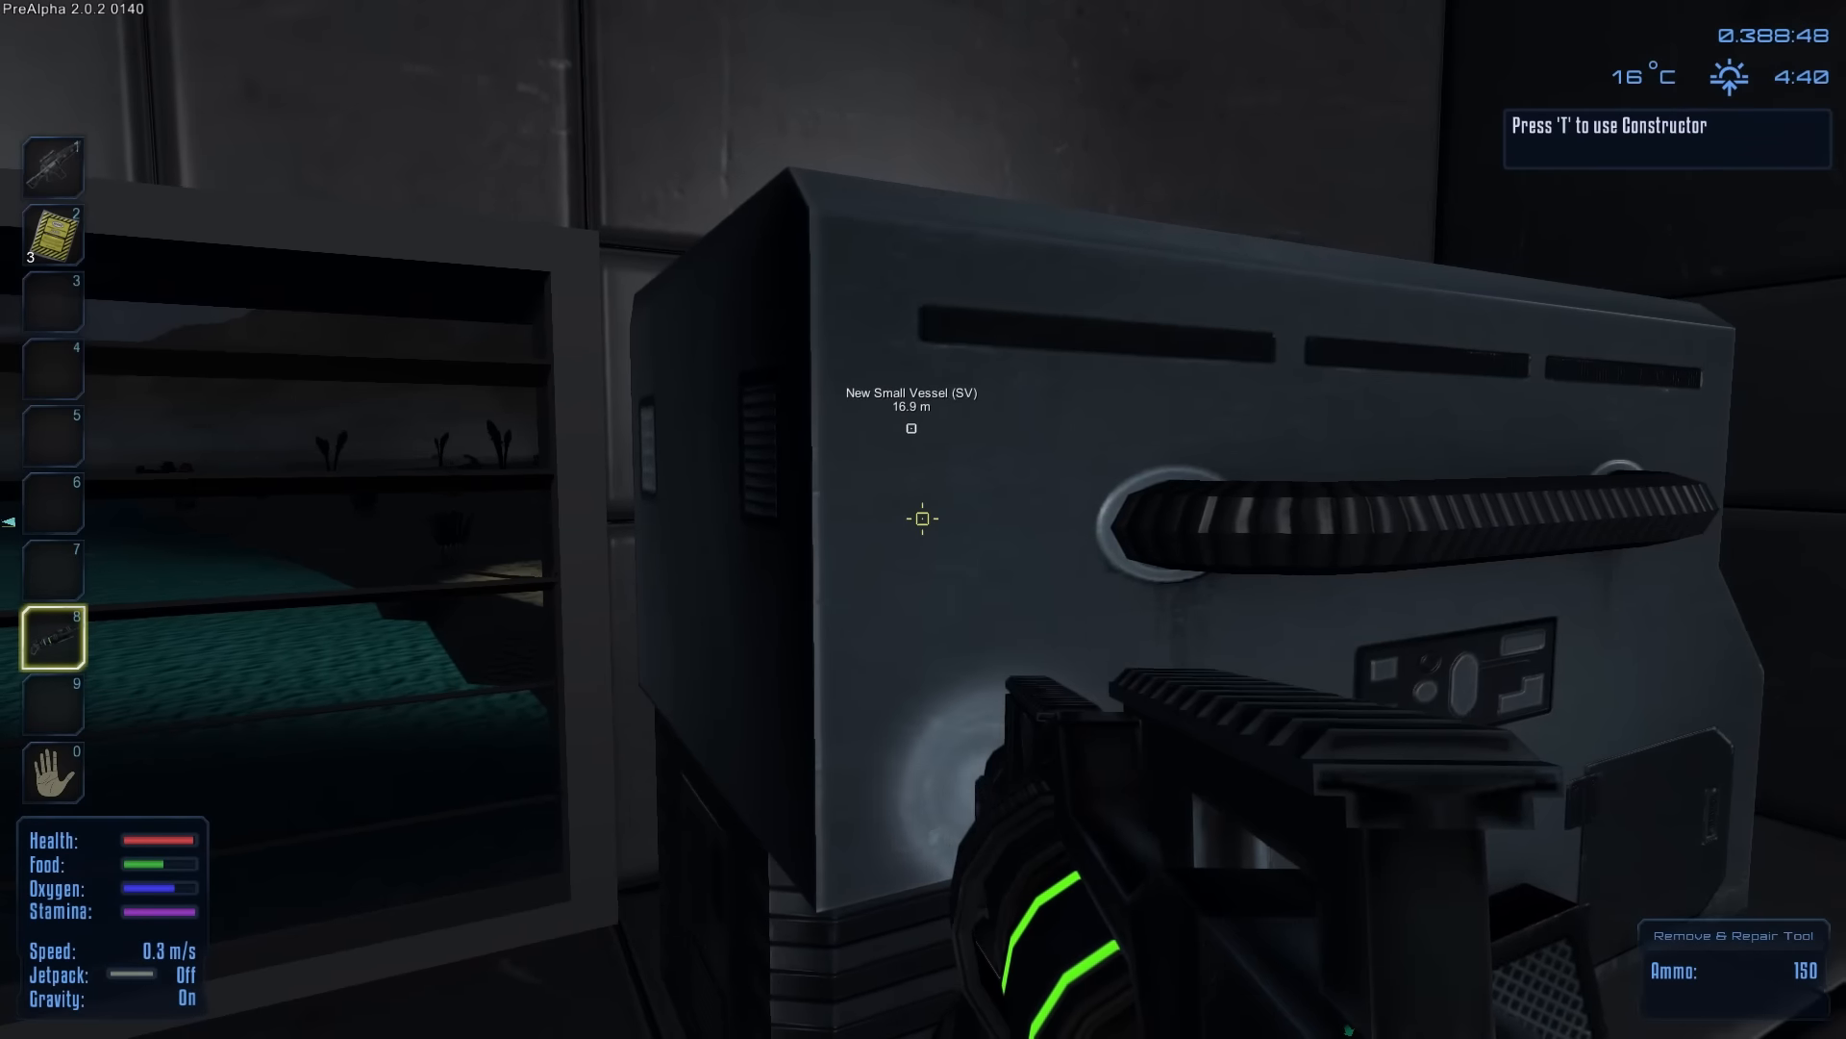
Step: View the Pulse Laser and Laser Pistol Charge material requirements in the Constructor
{"action": "key", "text": "t"}
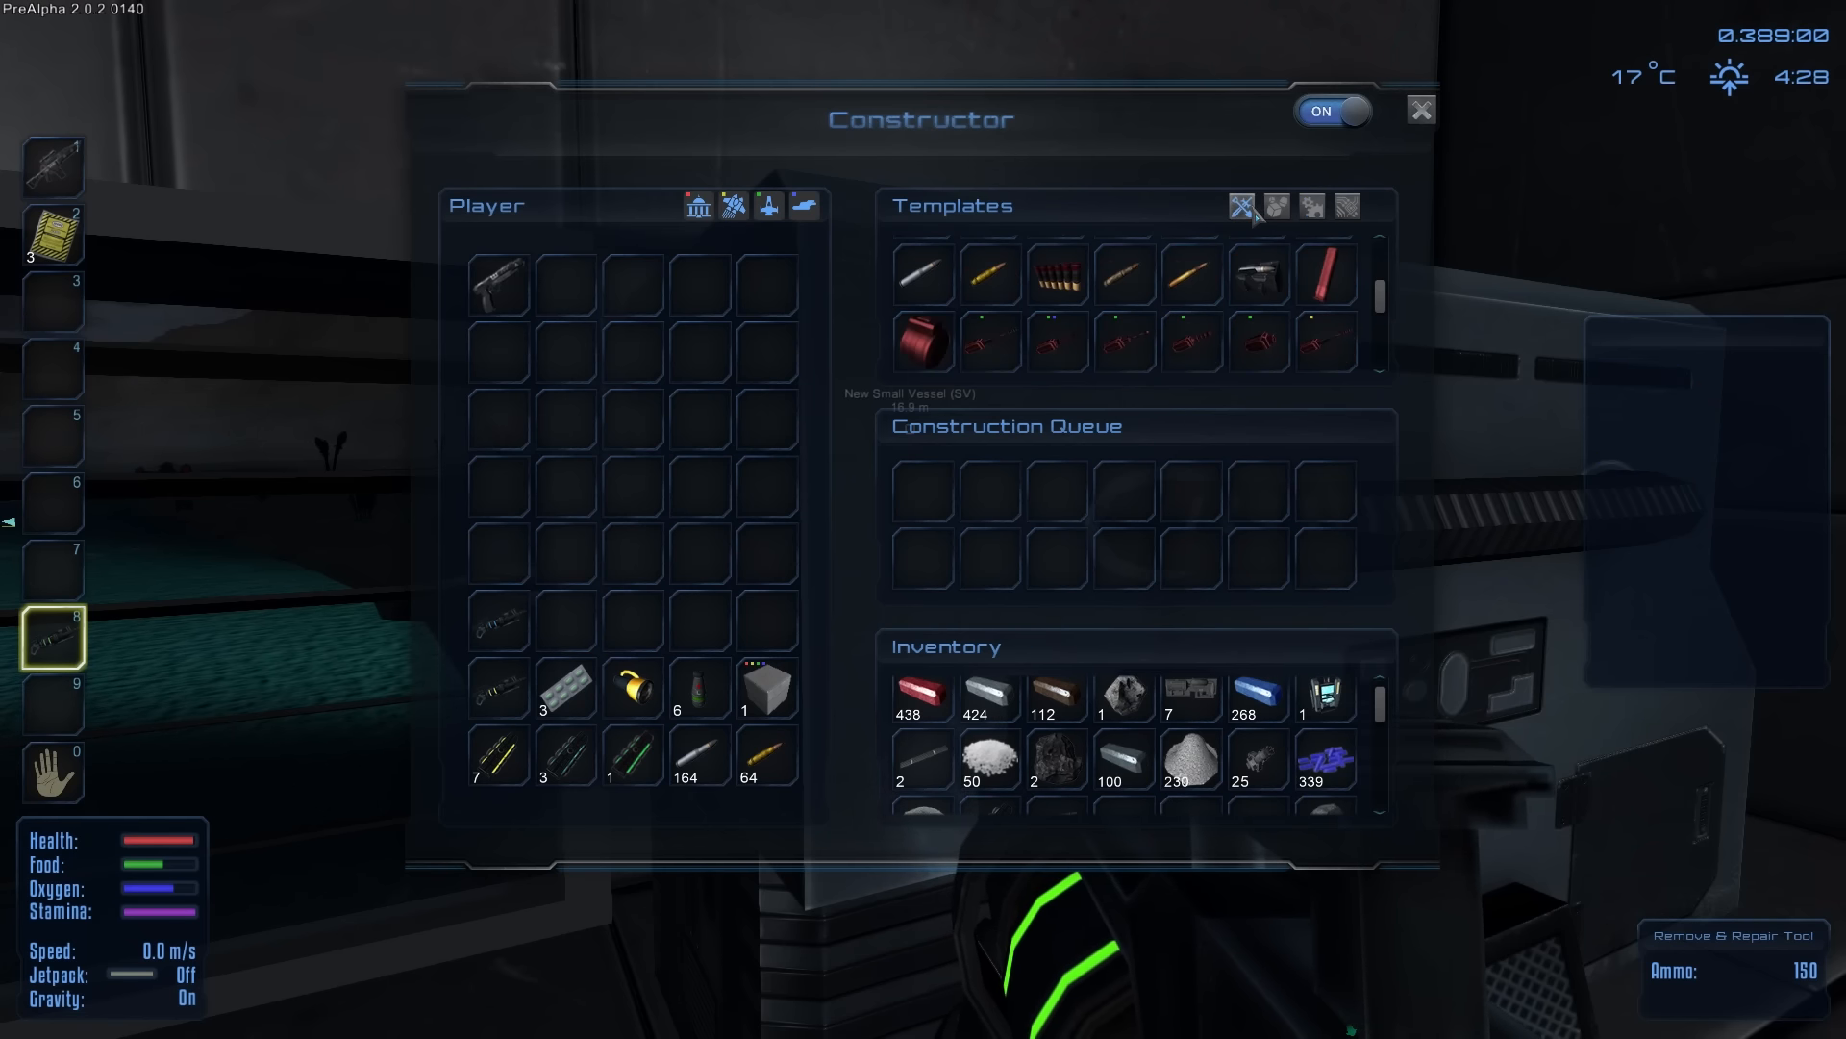
{"action": "mouse_move", "coordinate": [1325, 344]}
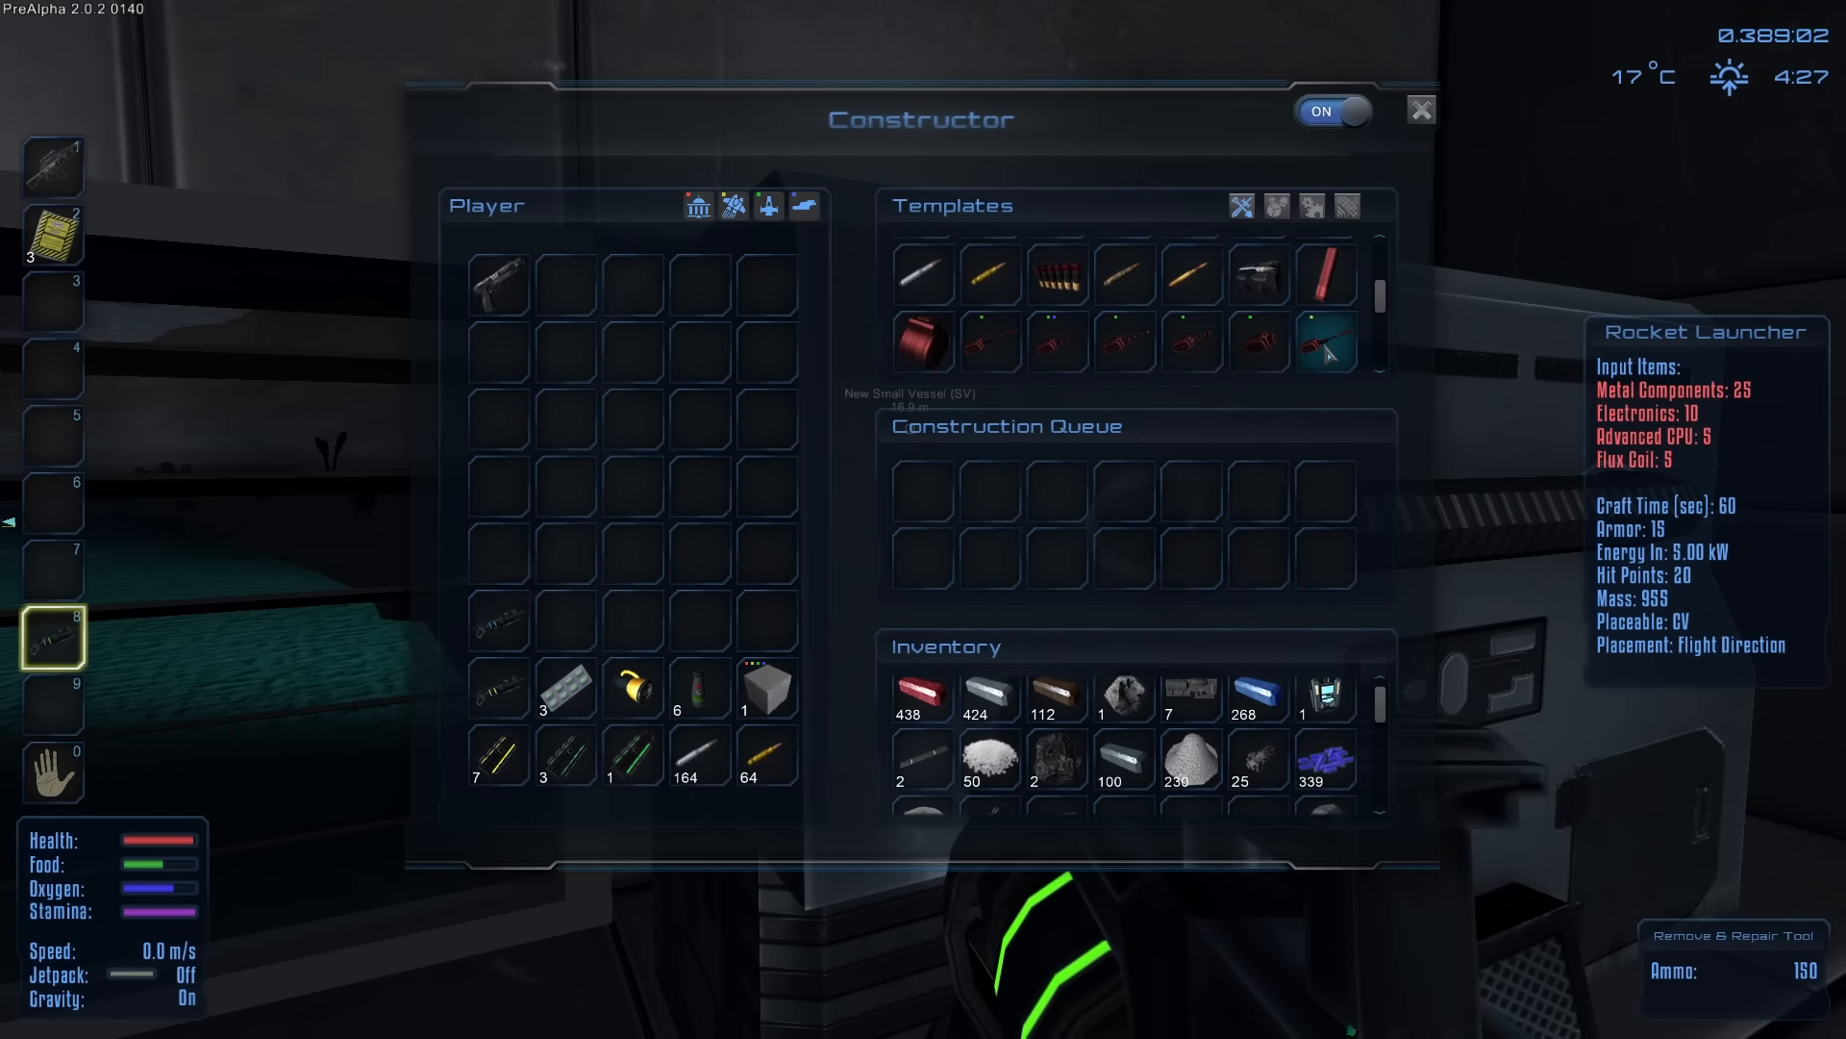
{"action": "left_click", "coordinate": [1121, 342]}
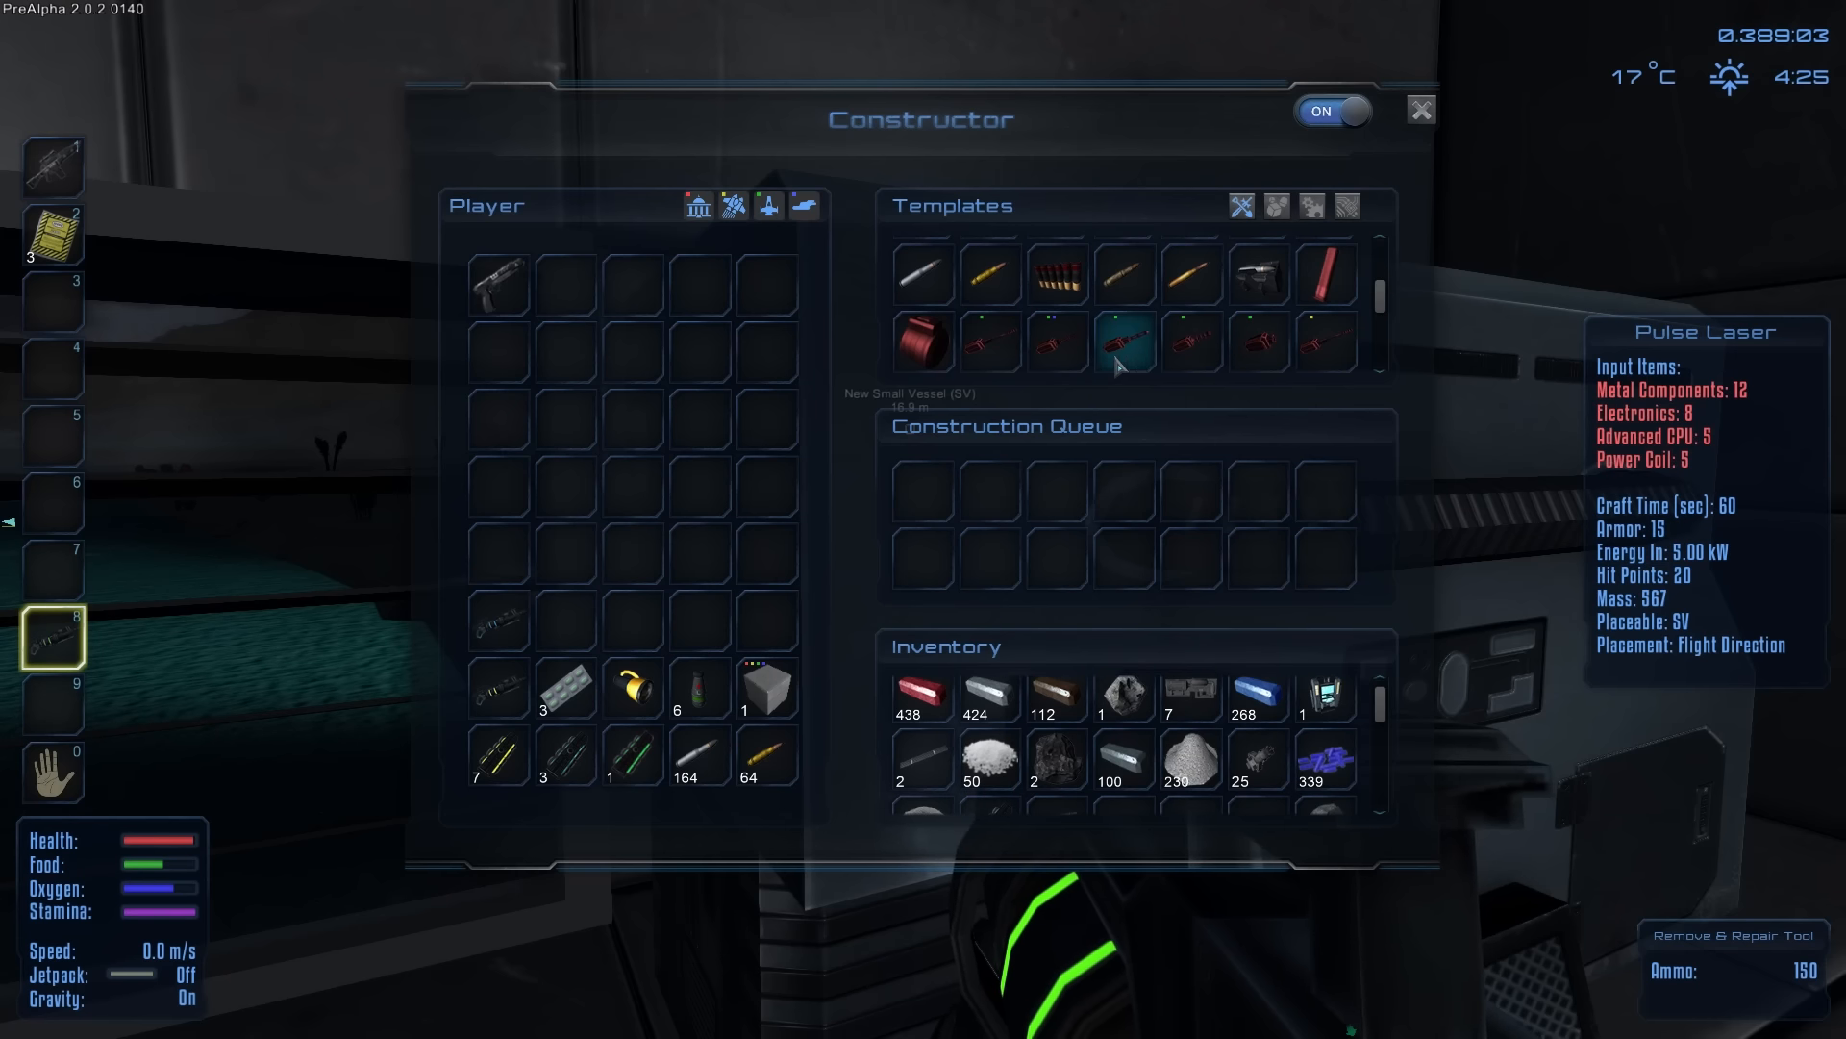
{"action": "mouse_move", "coordinate": [1325, 275]}
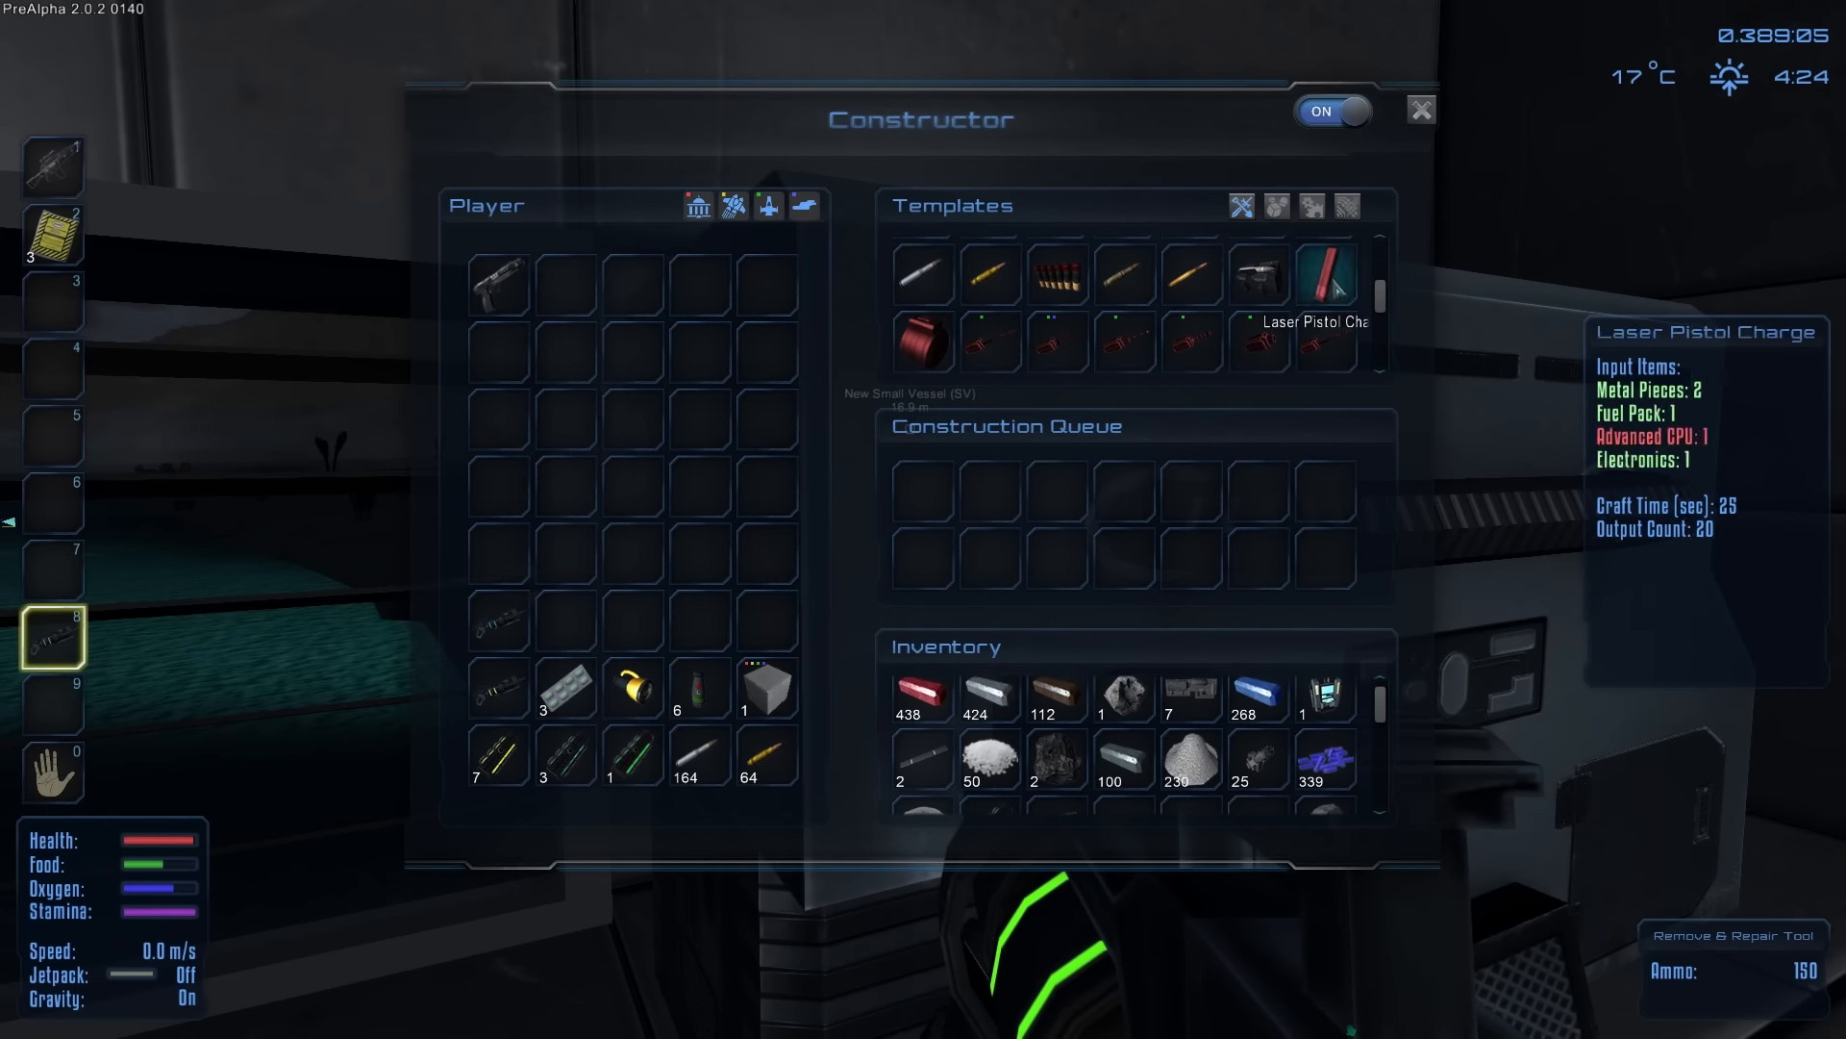
{"action": "left_click", "coordinate": [1420, 108]}
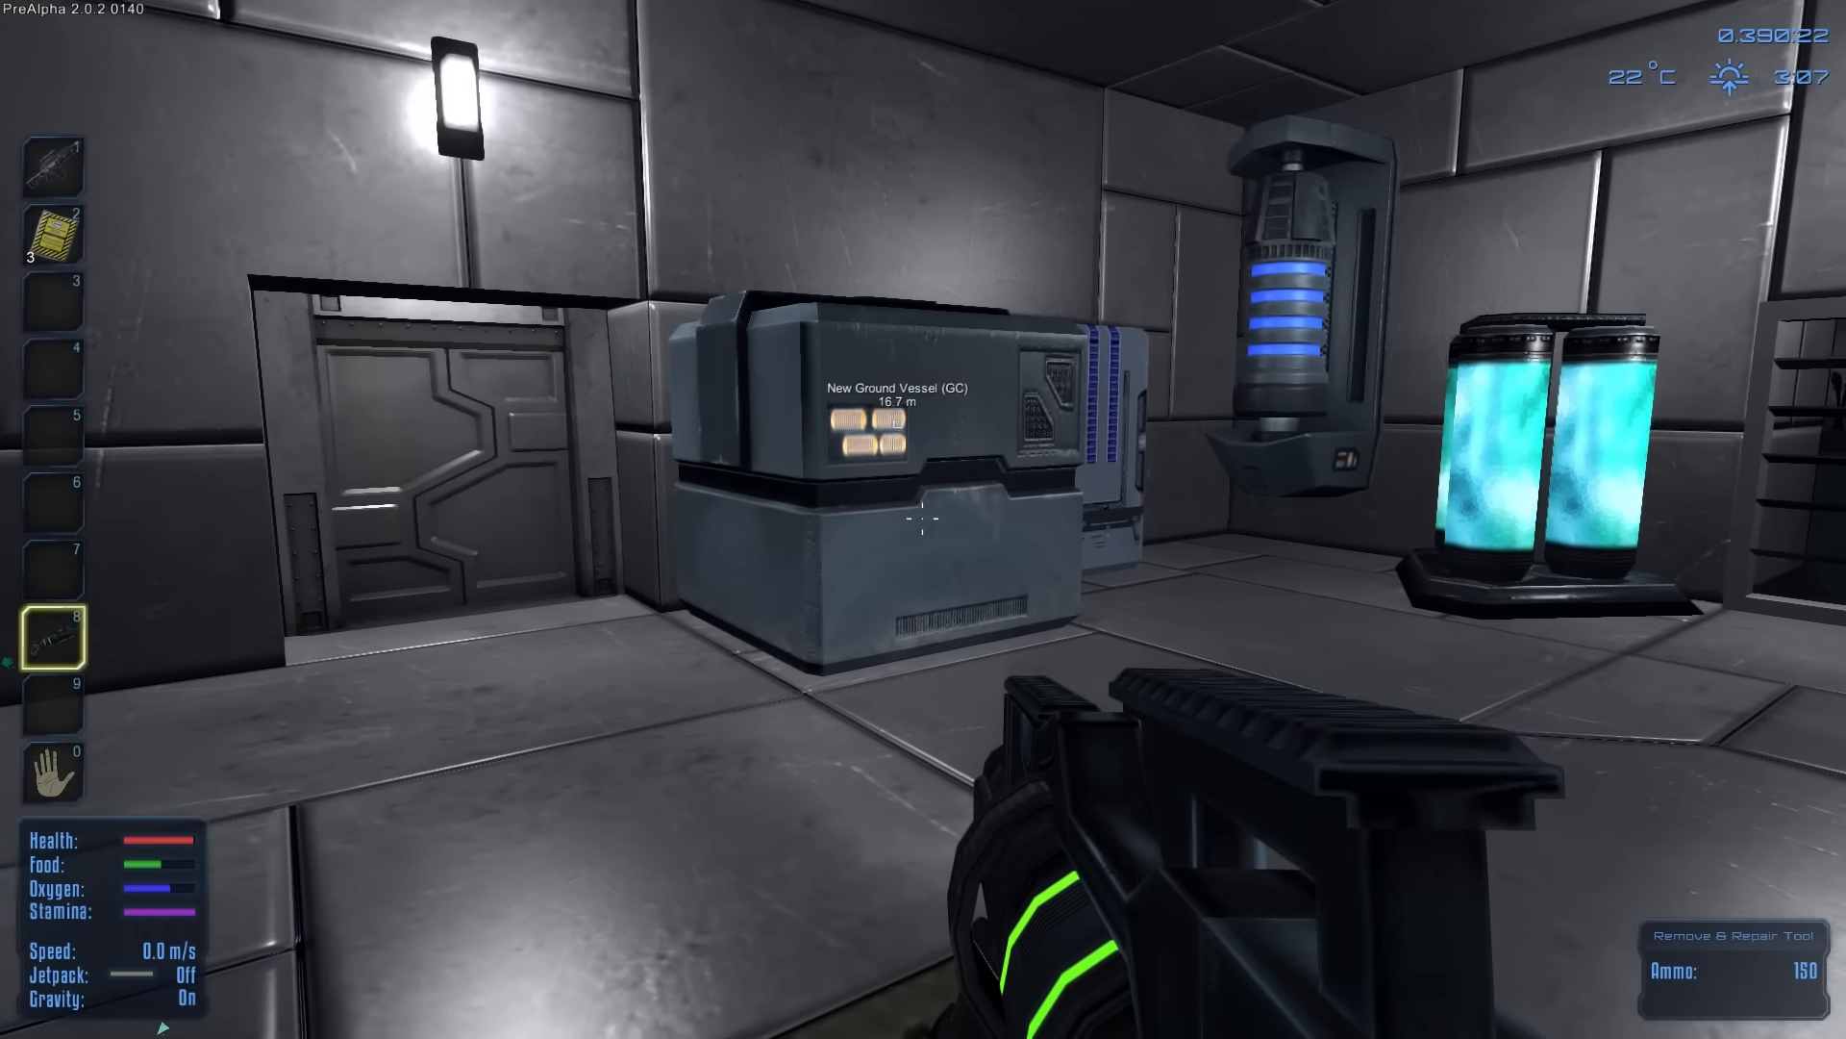
{"action": "mouse_move", "coordinate": [924, 518]}
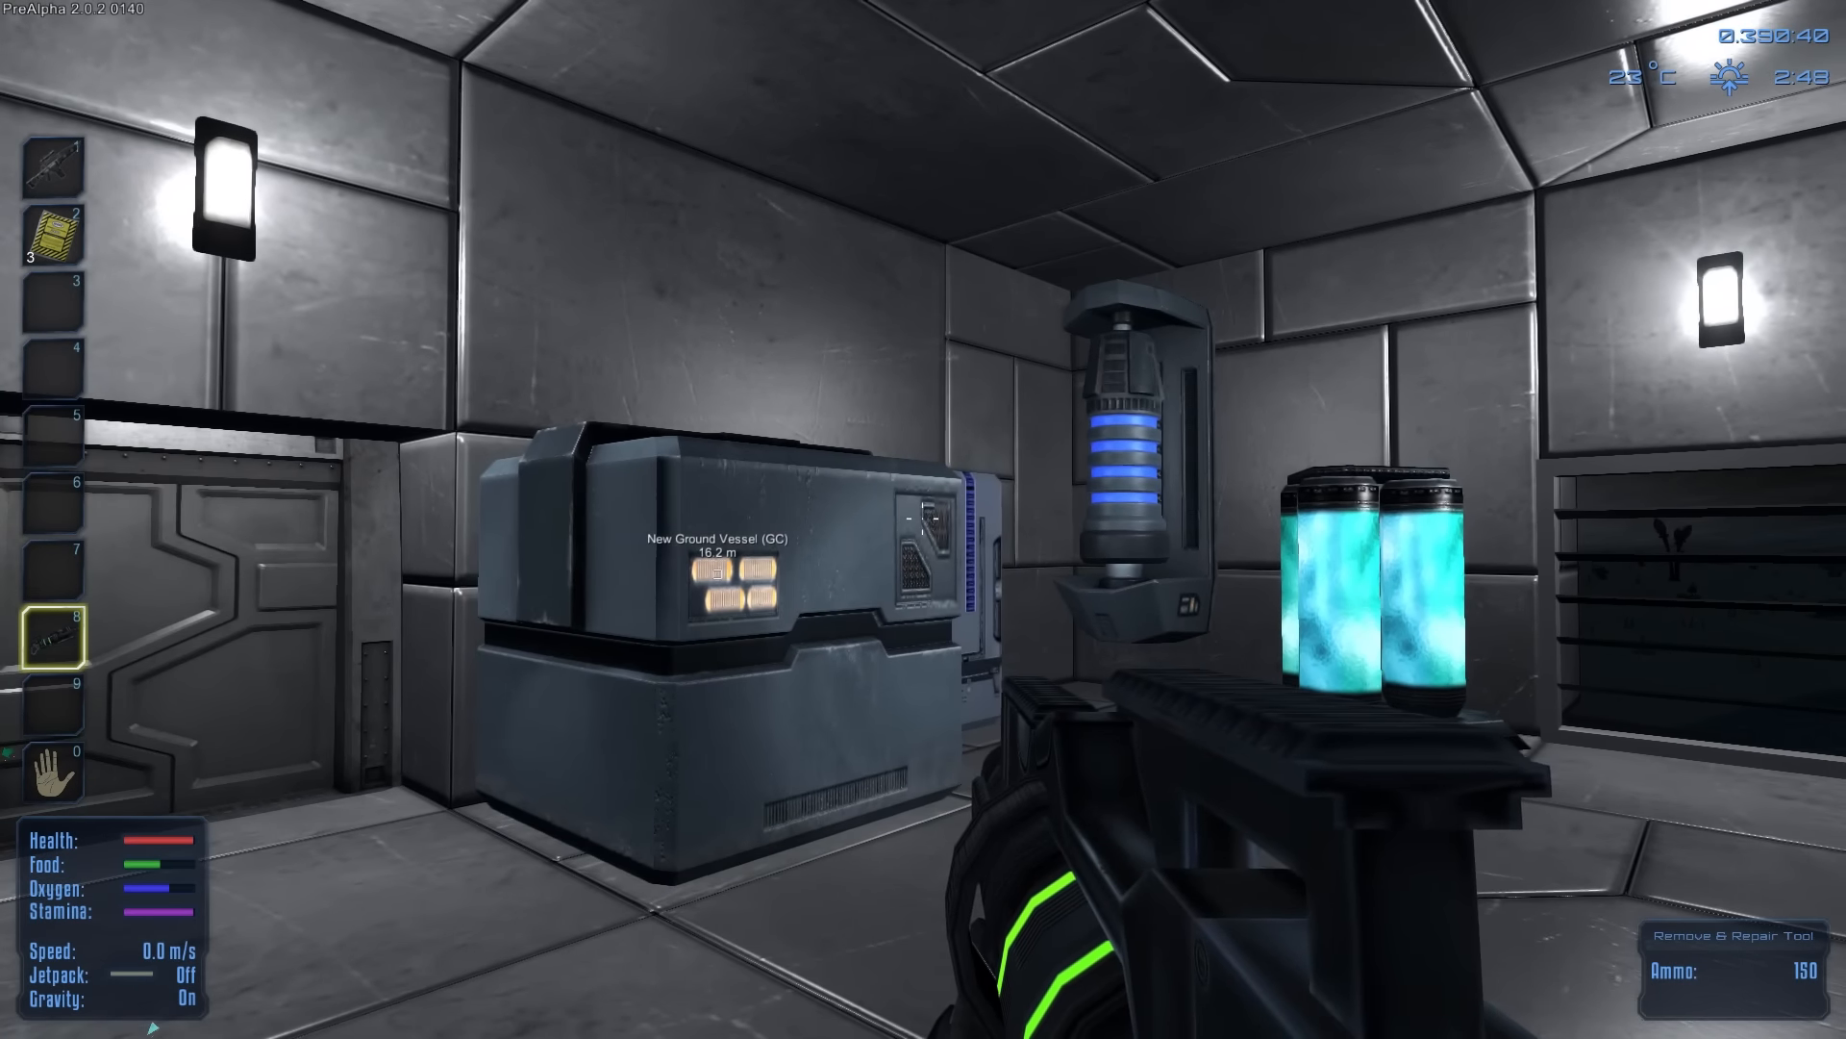
{"action": "mouse_move", "coordinate": [923, 520]}
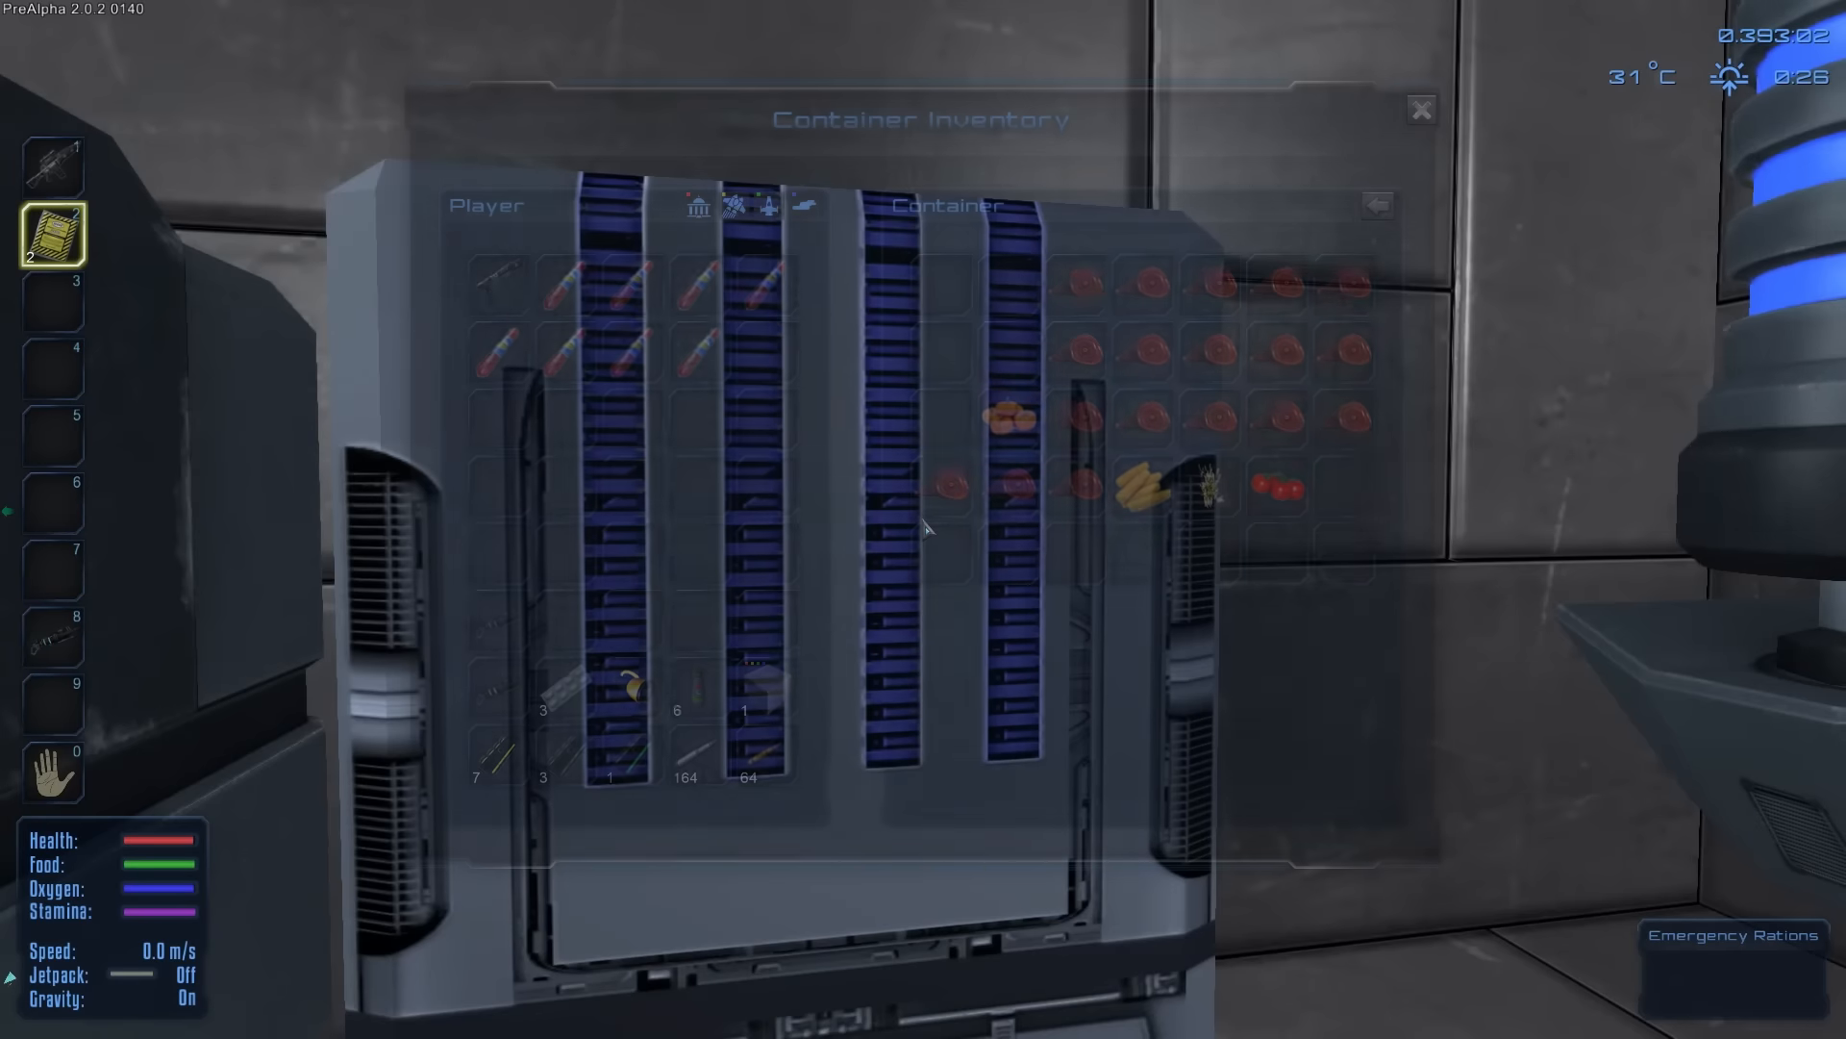
{"action": "mouse_move", "coordinate": [1009, 423]}
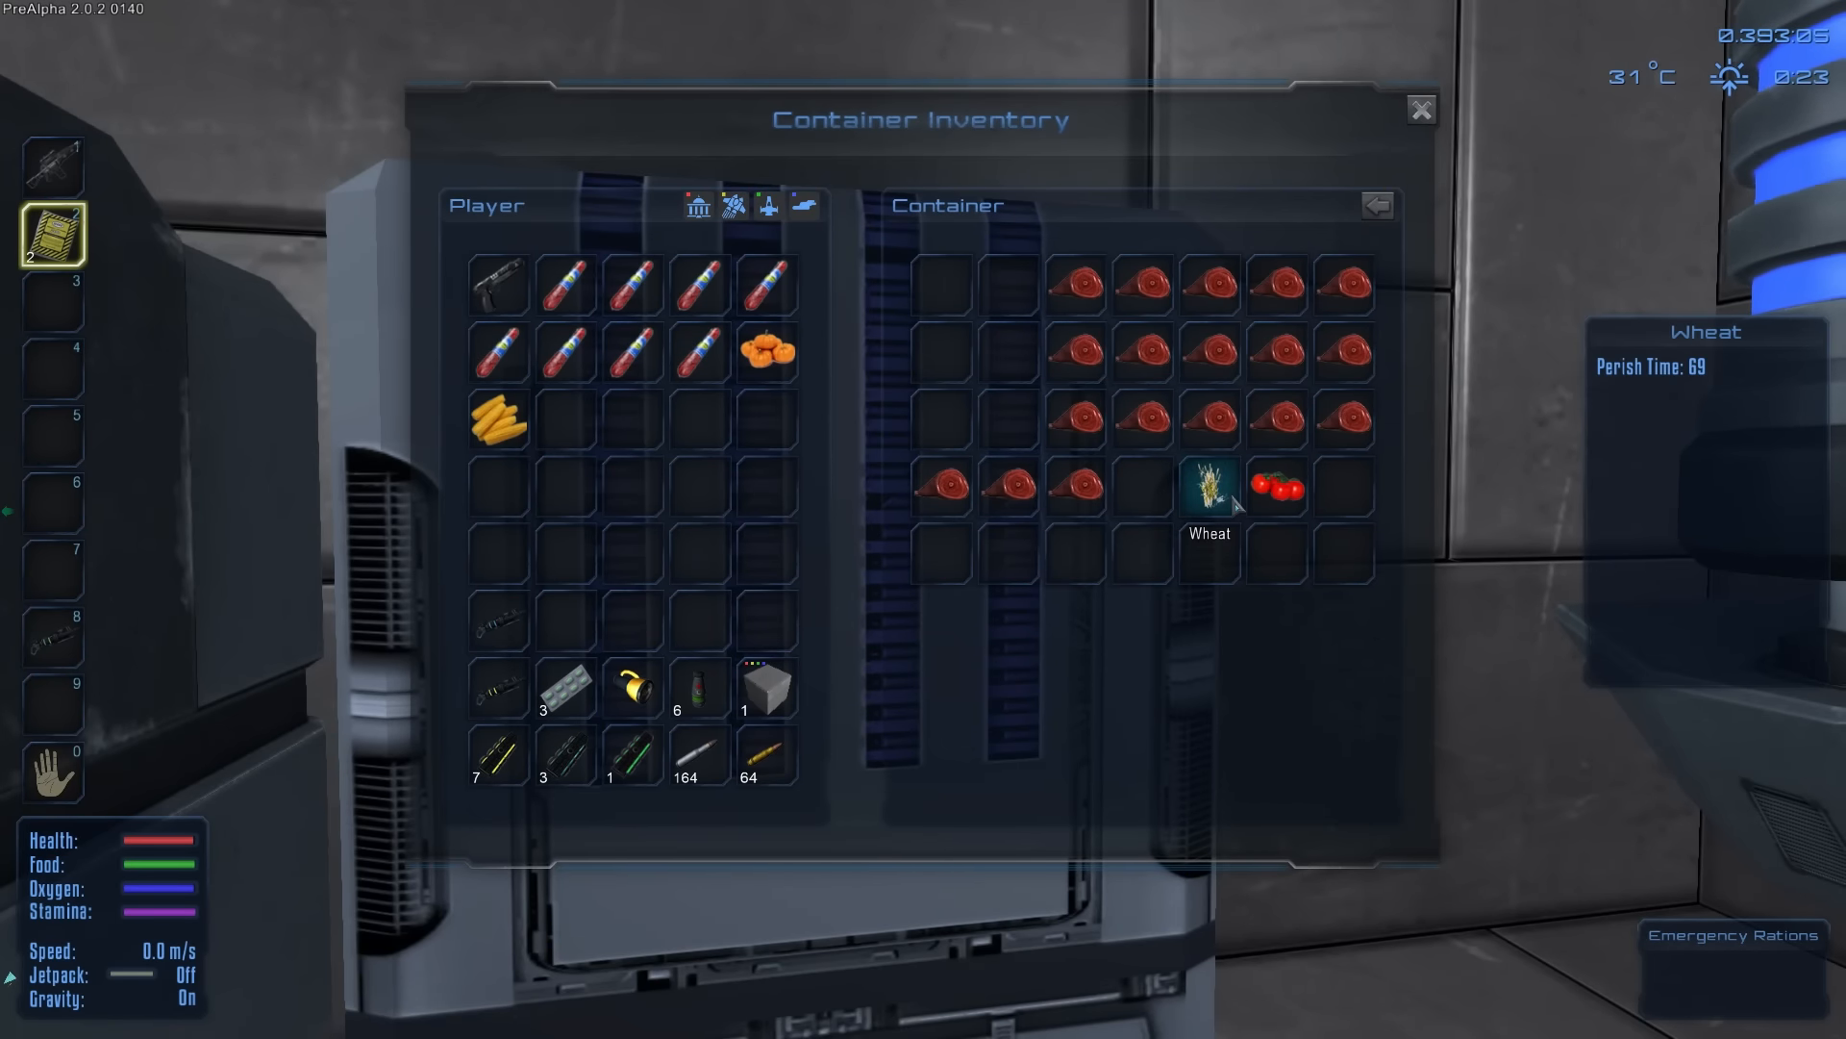
Step: Close the food container after taking the oranges and corn
{"action": "left_click", "coordinate": [1419, 109]}
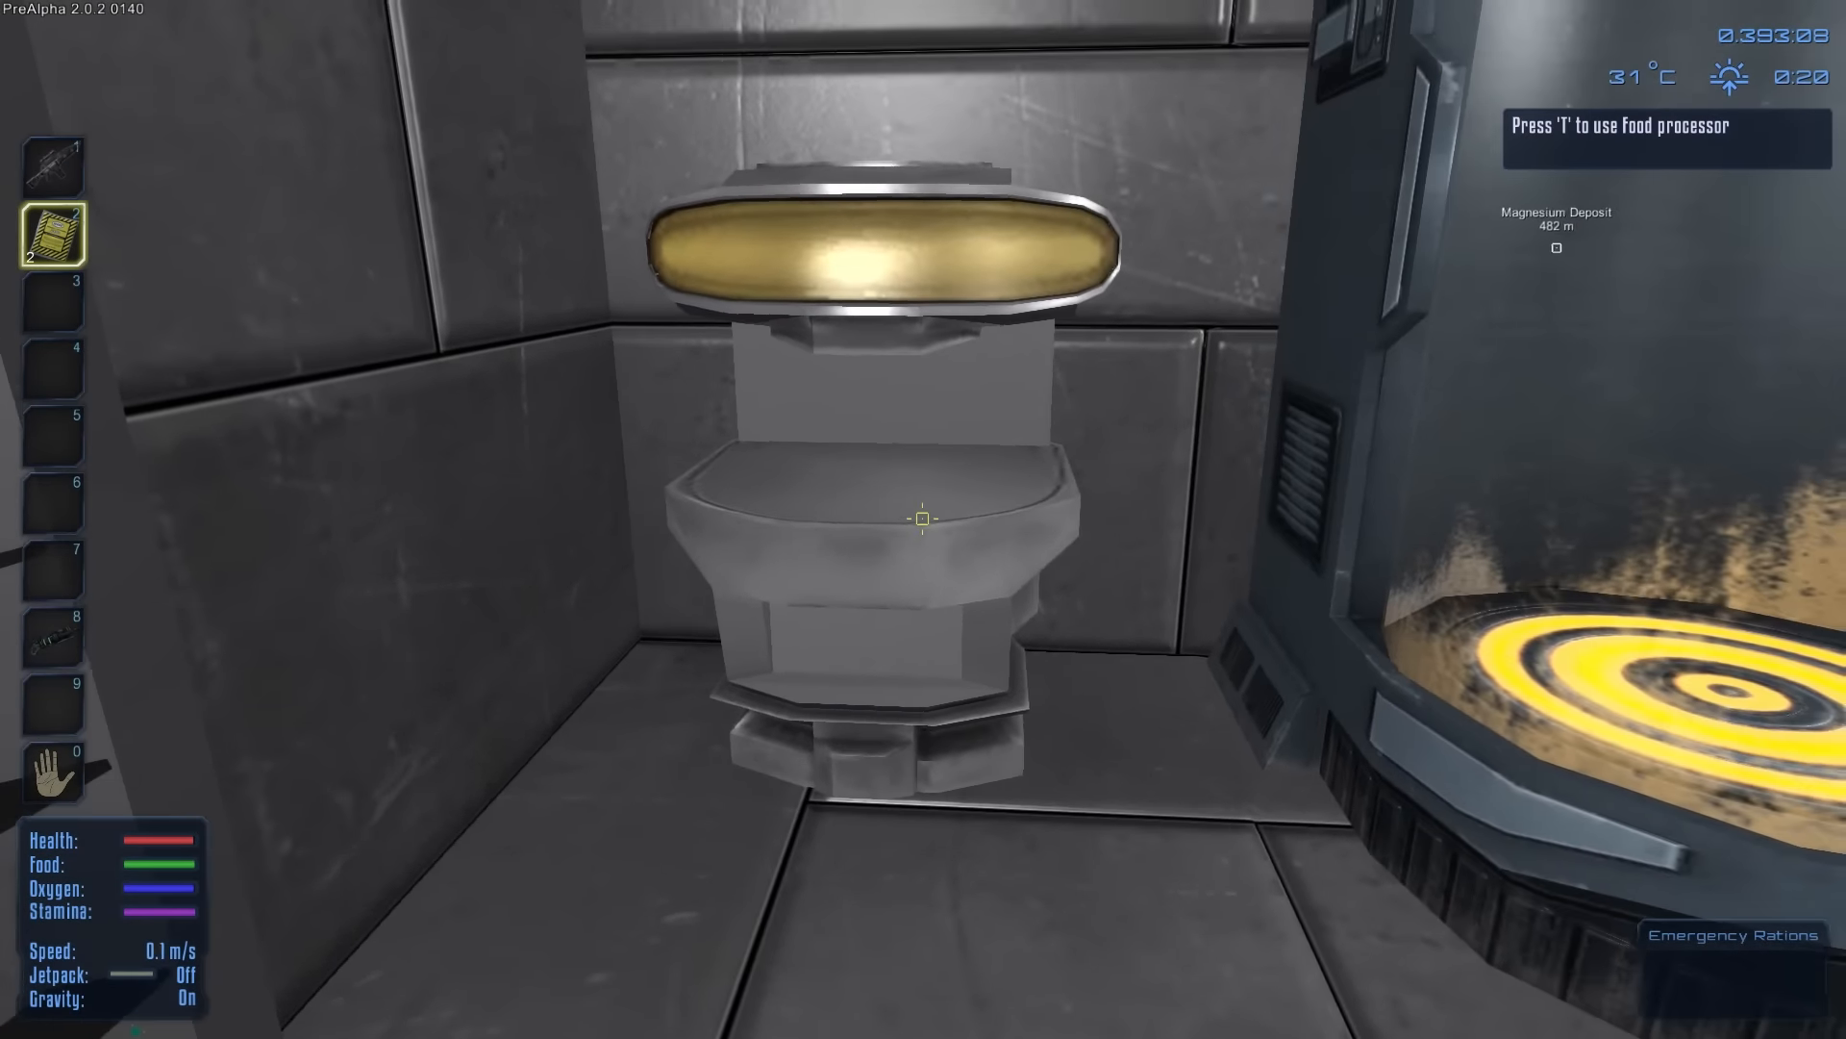
Step: Queue Salami, orange food, Popcorn and Flour in the food processor and browse its recipes
{"action": "key", "text": "t"}
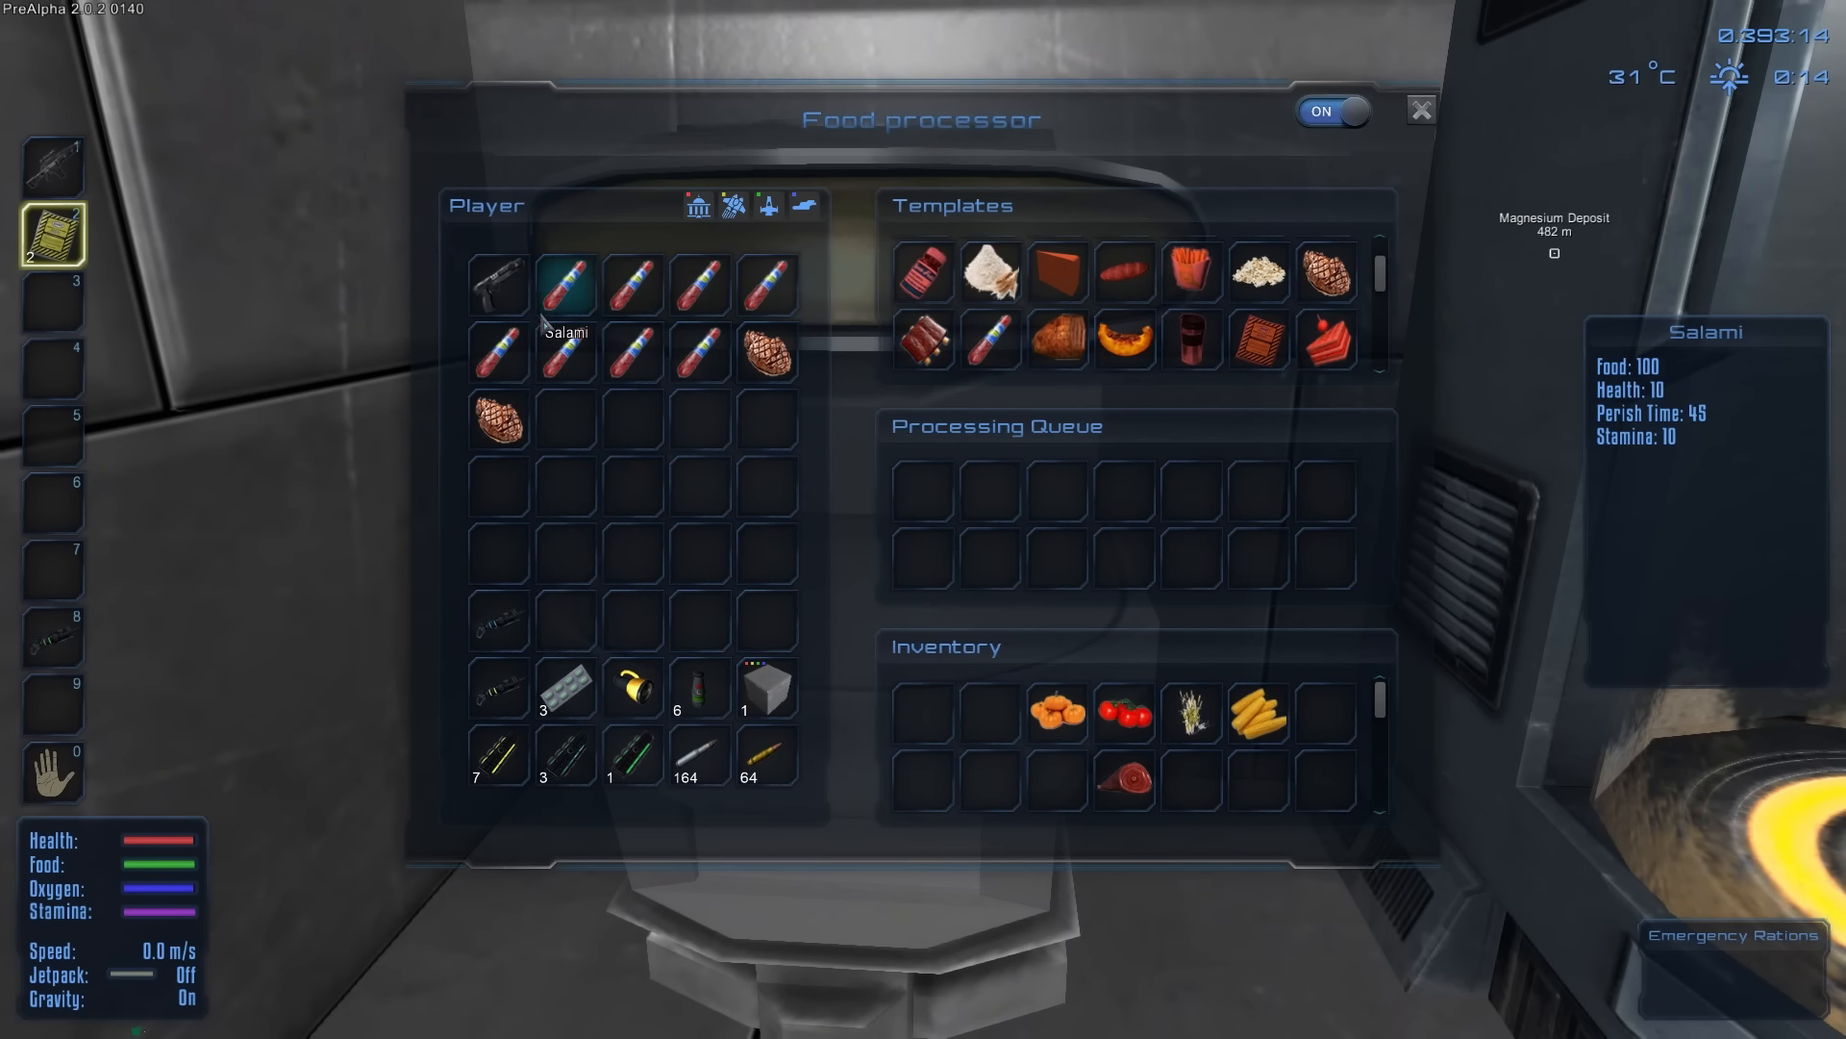
{"action": "left_click", "coordinate": [990, 340]}
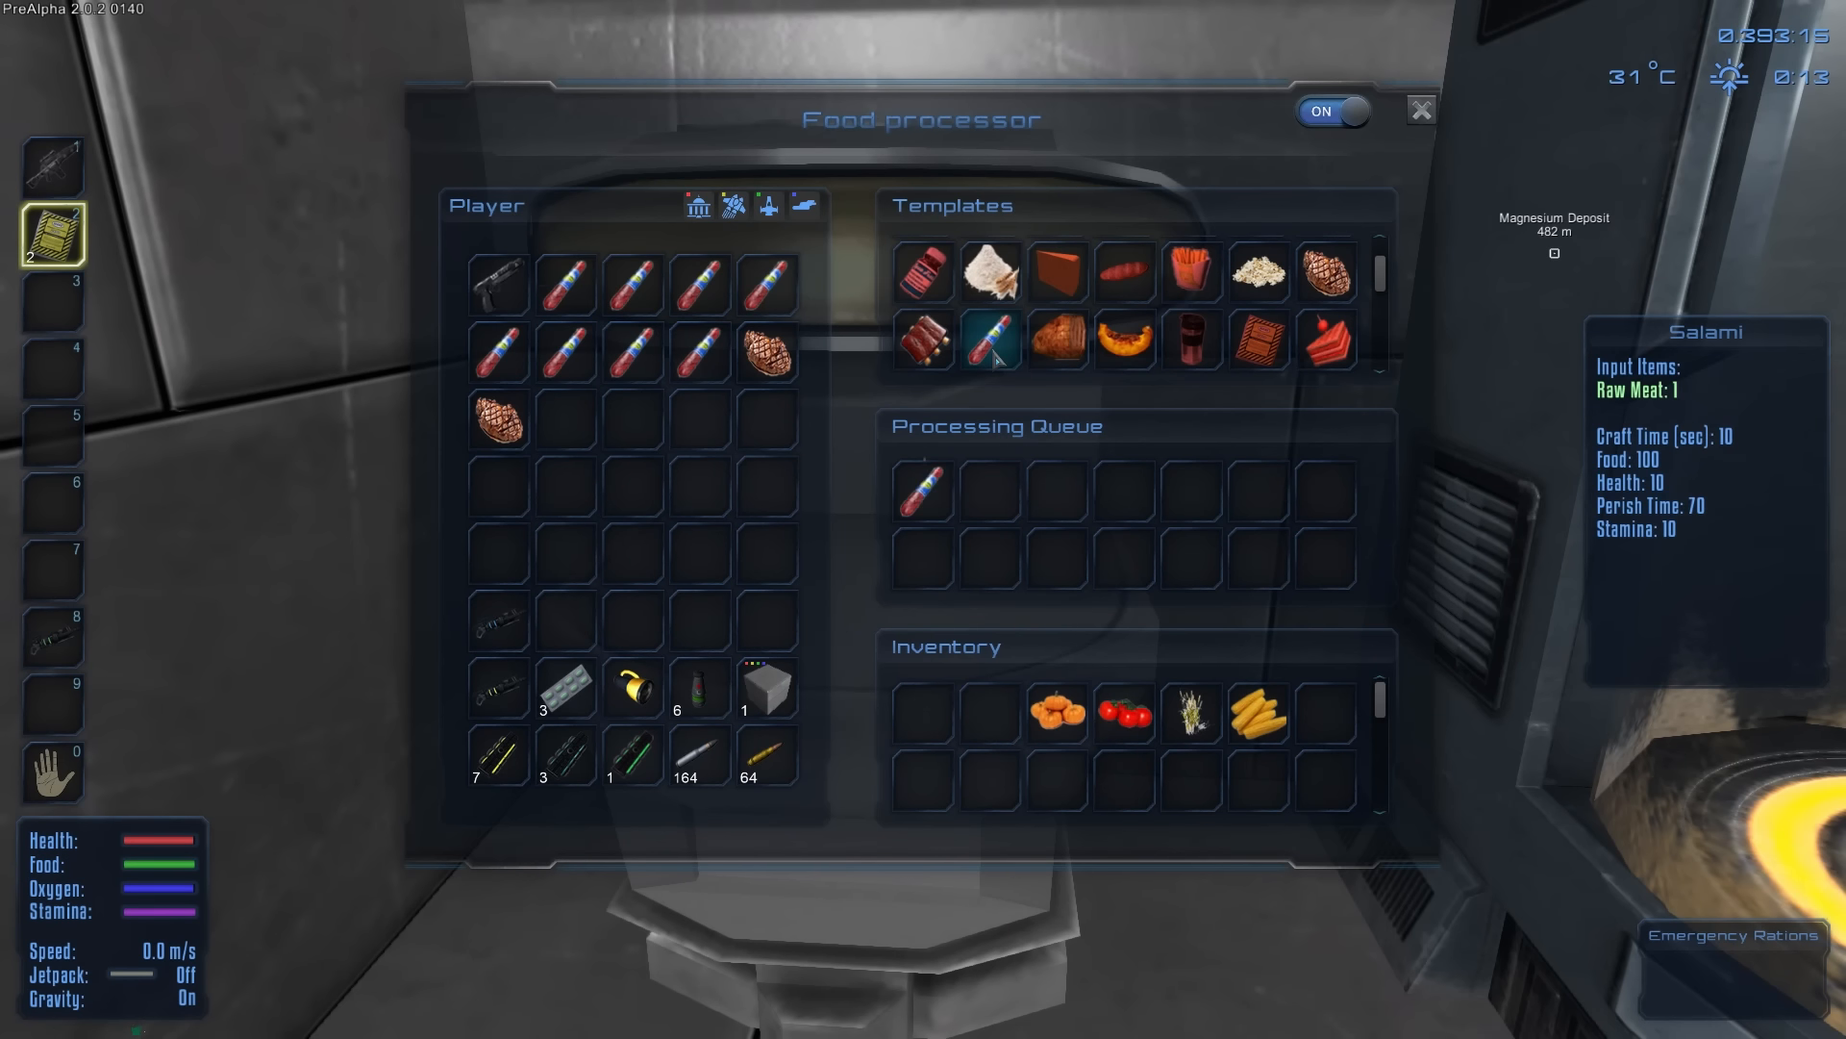
{"action": "mouse_move", "coordinate": [1258, 271]}
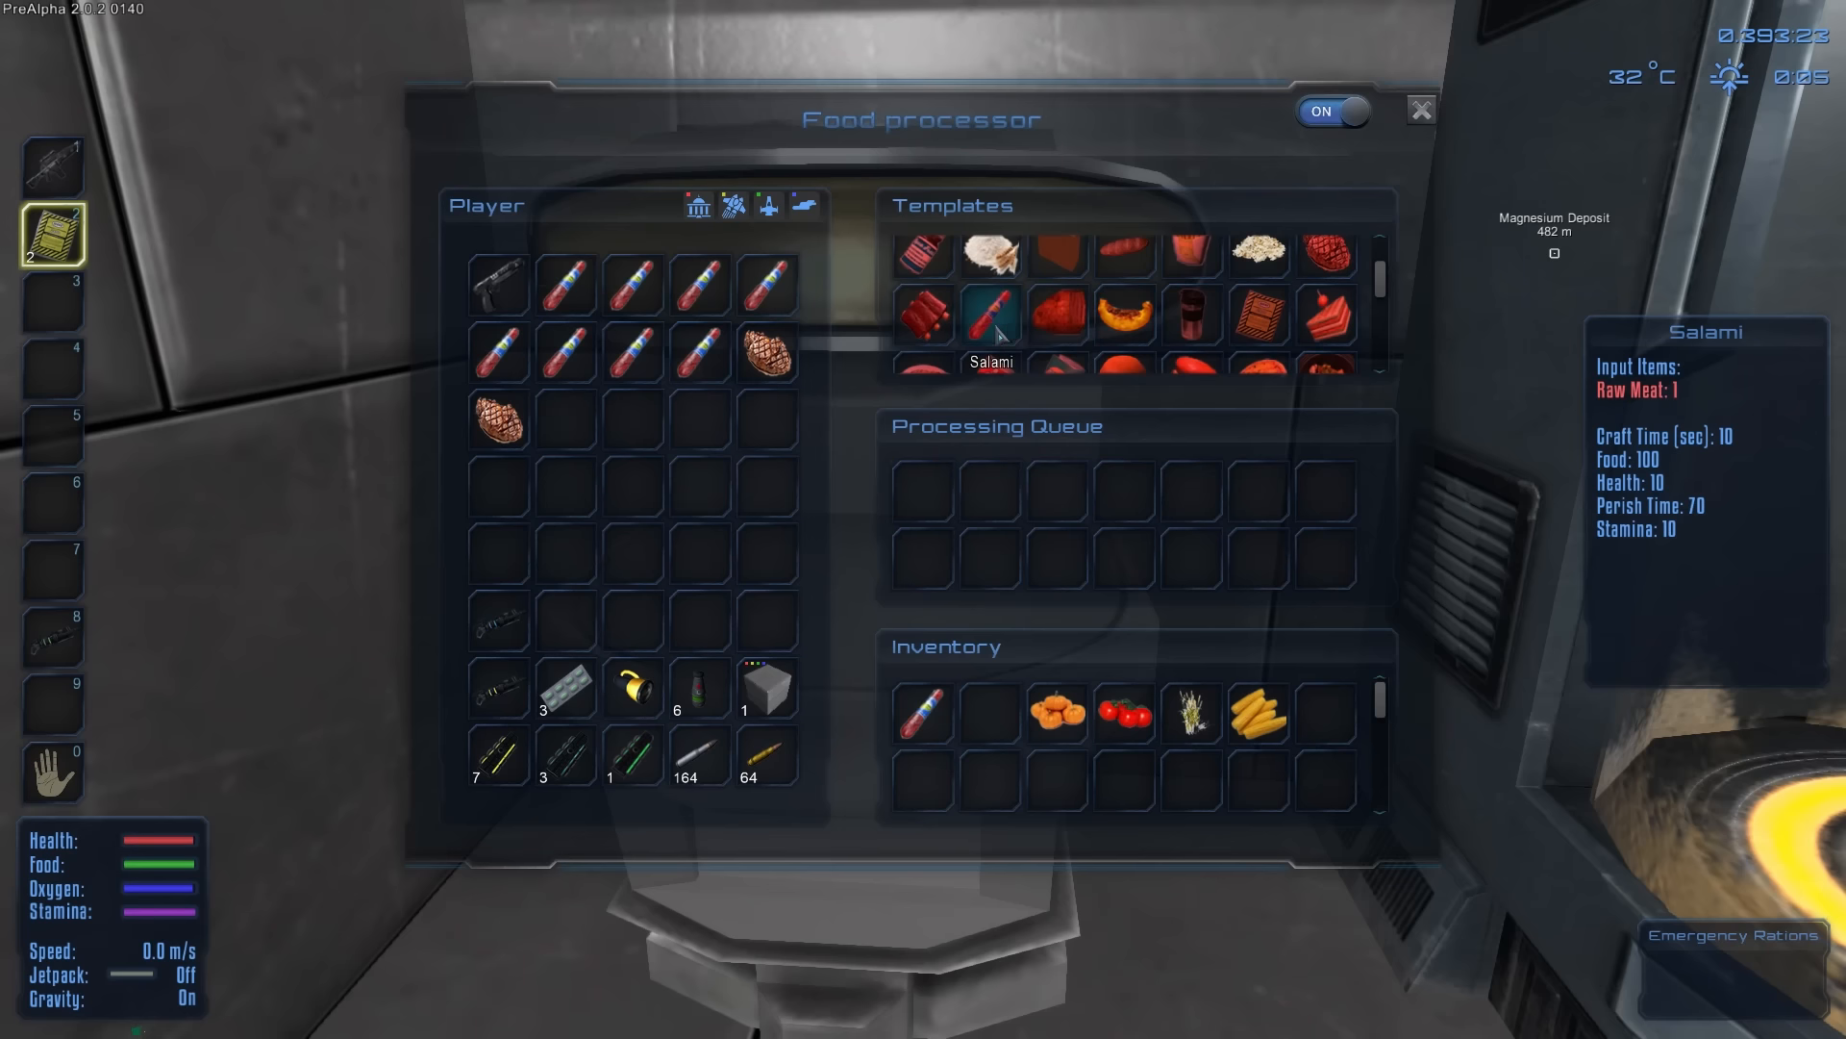
{"action": "mouse_move", "coordinate": [1057, 314]}
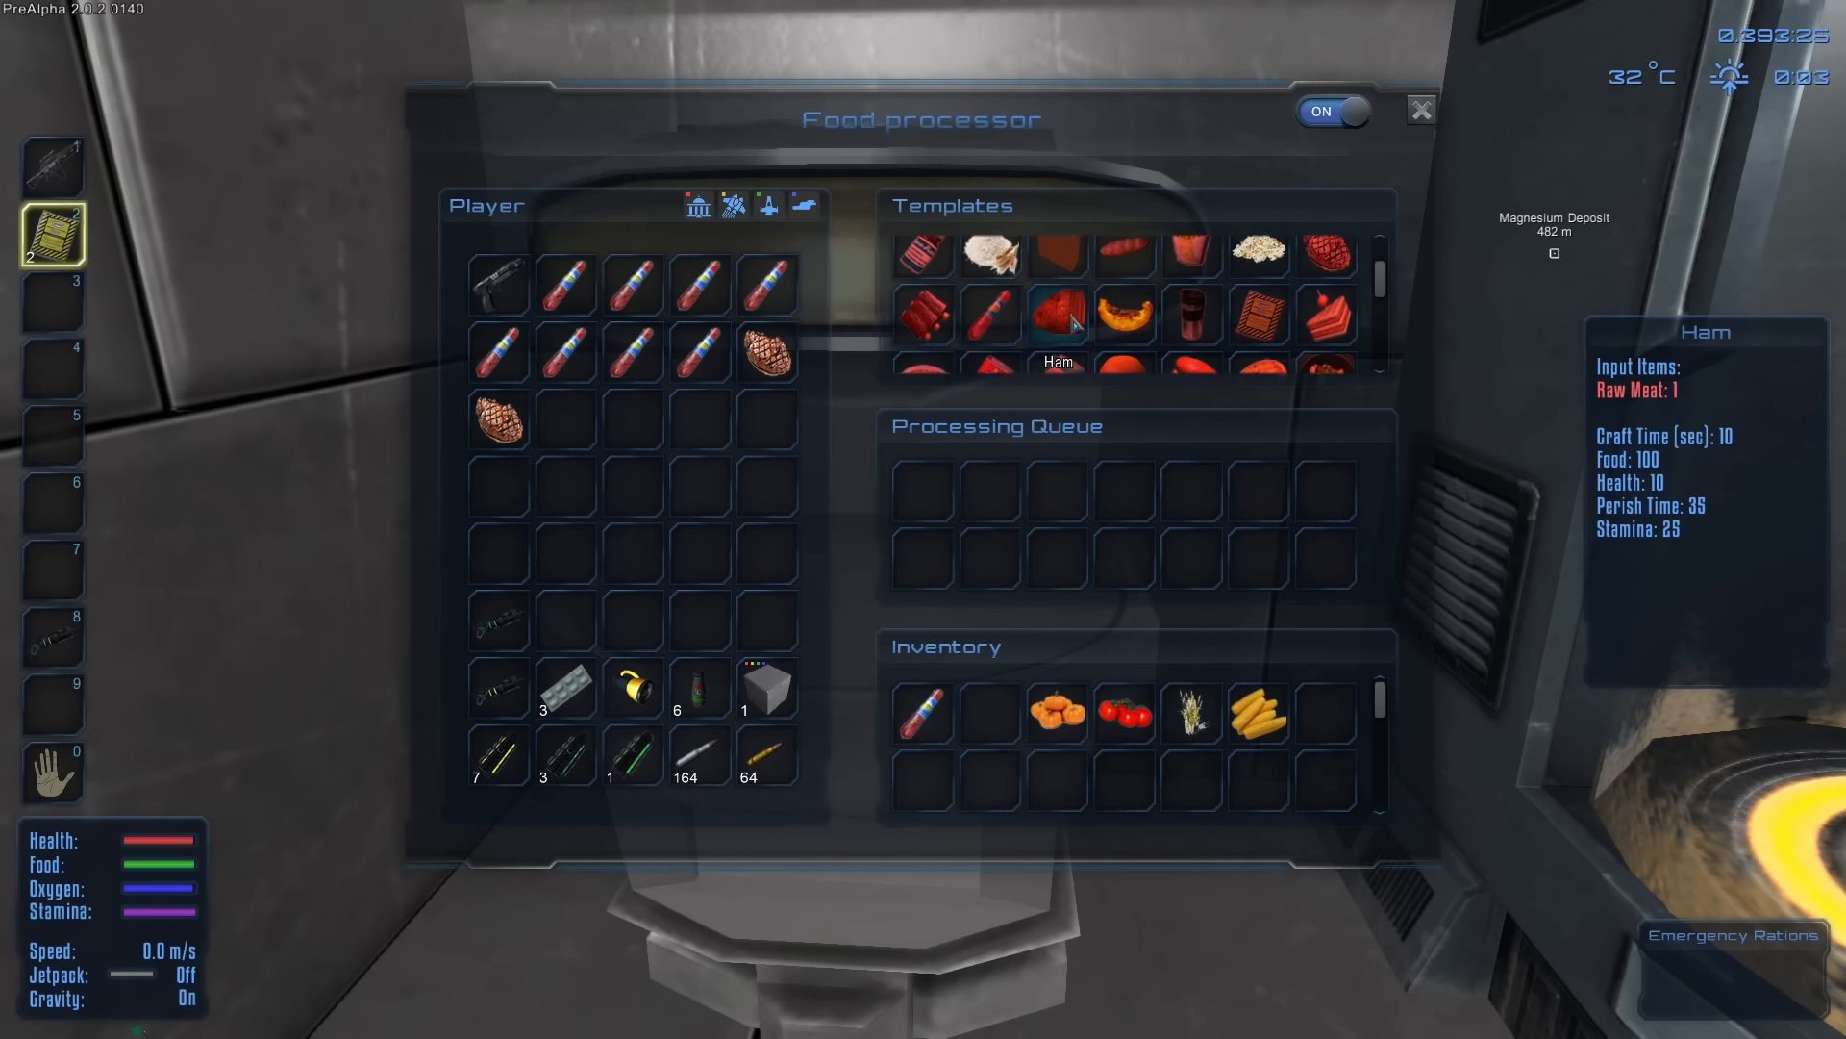
{"action": "left_click", "coordinate": [1124, 314]}
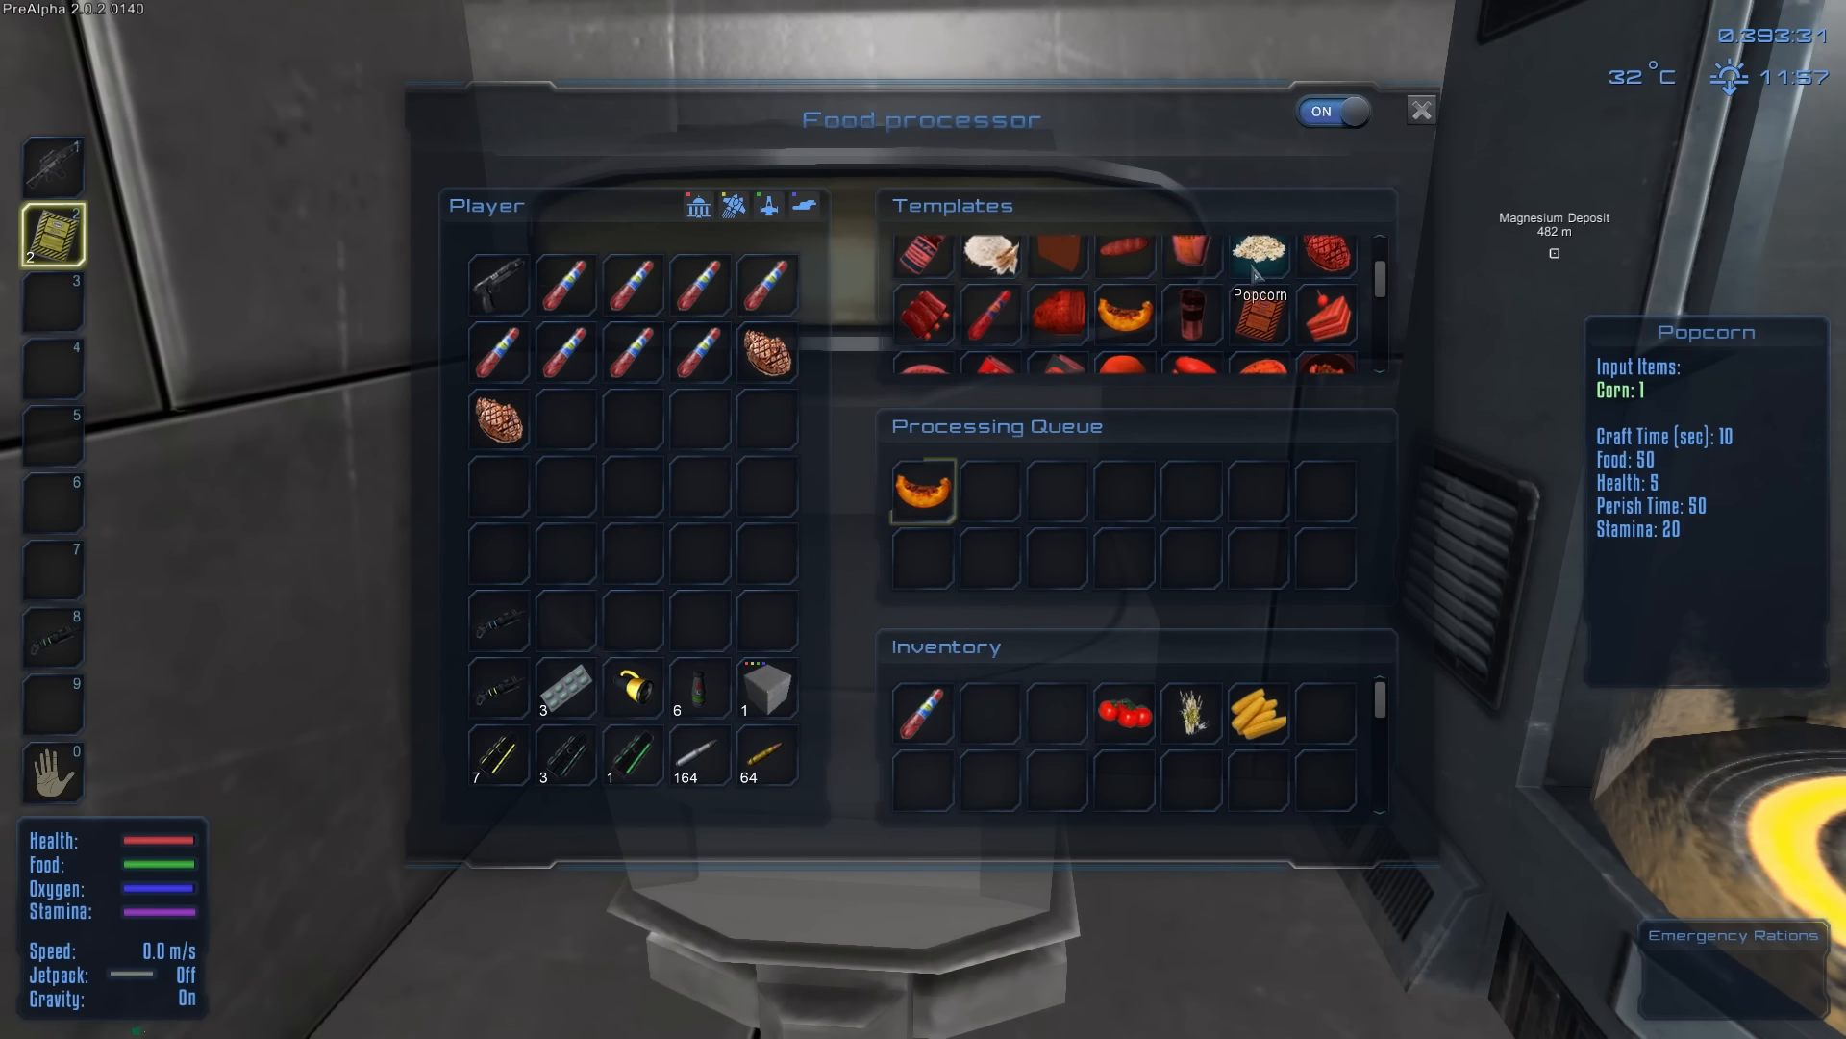
{"action": "mouse_move", "coordinate": [701, 354]}
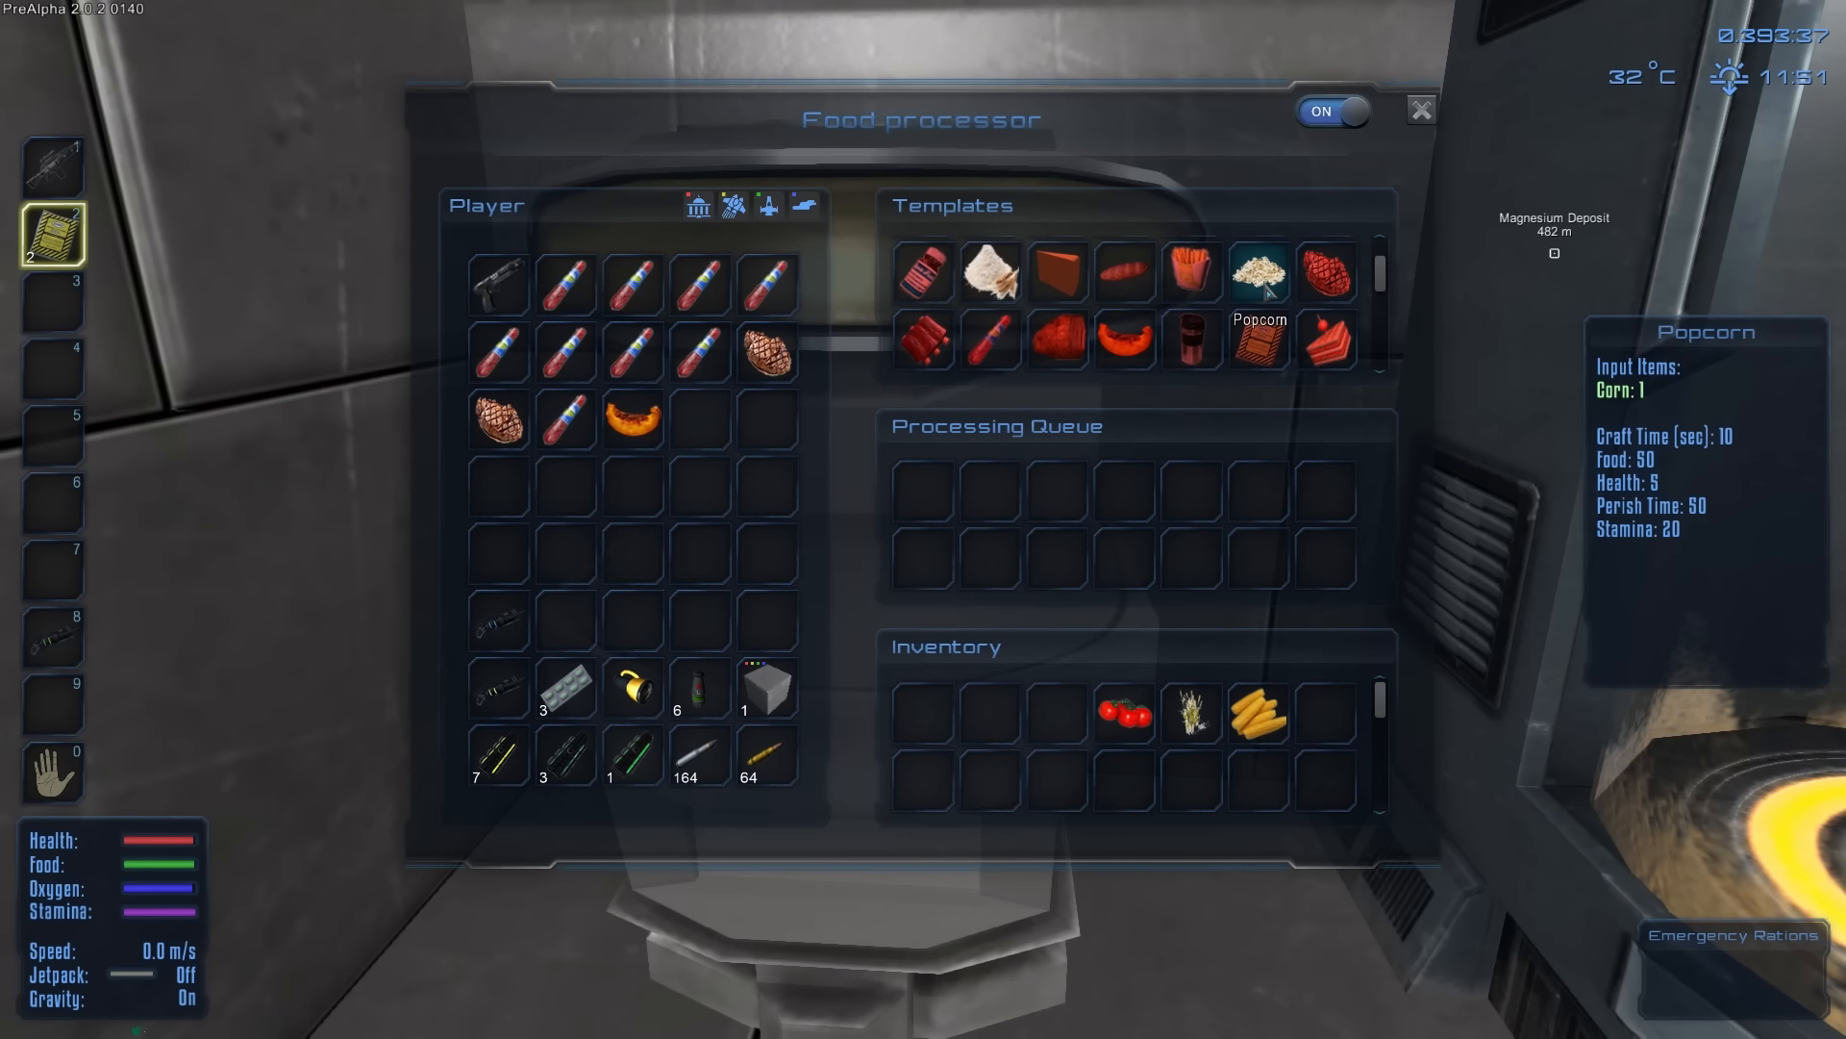
{"action": "left_click", "coordinate": [993, 271]}
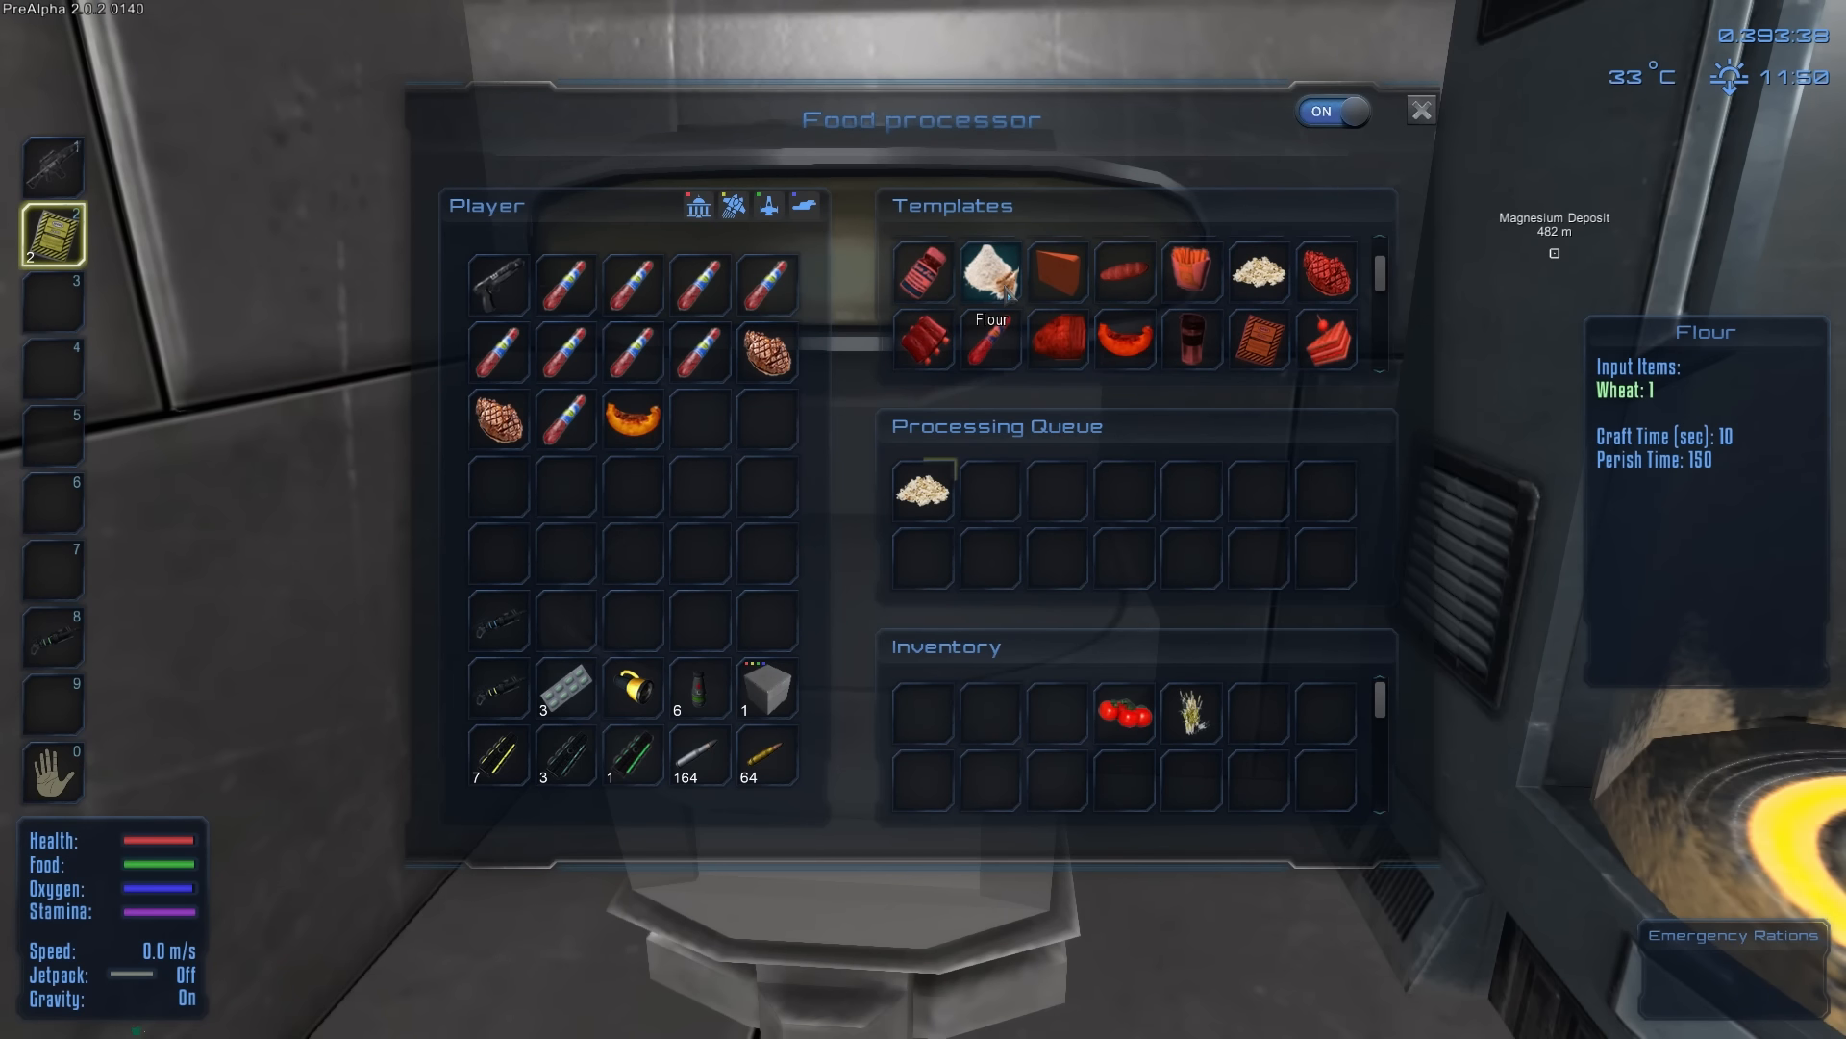
{"action": "left_click", "coordinate": [991, 271]}
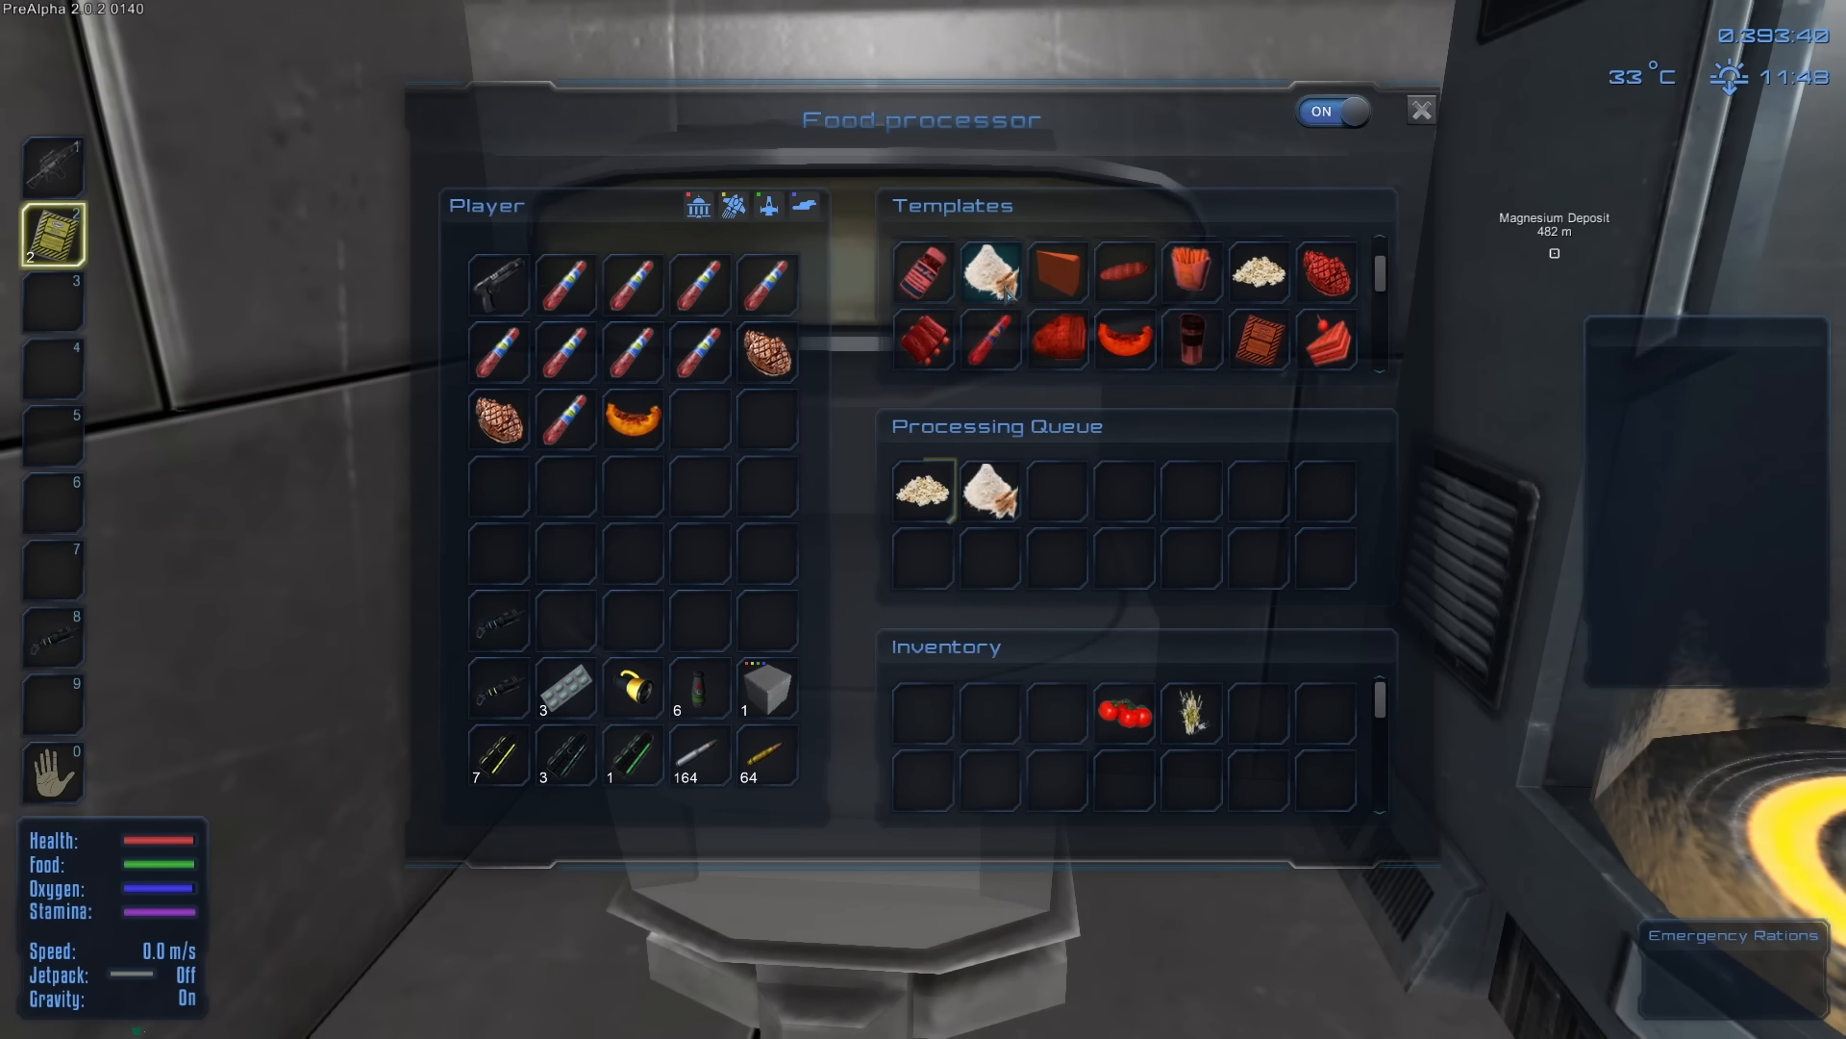
{"action": "mouse_move", "coordinate": [1214, 594]}
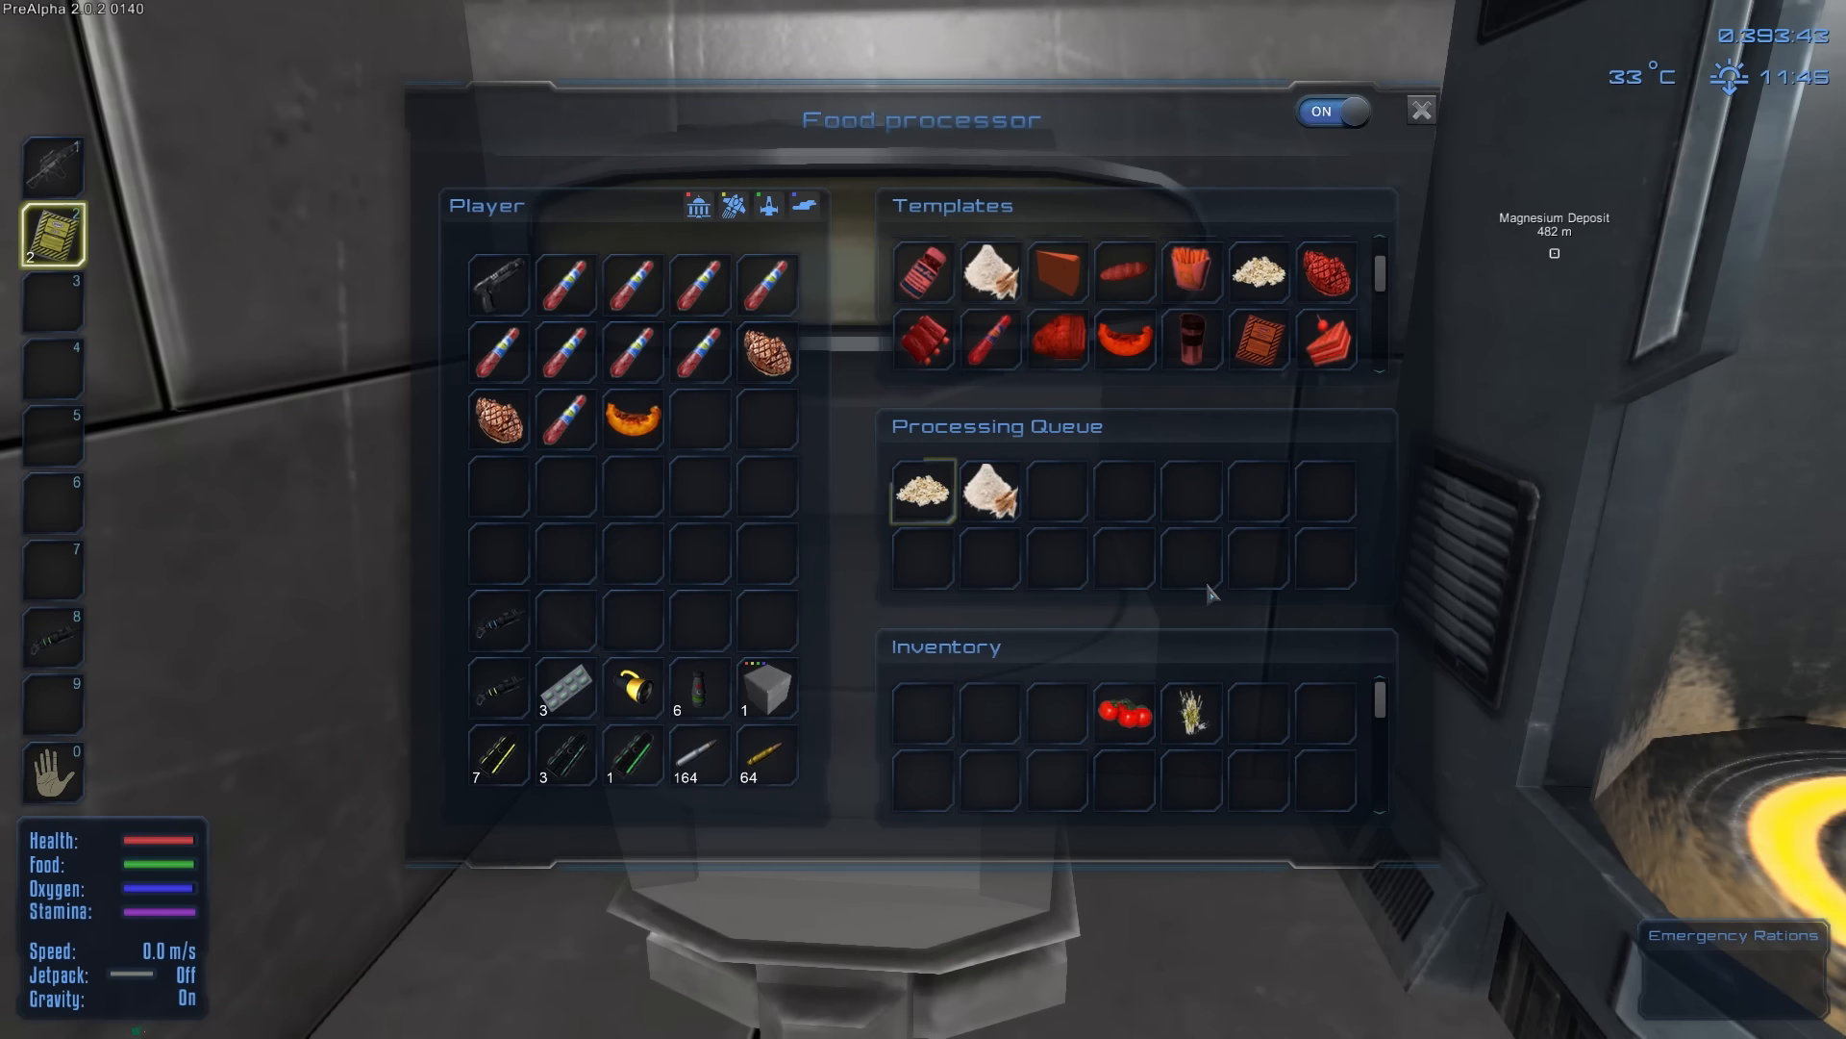
{"action": "mouse_move", "coordinate": [1171, 657]}
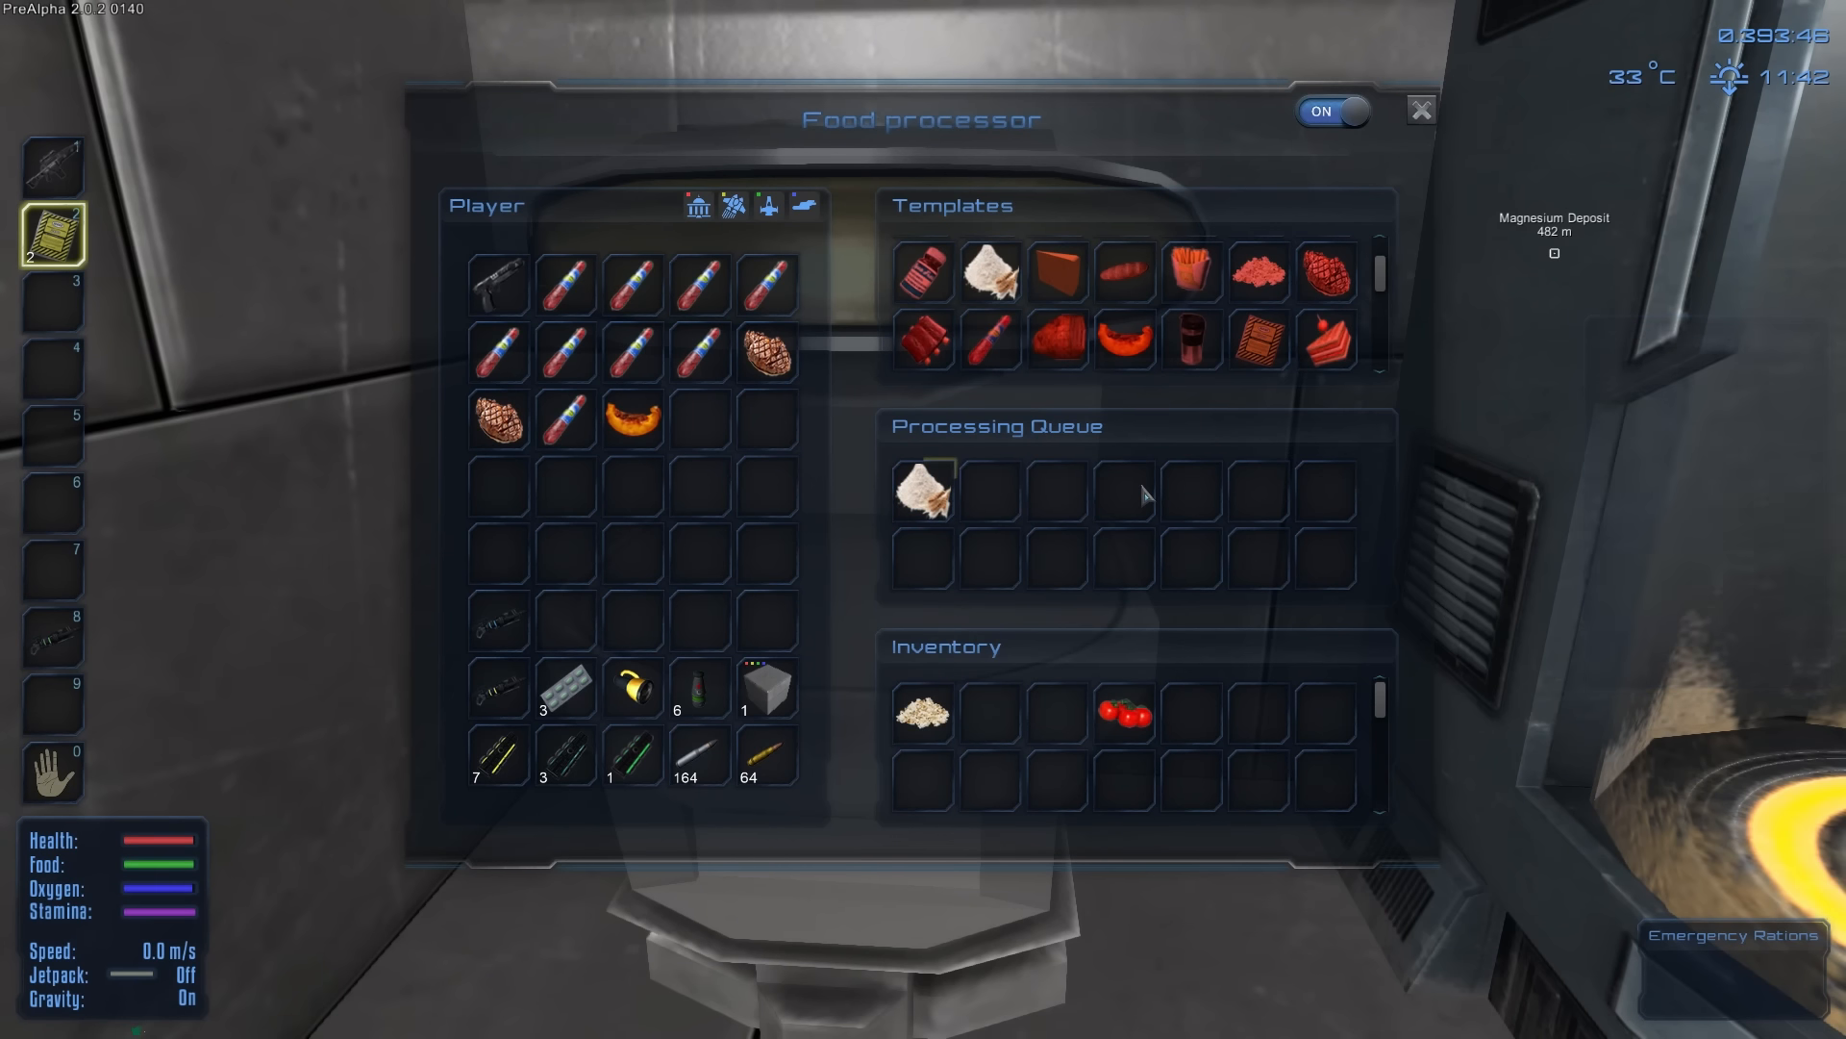
{"action": "mouse_move", "coordinate": [989, 339]}
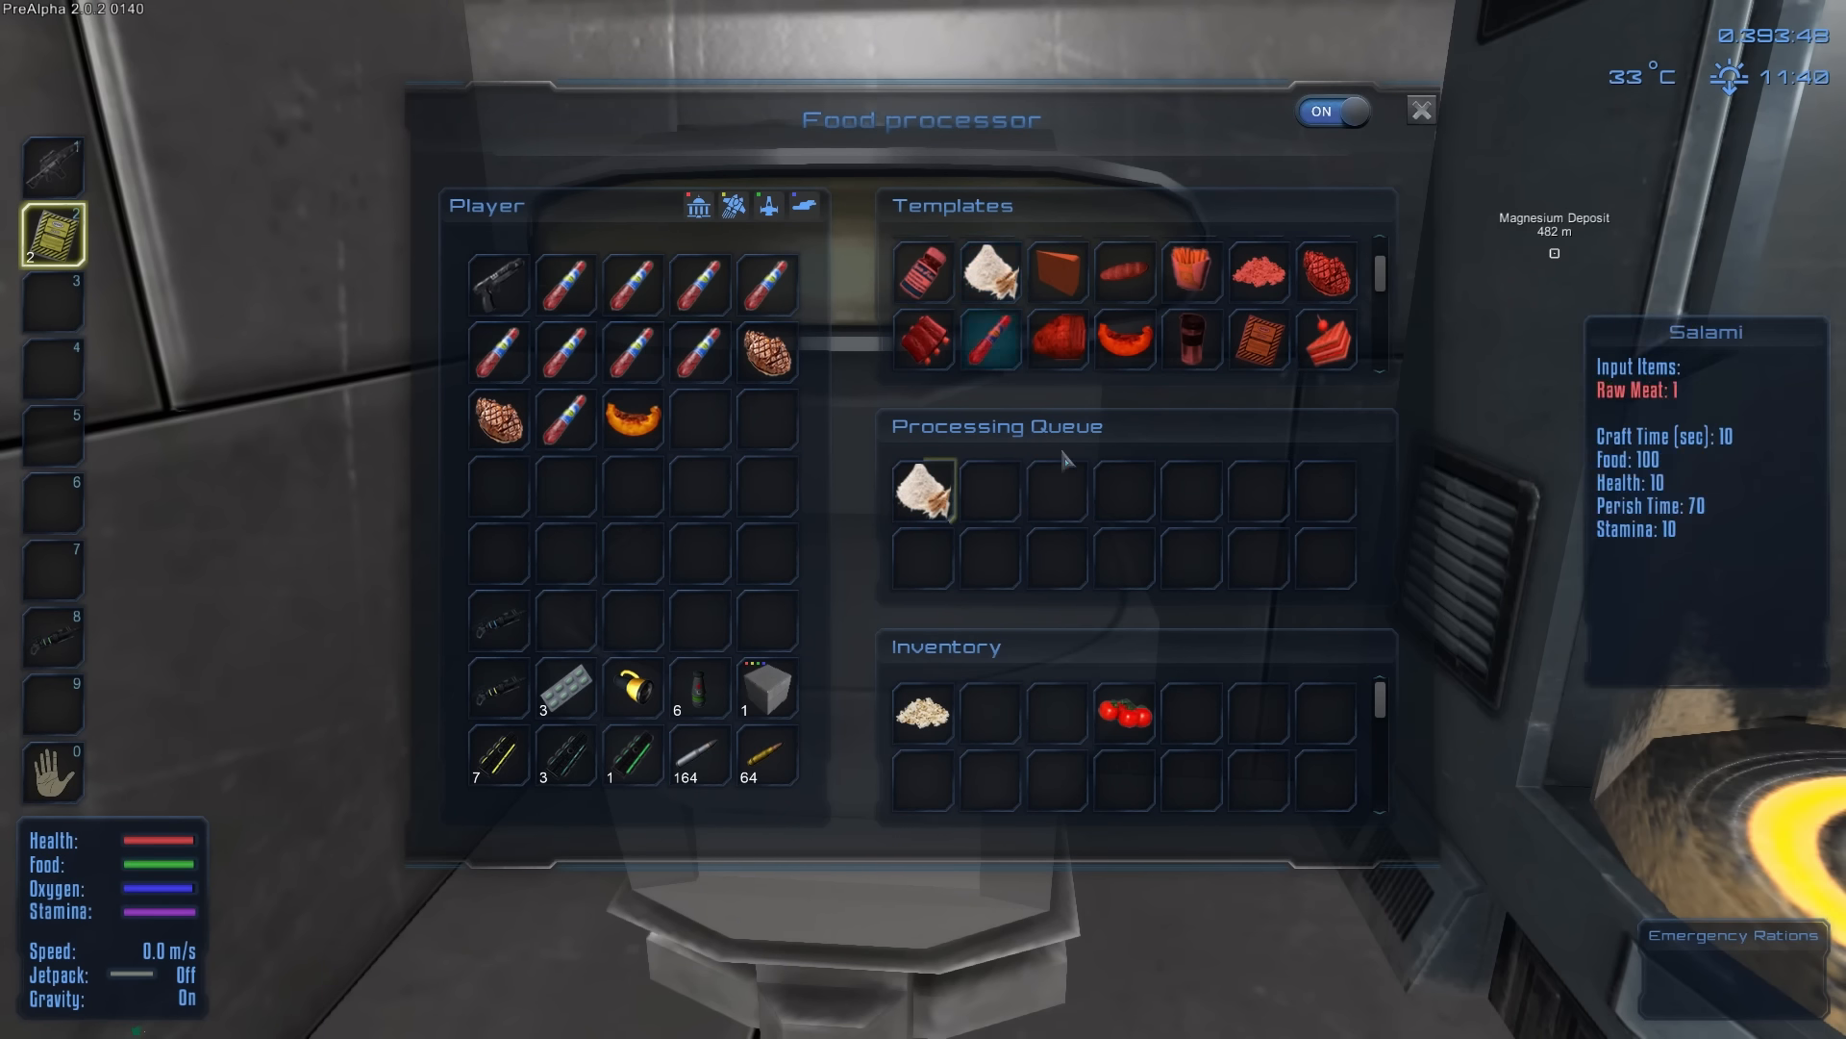
{"action": "mouse_move", "coordinate": [1077, 460]}
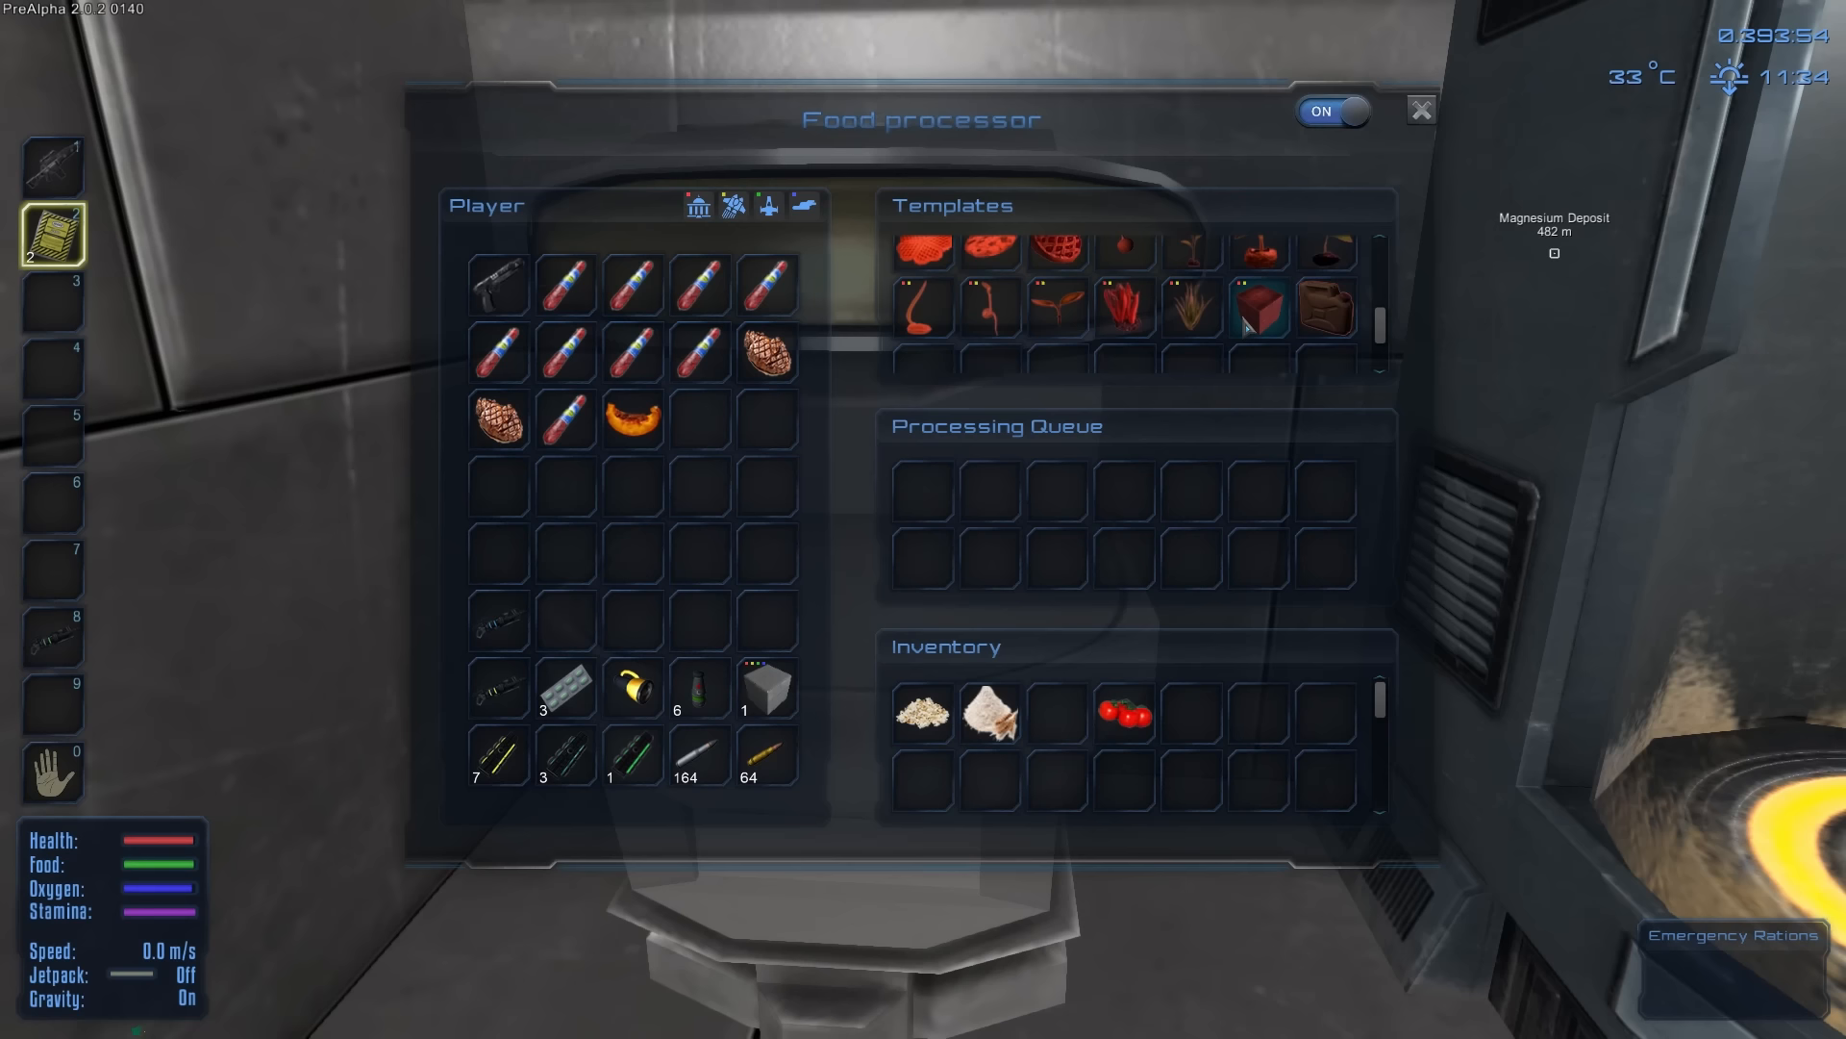
{"action": "mouse_move", "coordinate": [1258, 313]}
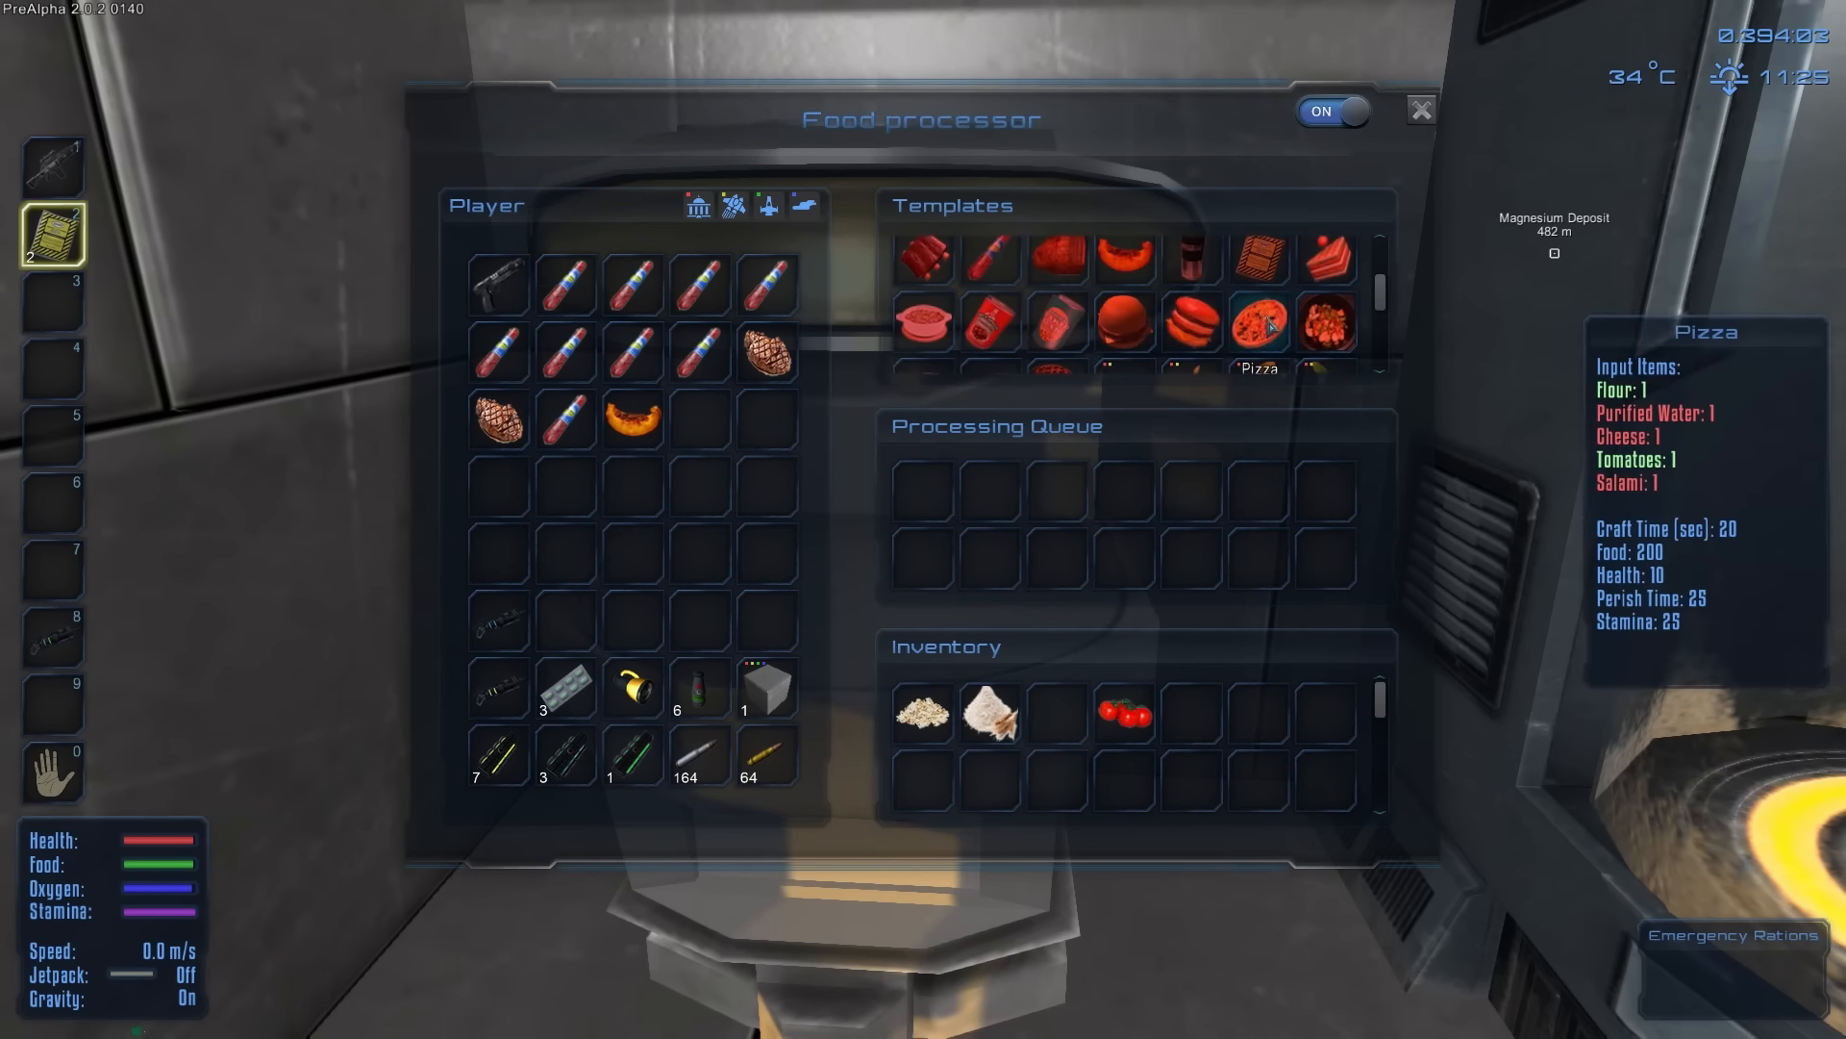
{"action": "mouse_move", "coordinate": [1055, 321]}
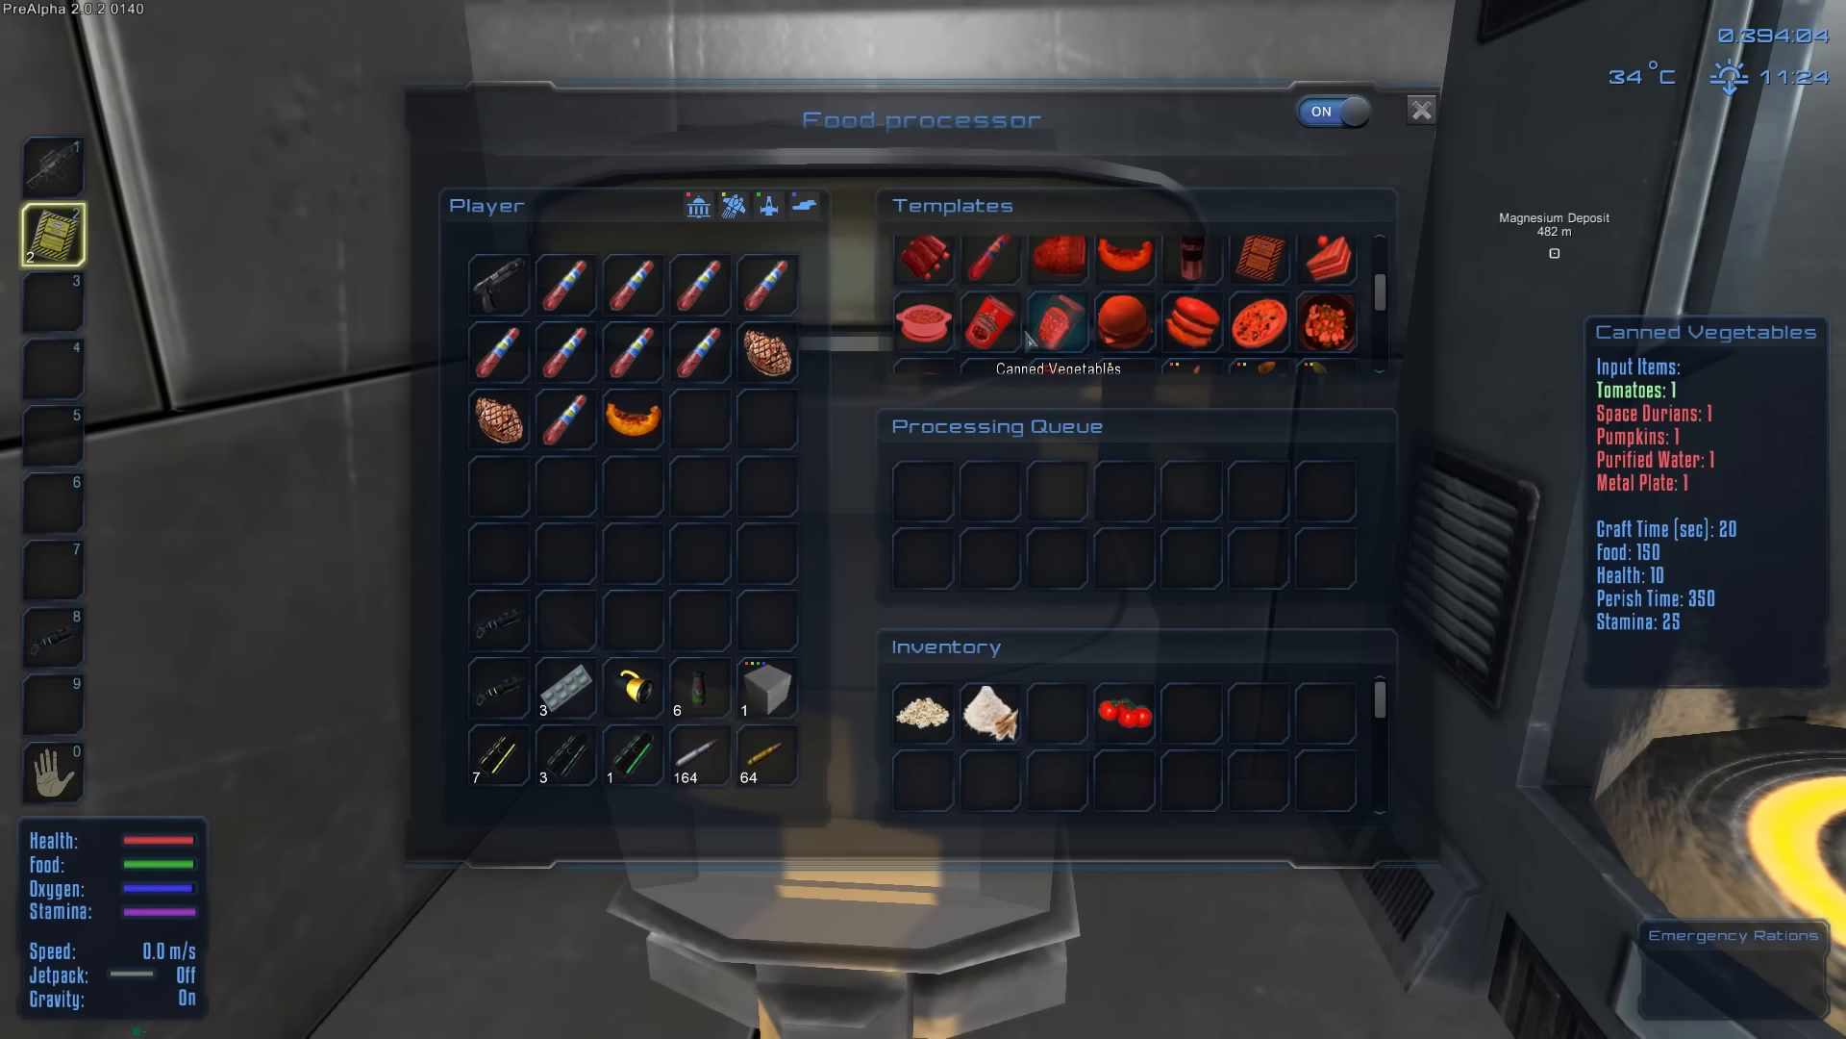
{"action": "mouse_move", "coordinate": [1327, 254]}
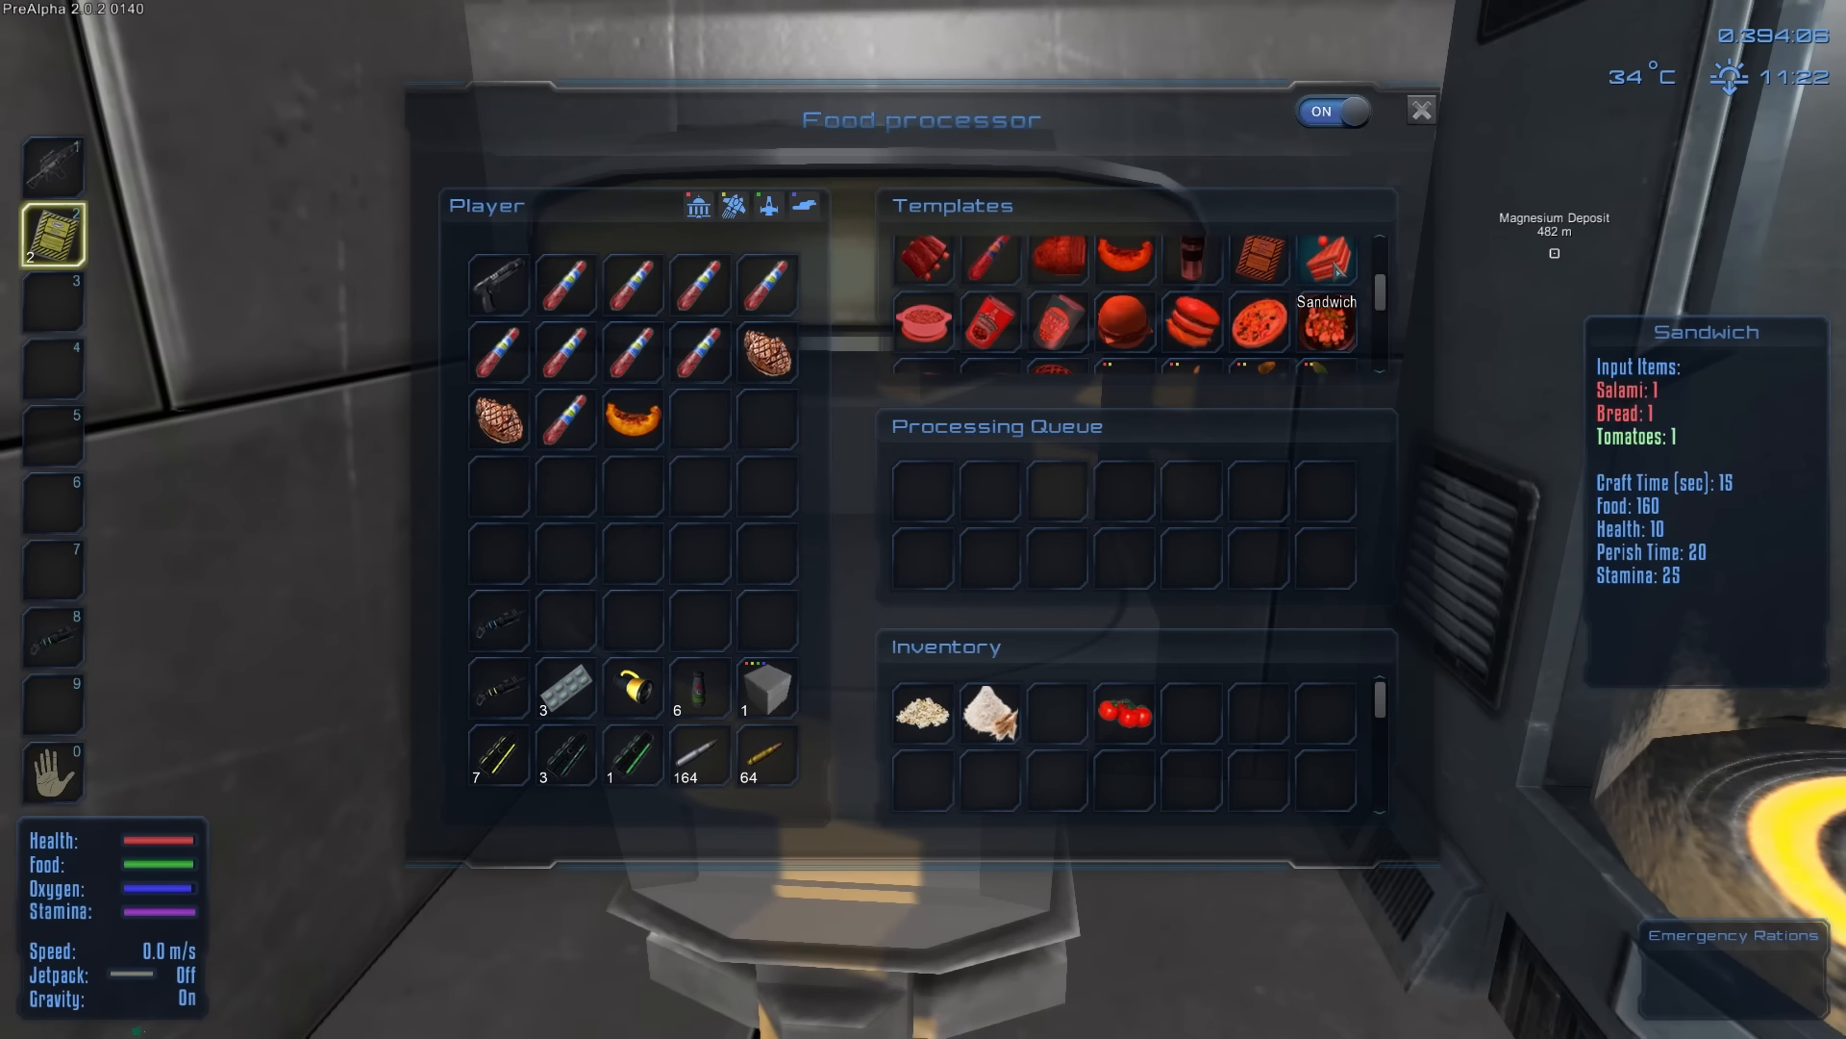
{"action": "scroll", "scroll_direction": "down", "scroll_amount": 3}
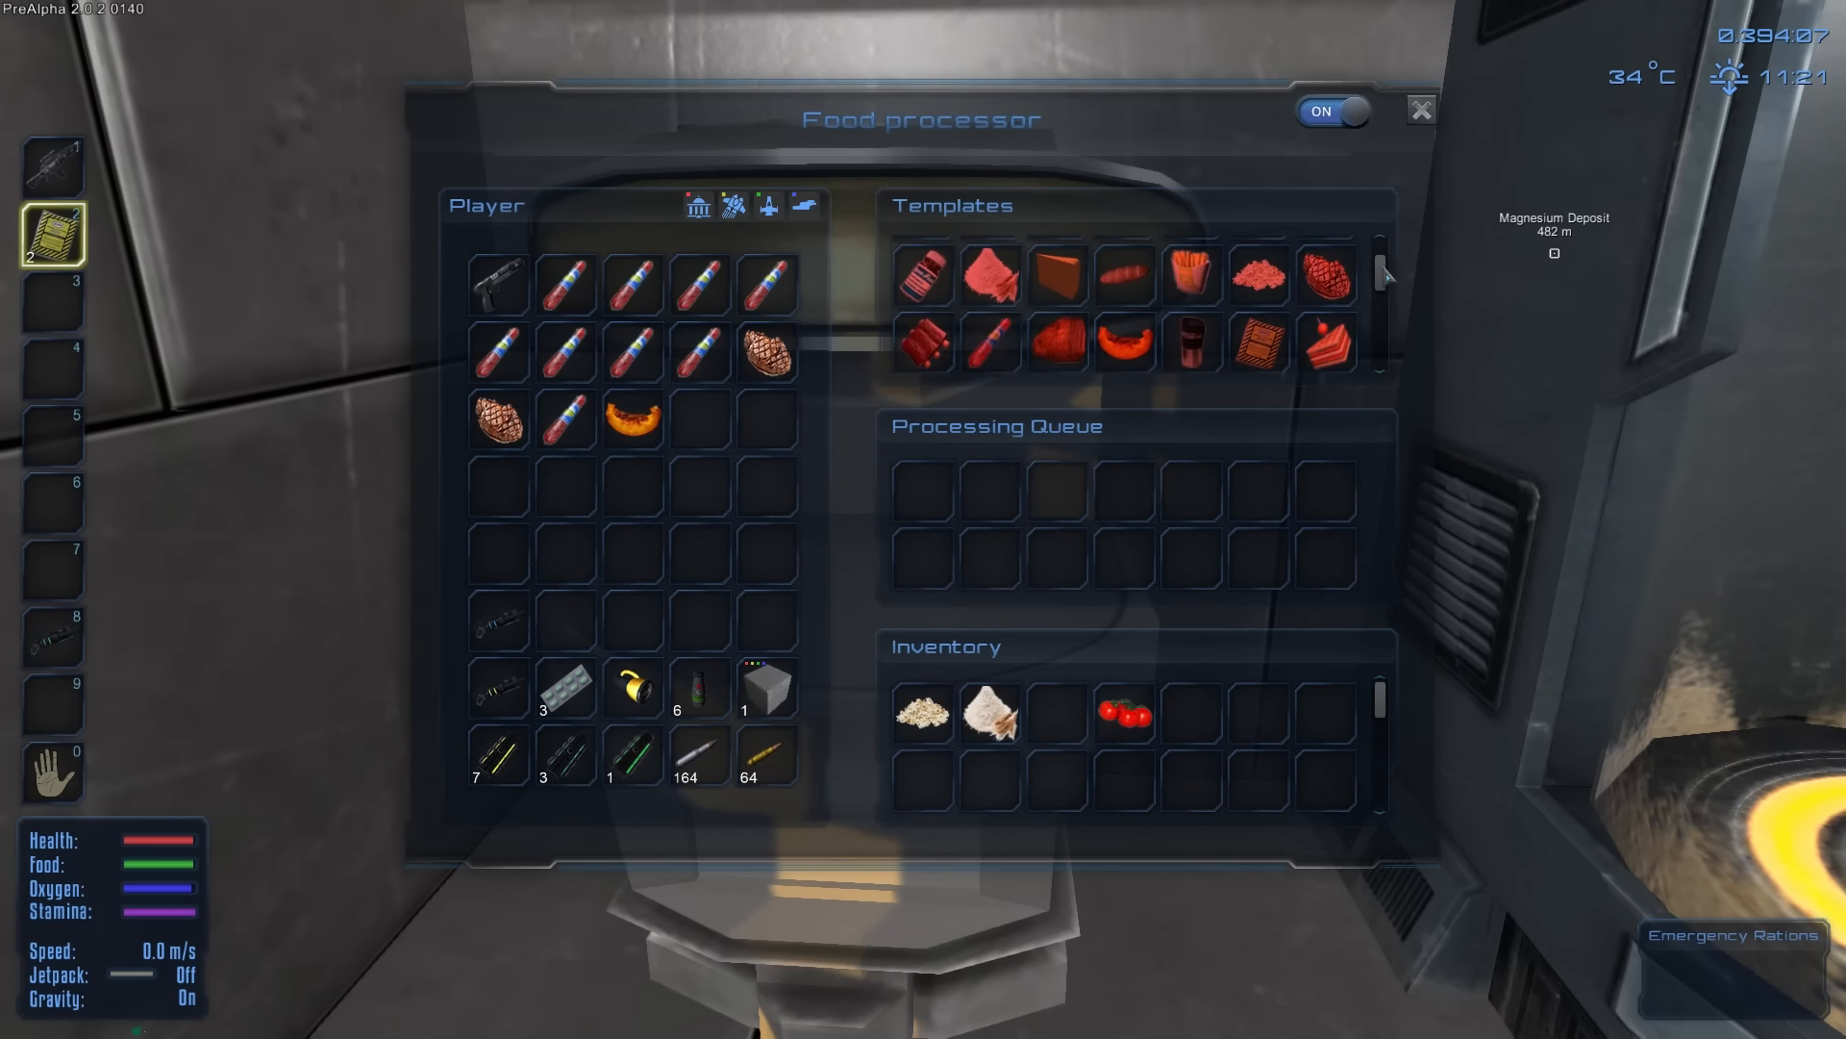
{"action": "mouse_move", "coordinate": [991, 714]}
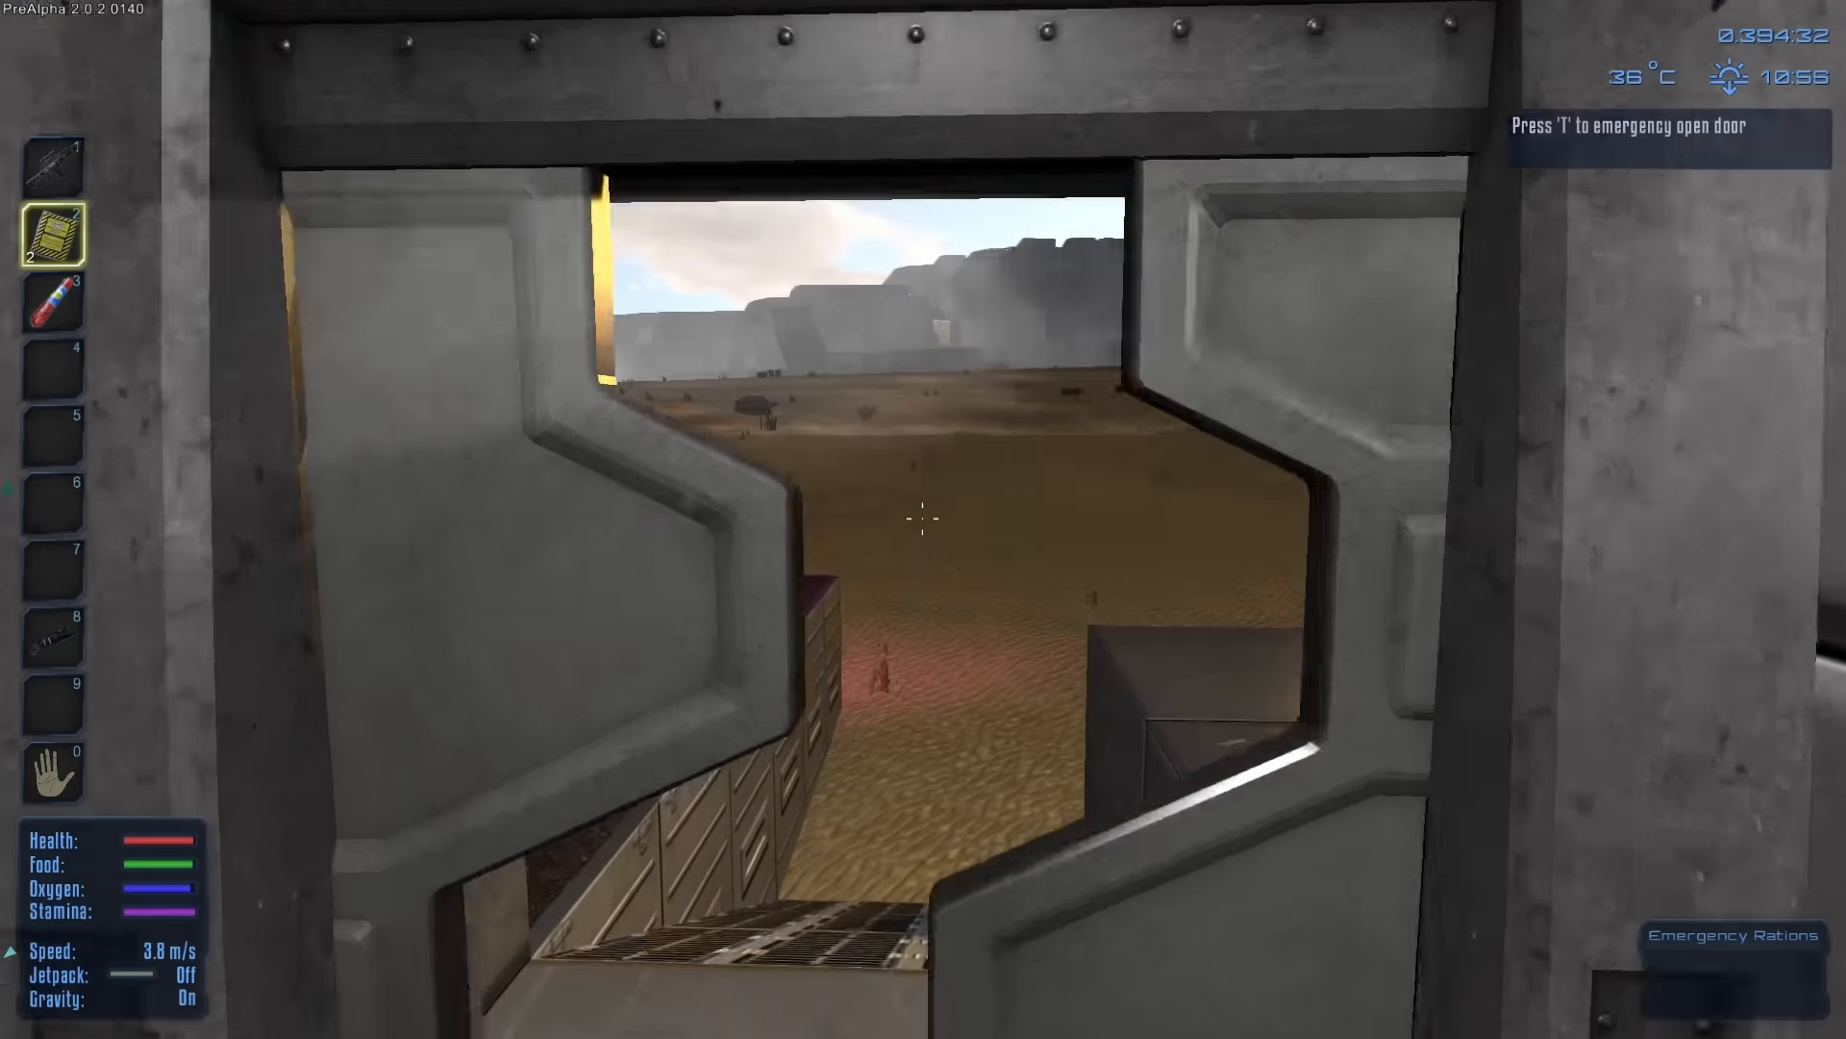
Step: Bring up the Constructor's crafting window from inside the base
{"action": "key", "text": "t"}
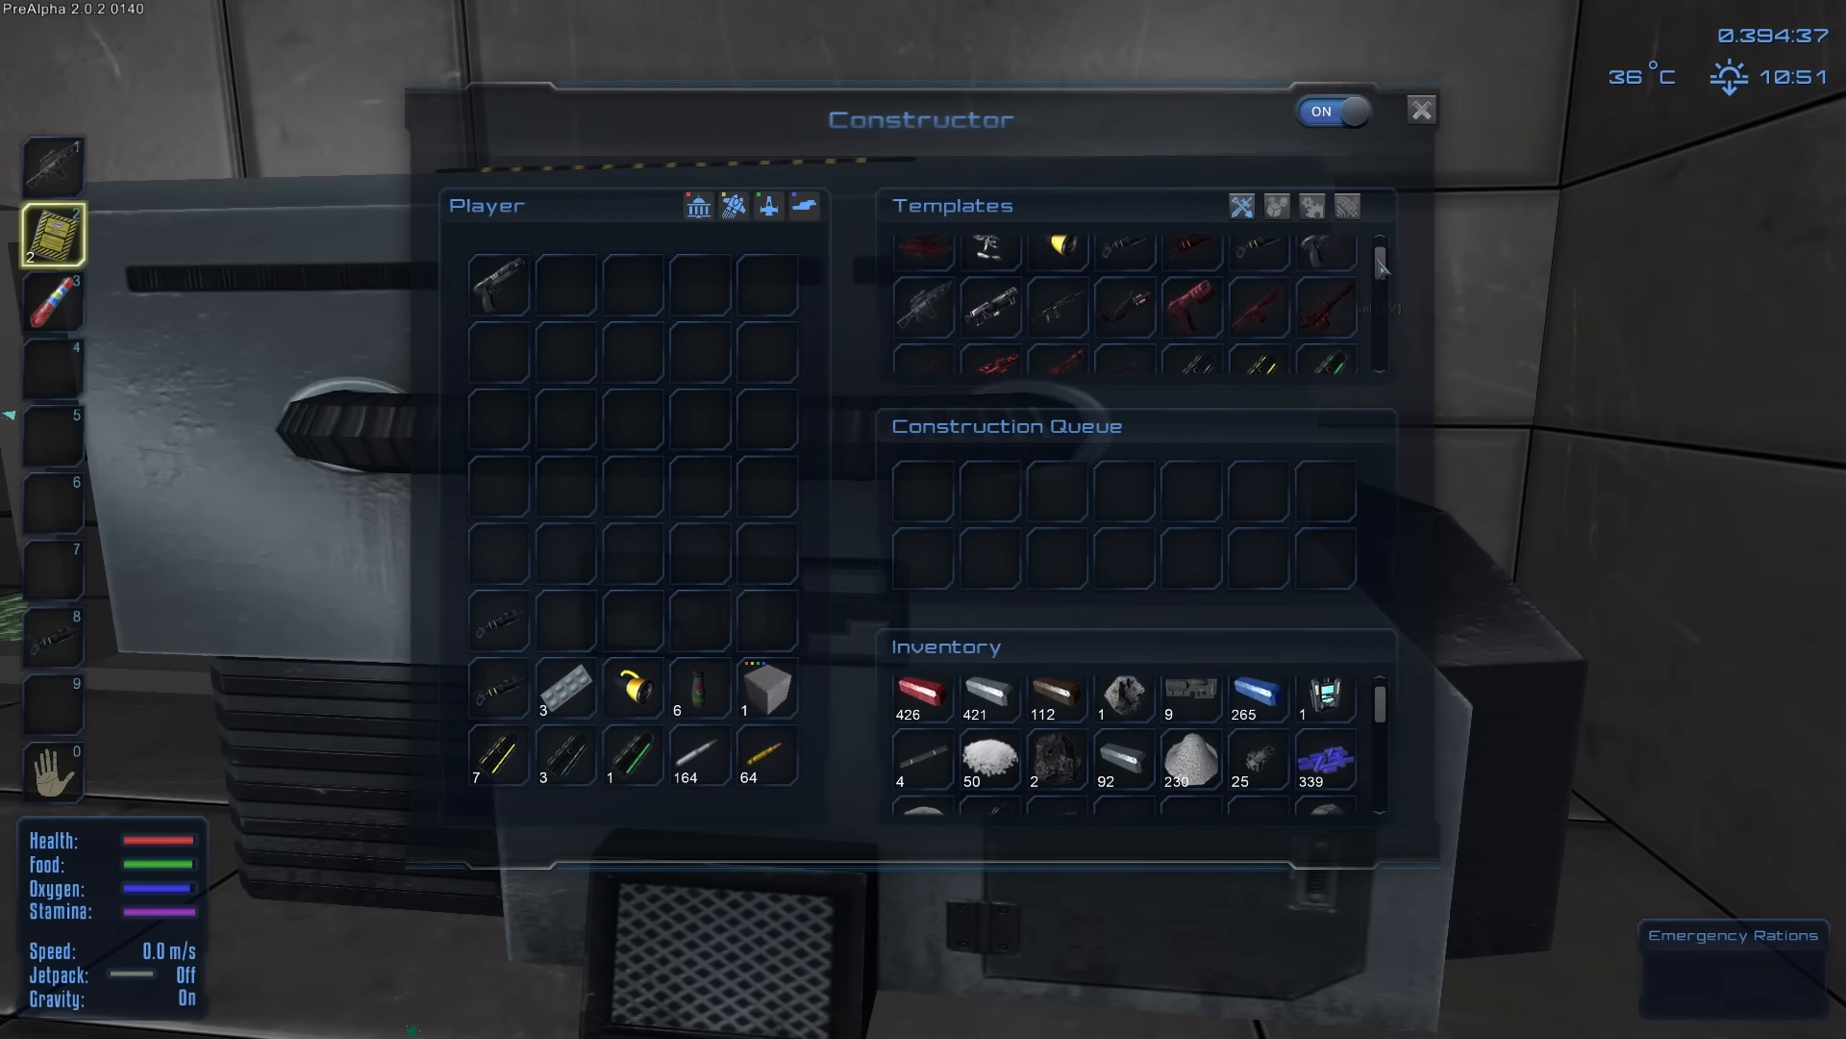
Step: Queue two batches of Metal Components in the component recipe list, then scroll toward the weapons
{"action": "scroll", "scroll_direction": "down", "scroll_amount": 3}
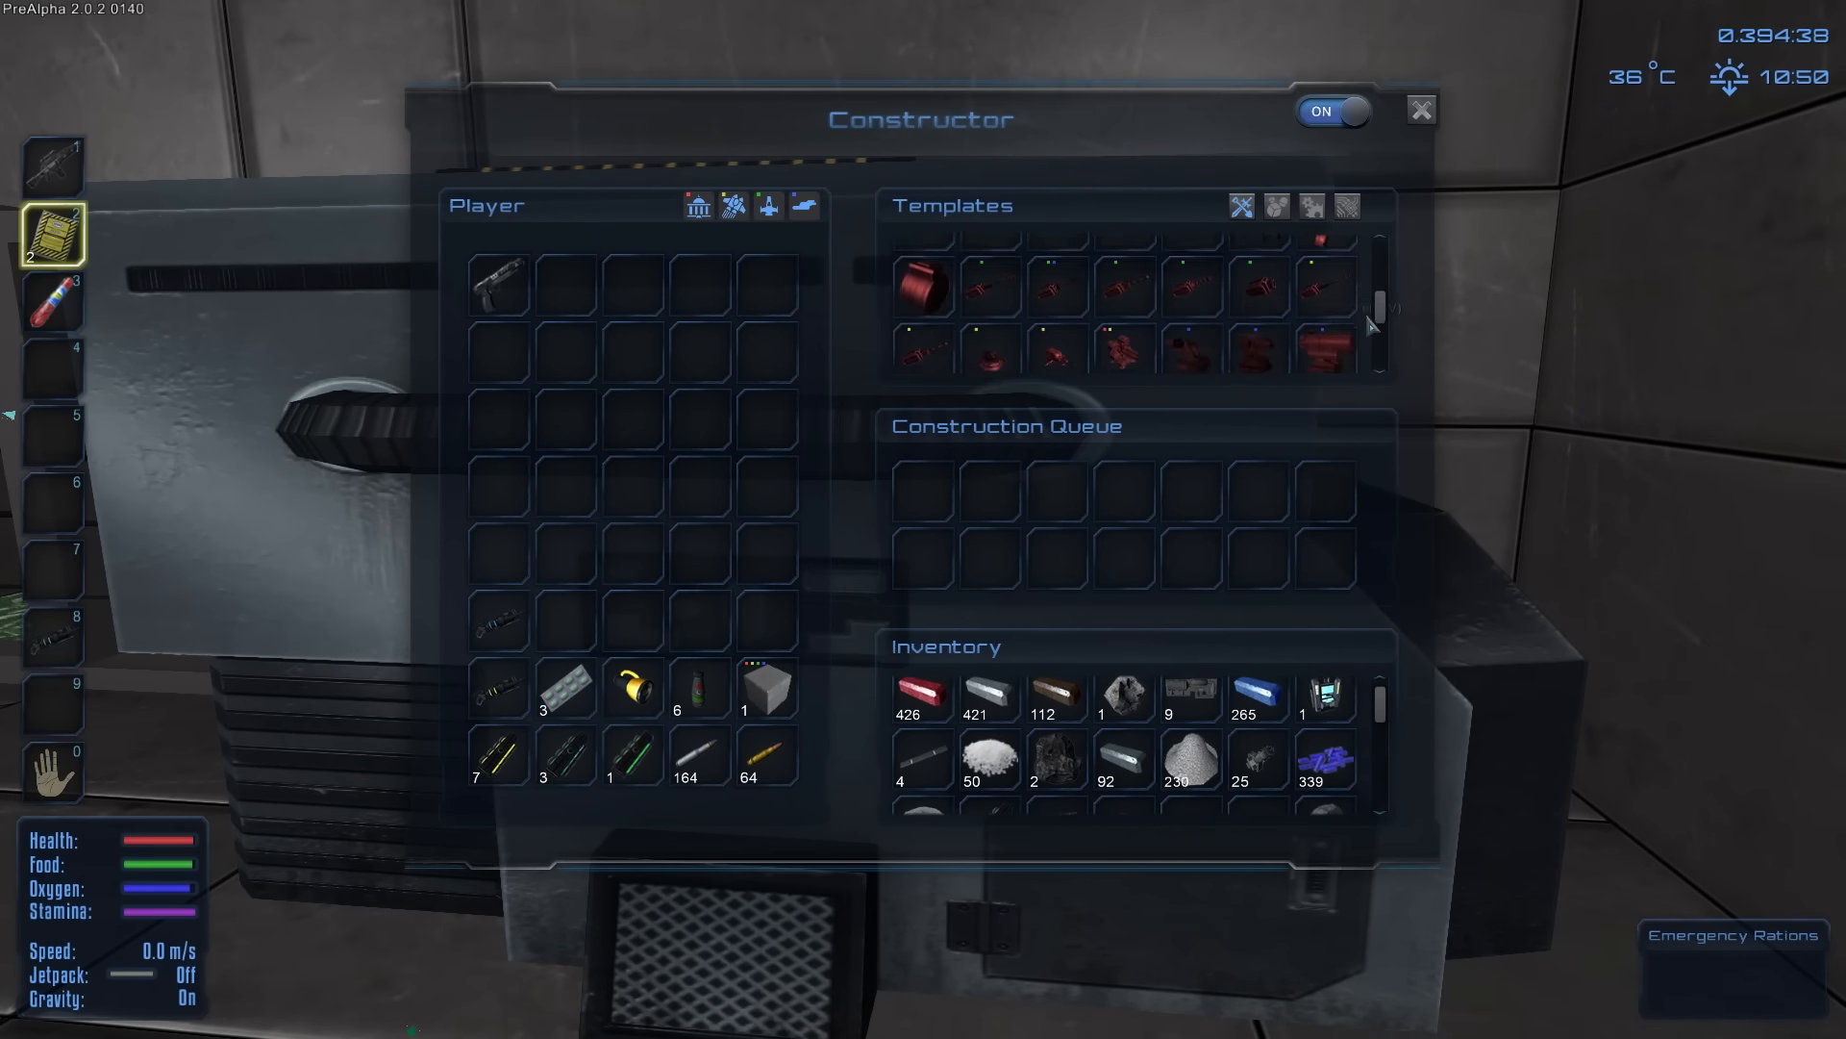
{"action": "mouse_move", "coordinate": [1056, 265]}
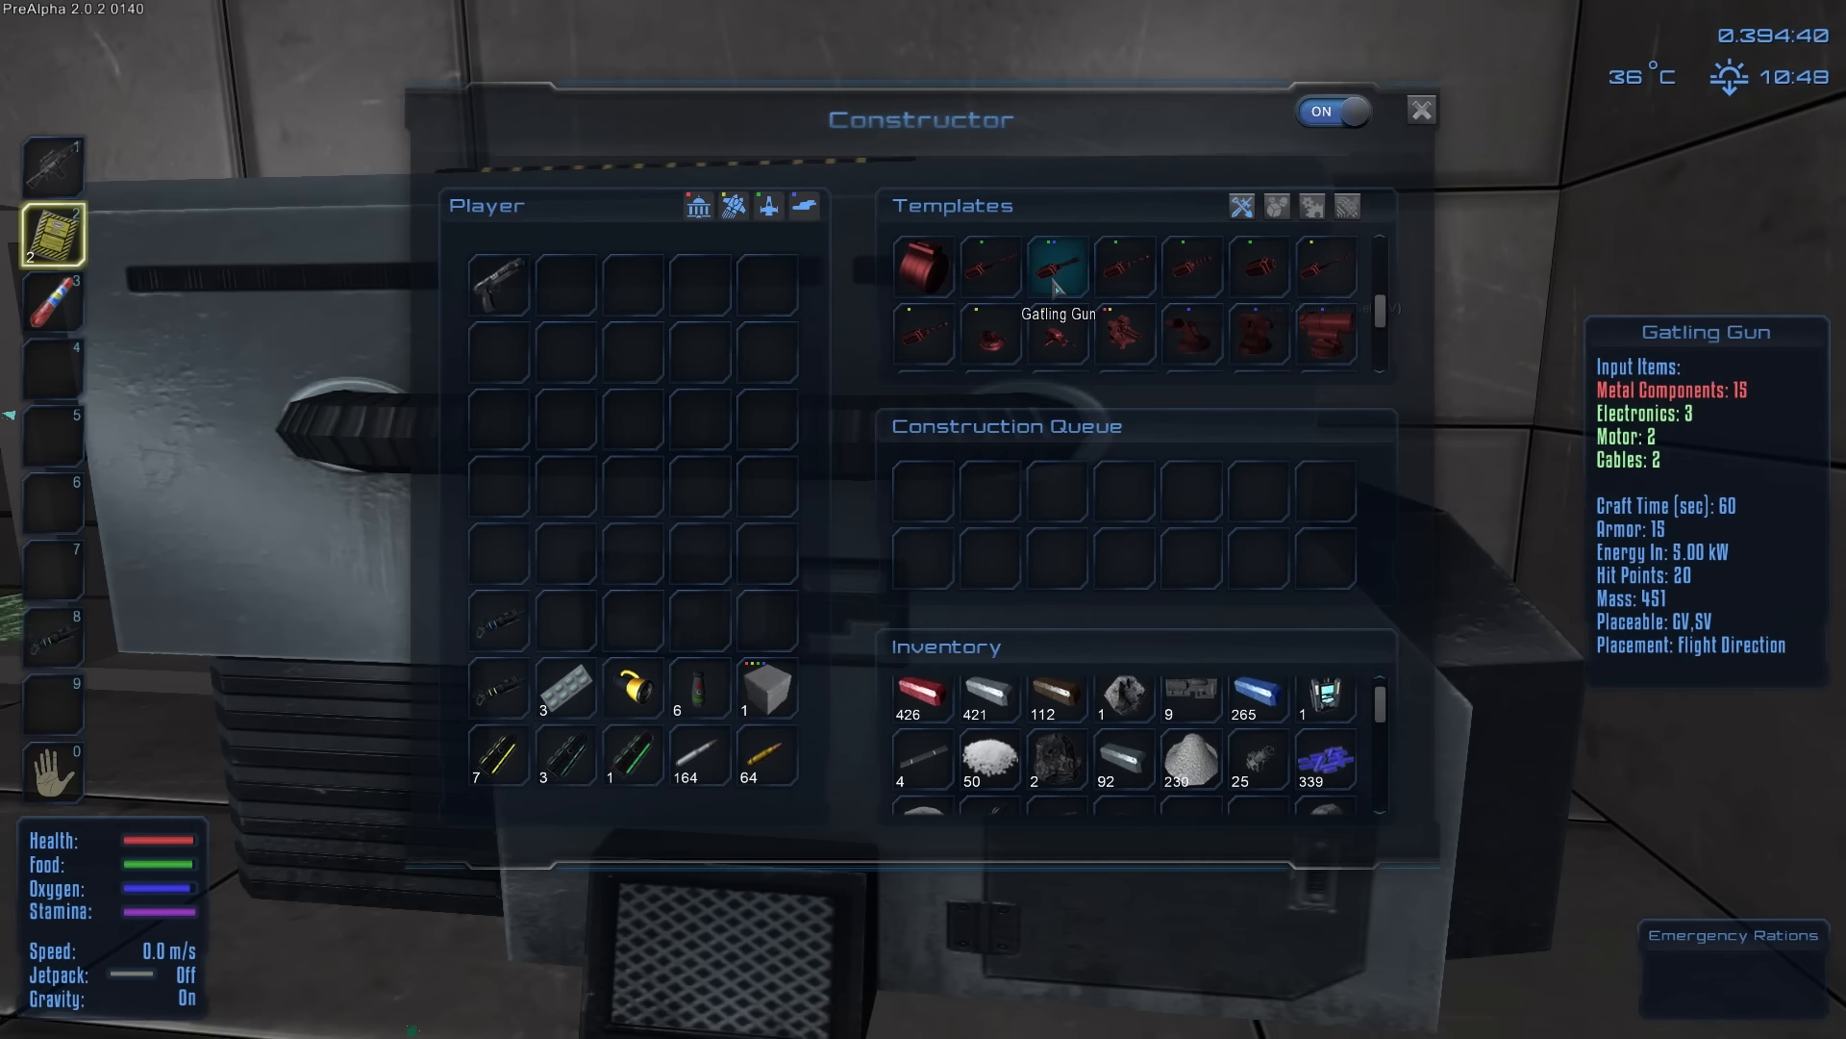
{"action": "left_click", "coordinate": [1276, 206]}
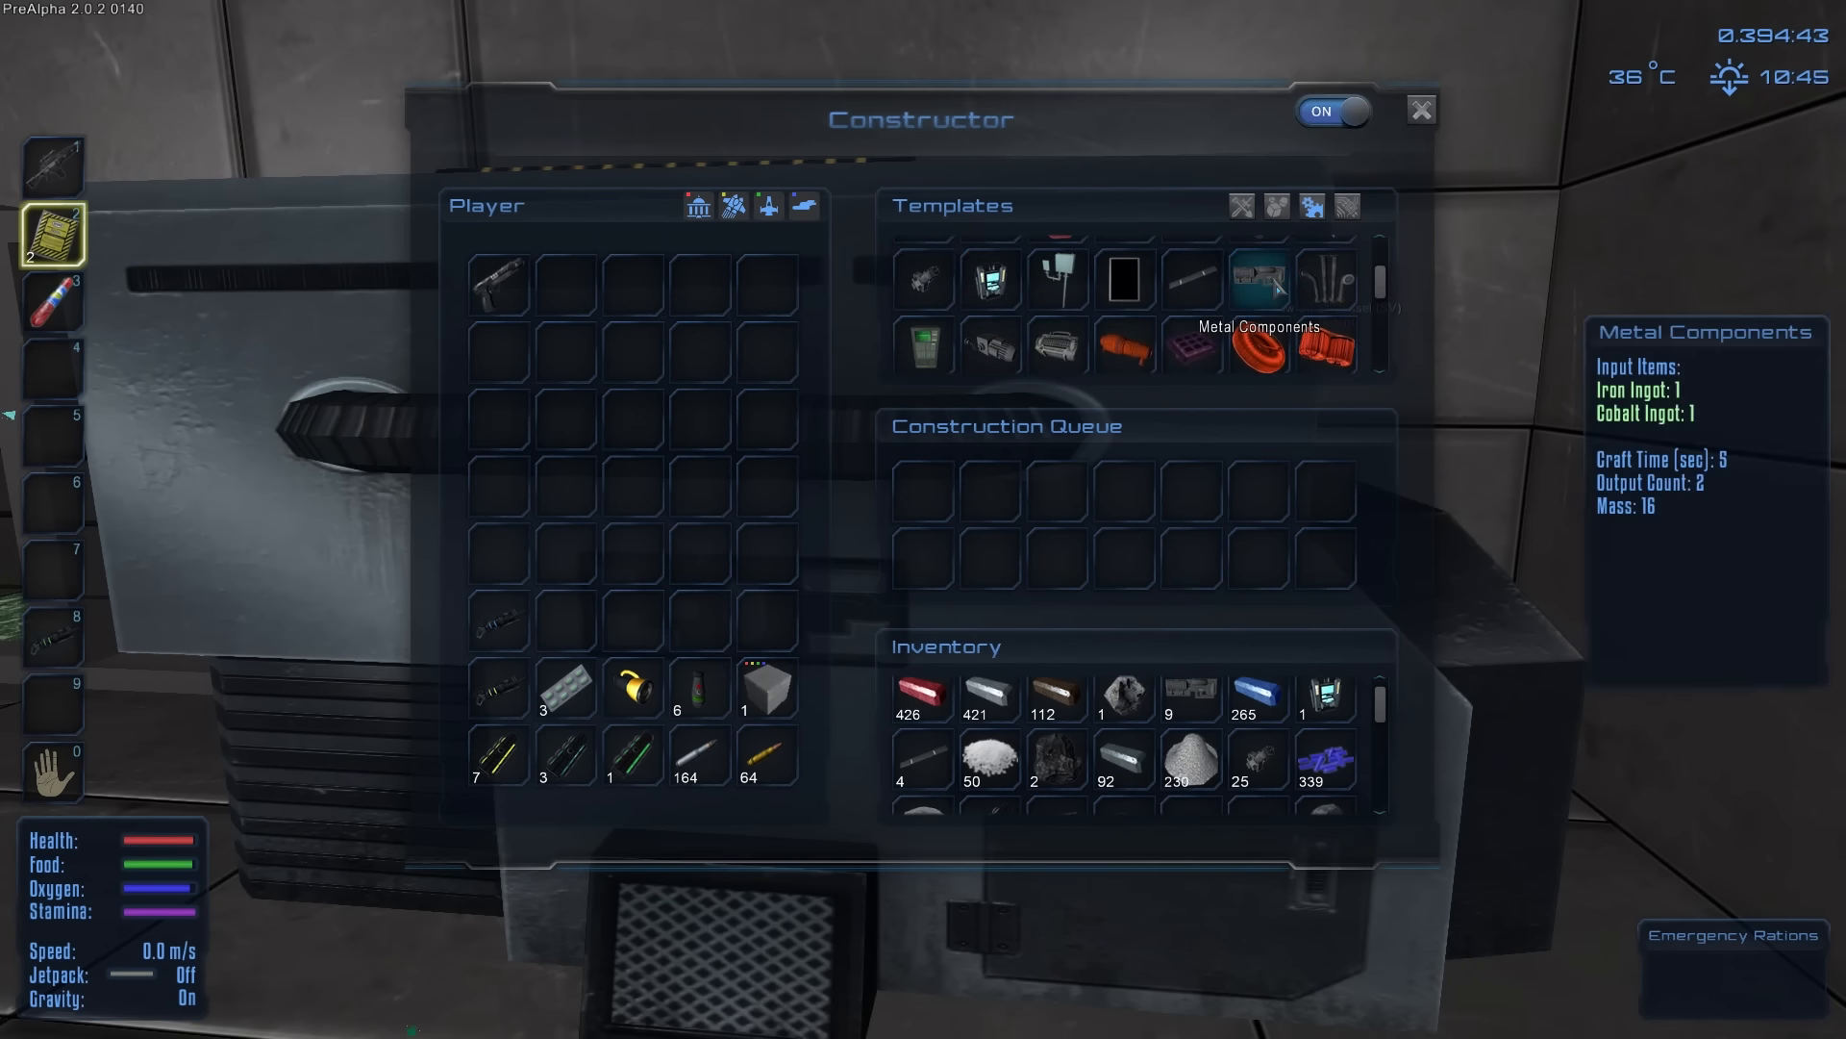
{"action": "left_click", "coordinate": [1260, 279]}
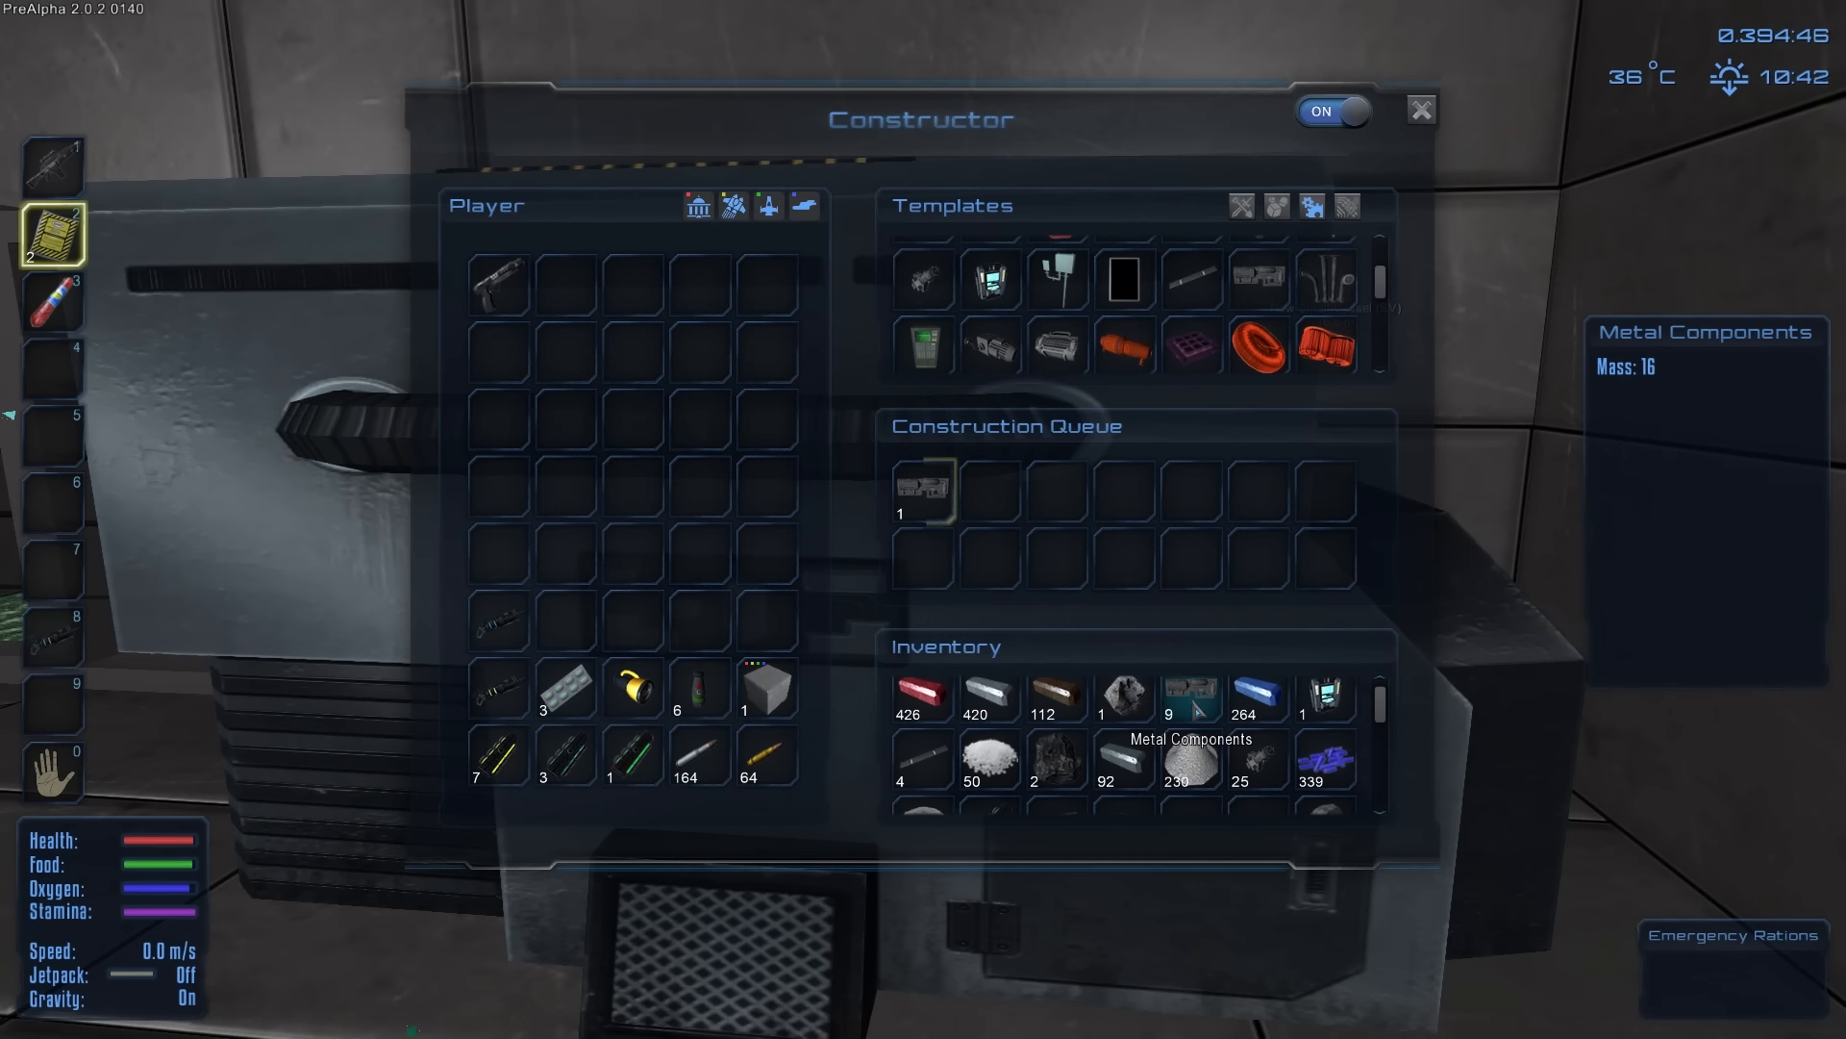
{"action": "left_click", "coordinate": [1191, 279]}
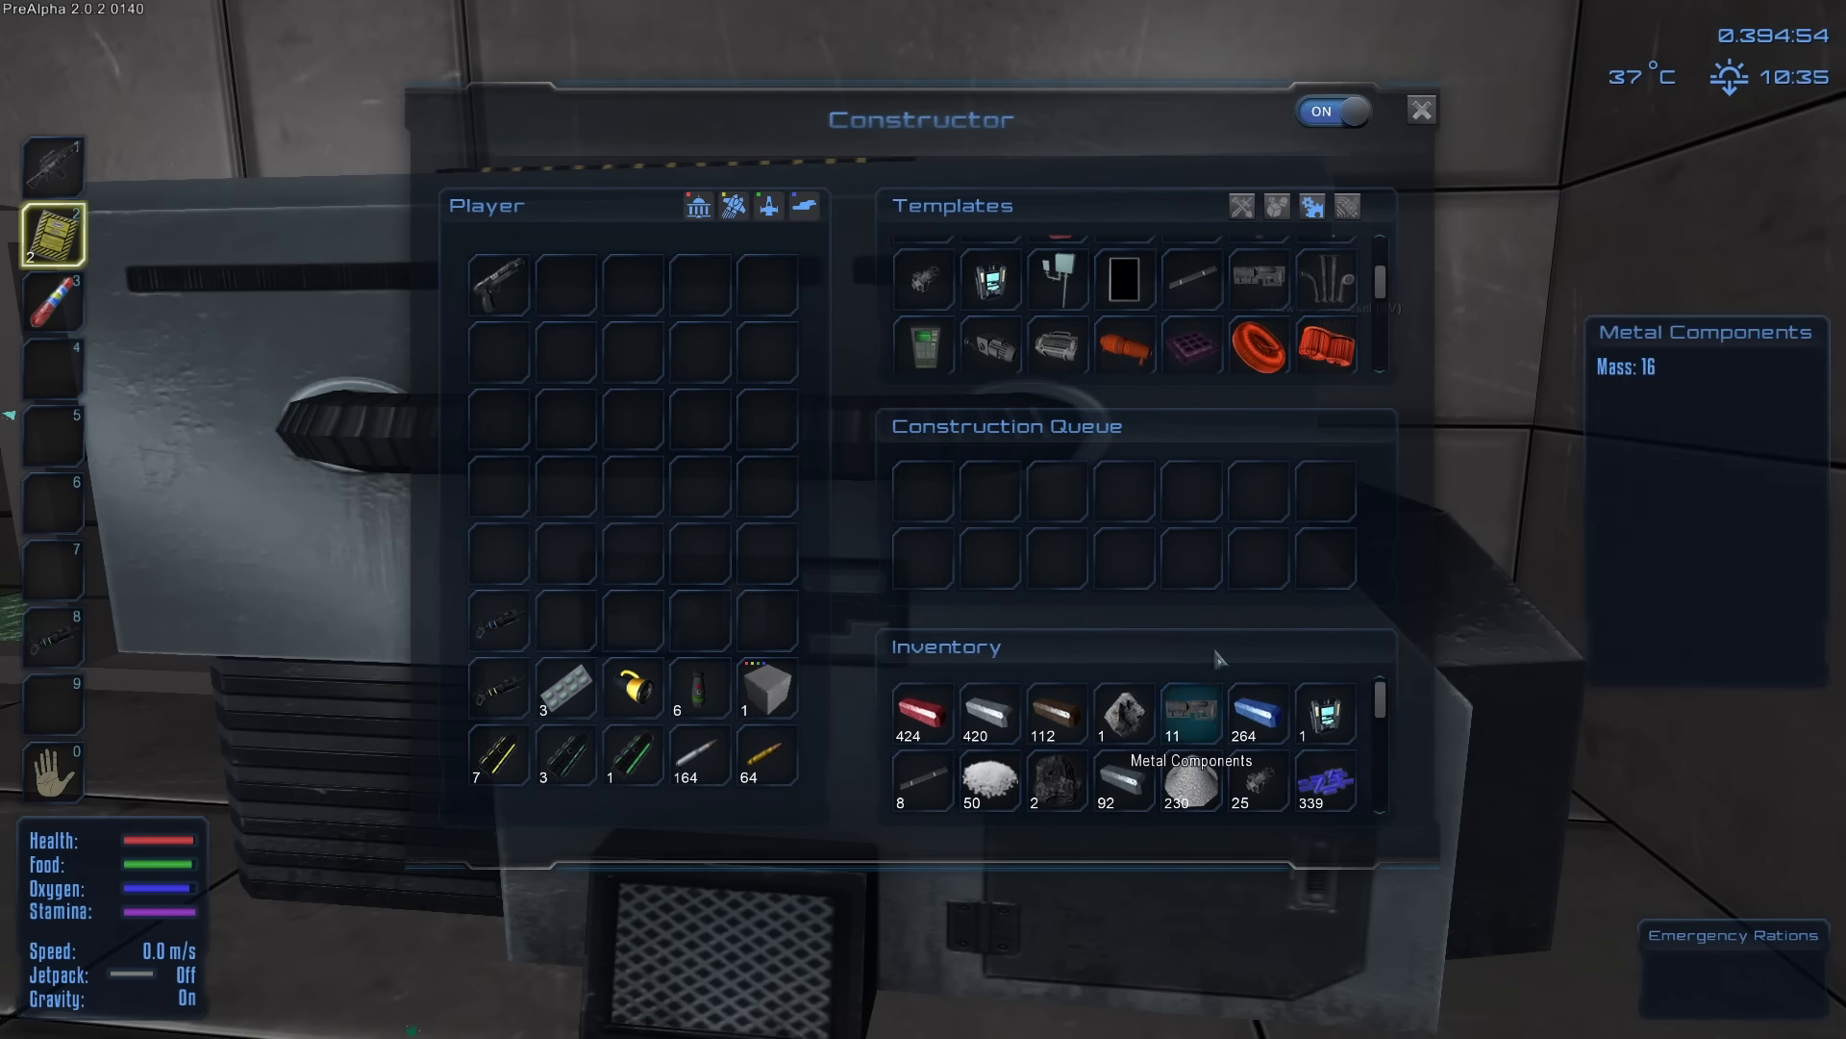
{"action": "left_click", "coordinate": [1260, 279]}
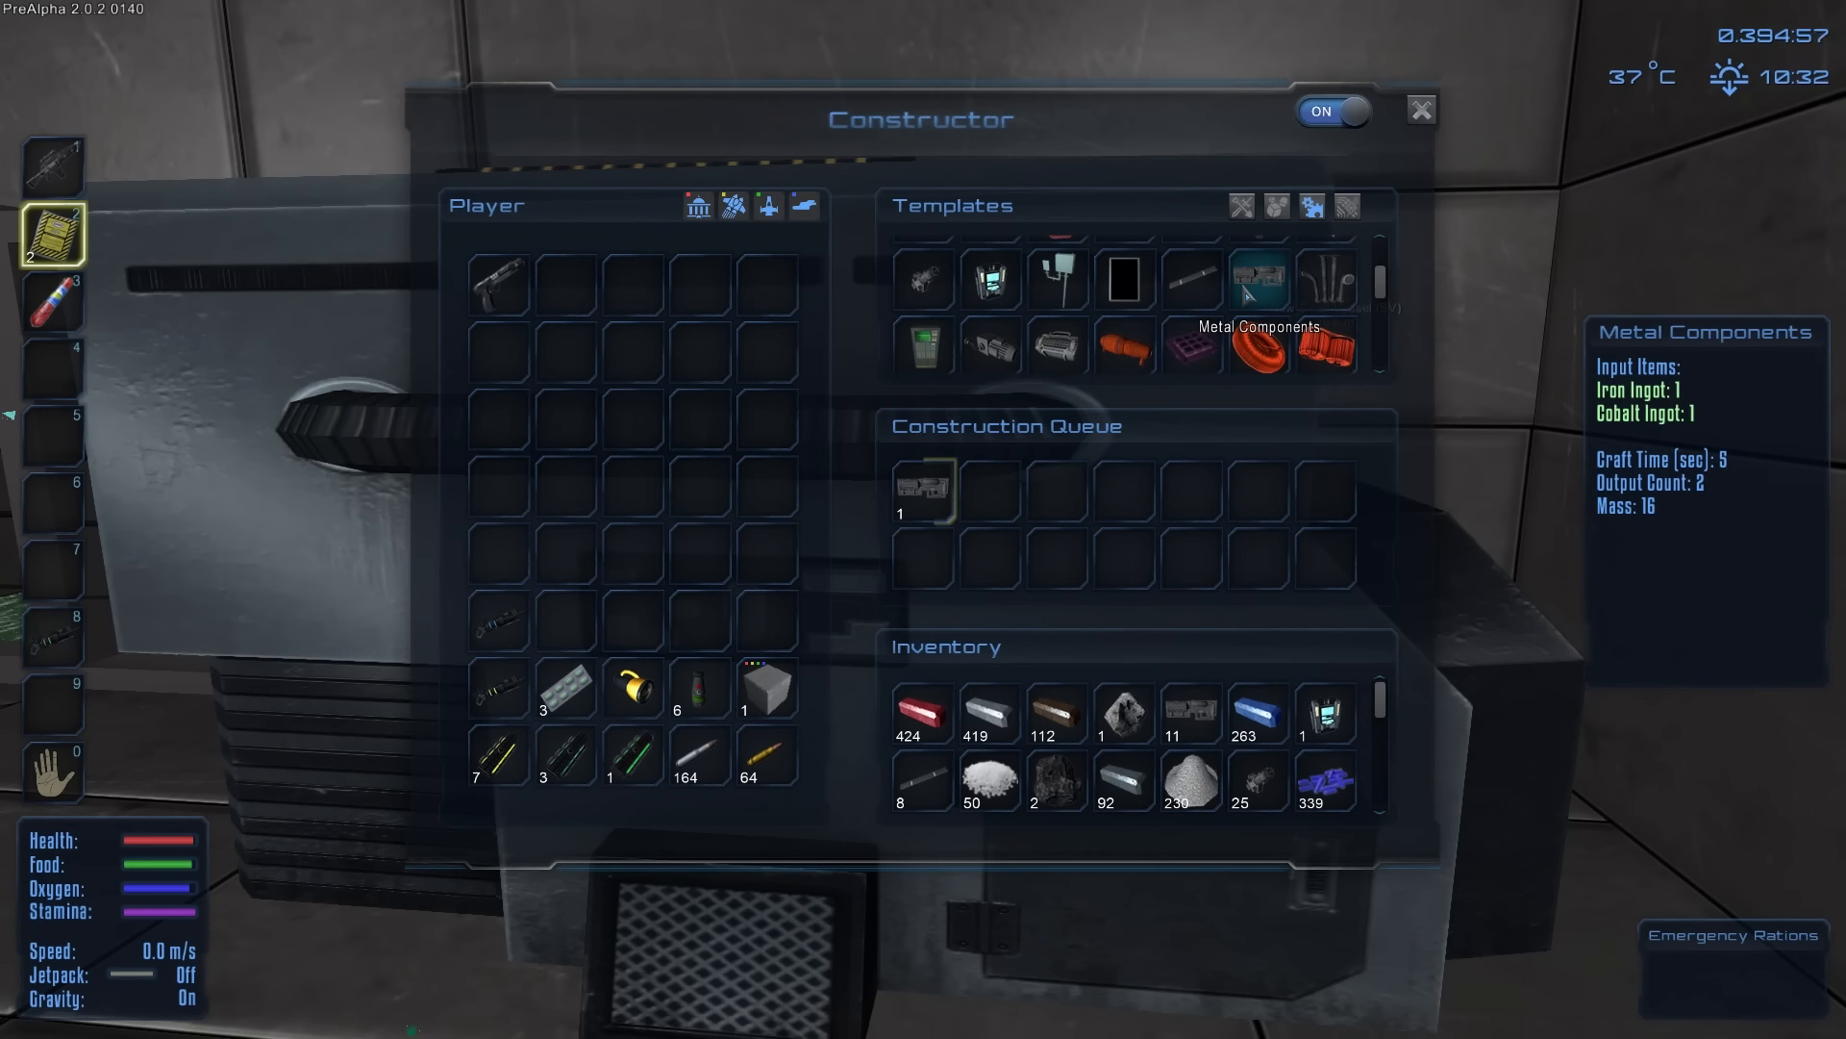
{"action": "mouse_move", "coordinate": [1191, 279]}
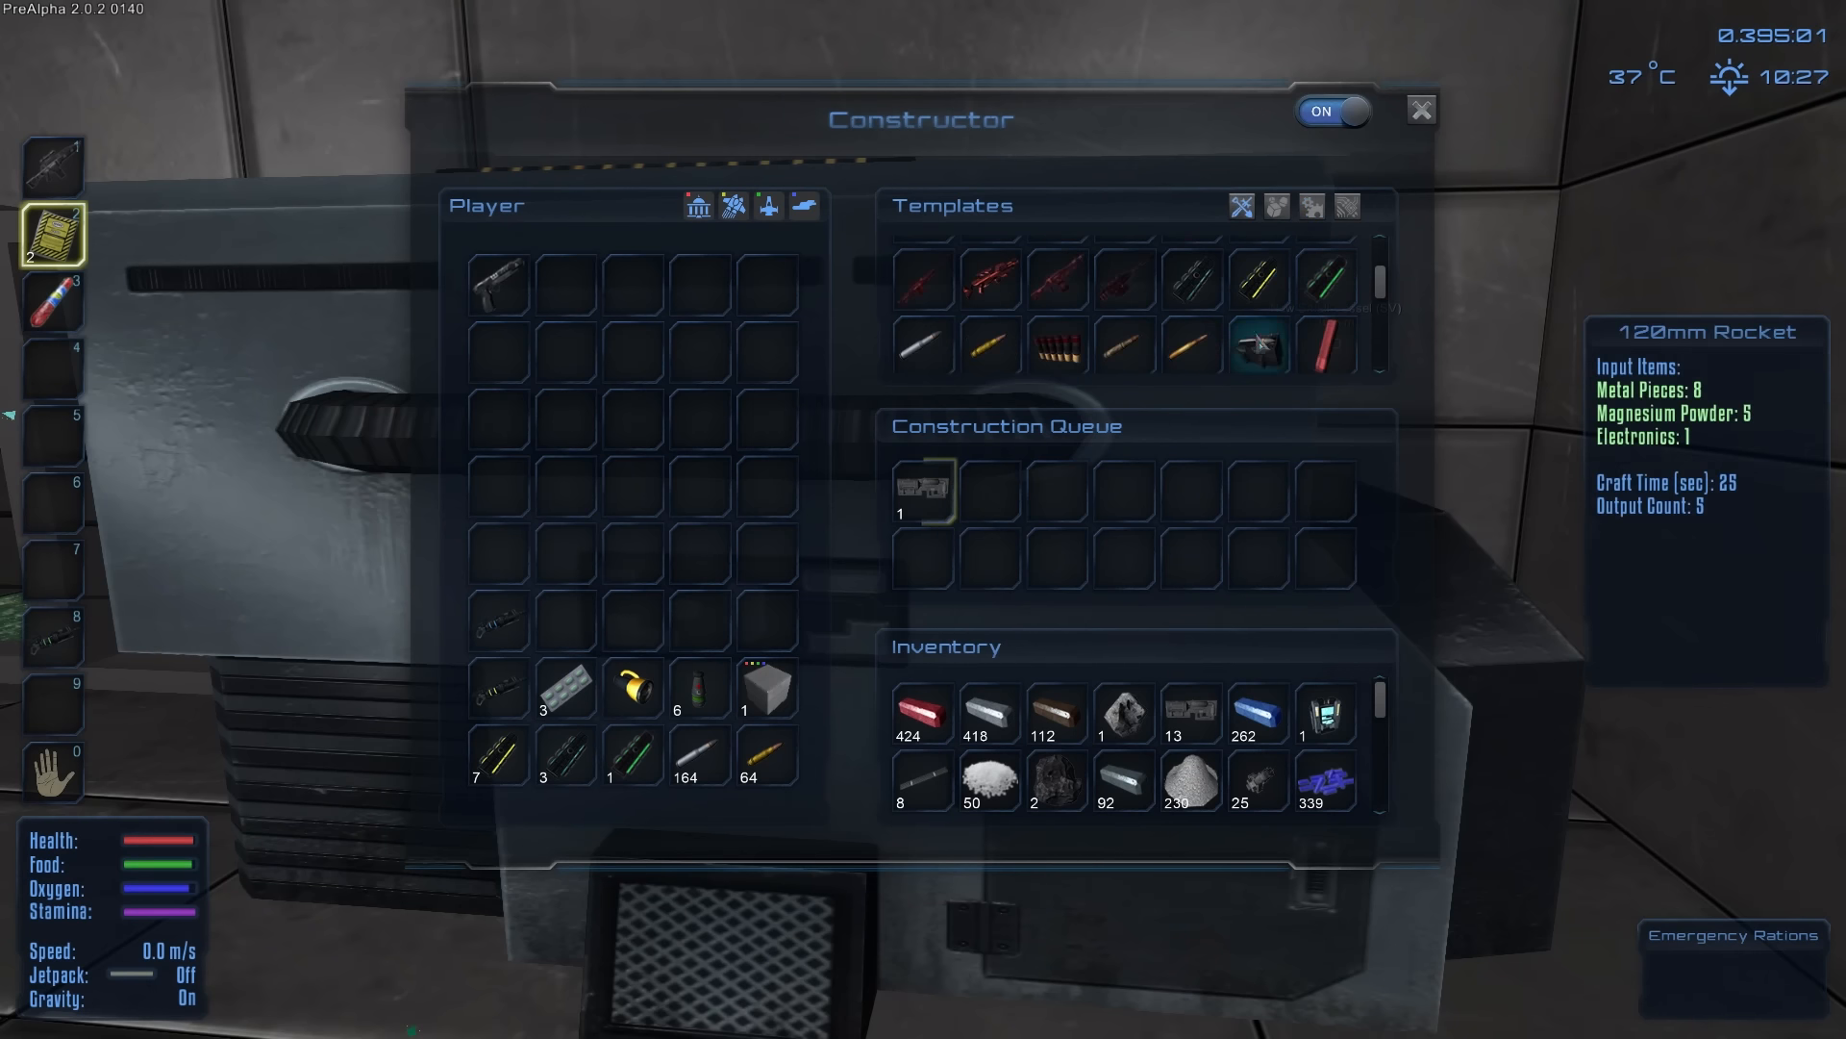
{"action": "scroll", "scroll_direction": "down", "scroll_amount": 3}
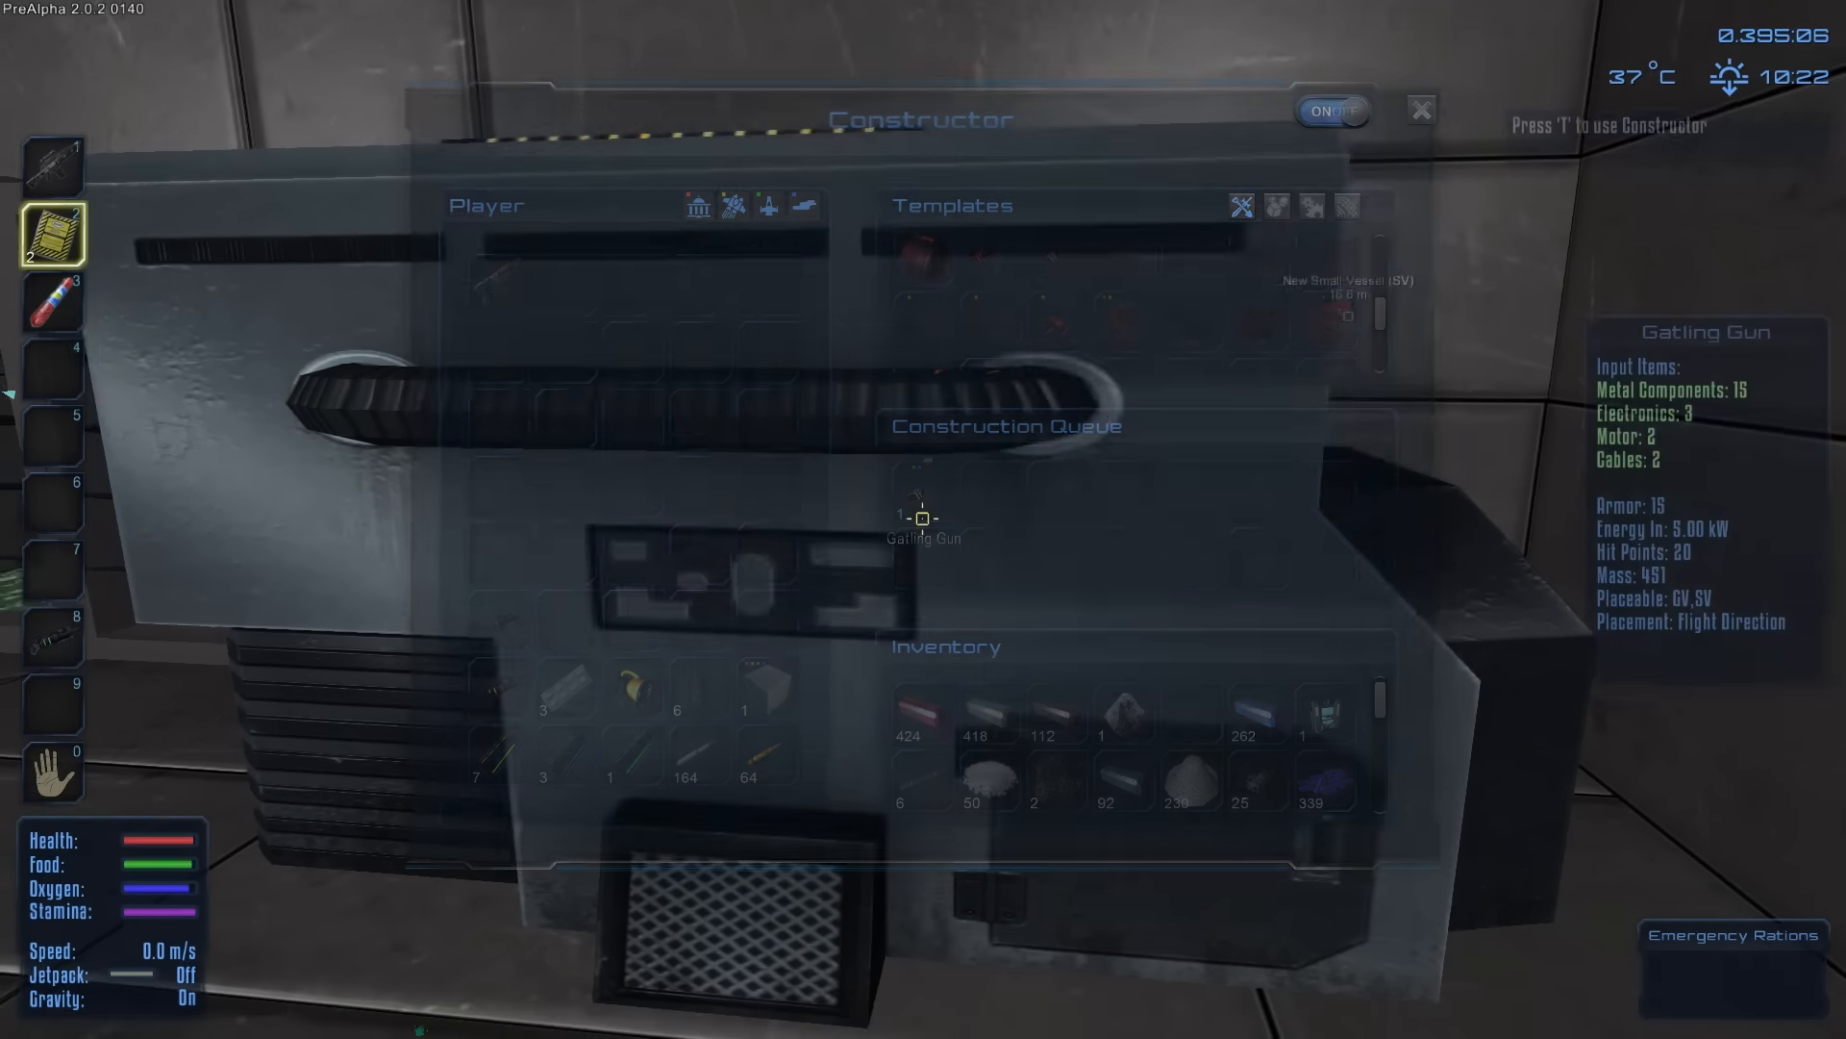
Step: Close the Constructor and reopen it to watch the Gatling Gun in the queue
{"action": "left_click", "coordinate": [1419, 108]}
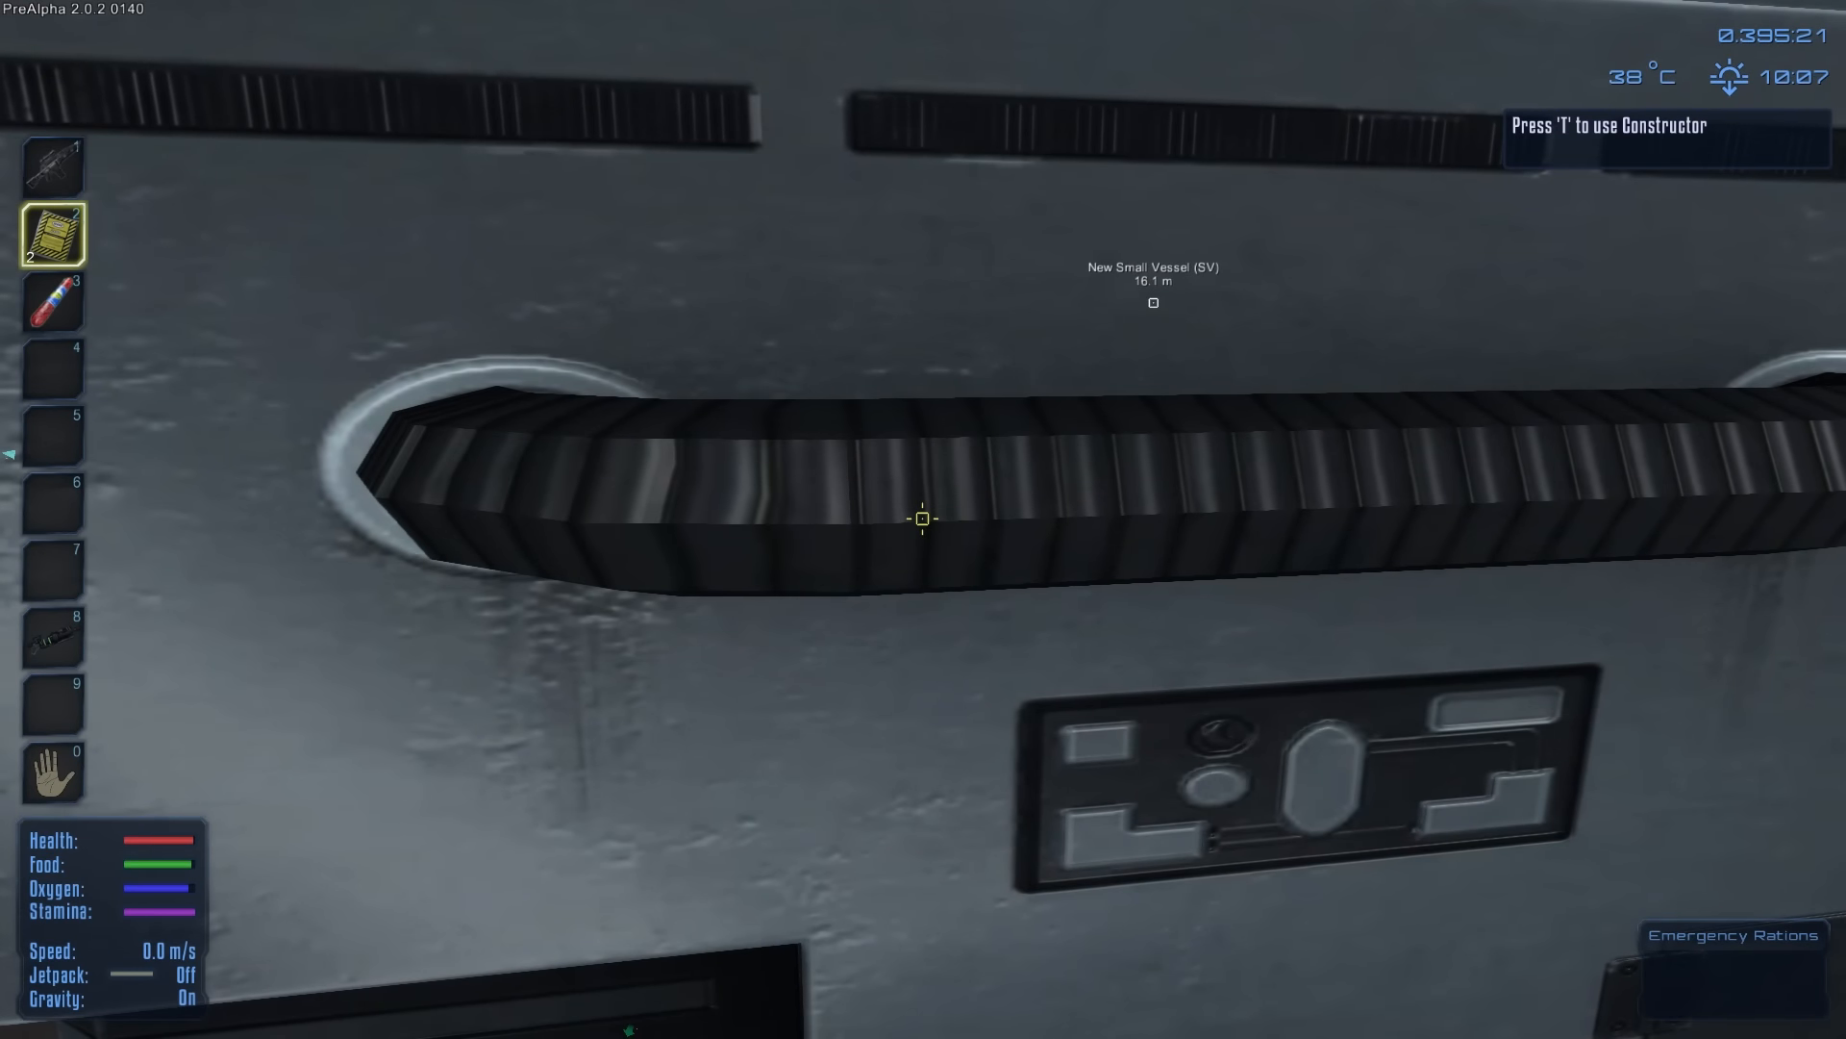
{"action": "key", "text": "t"}
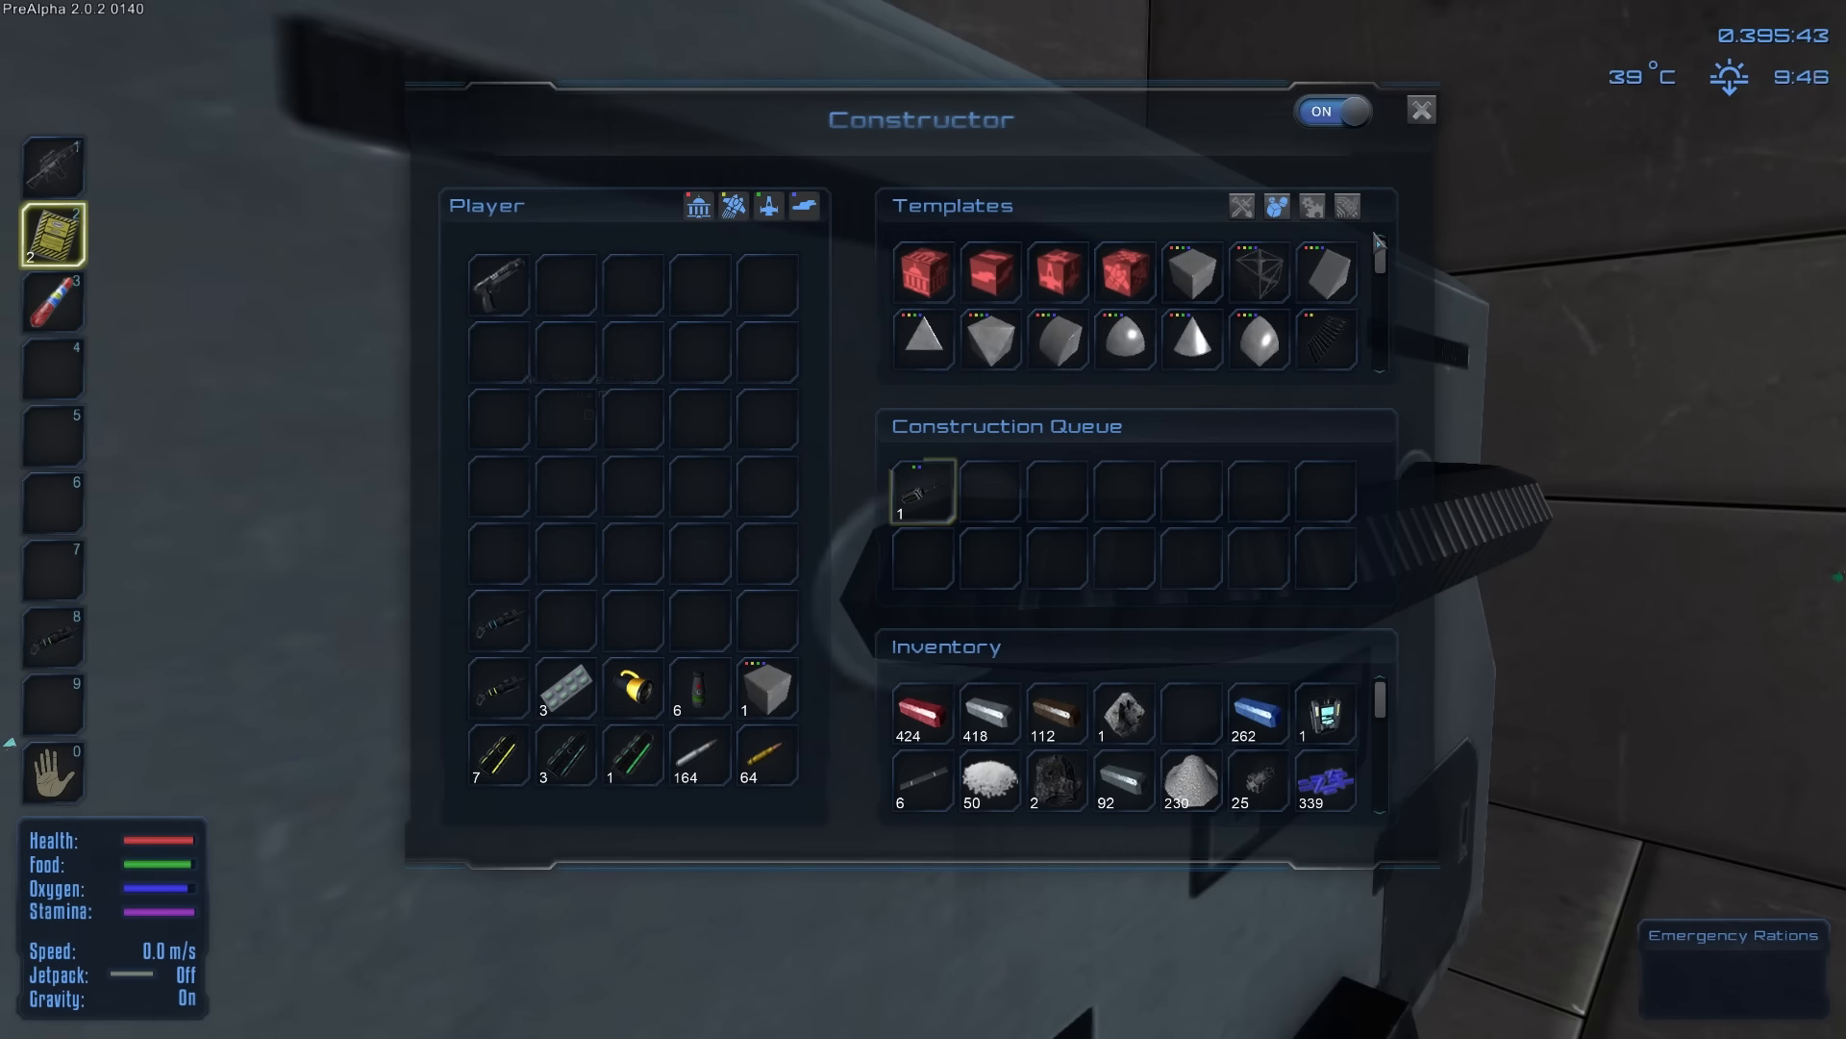
{"action": "mouse_move", "coordinate": [1010, 439]}
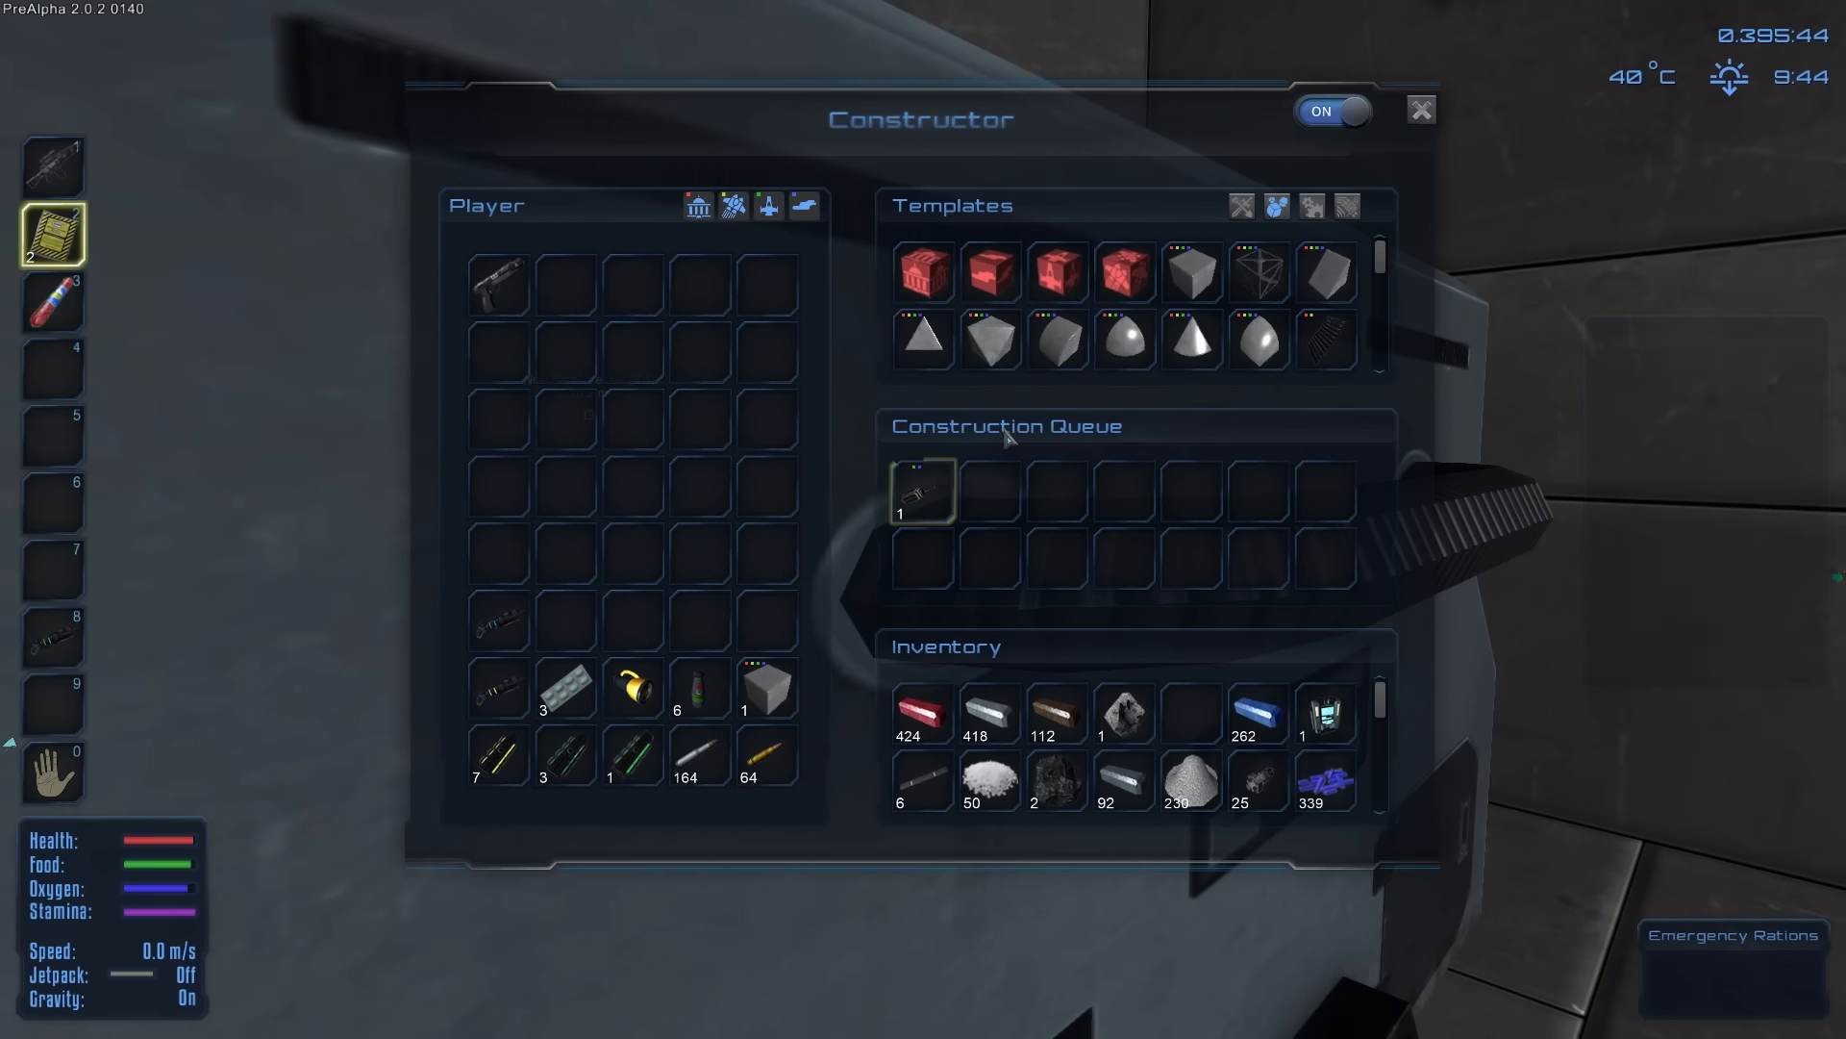
{"action": "mouse_move", "coordinate": [766, 688]}
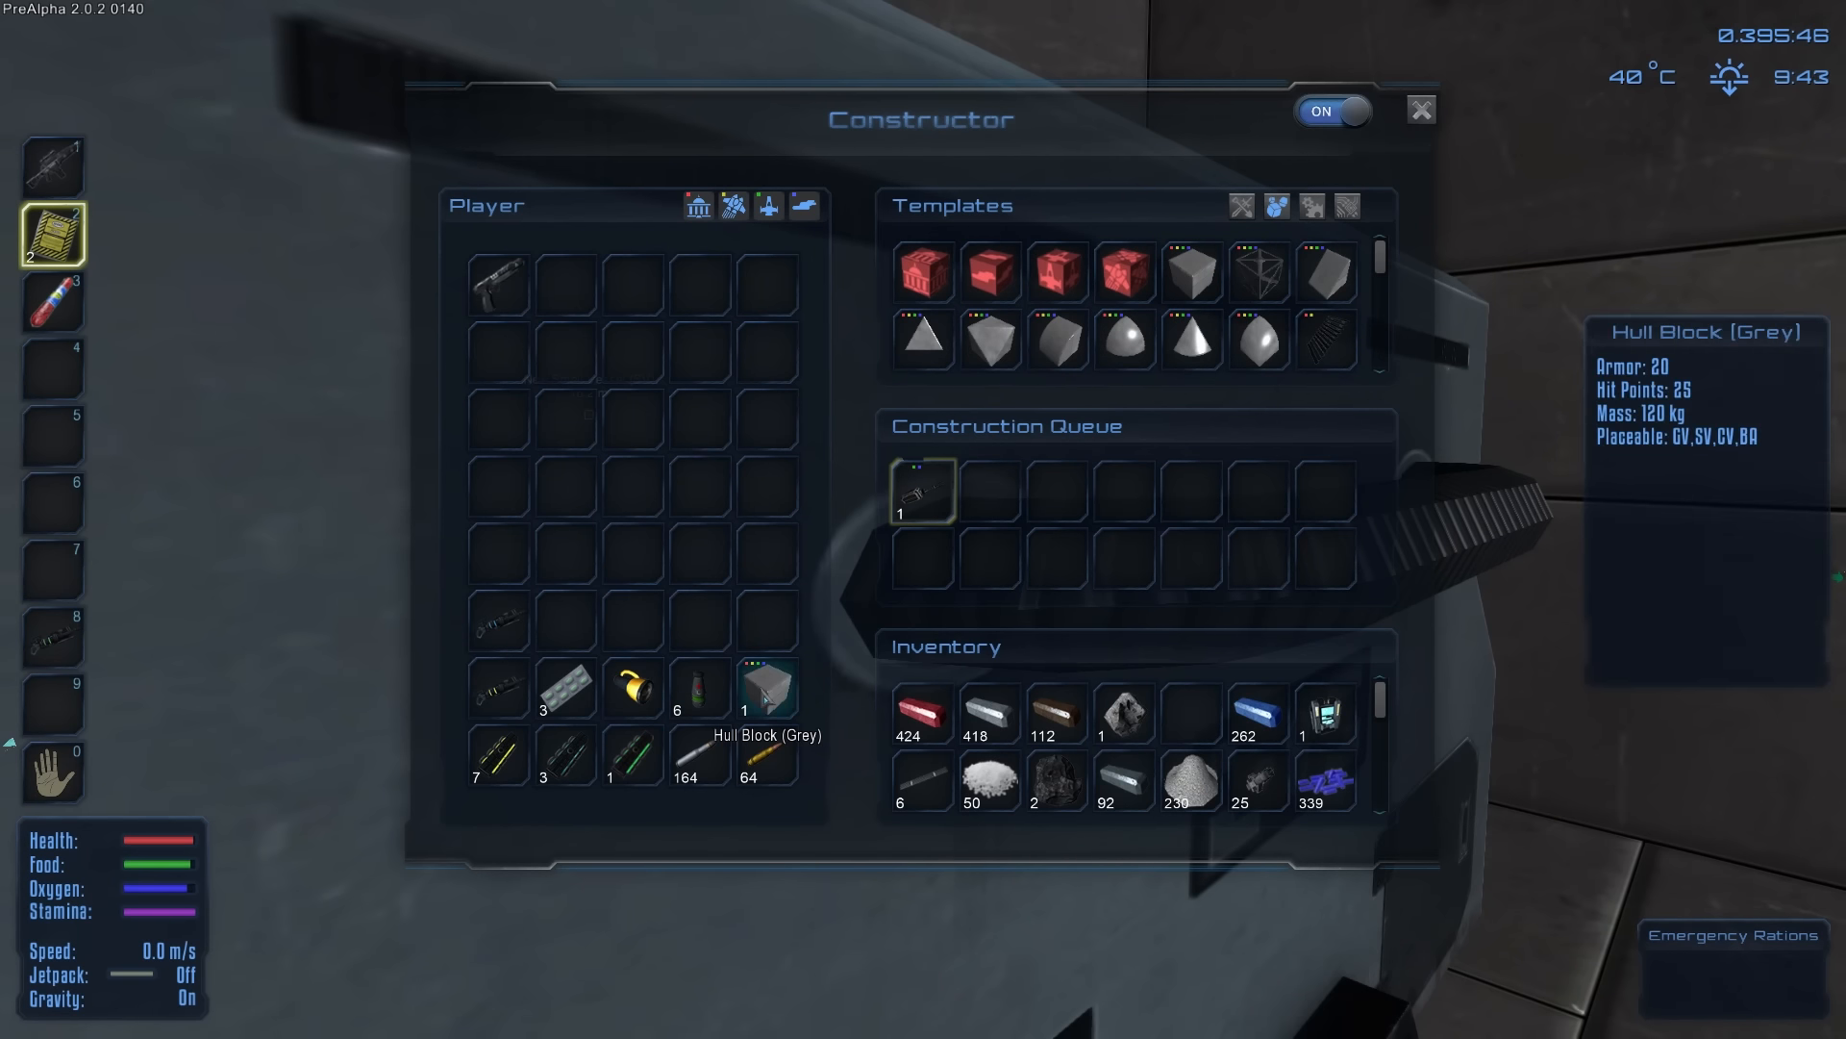
{"action": "mouse_move", "coordinate": [496, 621]}
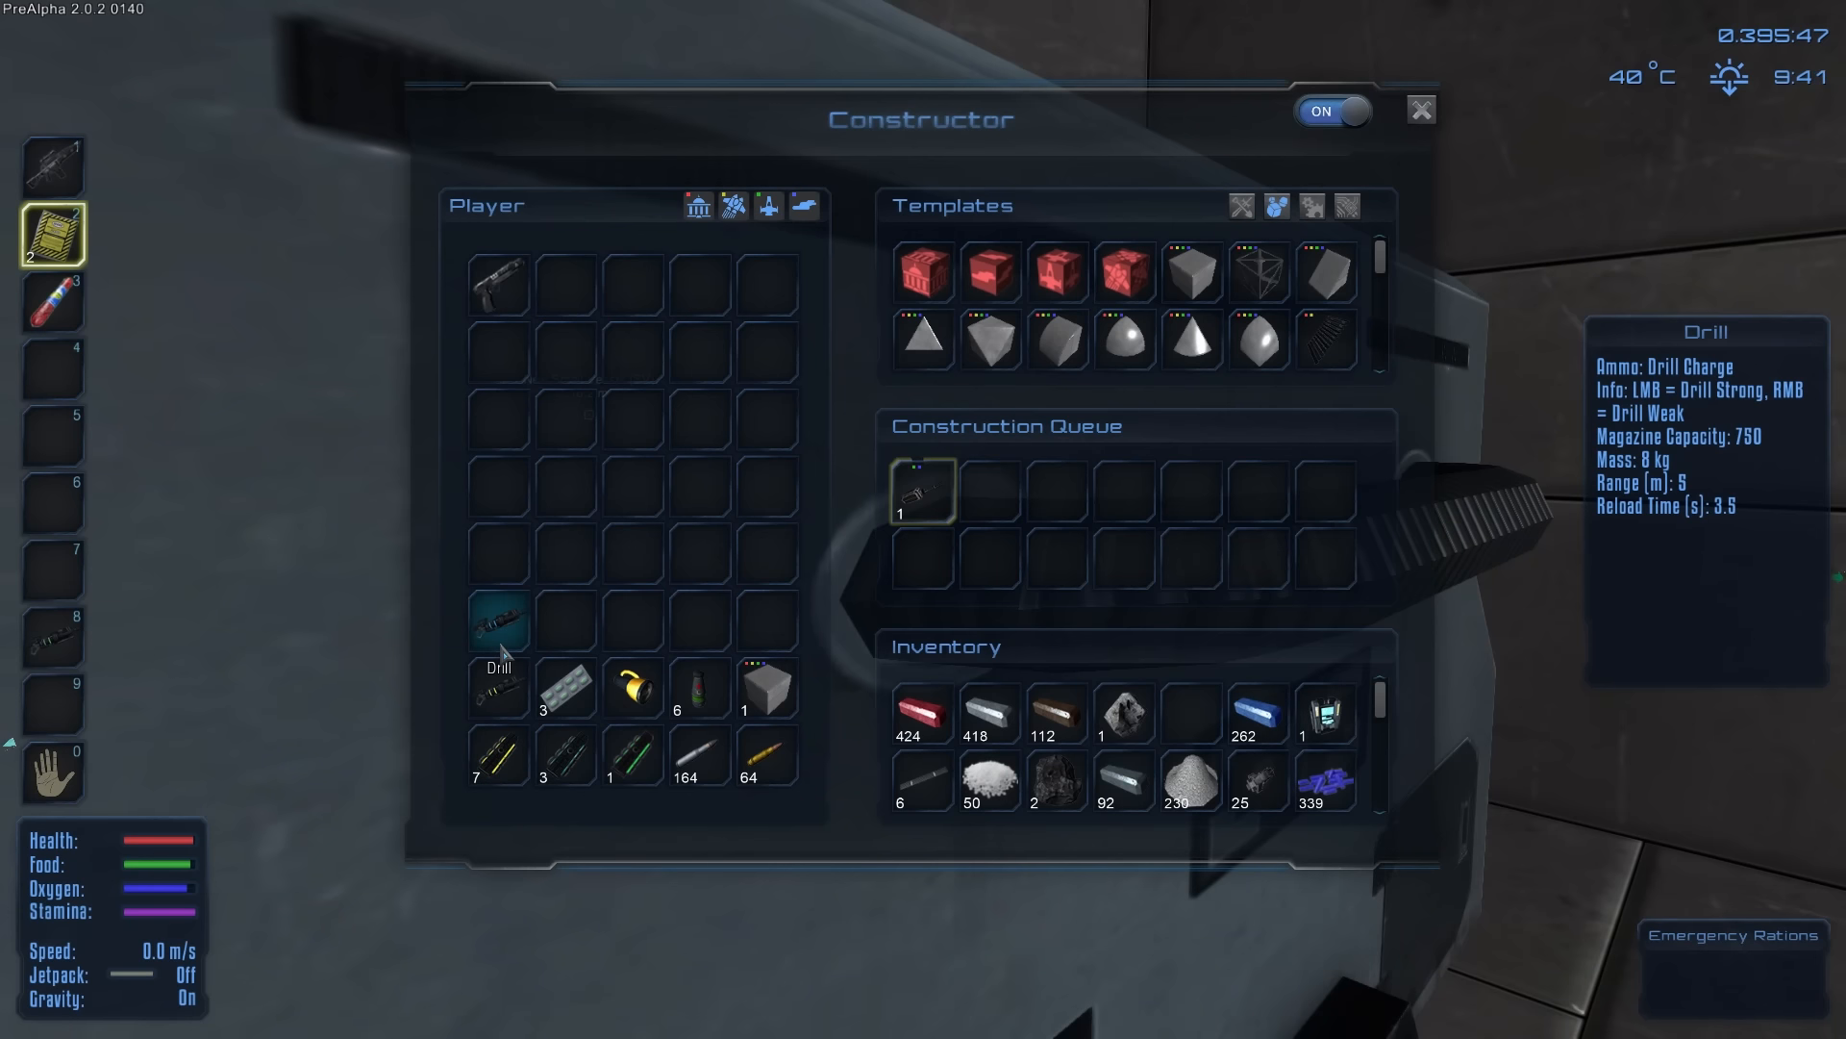
{"action": "mouse_move", "coordinate": [819, 552]}
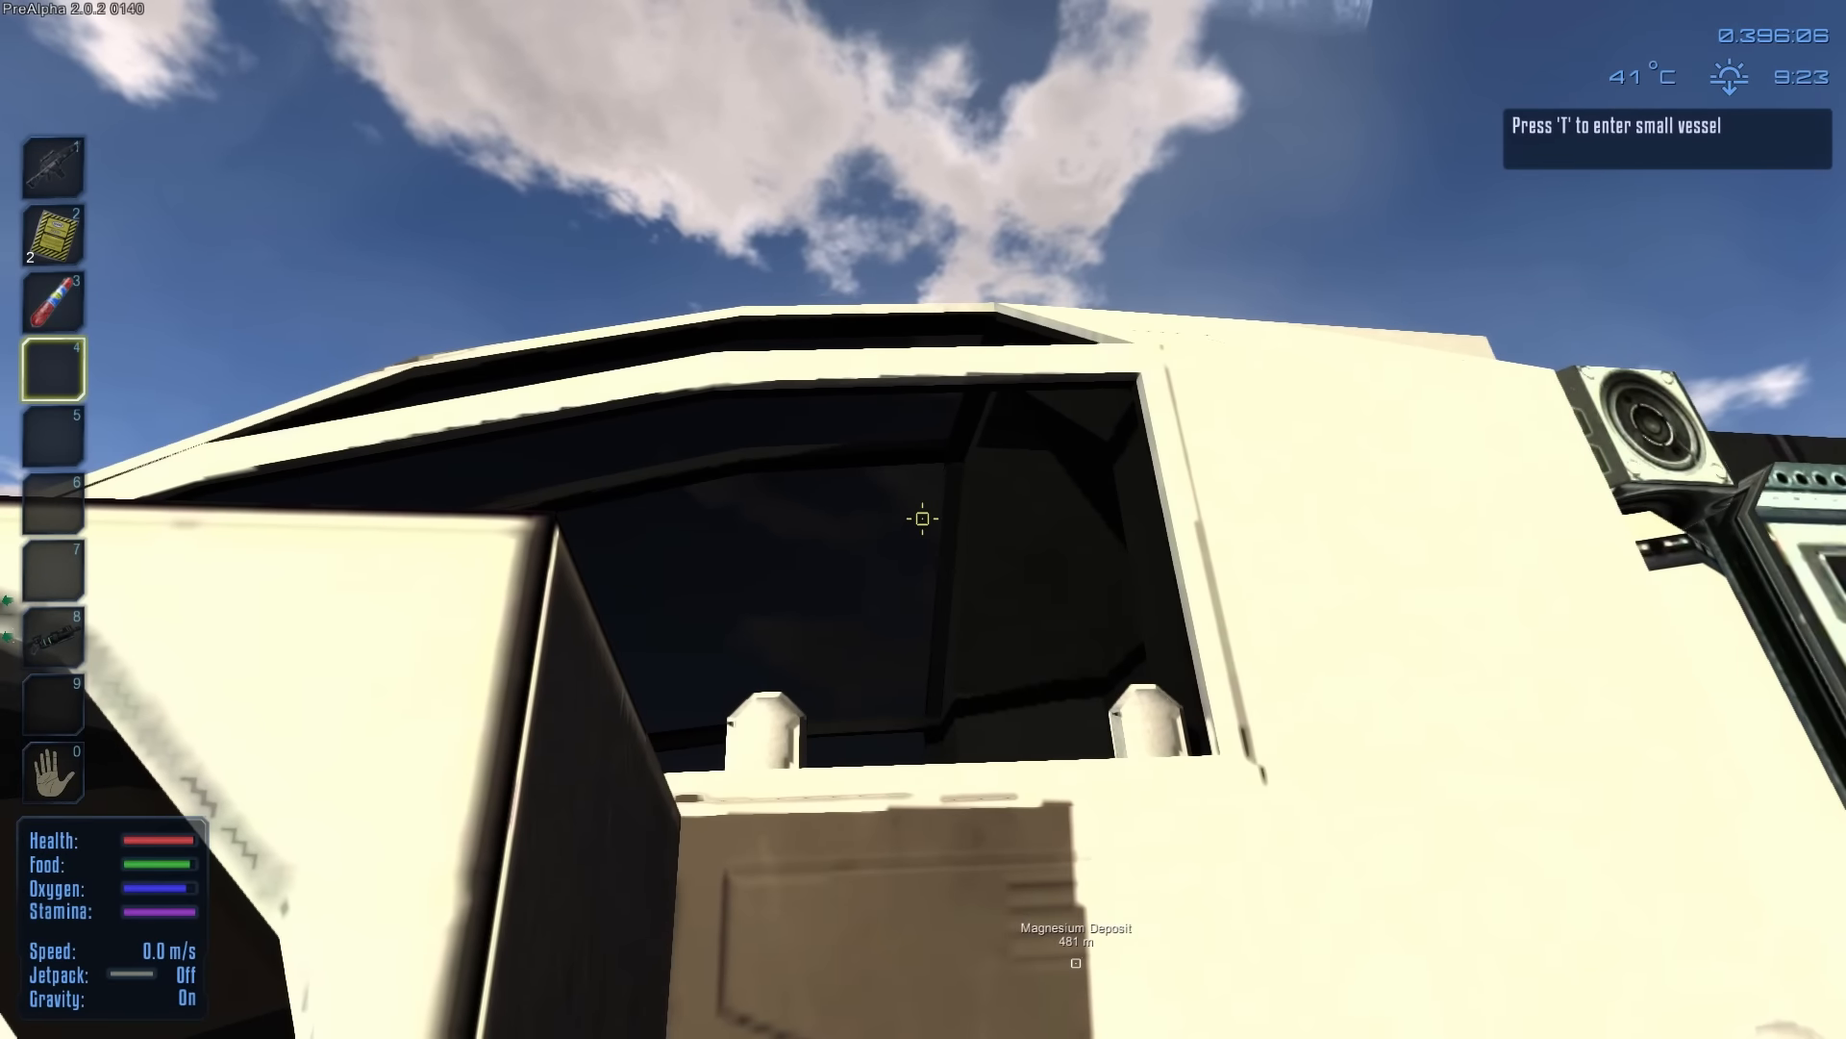
Step: Board the small vessel and take the cockpit
{"action": "key", "text": "t"}
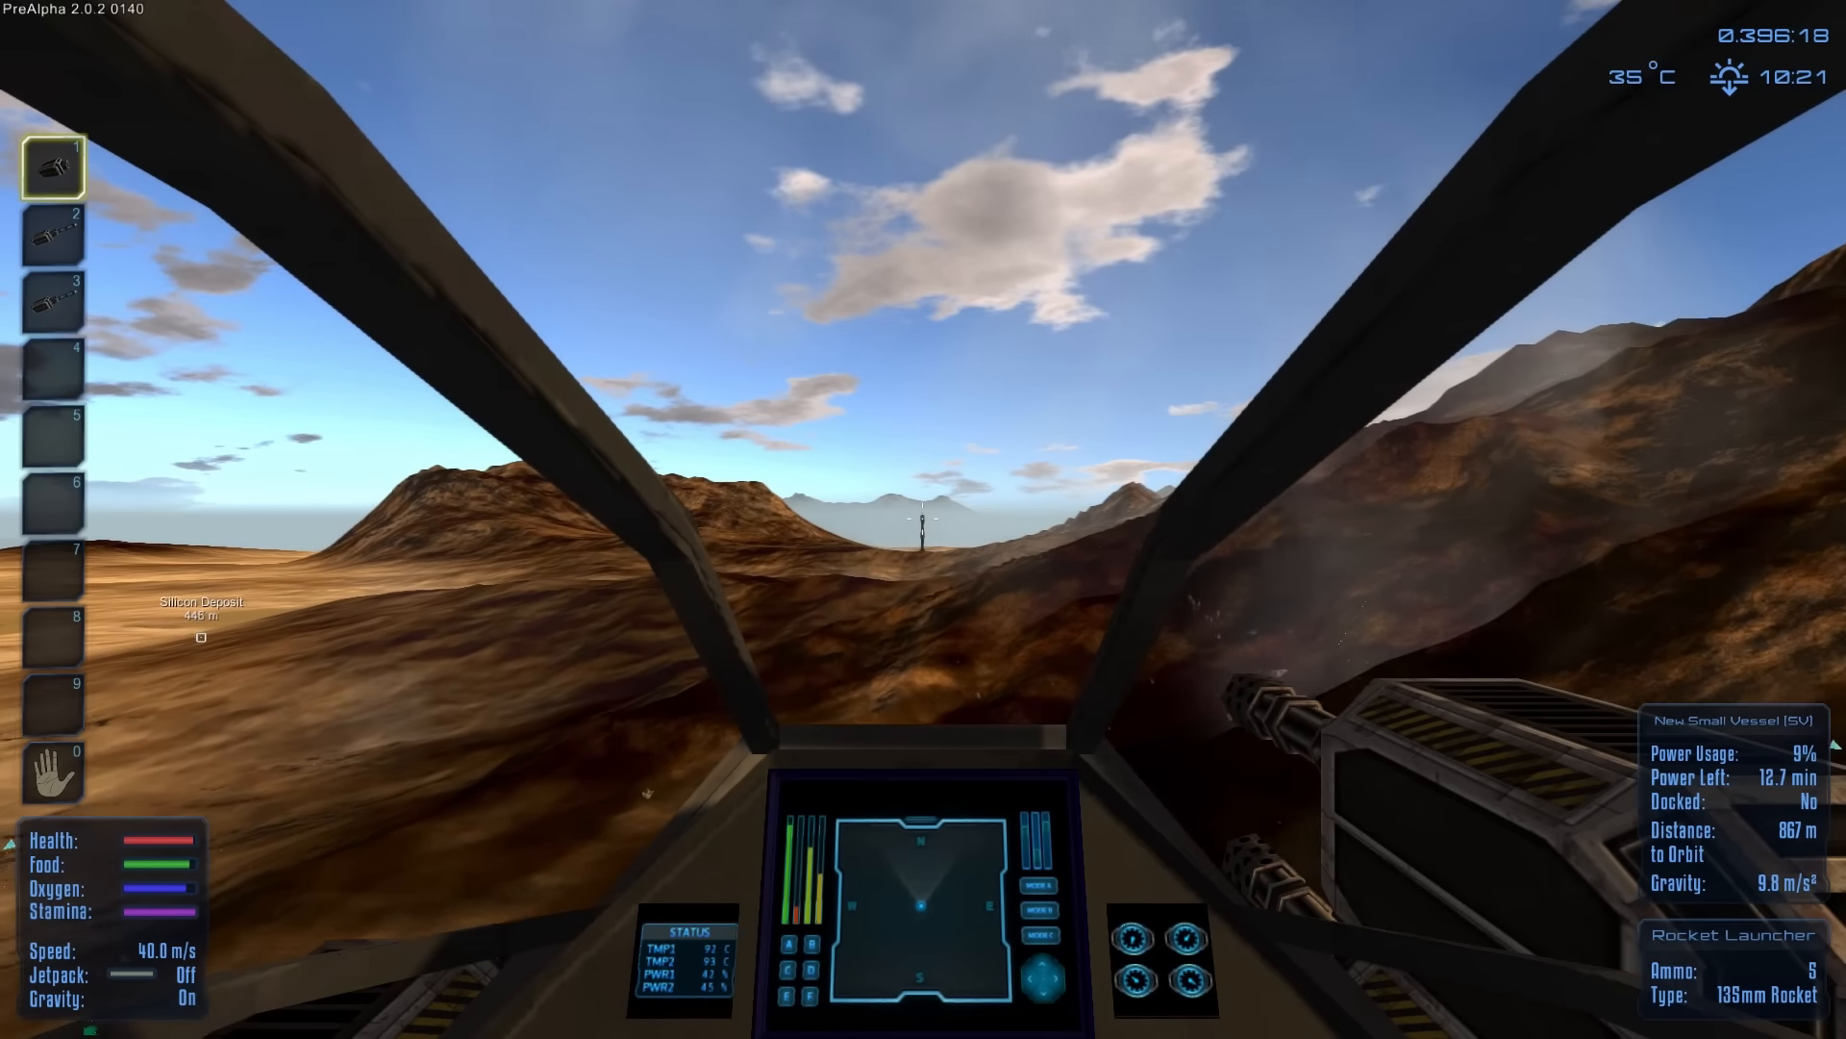
Step: Select the AX-12 Minigun as the ship's active weapon to engage the drone
{"action": "key", "text": "2"}
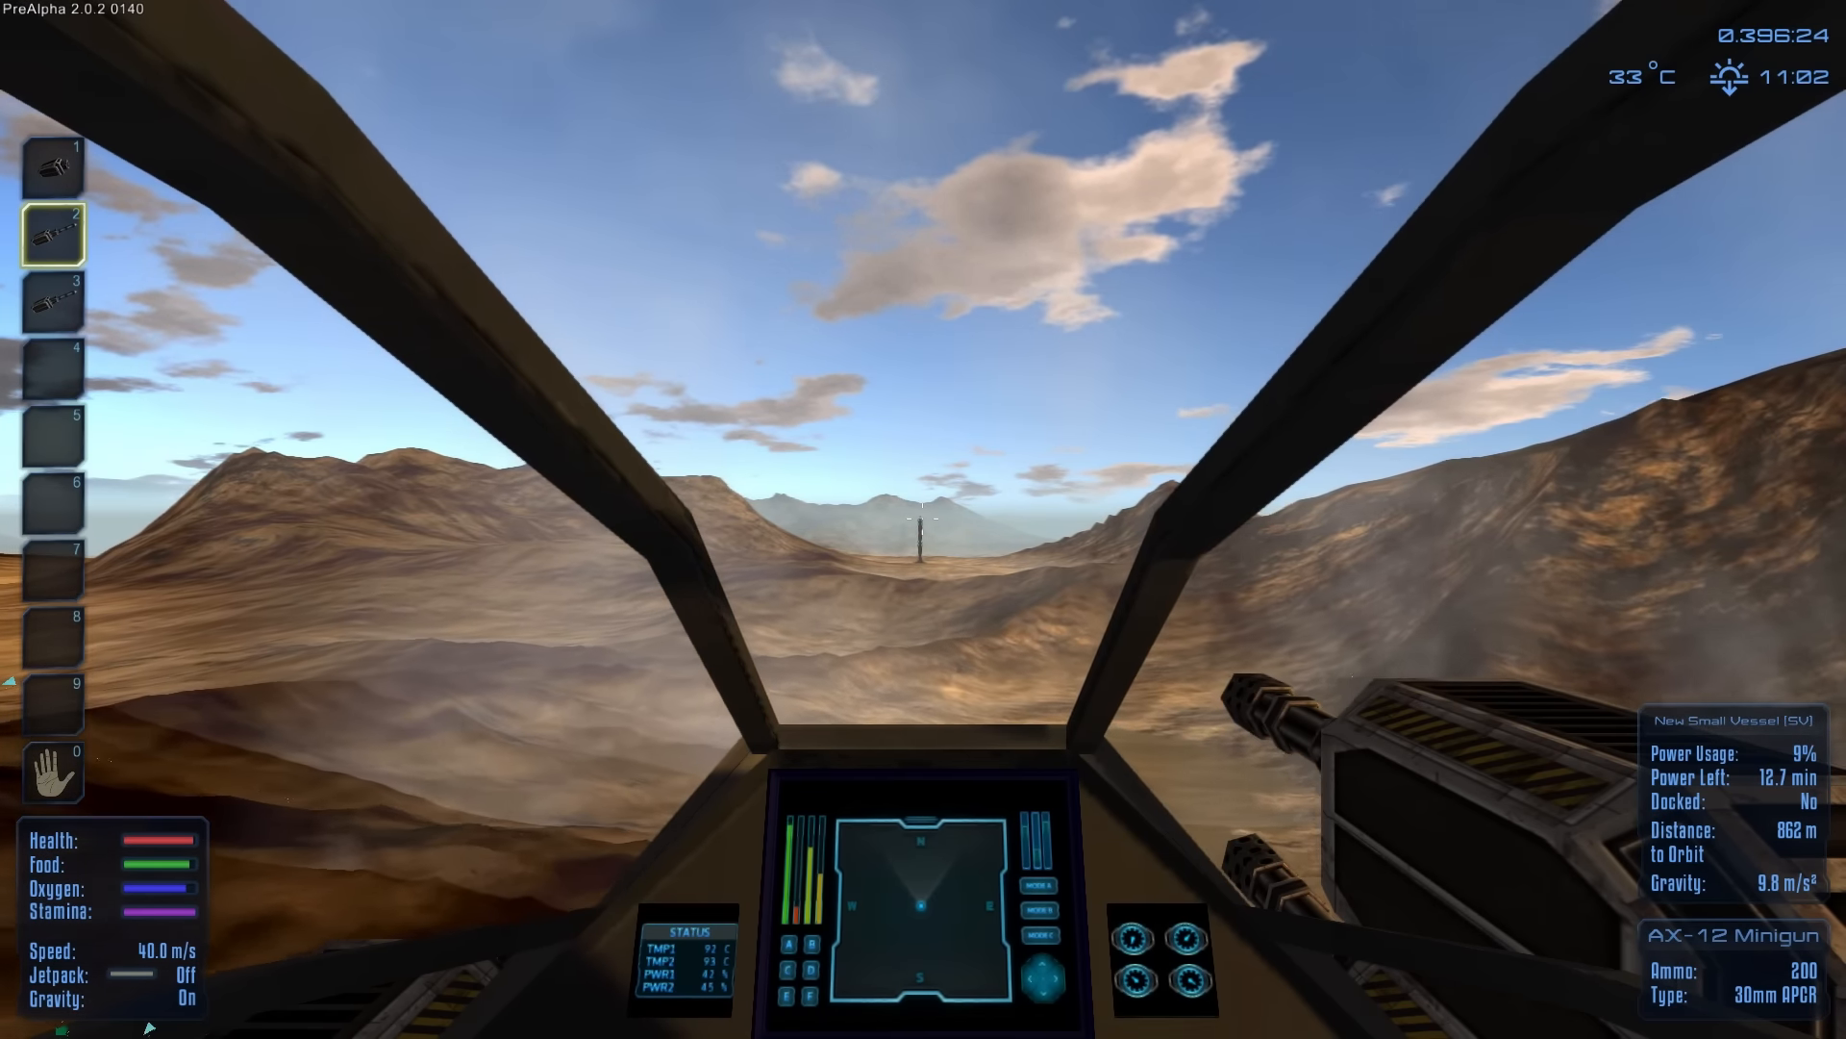
{"action": "key", "text": "1"}
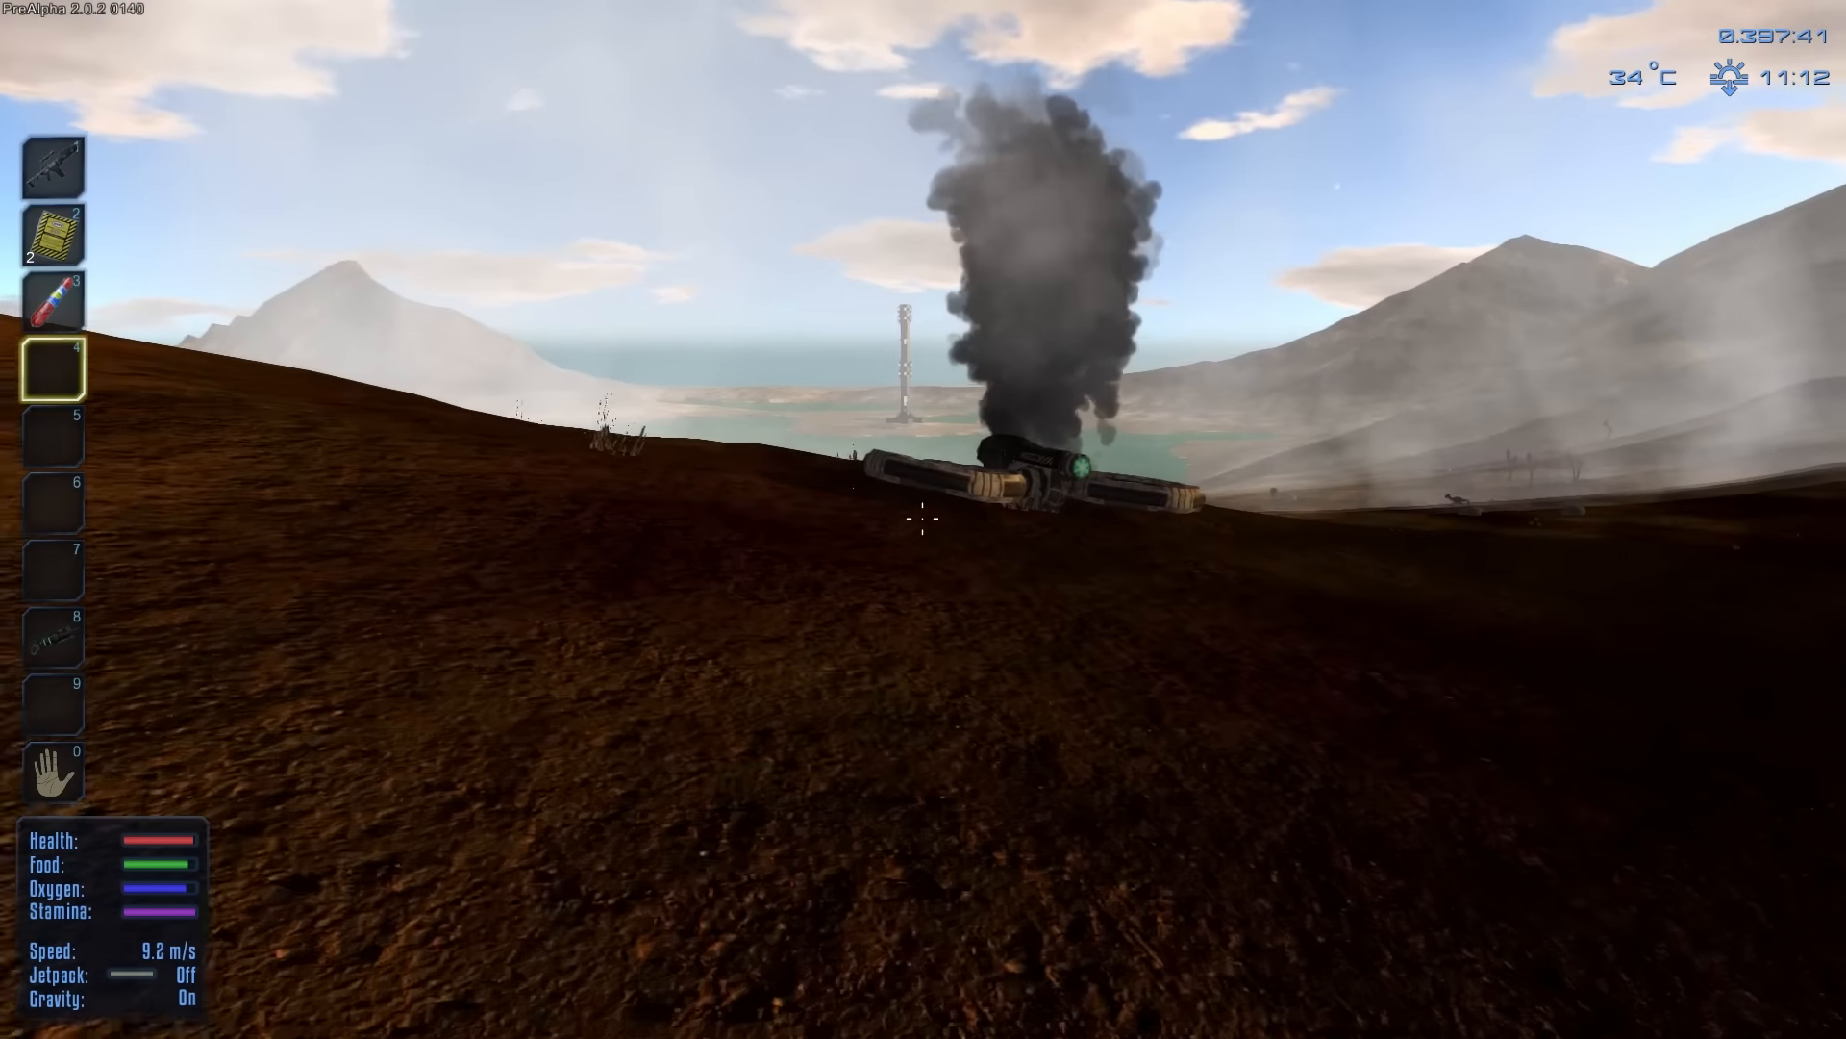
Step: Take everything from the wrecked Minigun Drone and get back into the vessel
{"action": "key", "text": "t"}
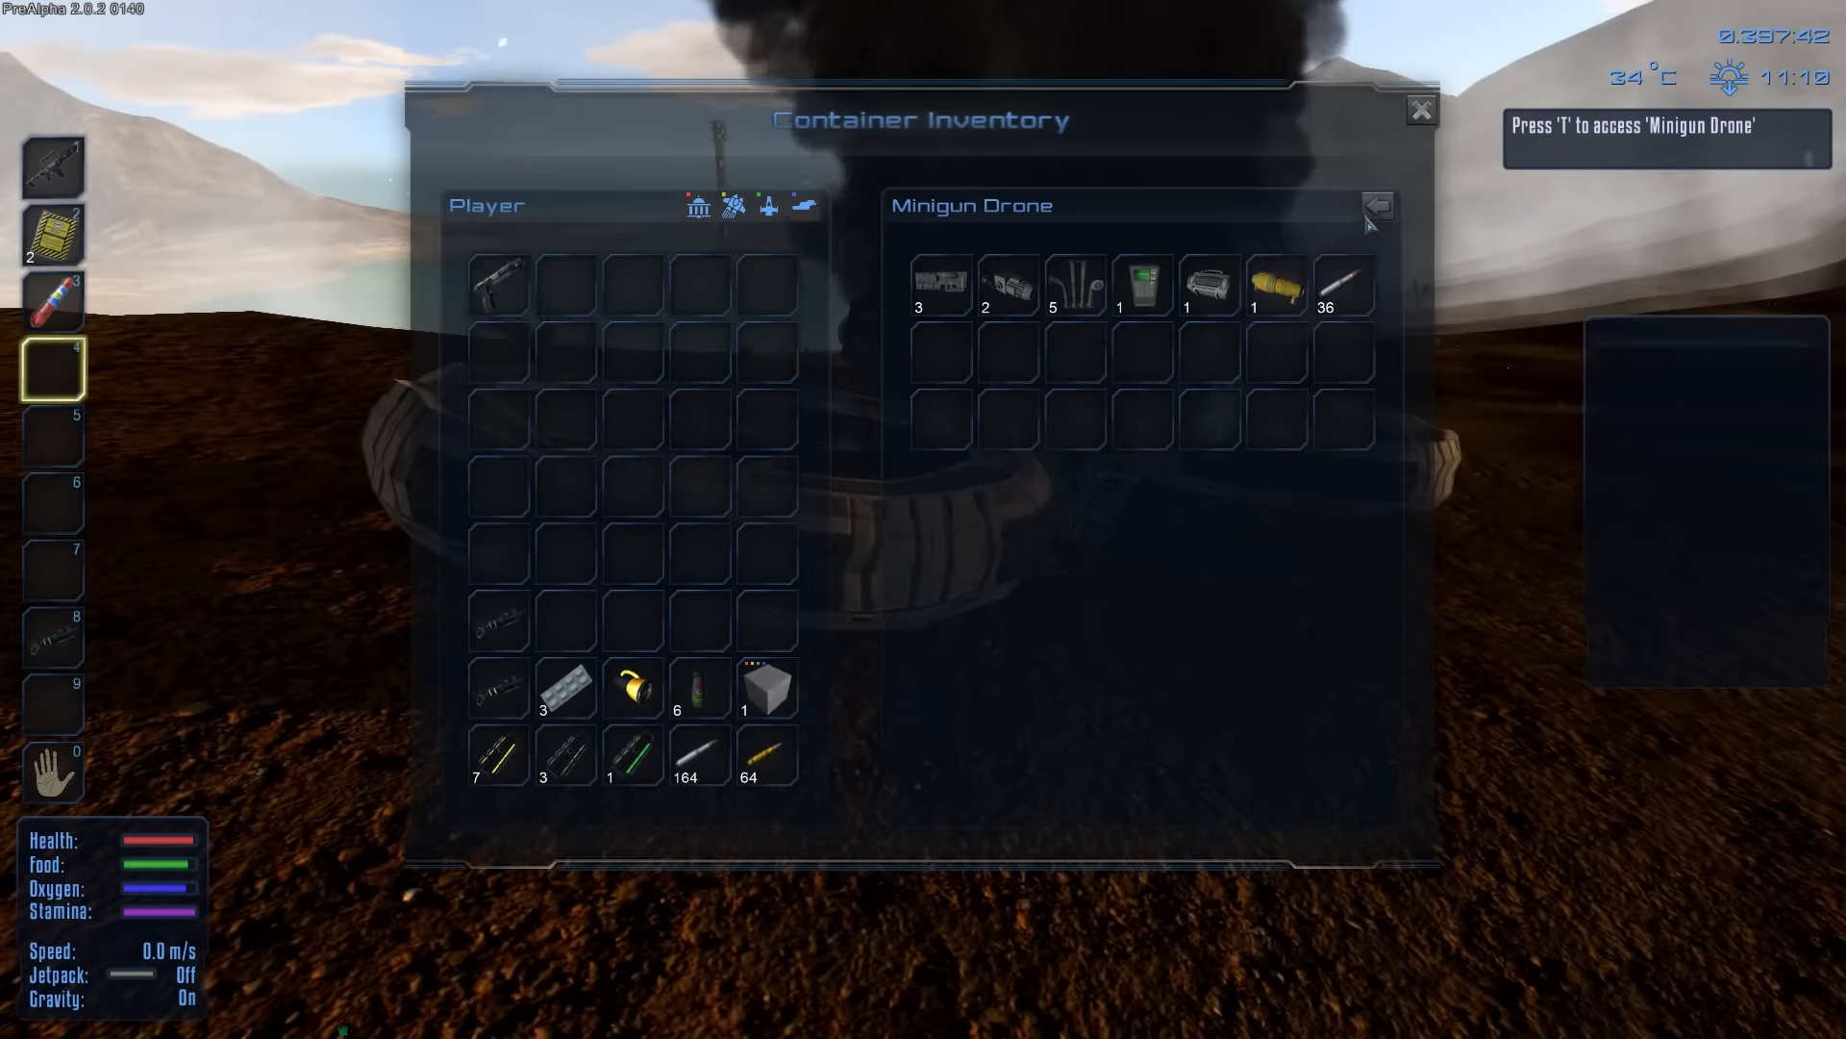
{"action": "left_click", "coordinate": [1419, 108]}
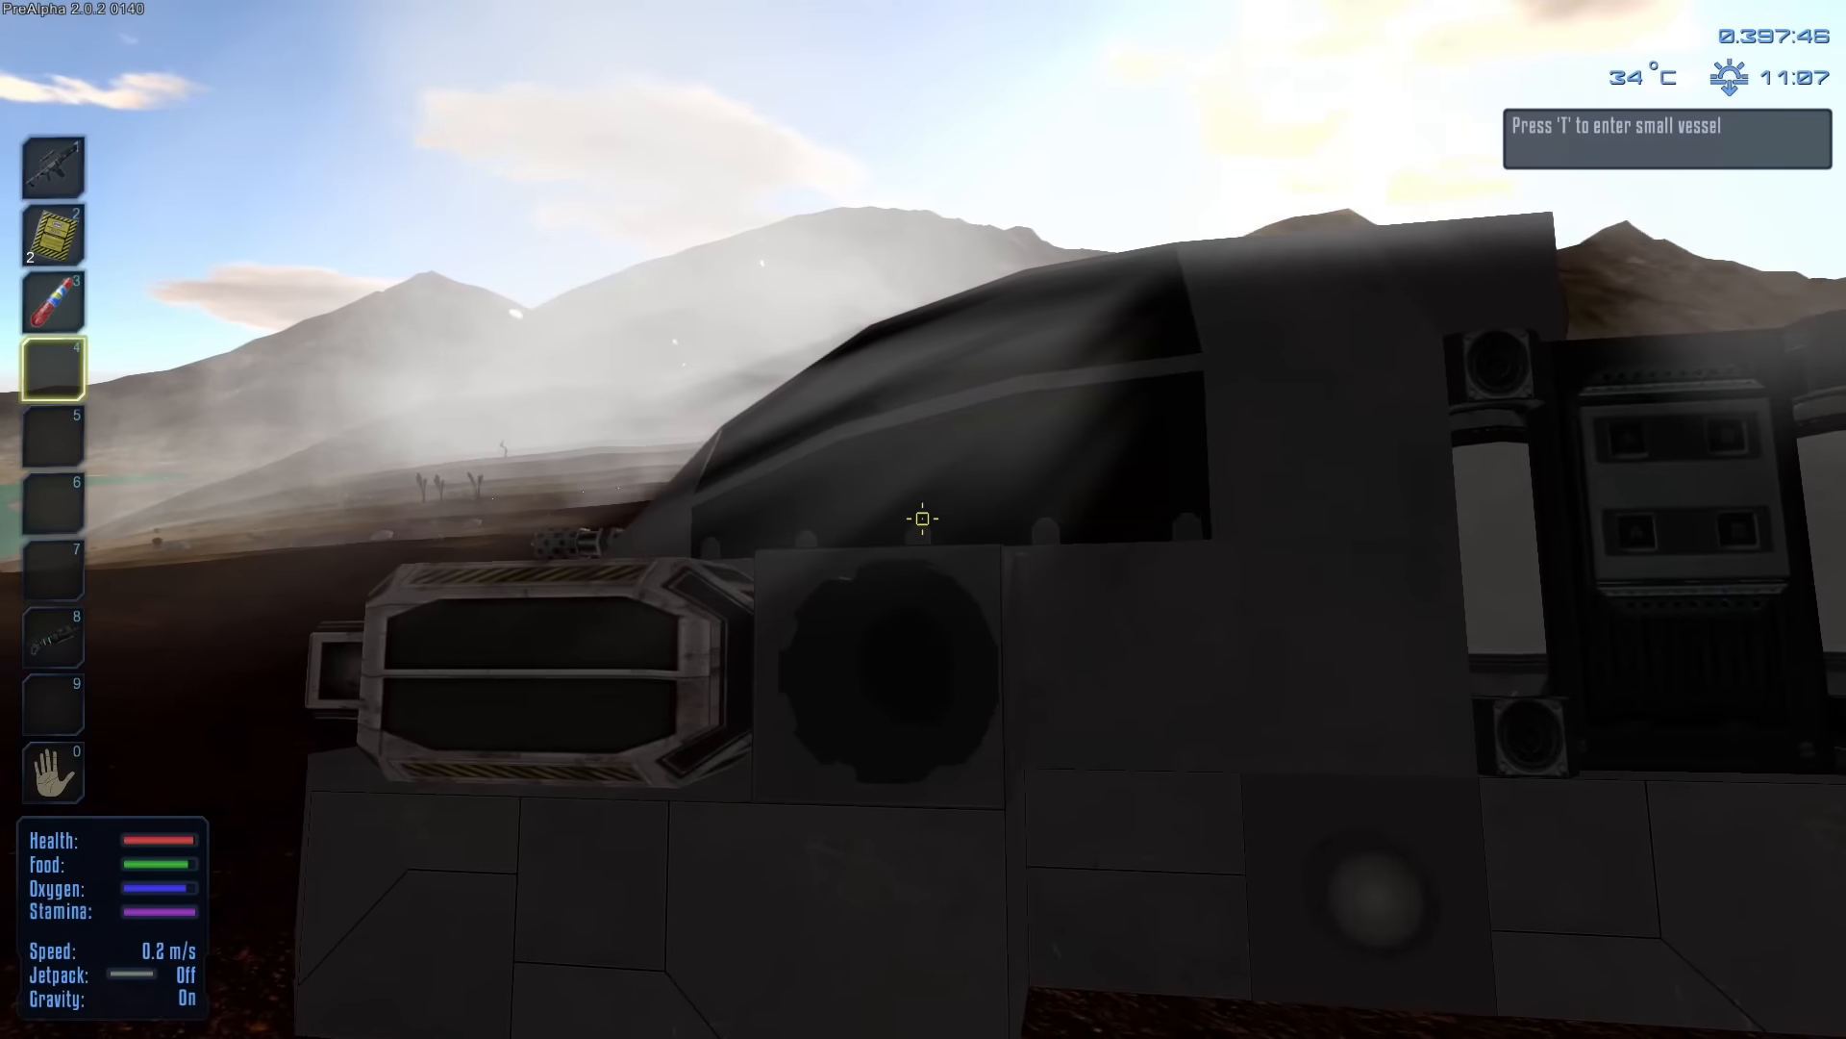
{"action": "key", "text": "t"}
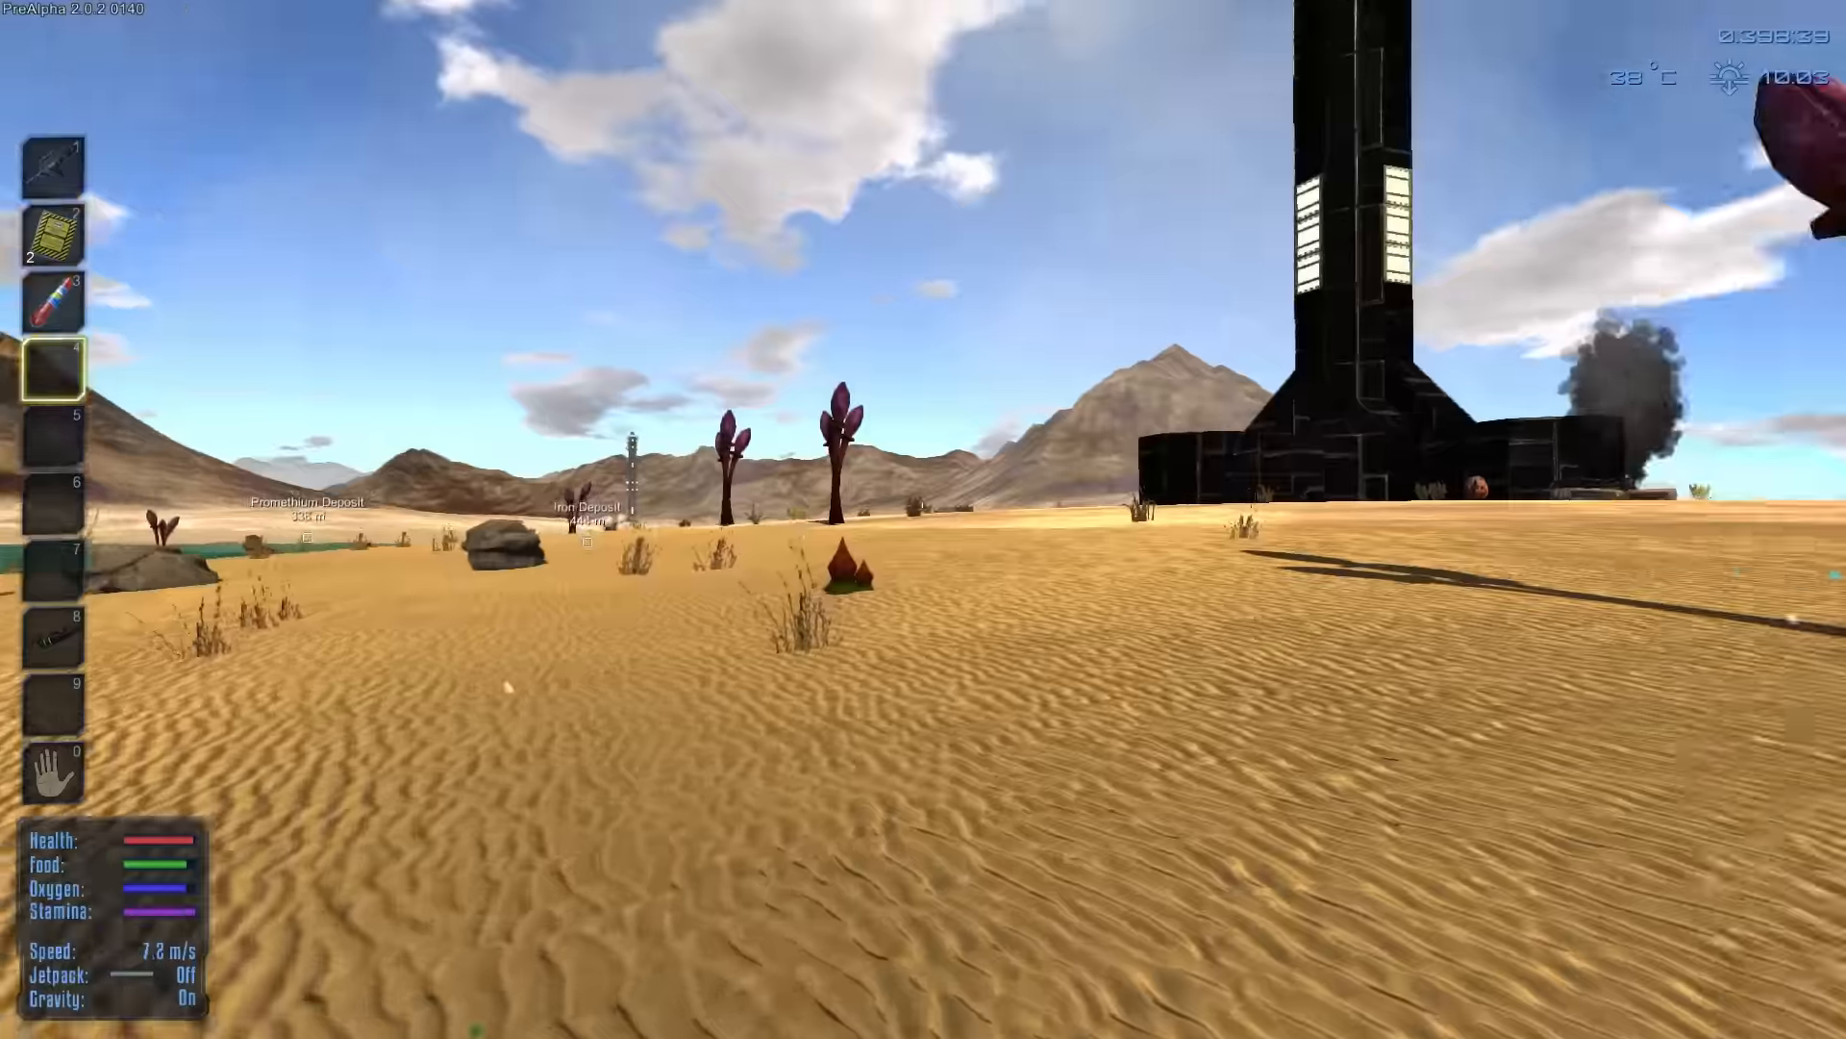
{"action": "mouse_move", "coordinate": [923, 519]}
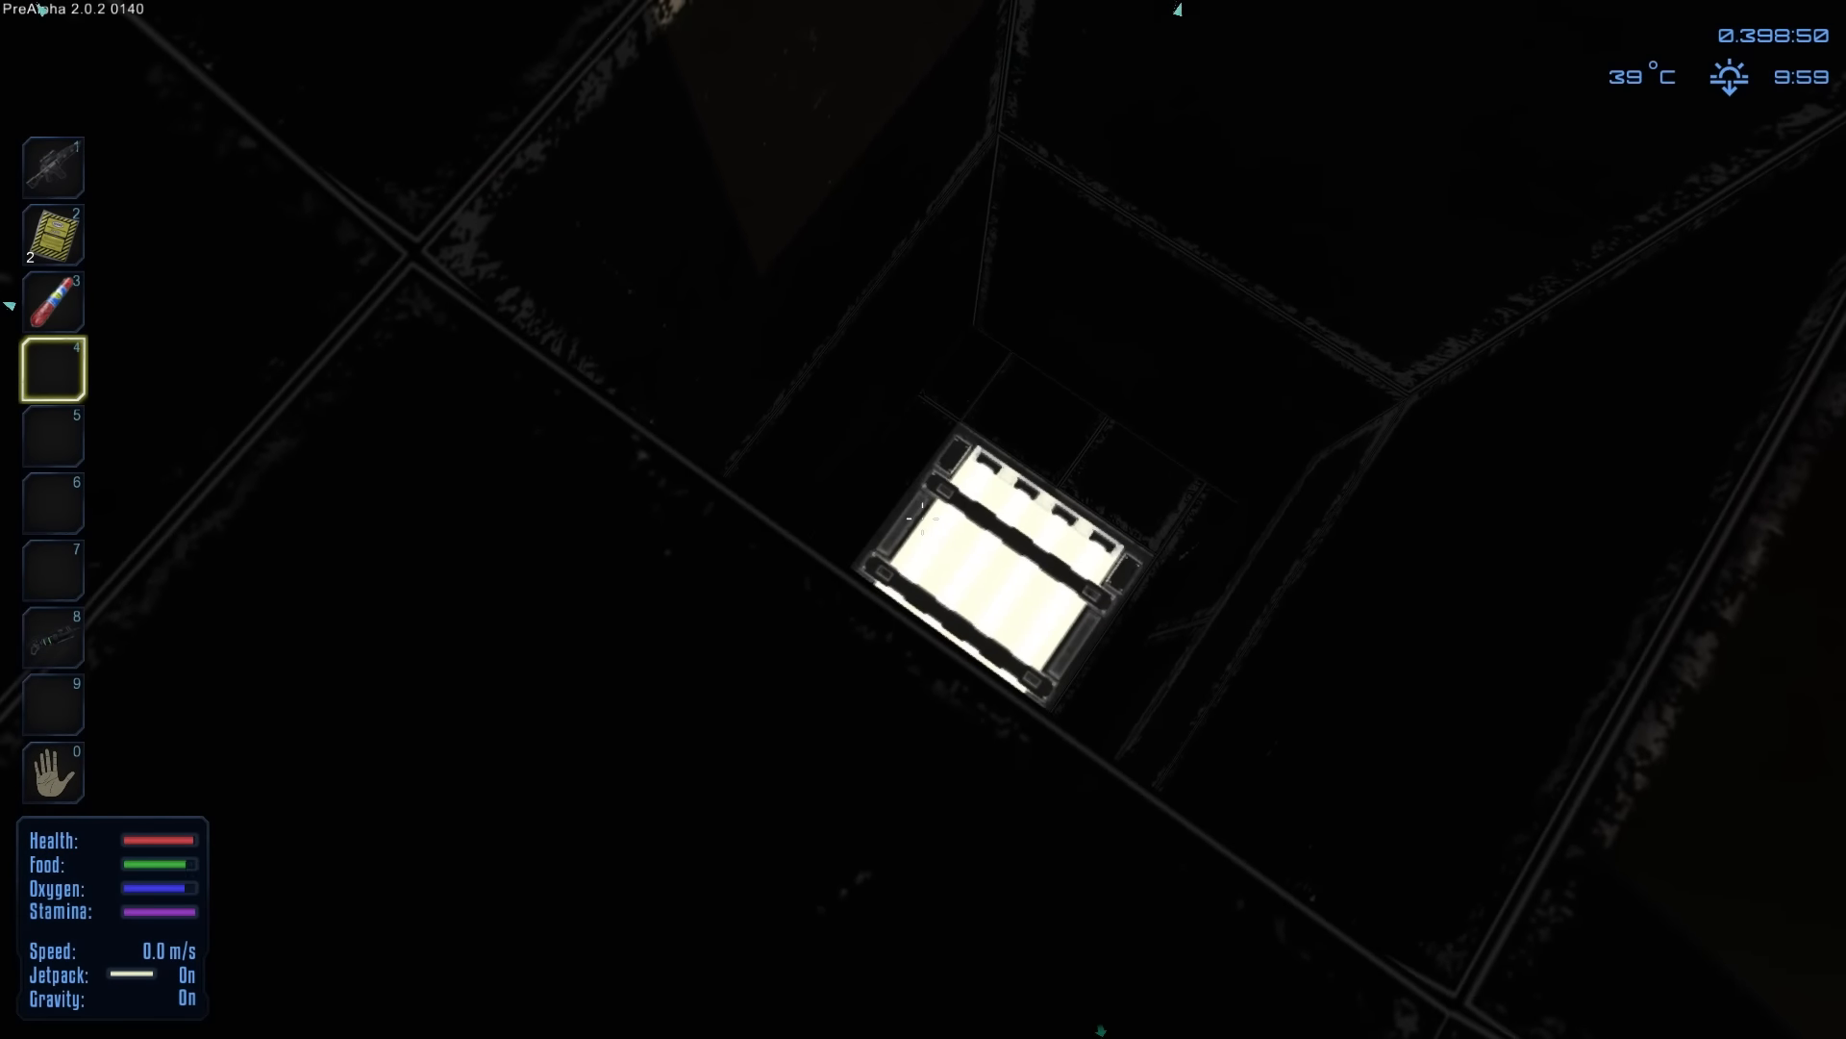
Step: Draw the assault rifle while climbing the tower shaft by jetpack
{"action": "key", "text": "1"}
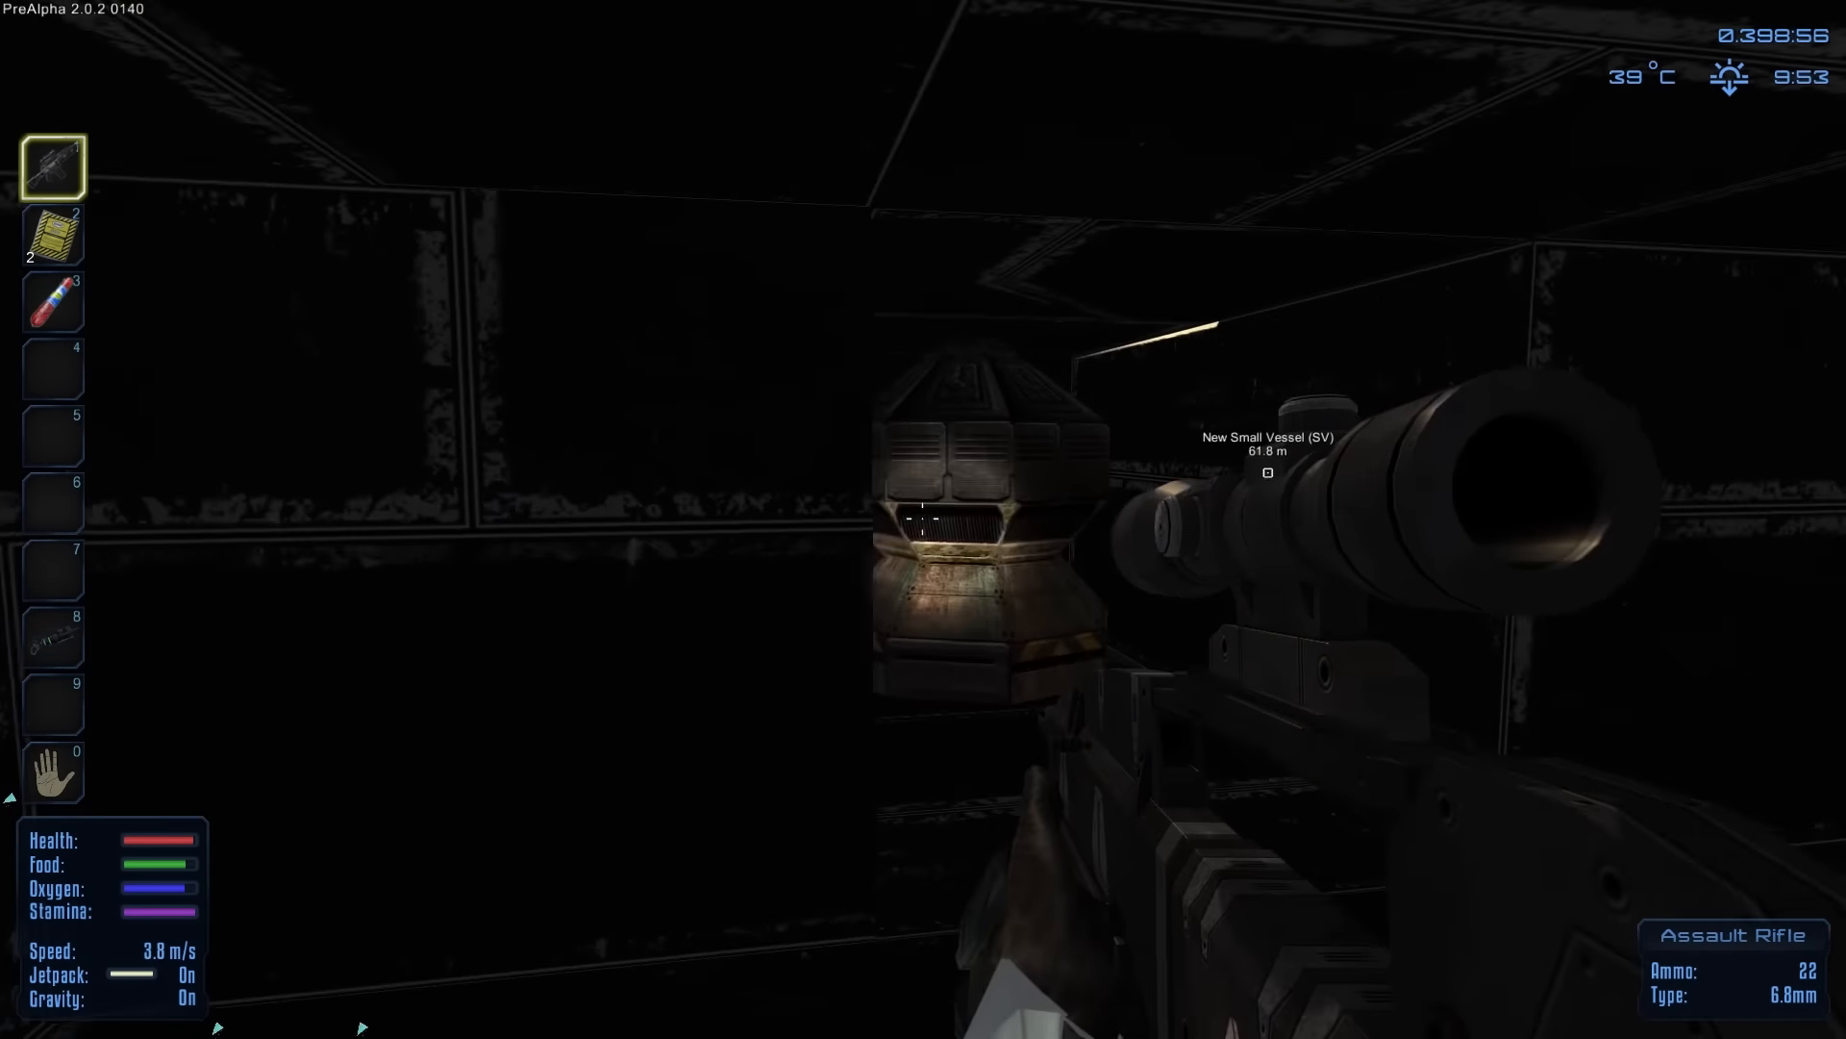
Step: Loot the tower's Alien Containers of their weapons, ores and parts one after another
{"action": "key", "text": "t"}
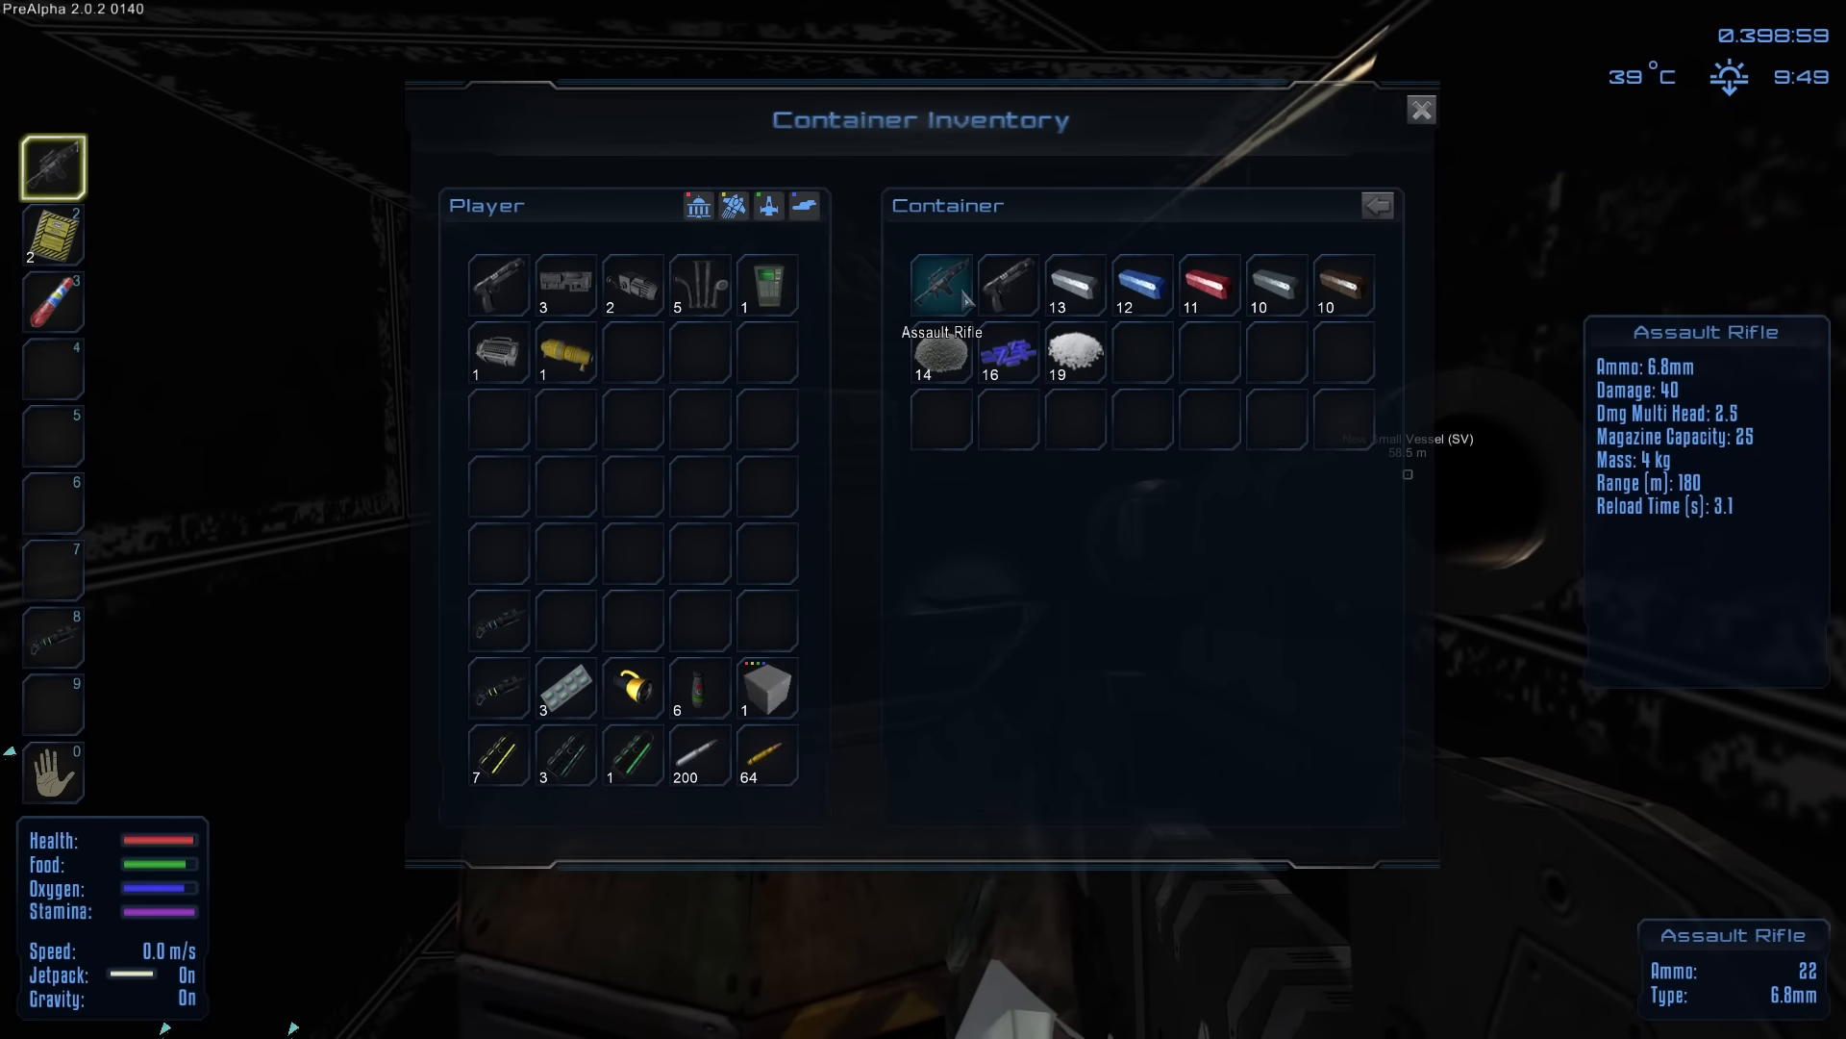
{"action": "mouse_move", "coordinate": [1027, 569]}
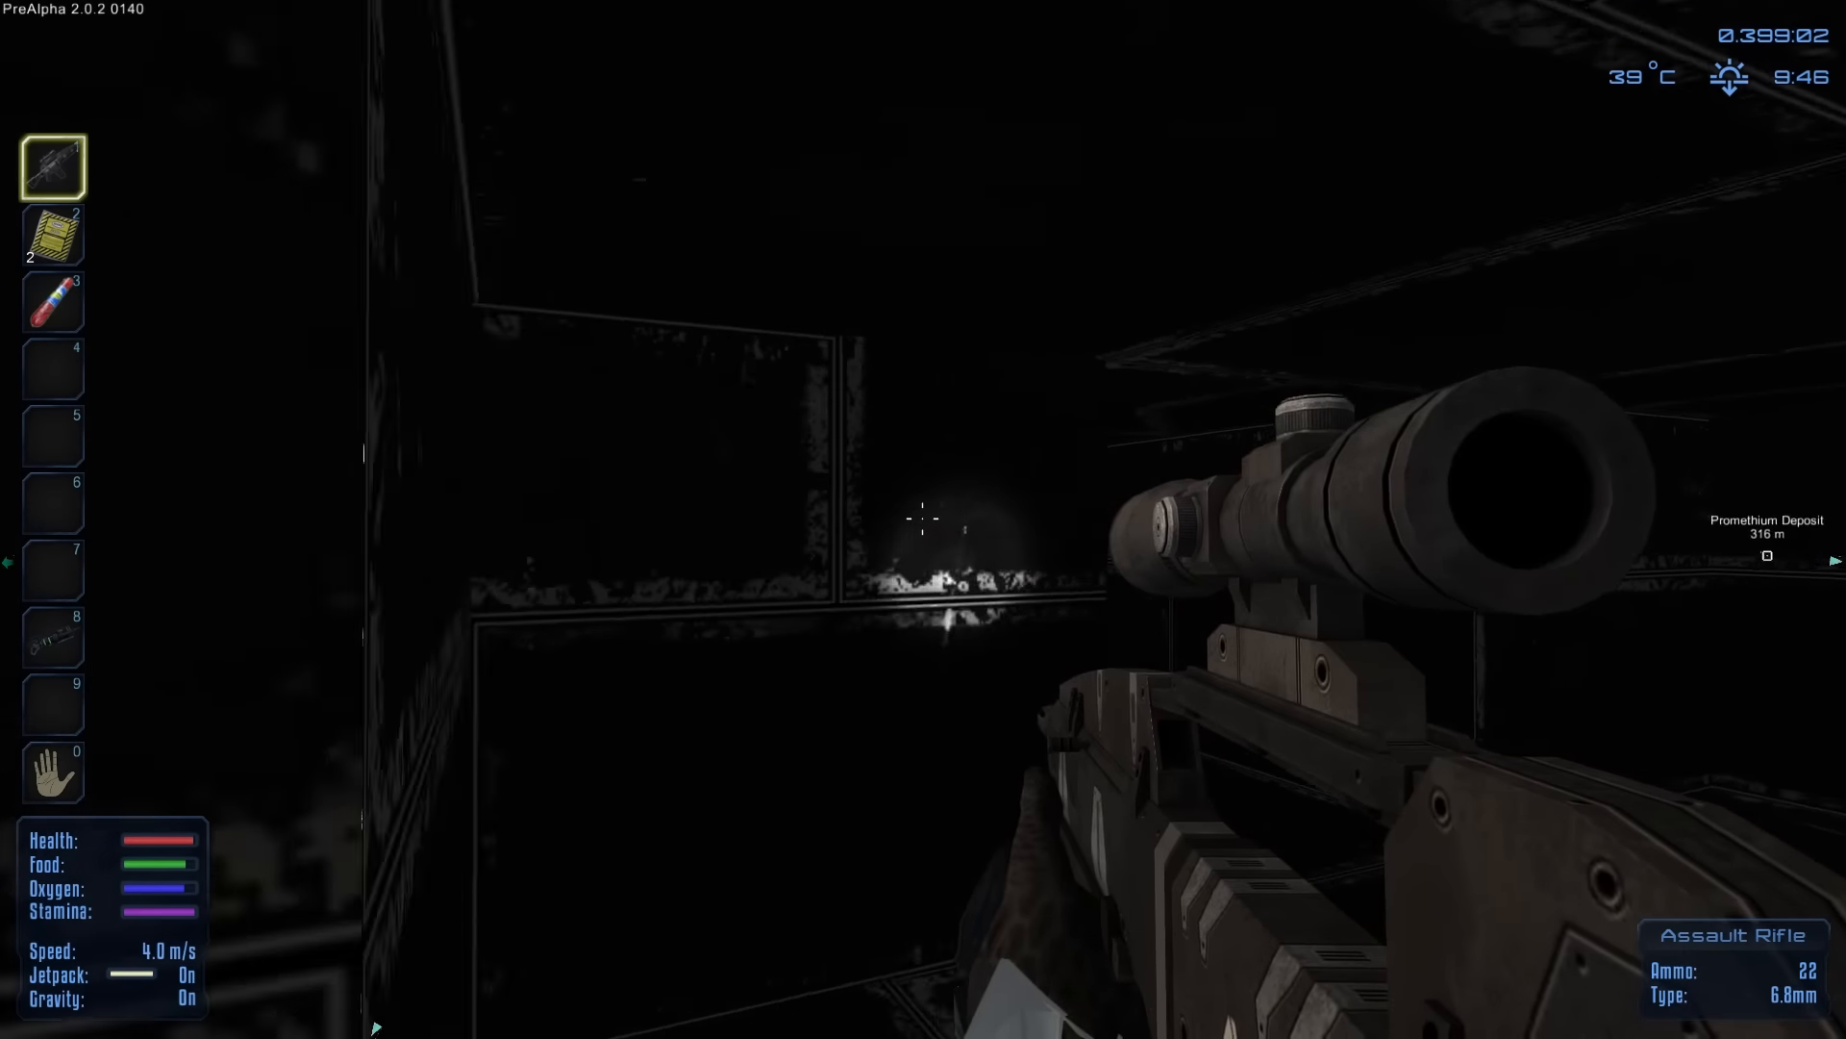
{"action": "key", "text": "t"}
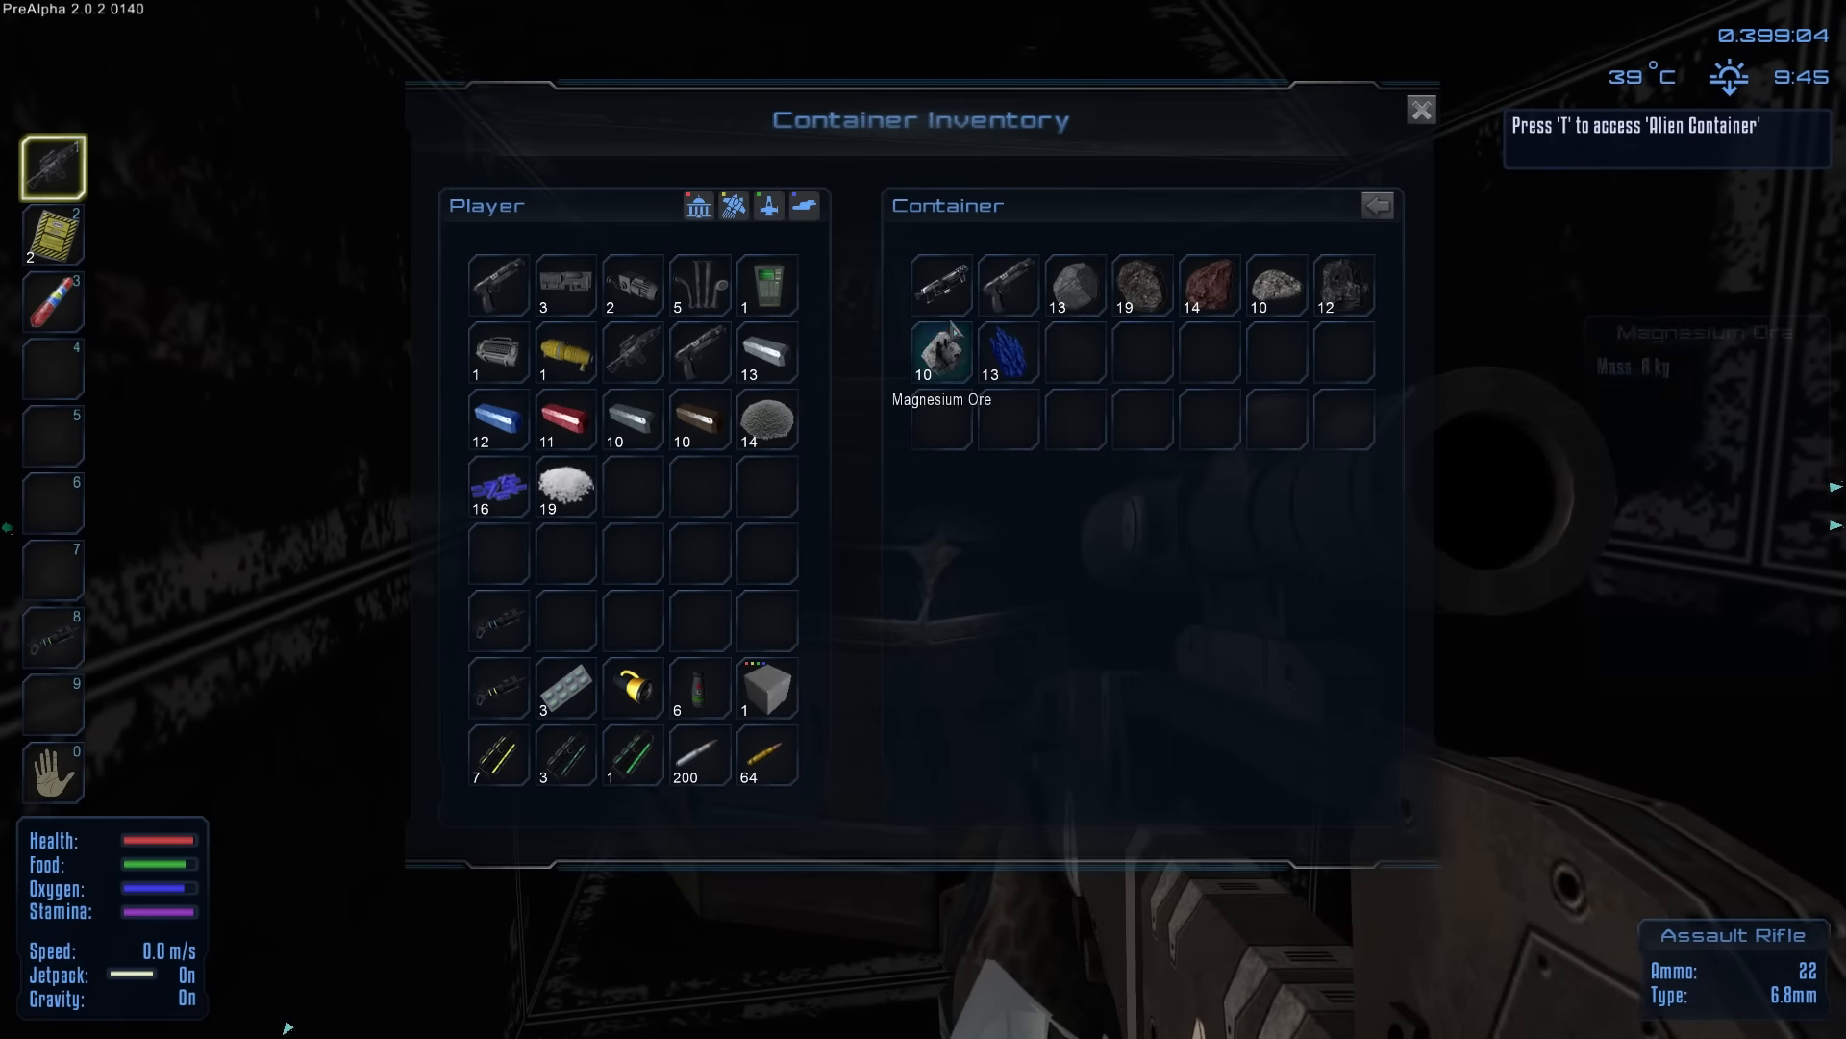
{"action": "mouse_move", "coordinate": [1210, 284]}
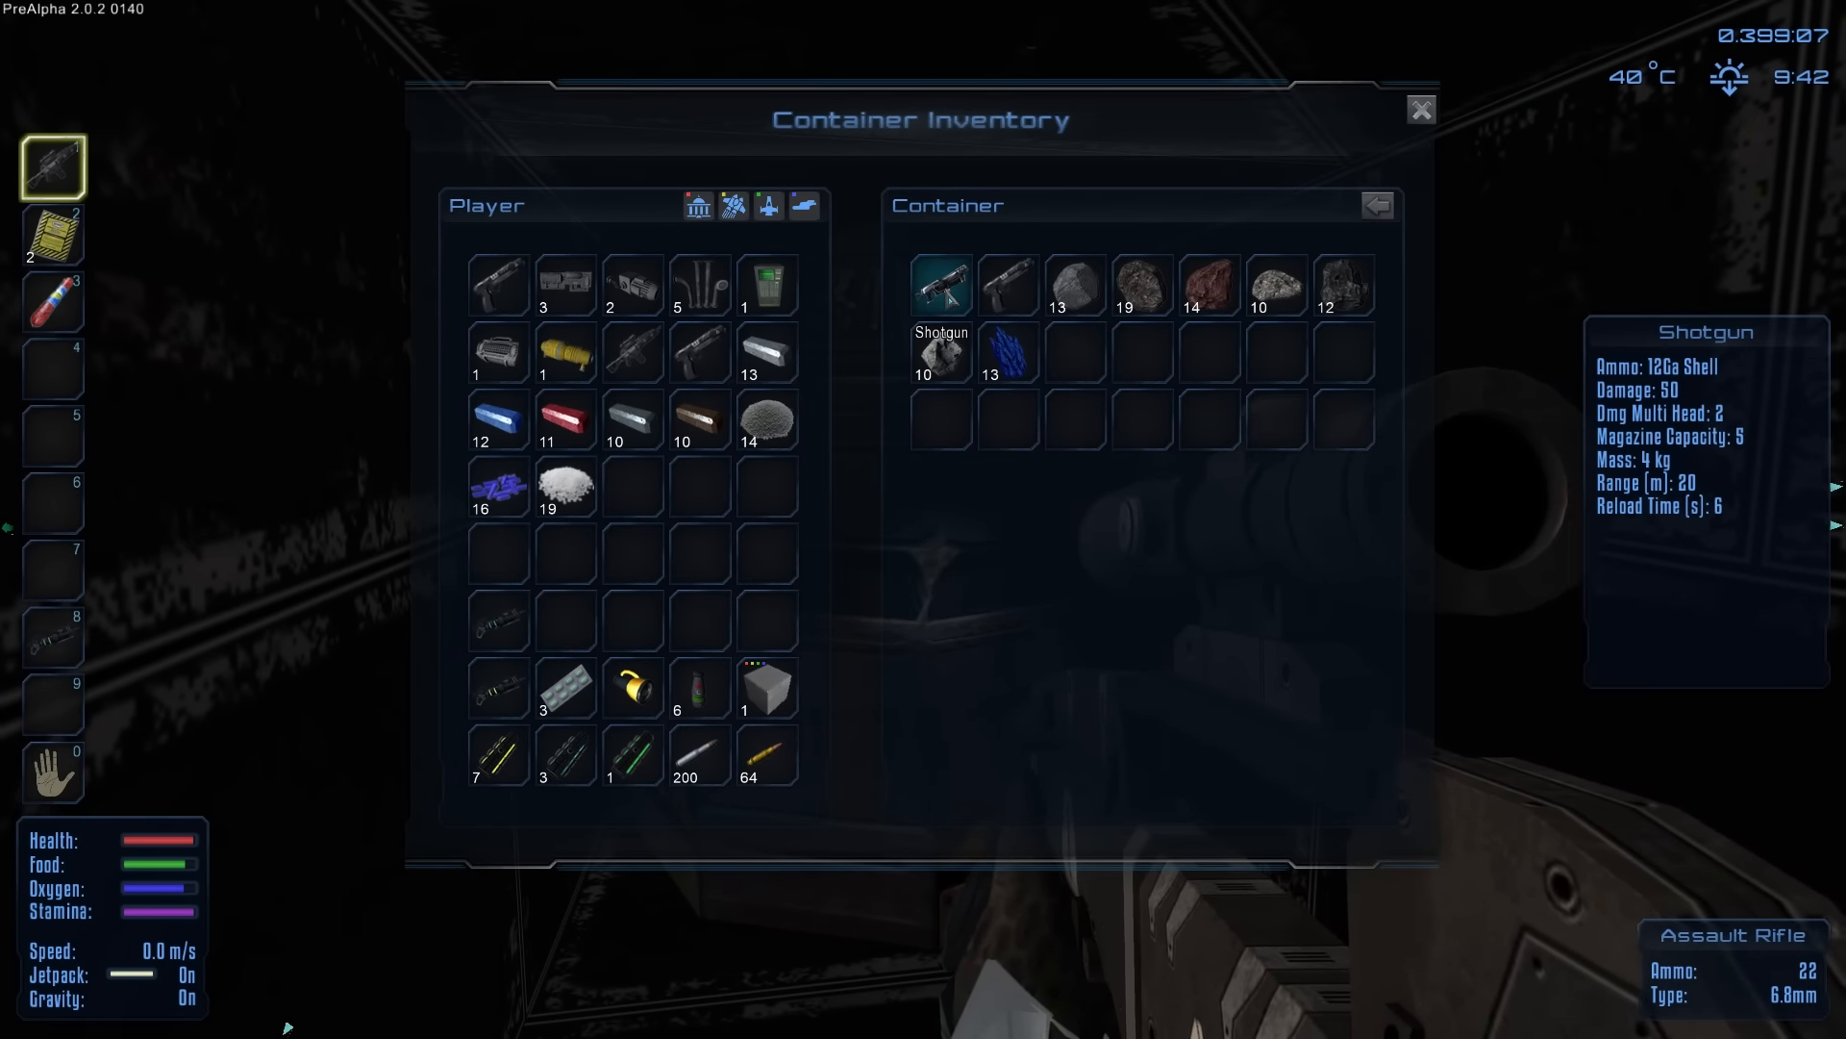
{"action": "left_click", "coordinate": [1420, 110]}
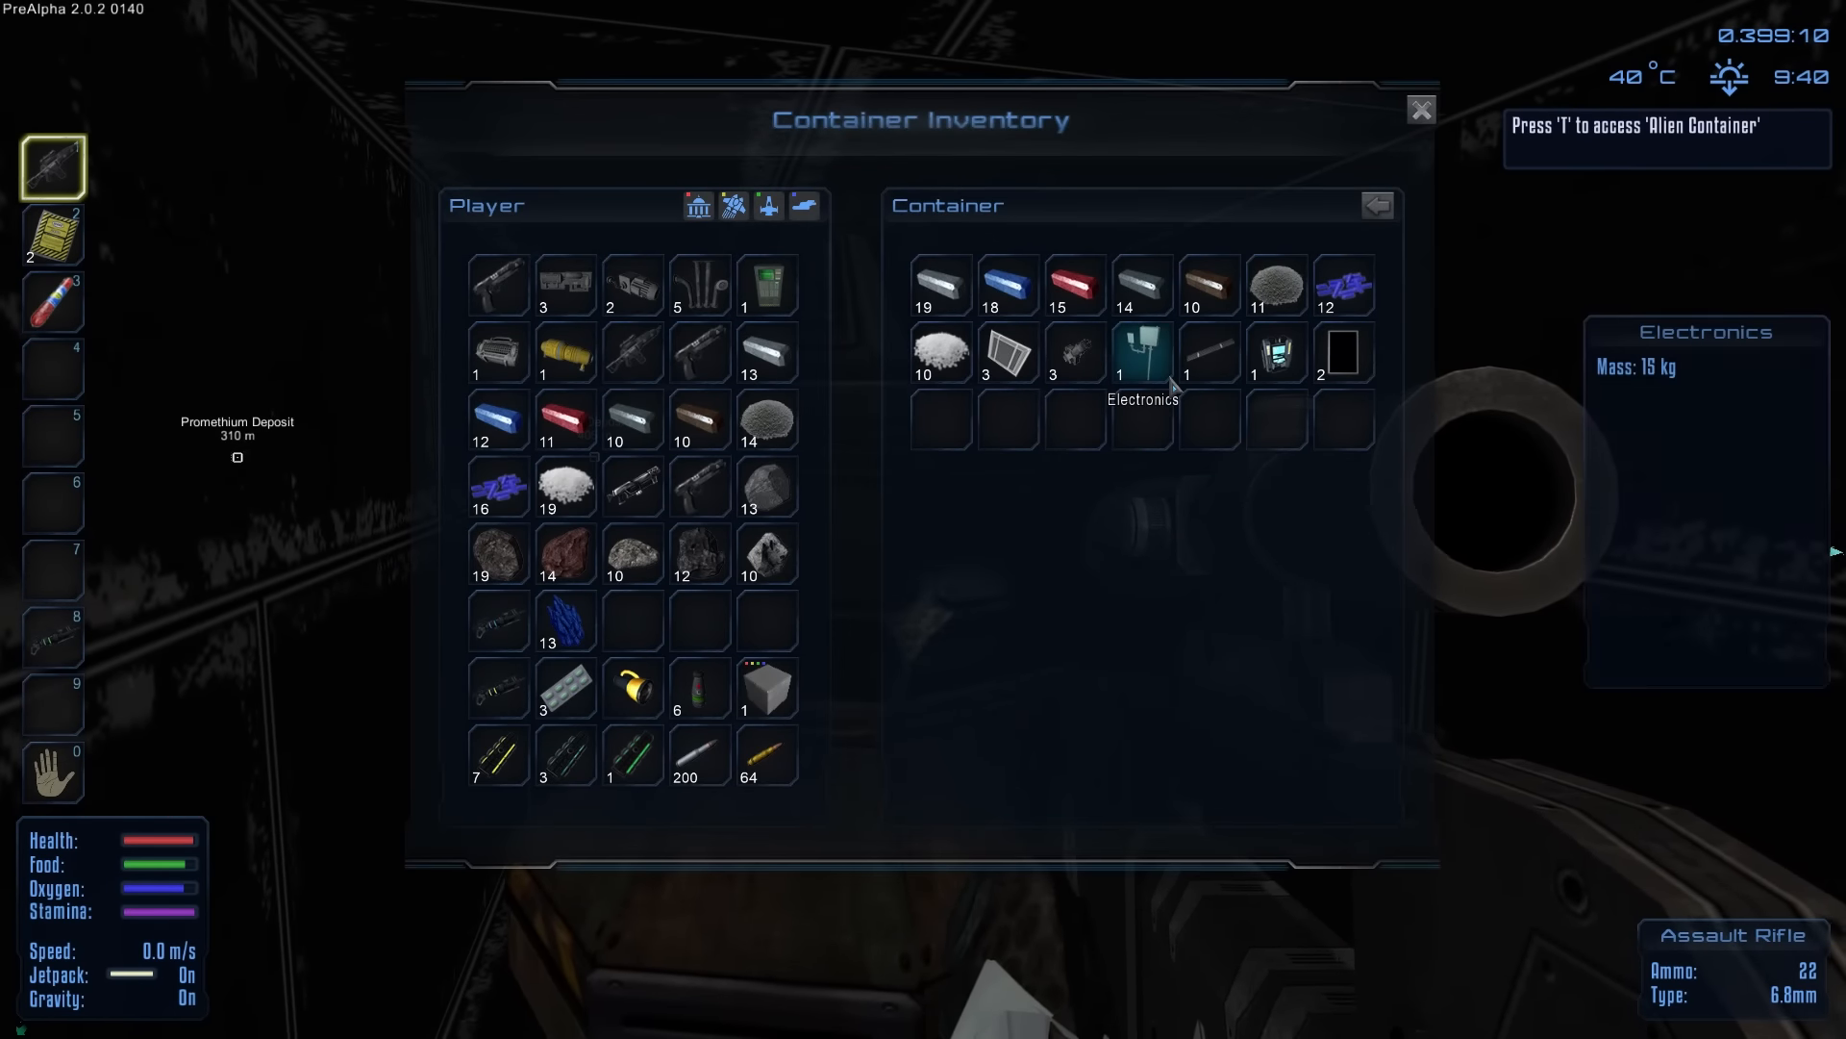
{"action": "key", "text": "Escape"}
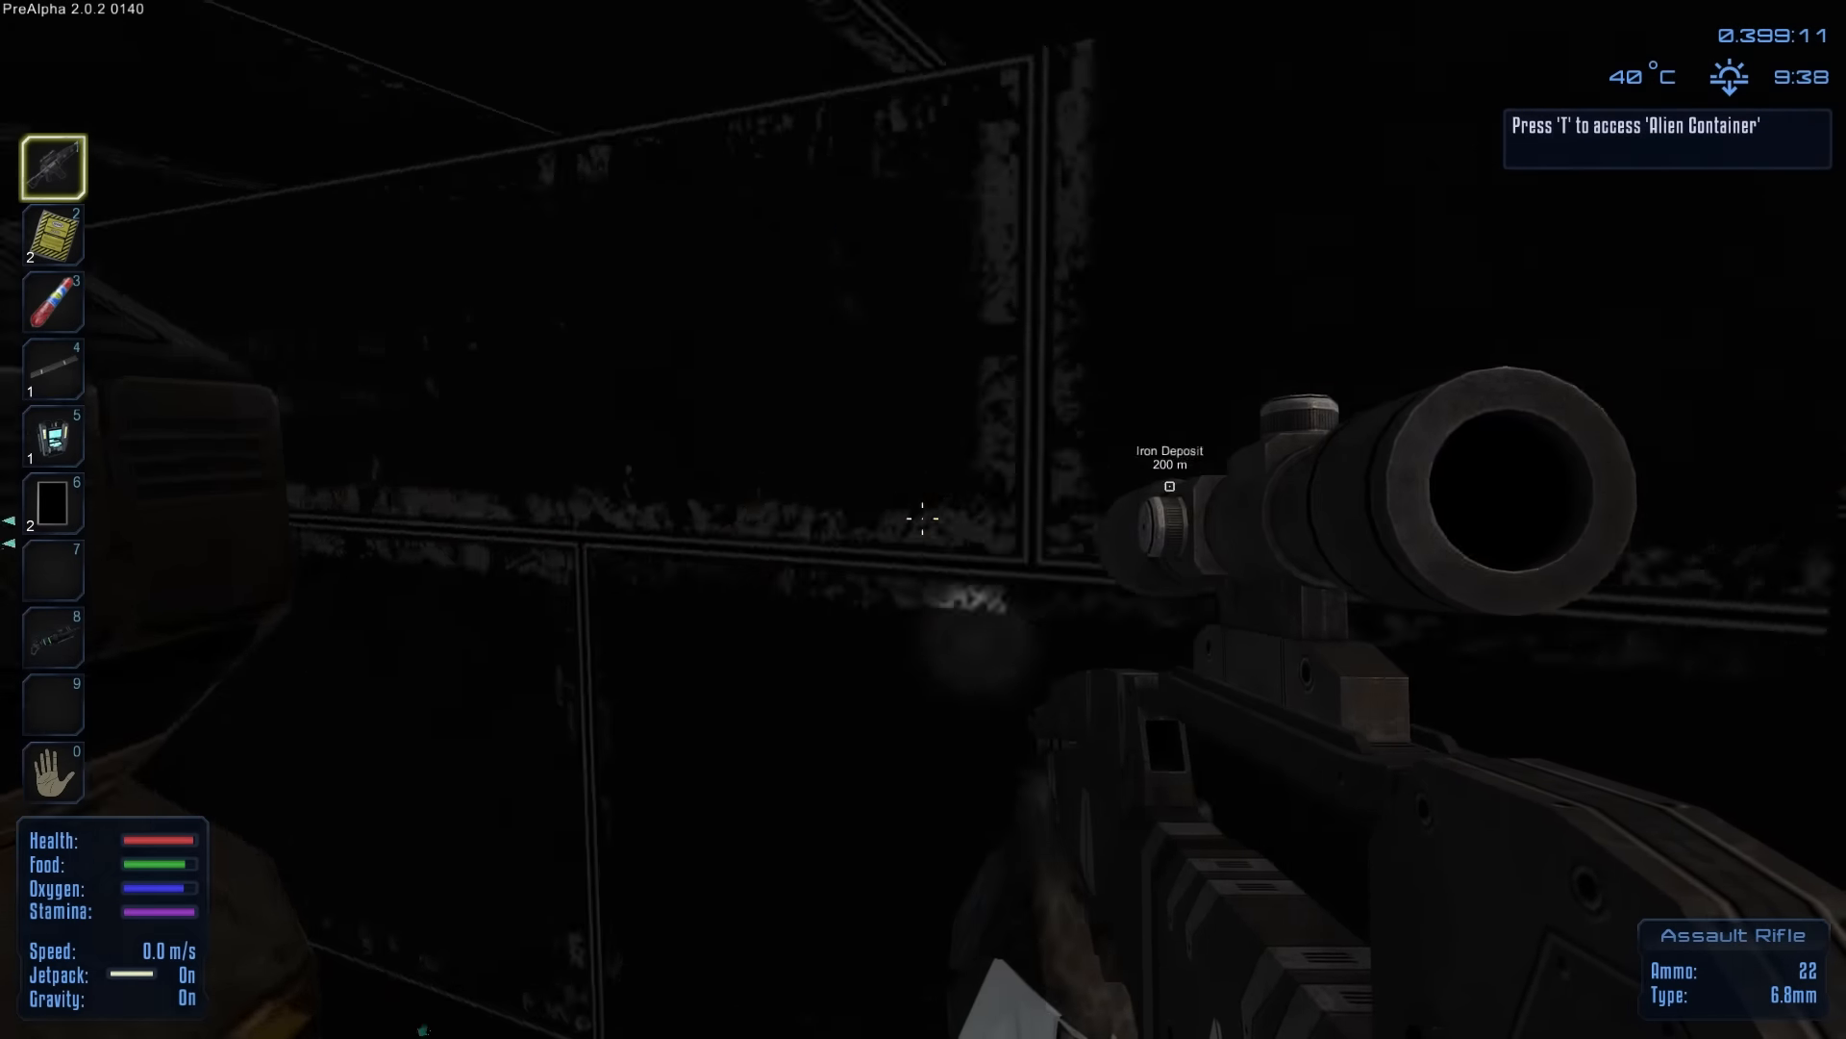
{"action": "key", "text": "t"}
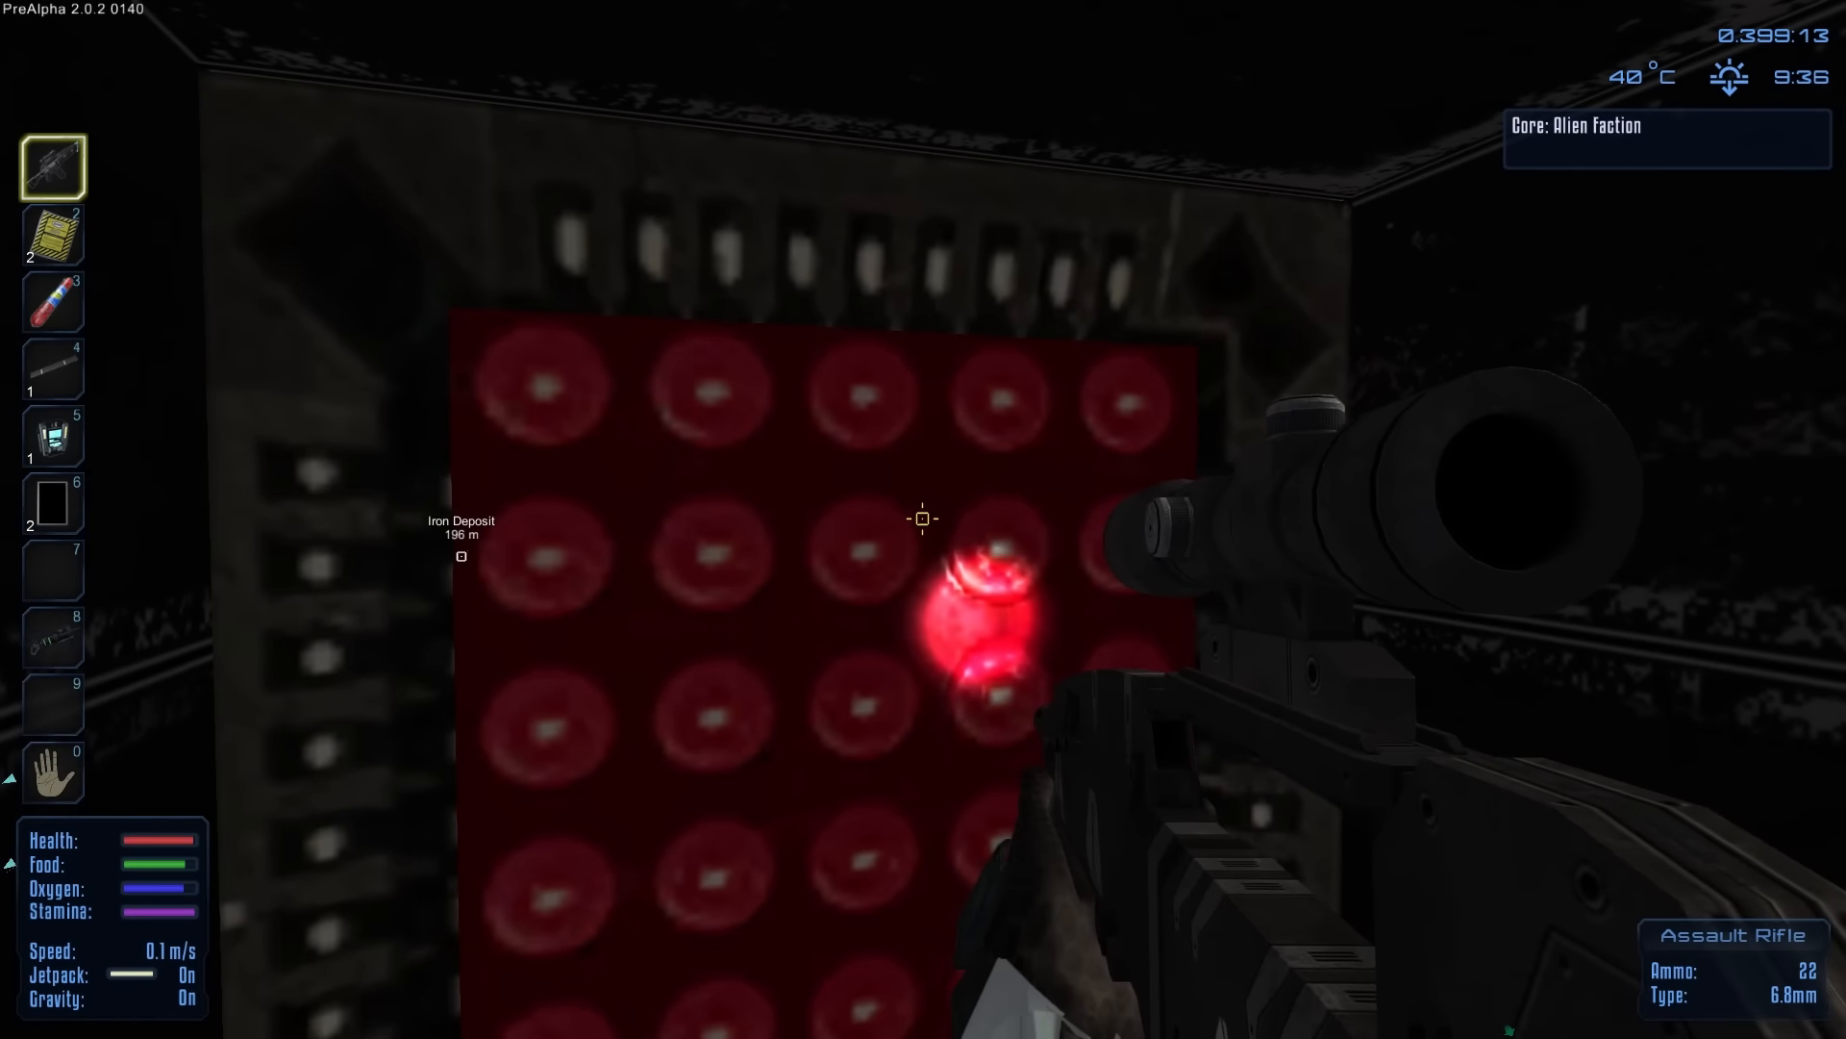
Step: Shoot the red Alien Faction core, then head back outside toward the drone wreck
{"action": "left_click", "coordinate": [921, 519]}
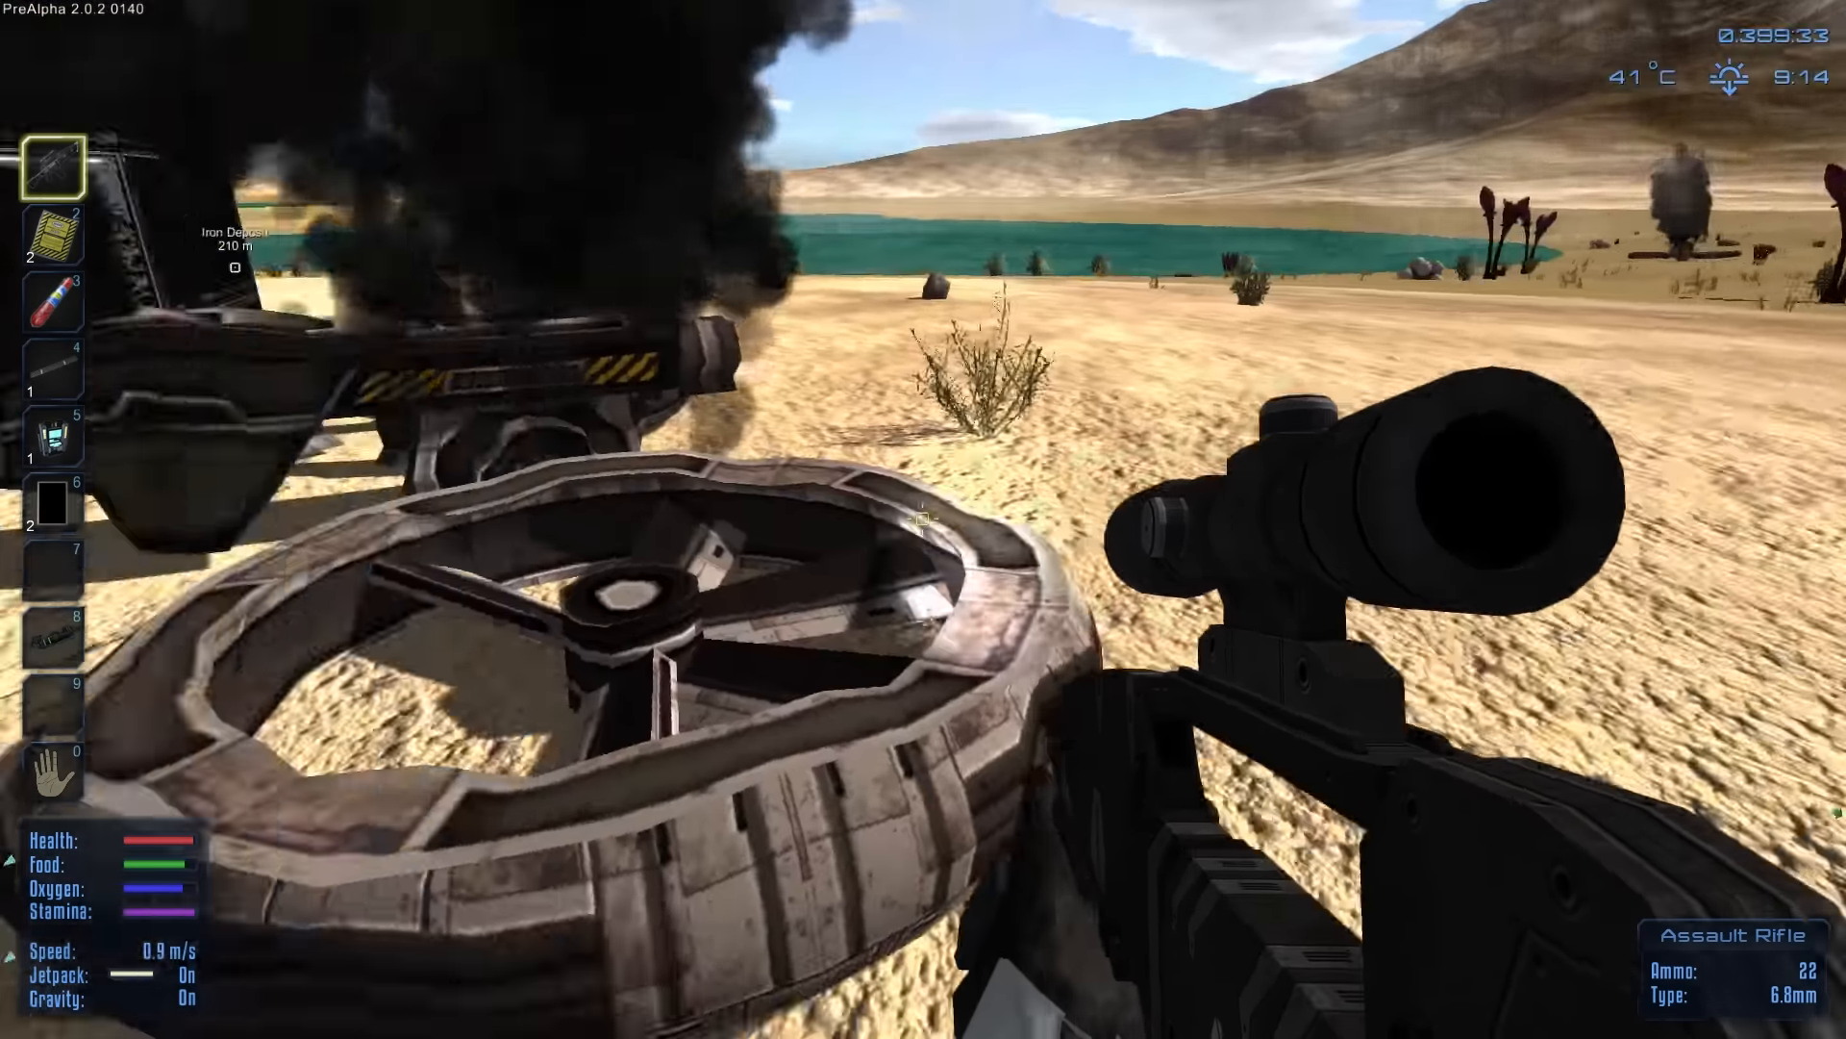
{"action": "key", "text": "t"}
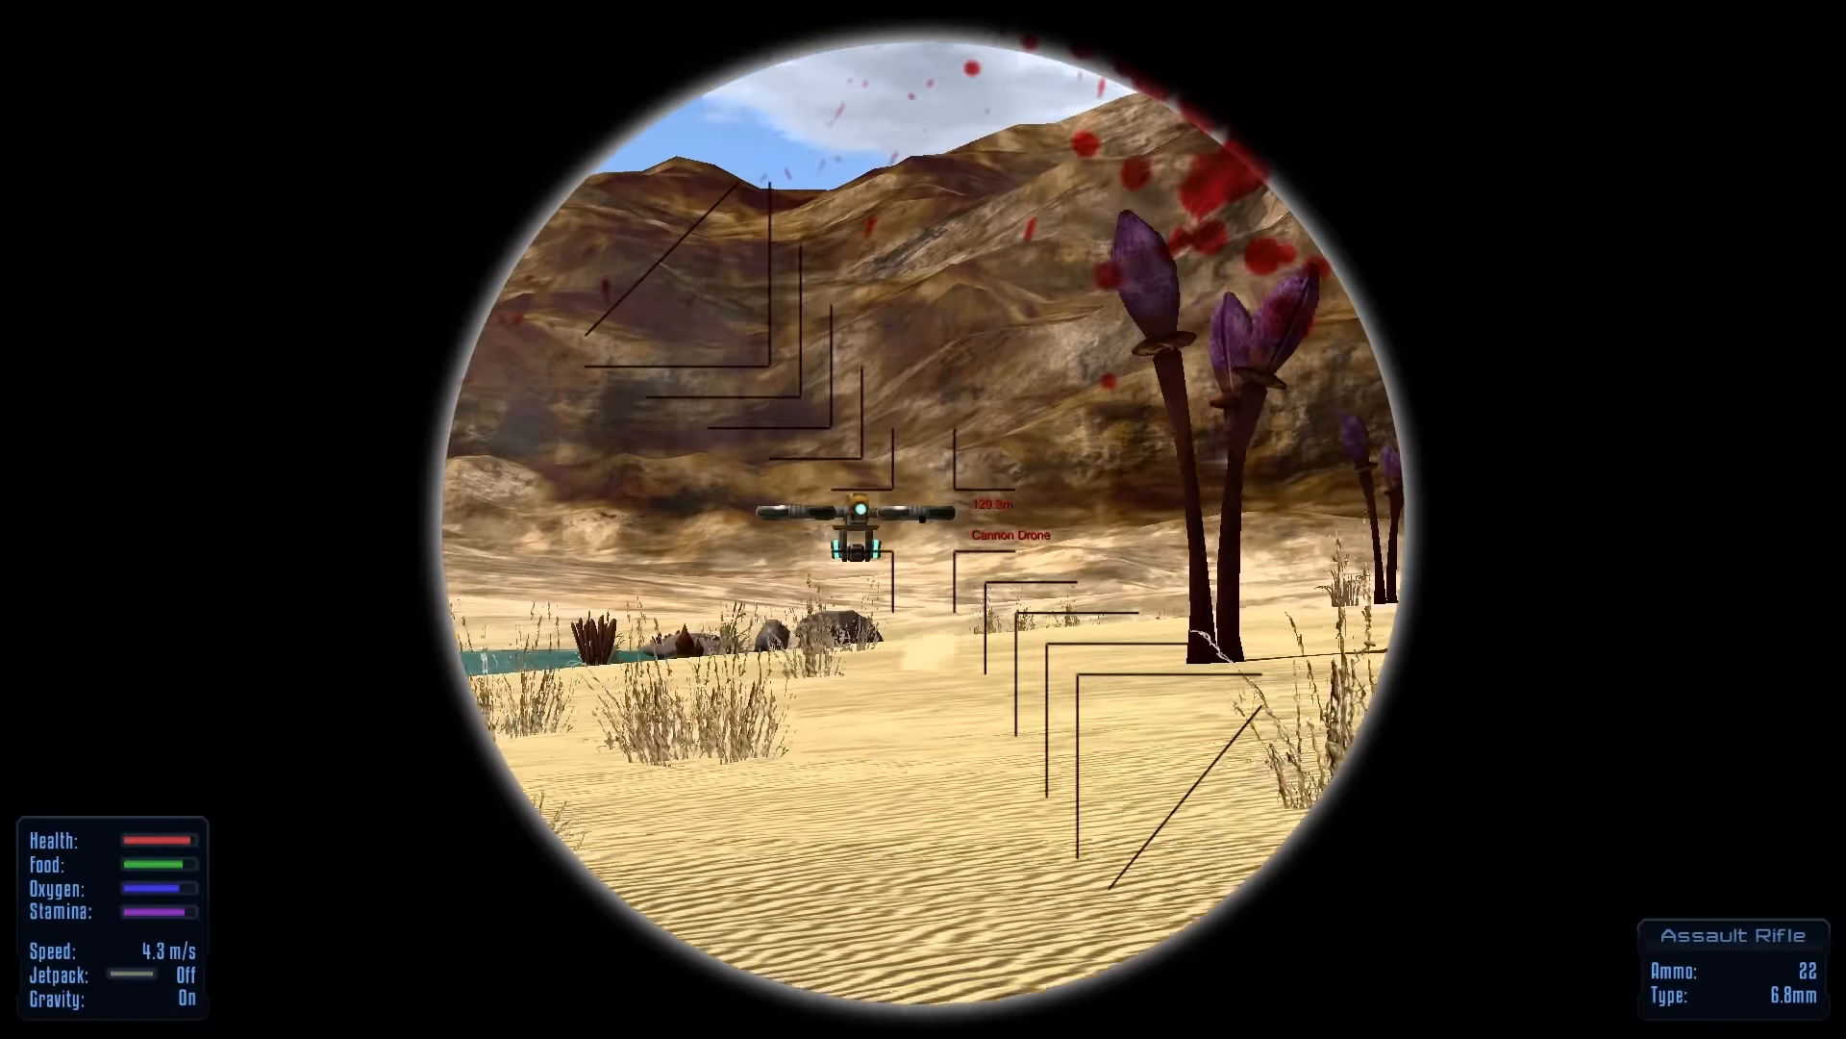
Step: Fire the scoped Assault Rifle repeatedly at the incoming Cannon Drone
{"action": "left_click", "coordinate": [923, 519]}
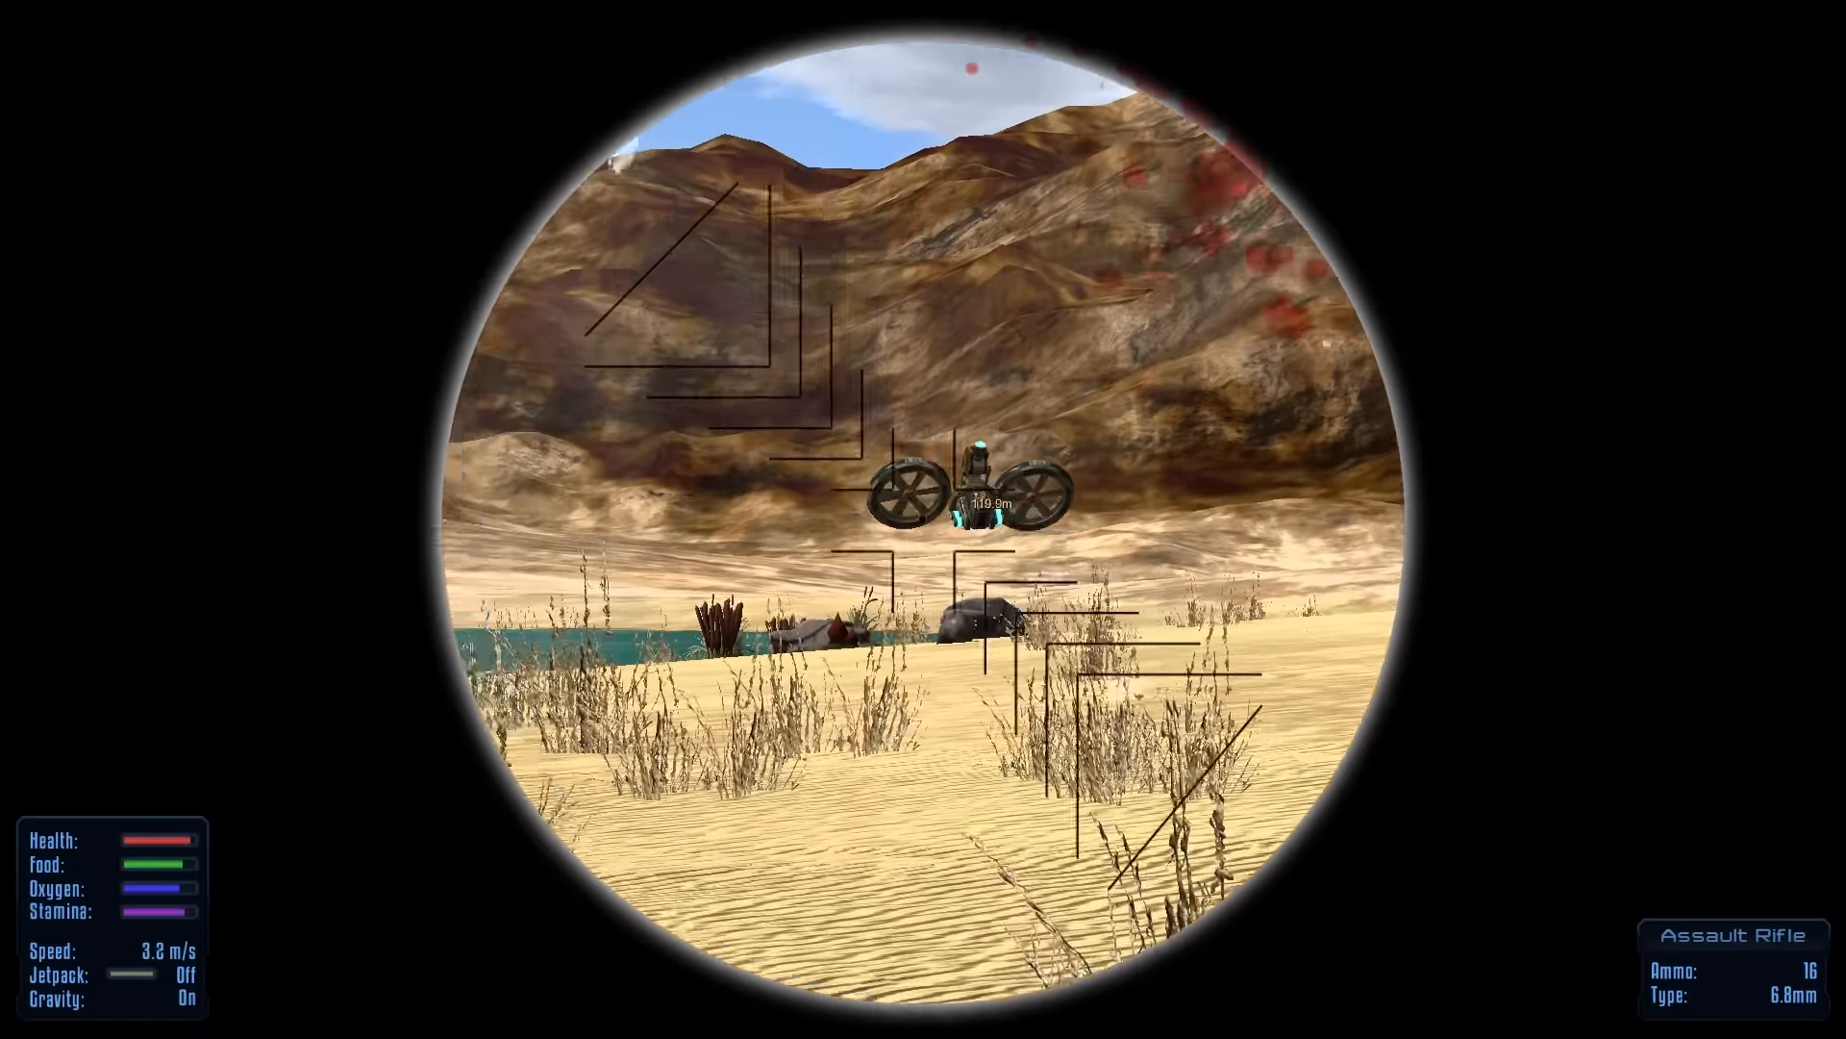
{"action": "left_click", "coordinate": [923, 496]}
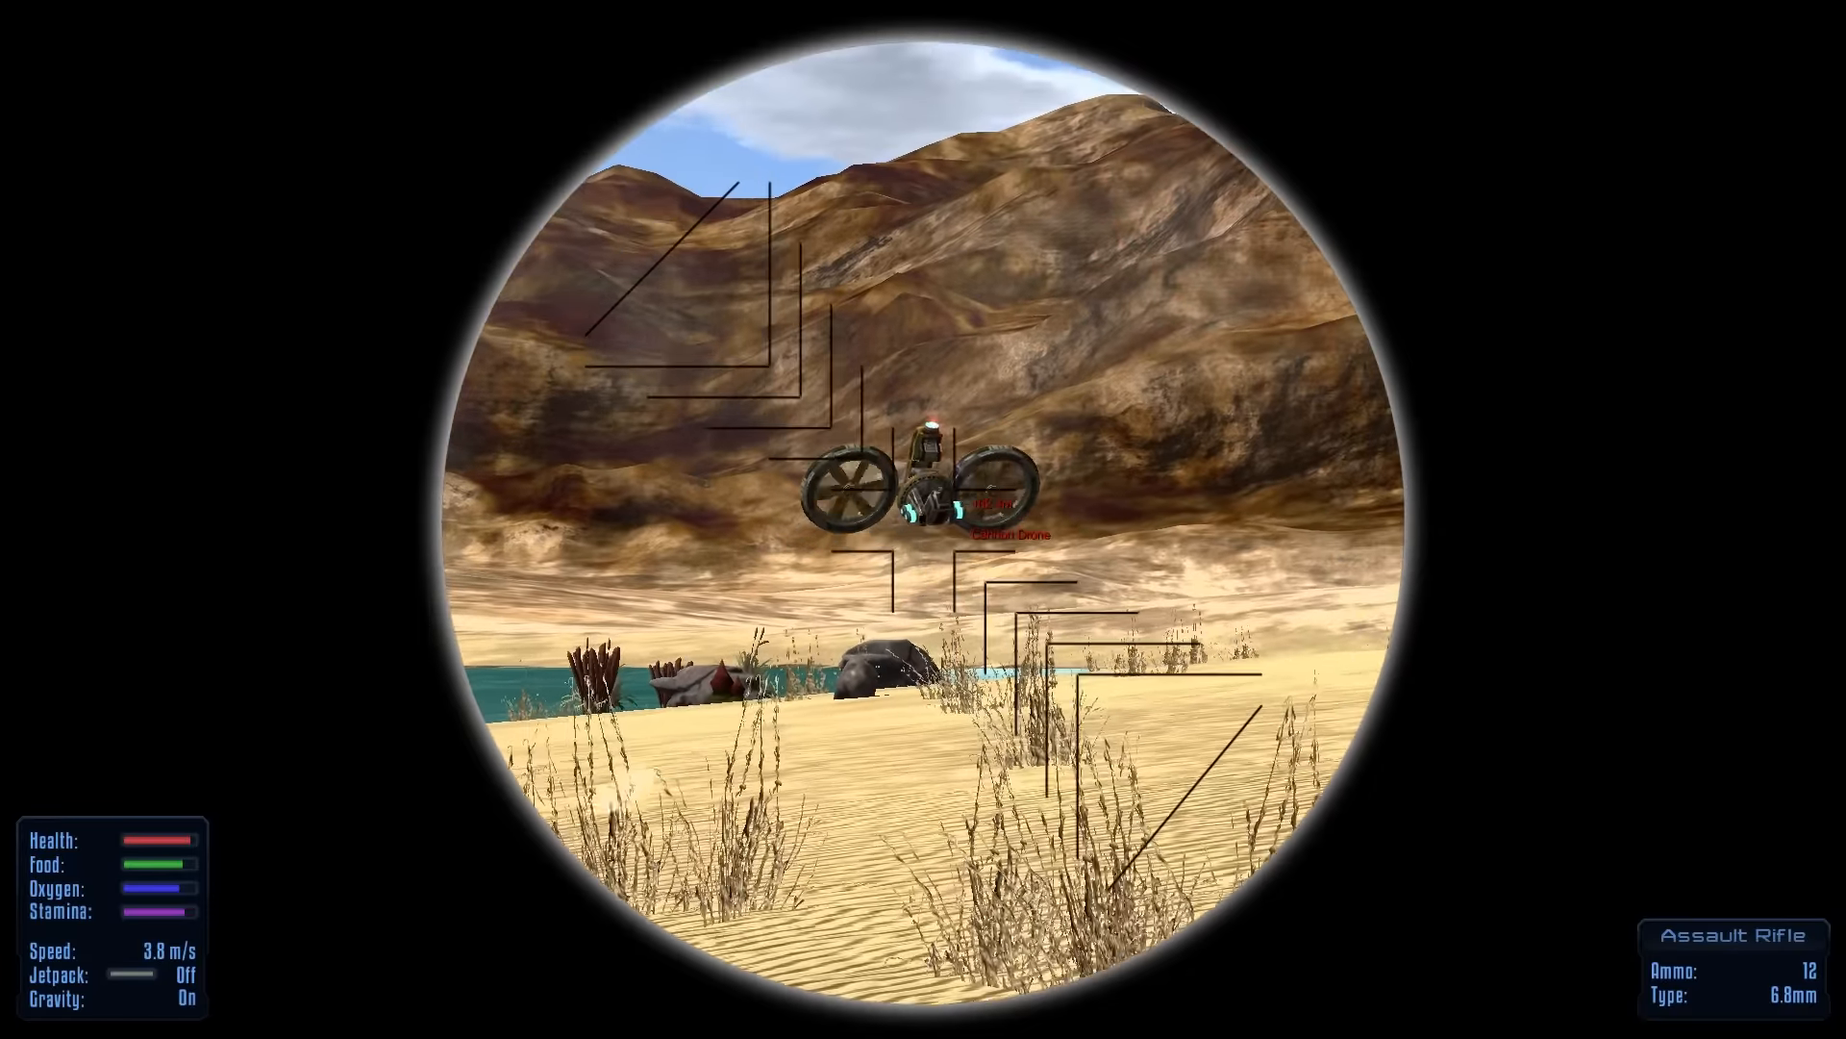